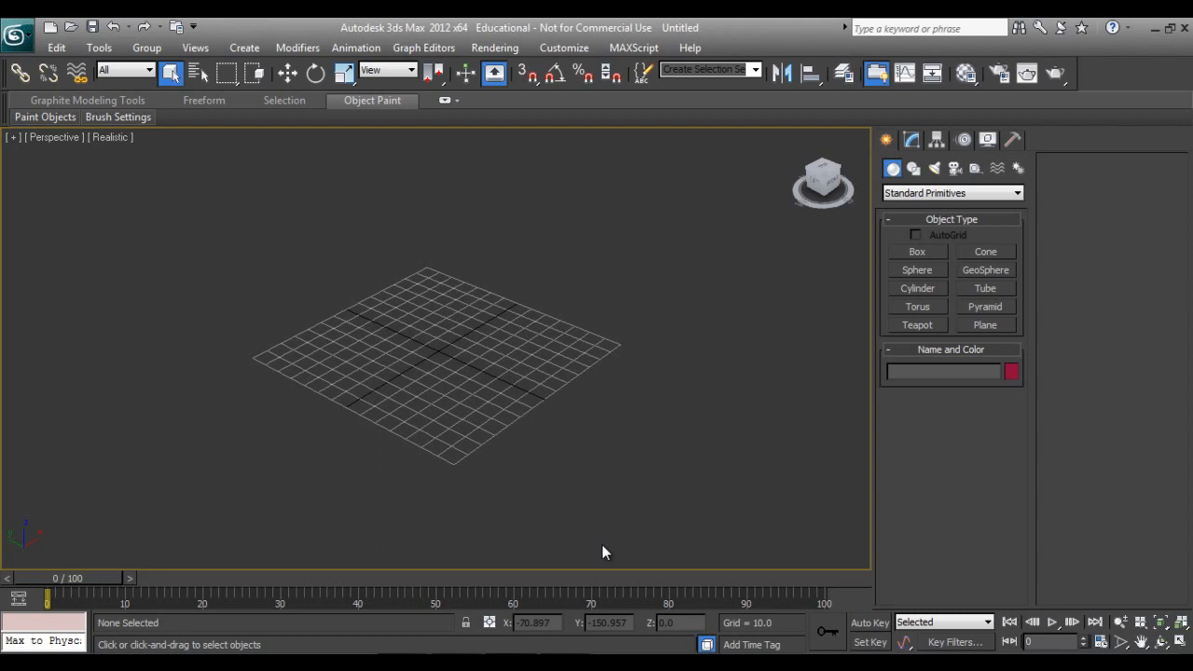
pyautogui.moveTo(745, 507)
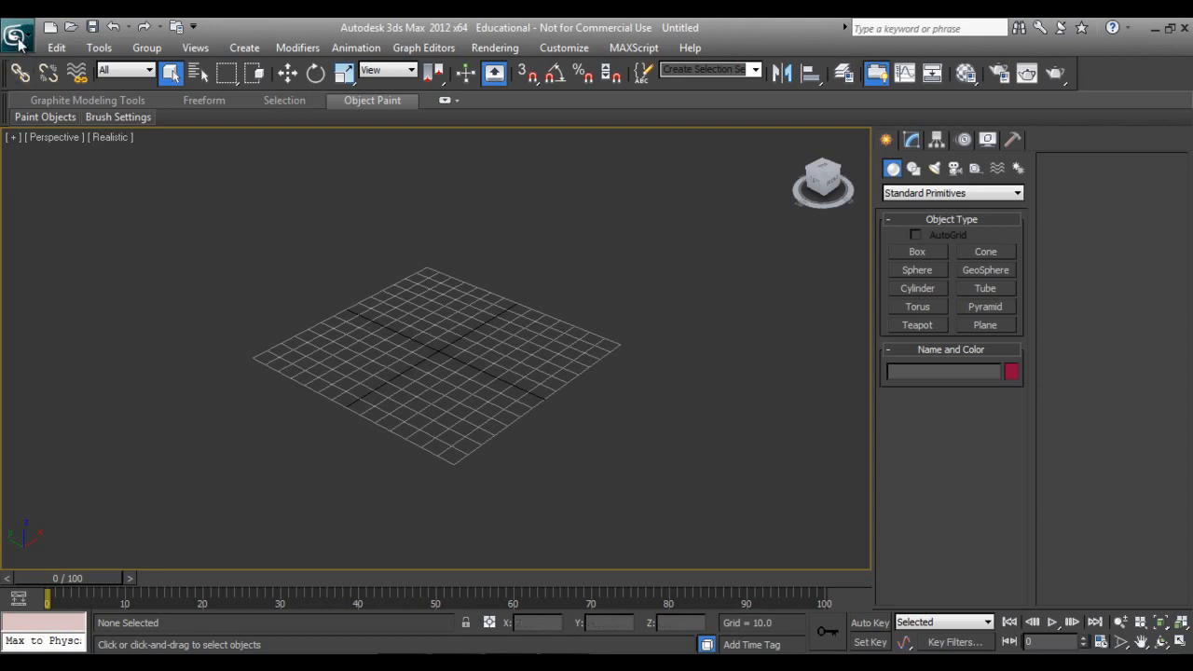
# Import the DWG floor plan through the application menu with Weld turned off.
pyautogui.click(17, 28)
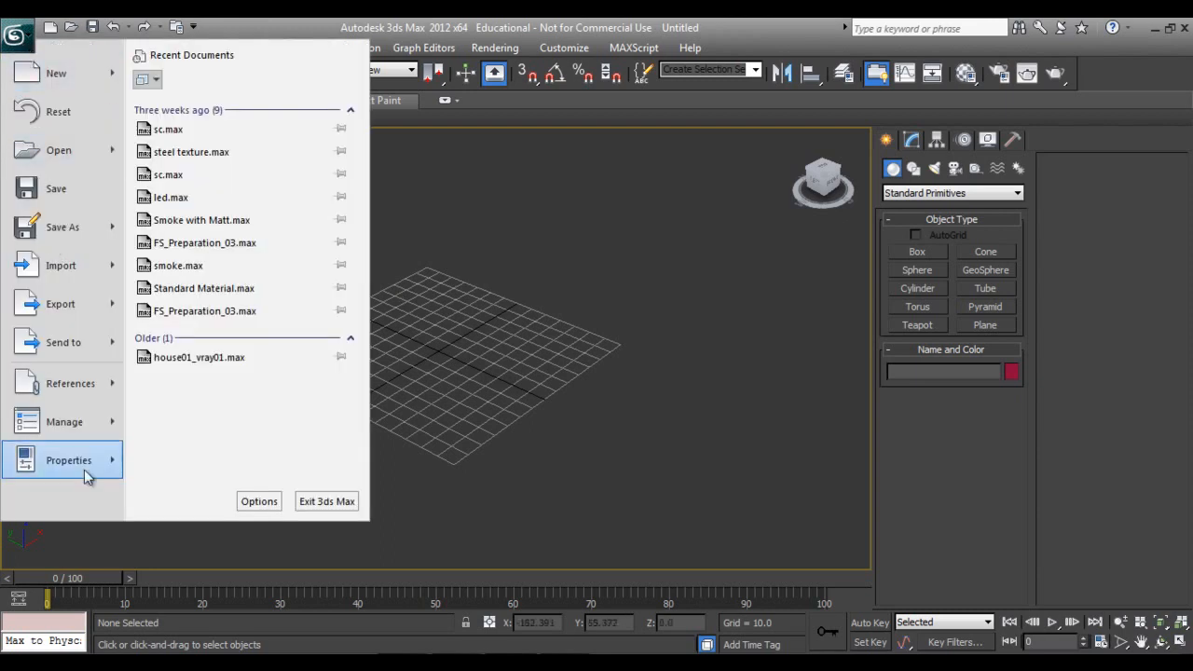
pyautogui.click(60, 265)
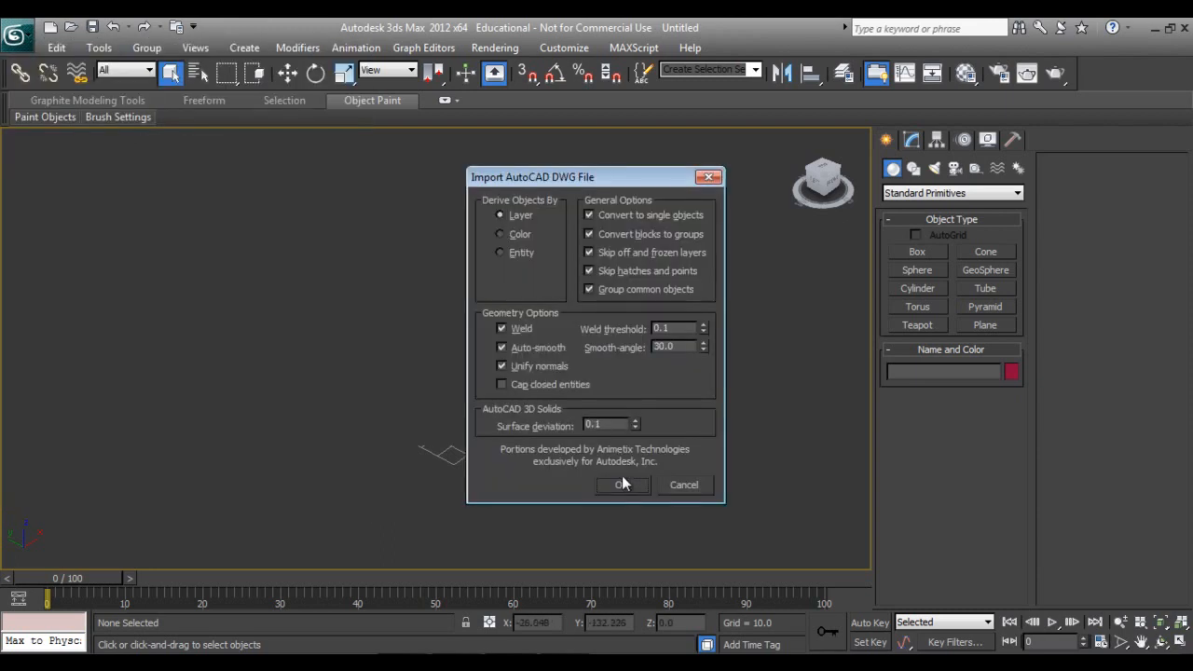
pyautogui.click(503, 328)
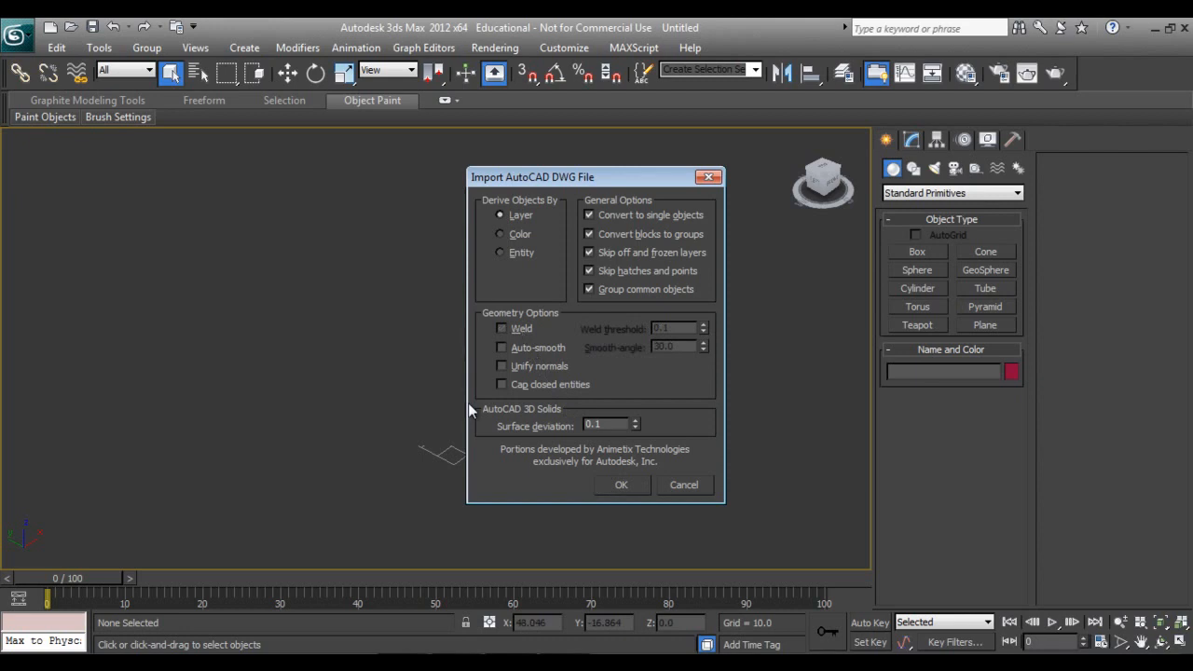
pyautogui.click(620, 485)
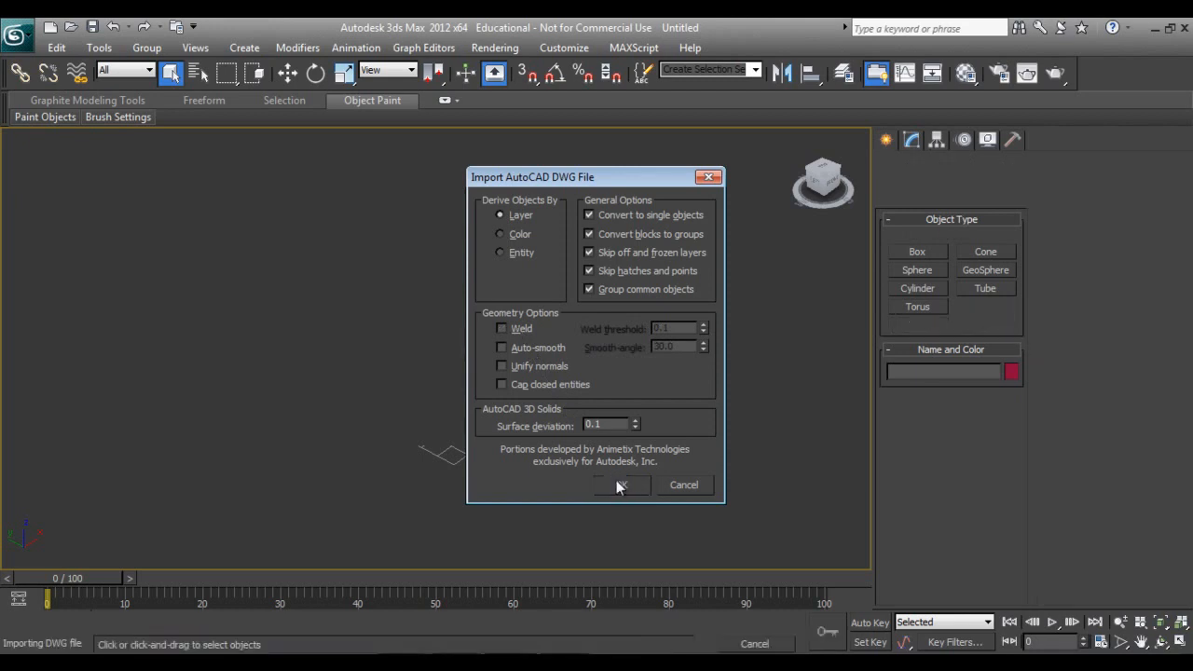
pyautogui.click(622, 484)
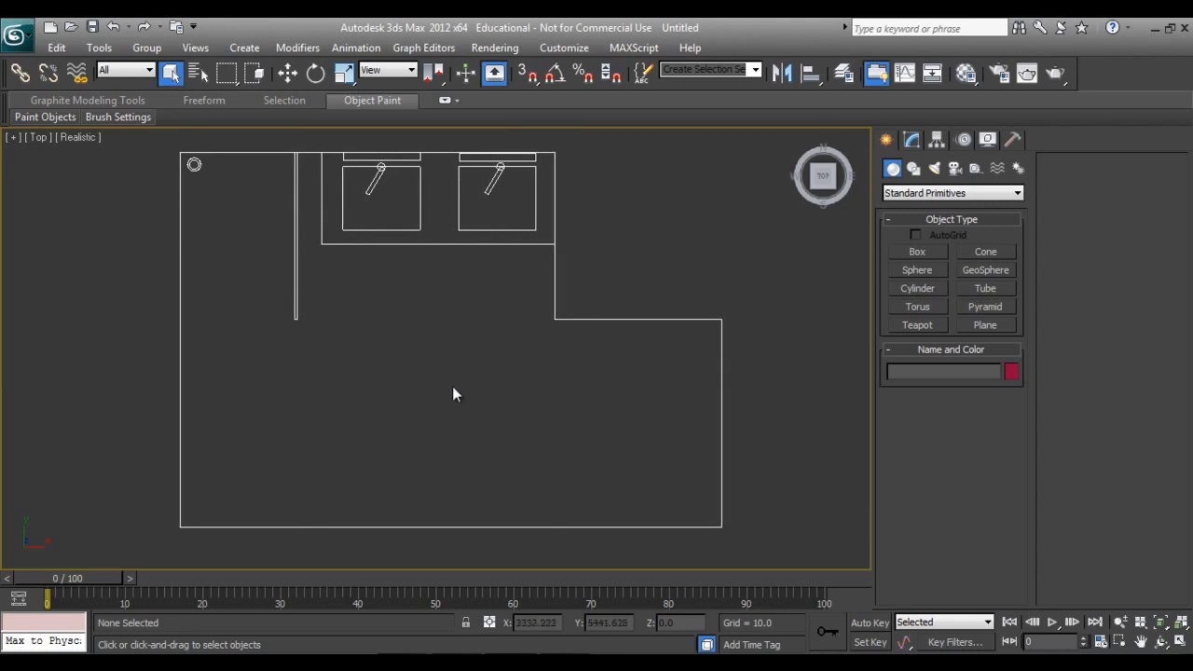
pyautogui.moveTo(470, 398)
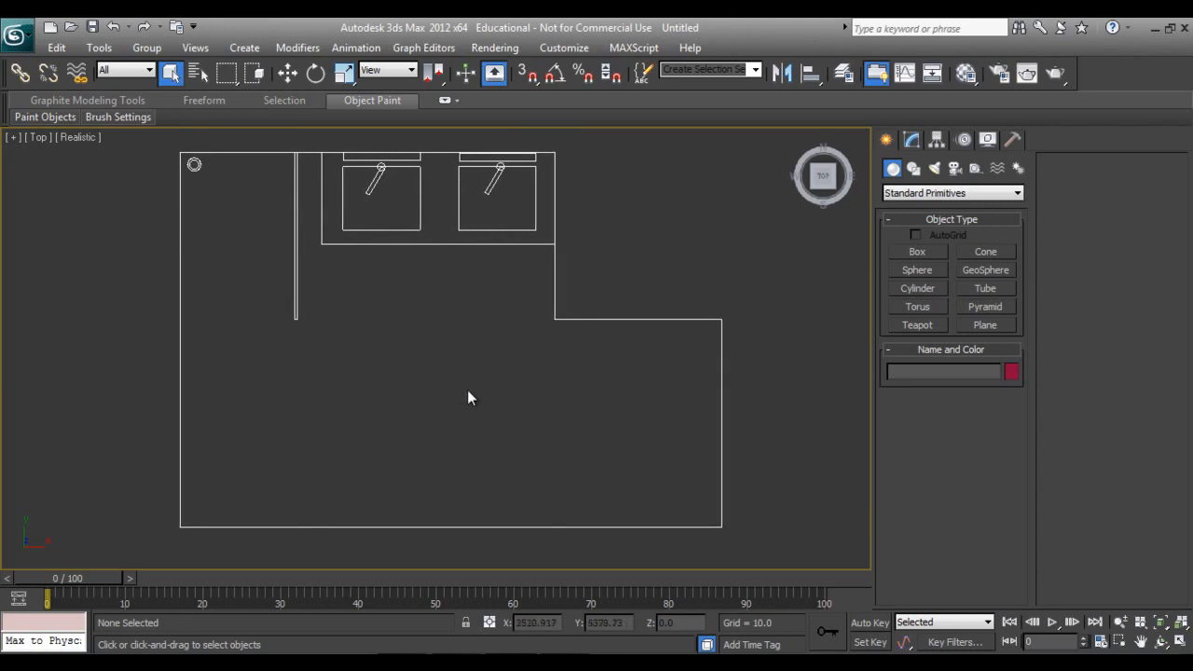
pyautogui.moveTo(246, 250)
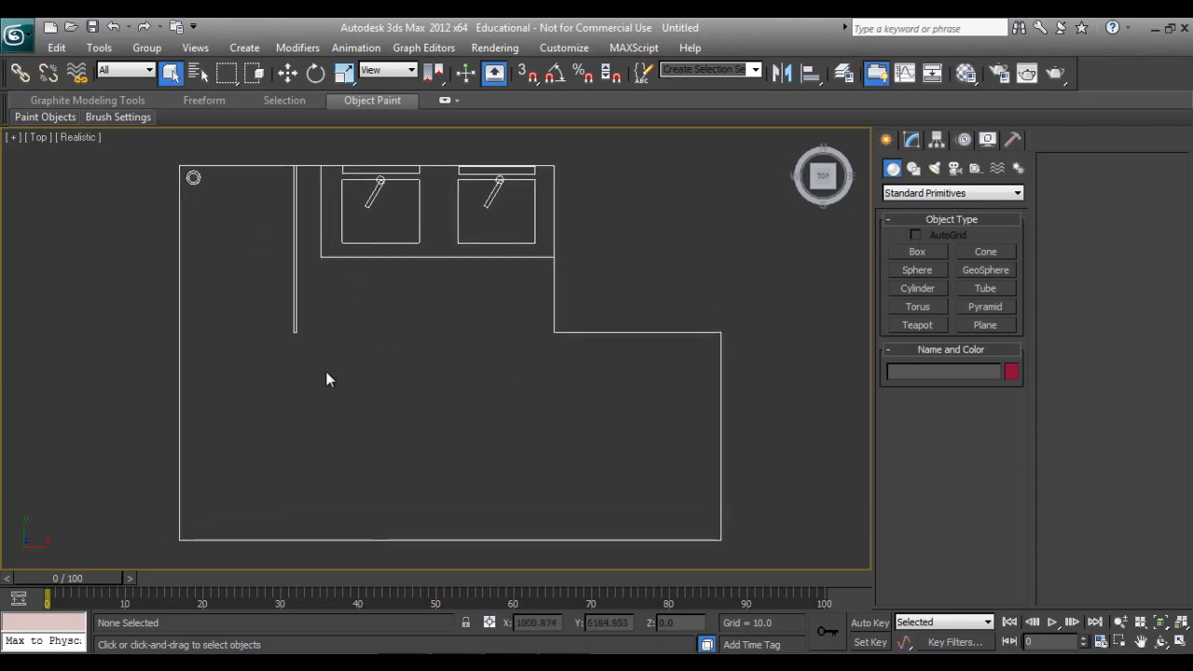
pyautogui.moveTo(544, 194)
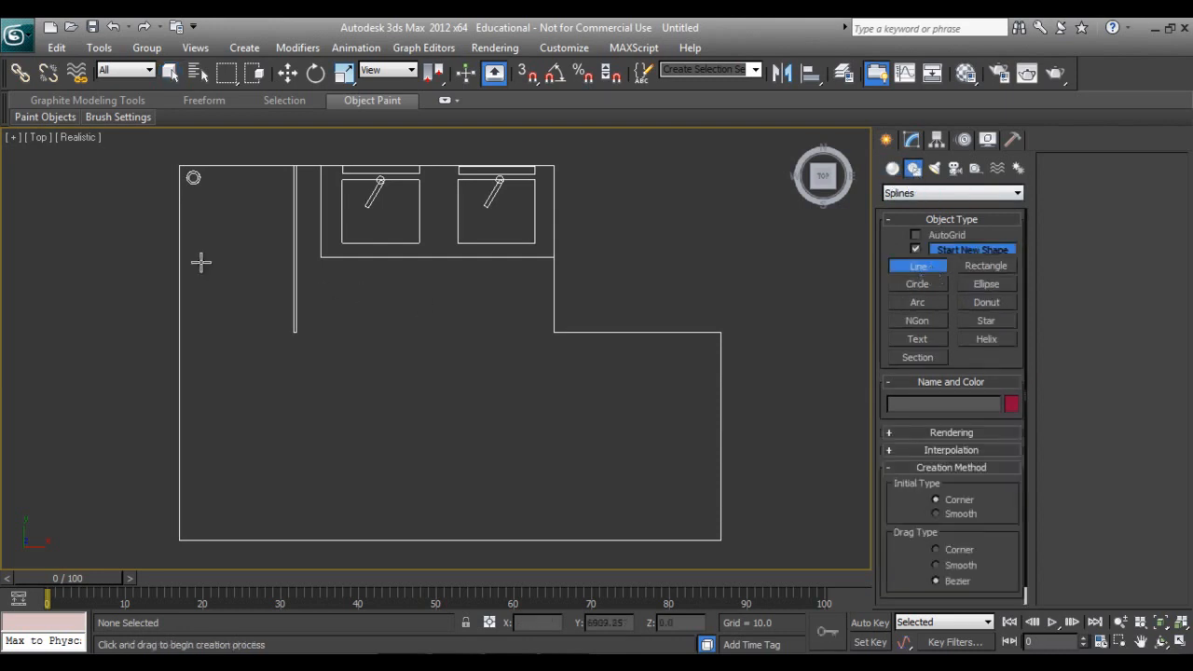
# Enable Endpoint snap, finish the wall outline on its starting corner and close the spline.
pyautogui.click(521, 72)
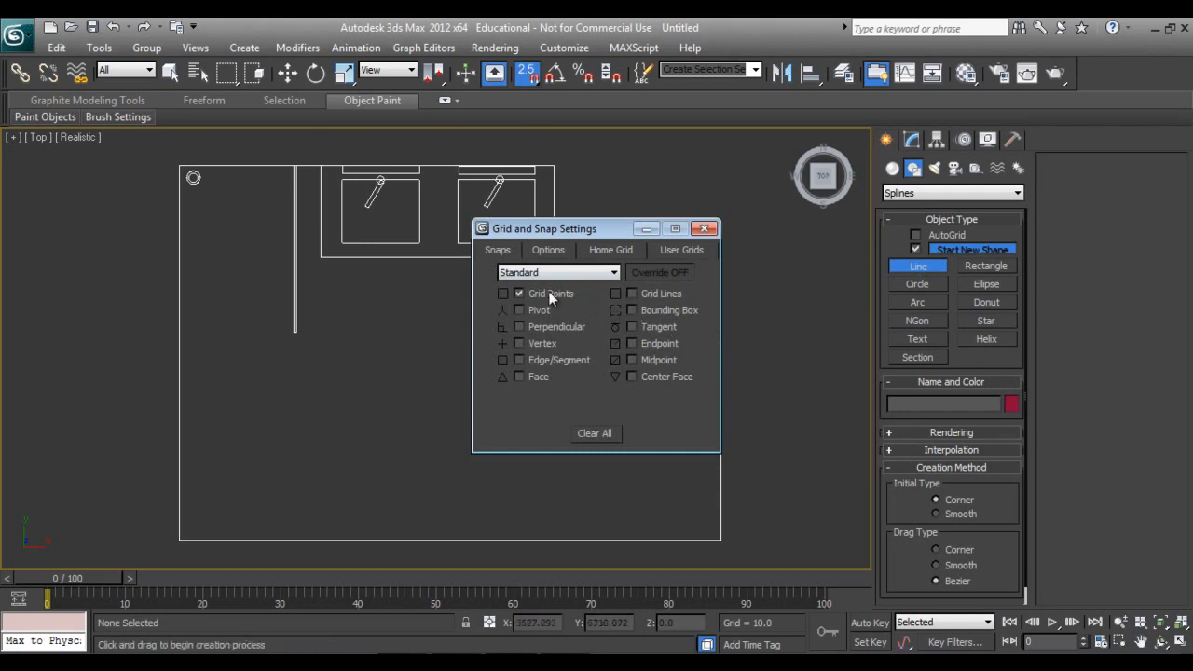
pyautogui.click(518, 293)
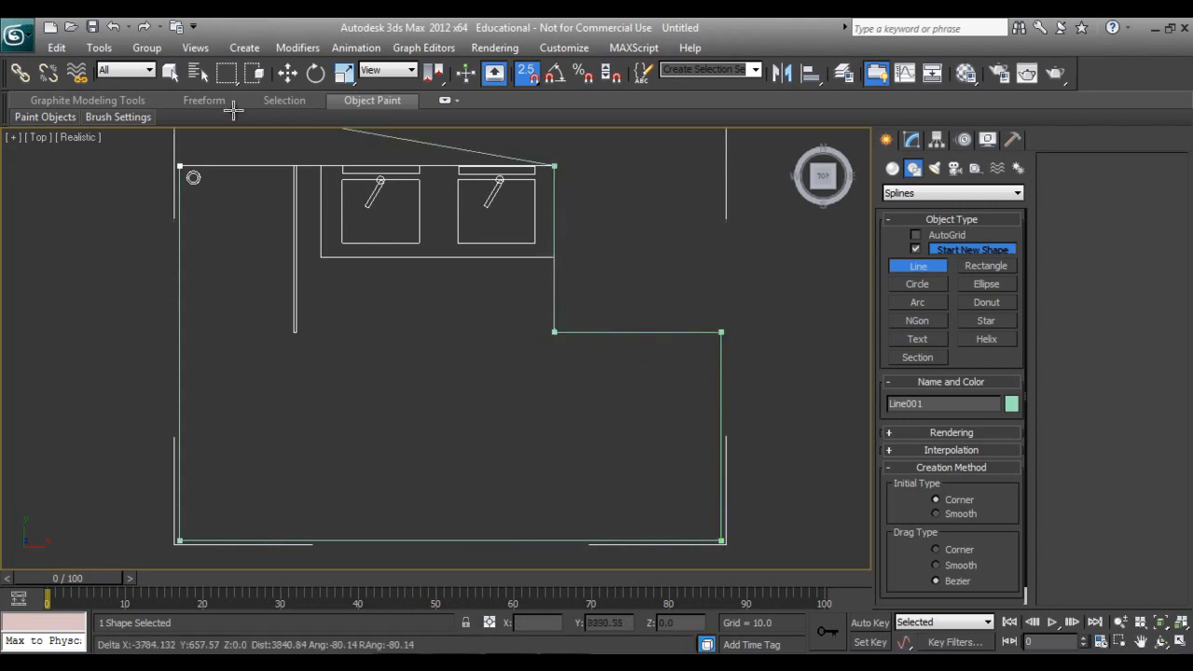
pyautogui.click(179, 167)
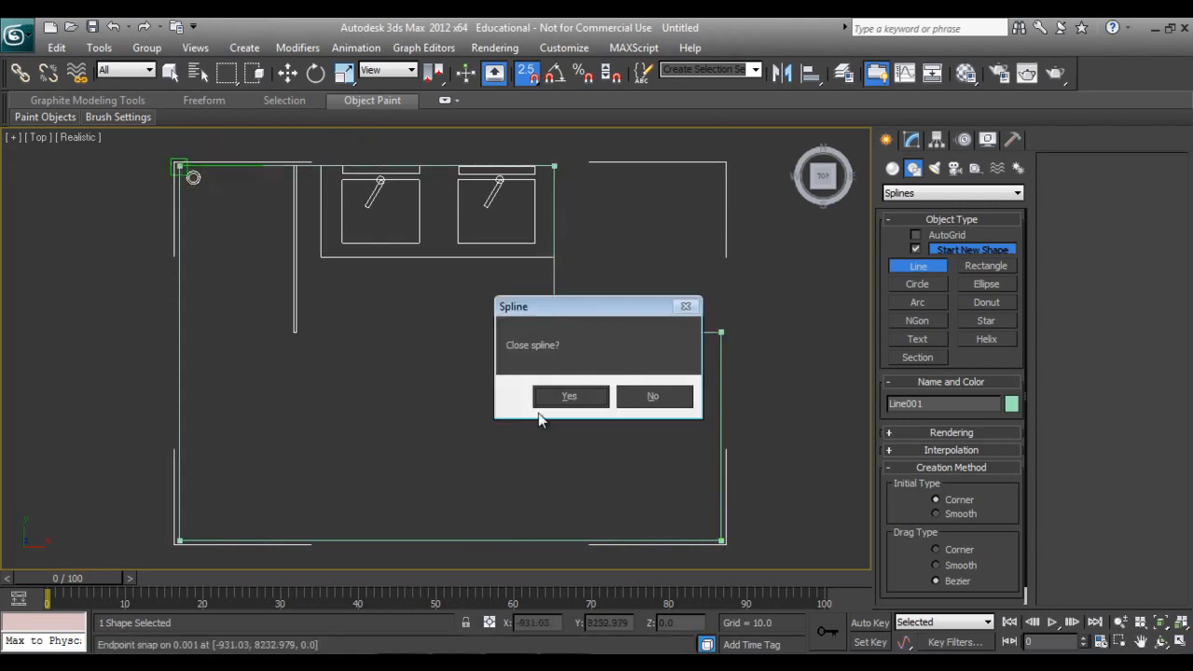
pyautogui.click(652, 395)
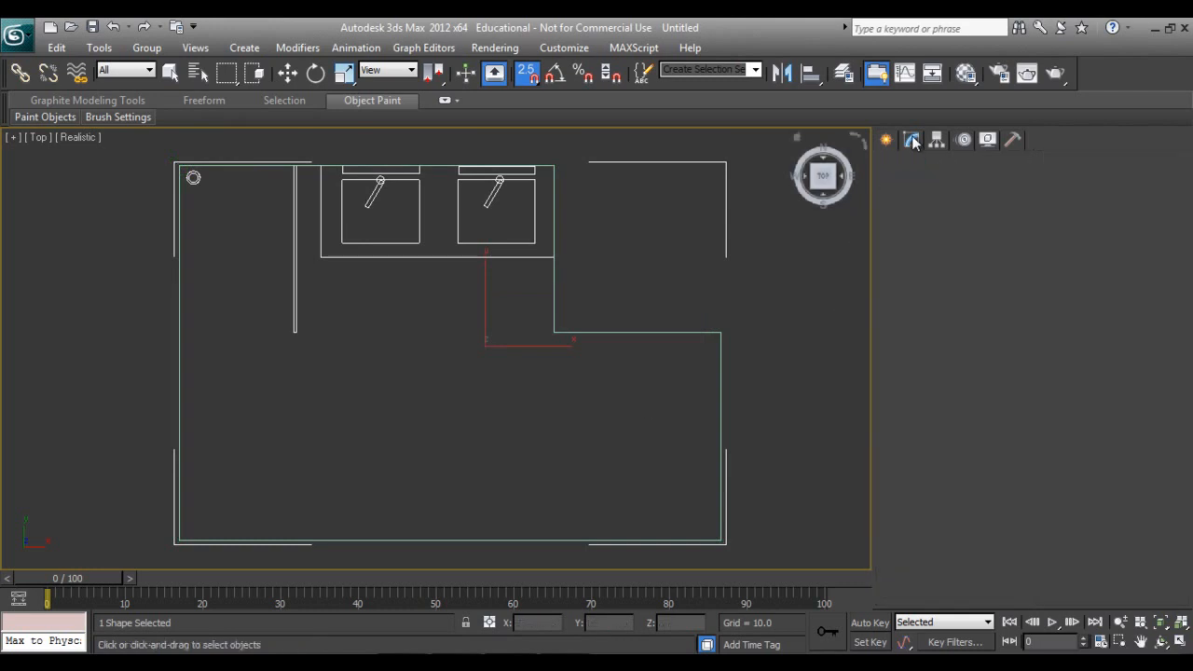
# Add an Extrude modifier to Line001 and adjust the selection filter category.
pyautogui.click(1018, 186)
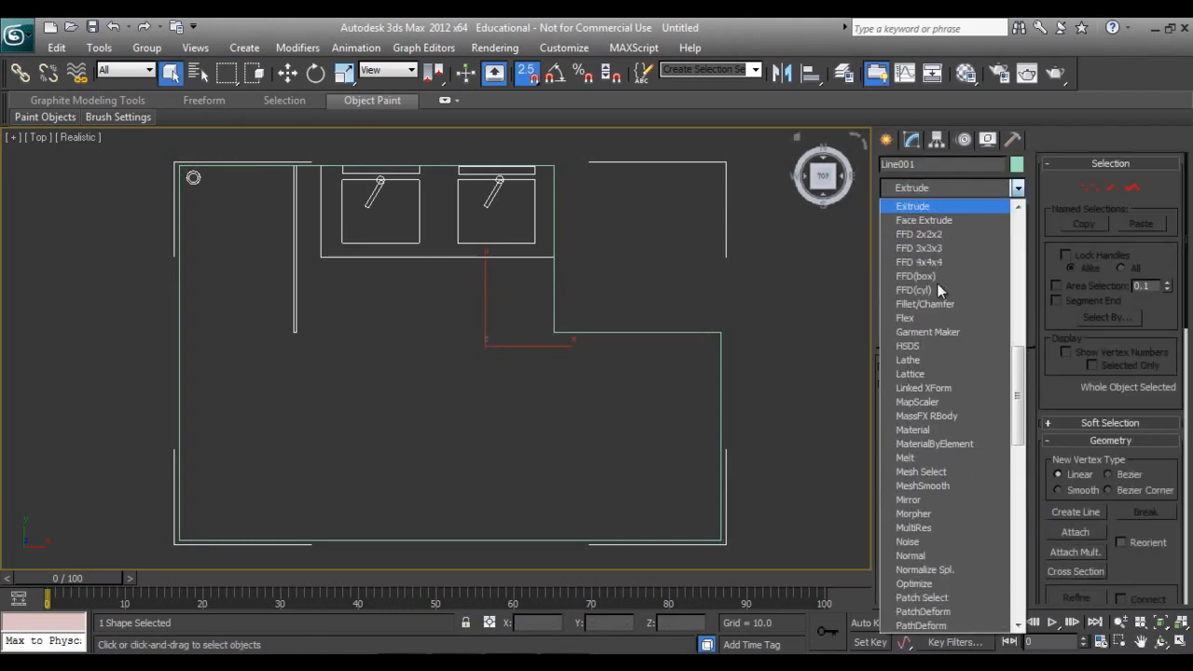
pyautogui.click(913, 205)
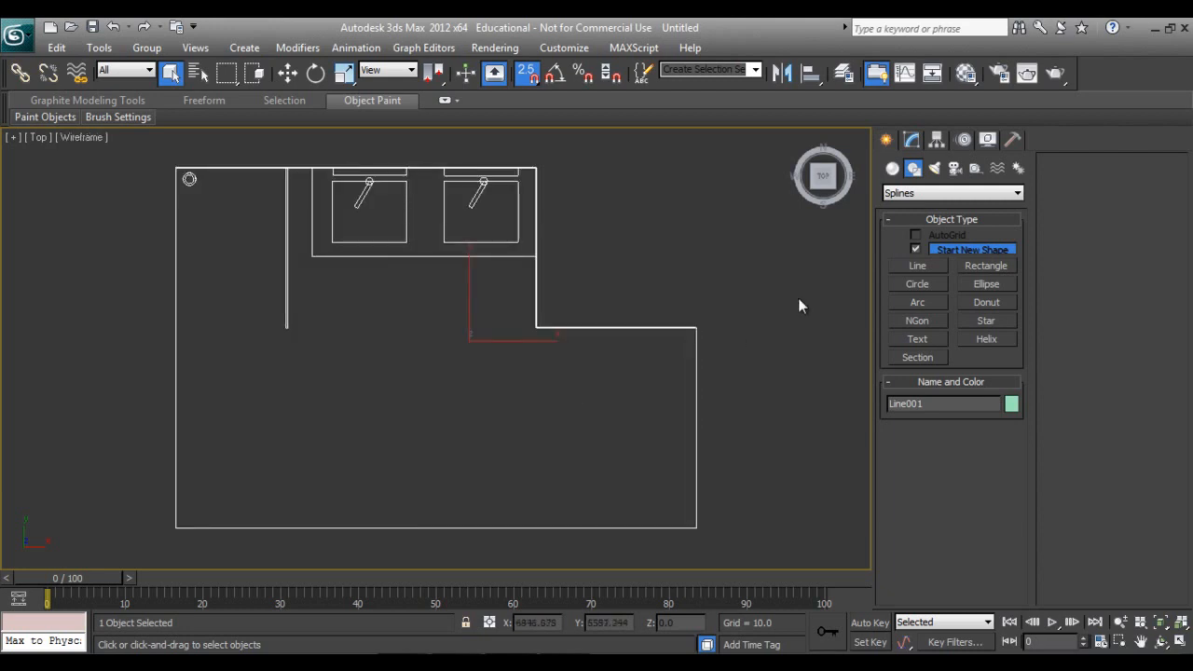
pyautogui.moveTo(582, 268)
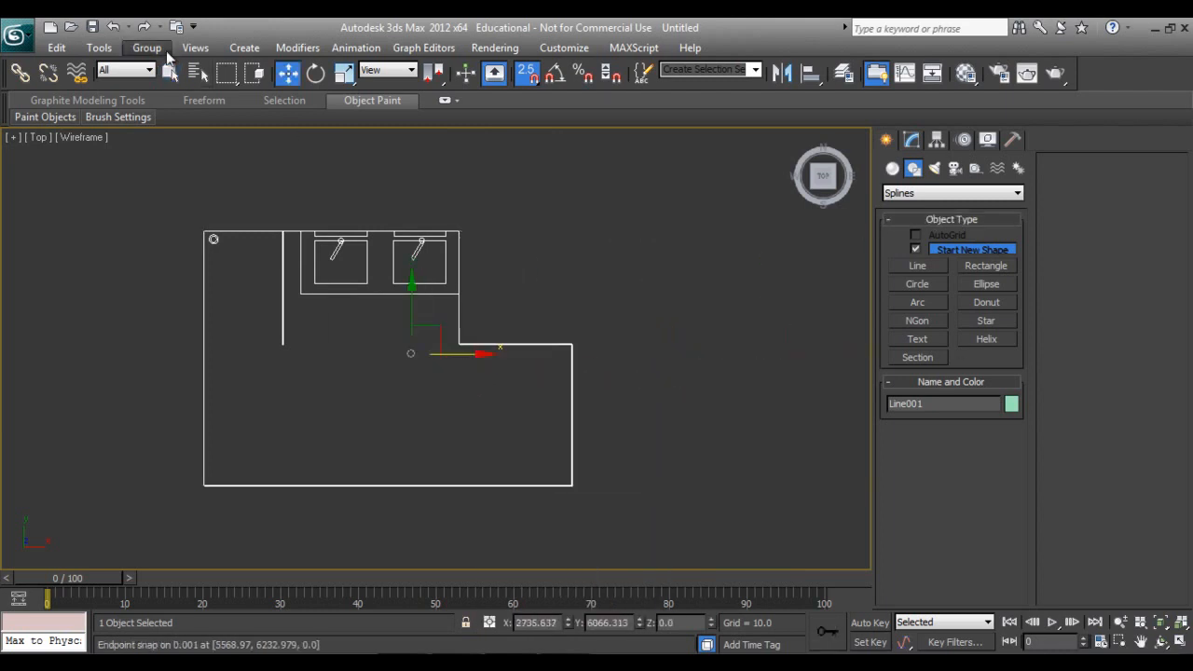
pyautogui.click(149, 71)
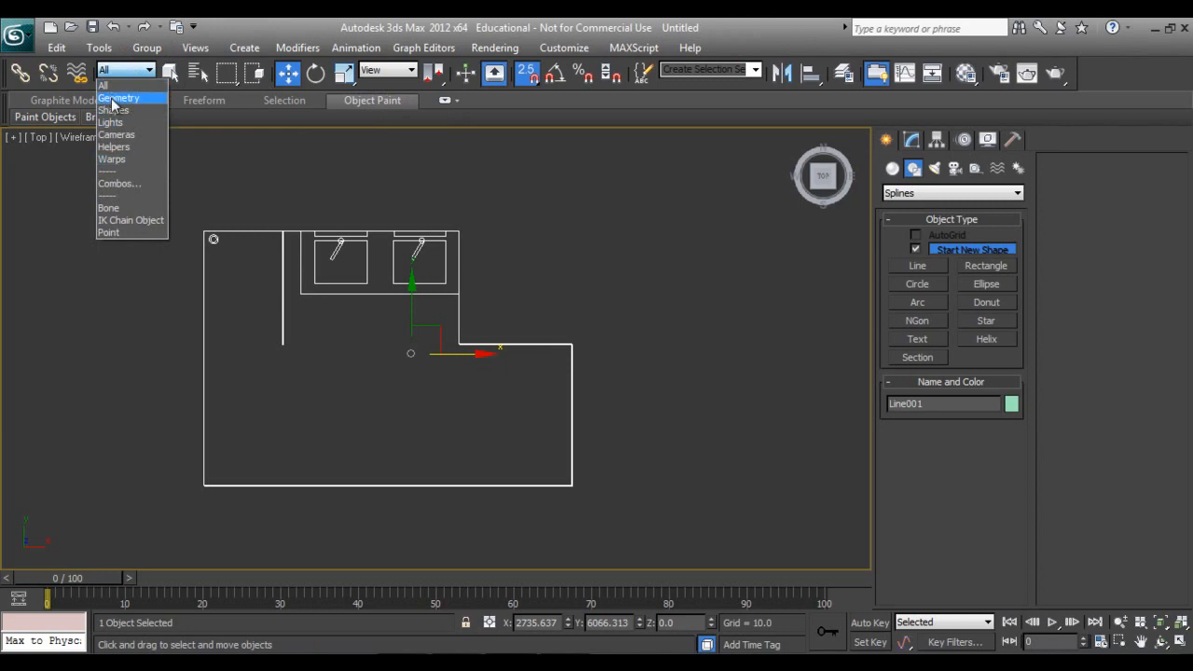
pyautogui.click(119, 97)
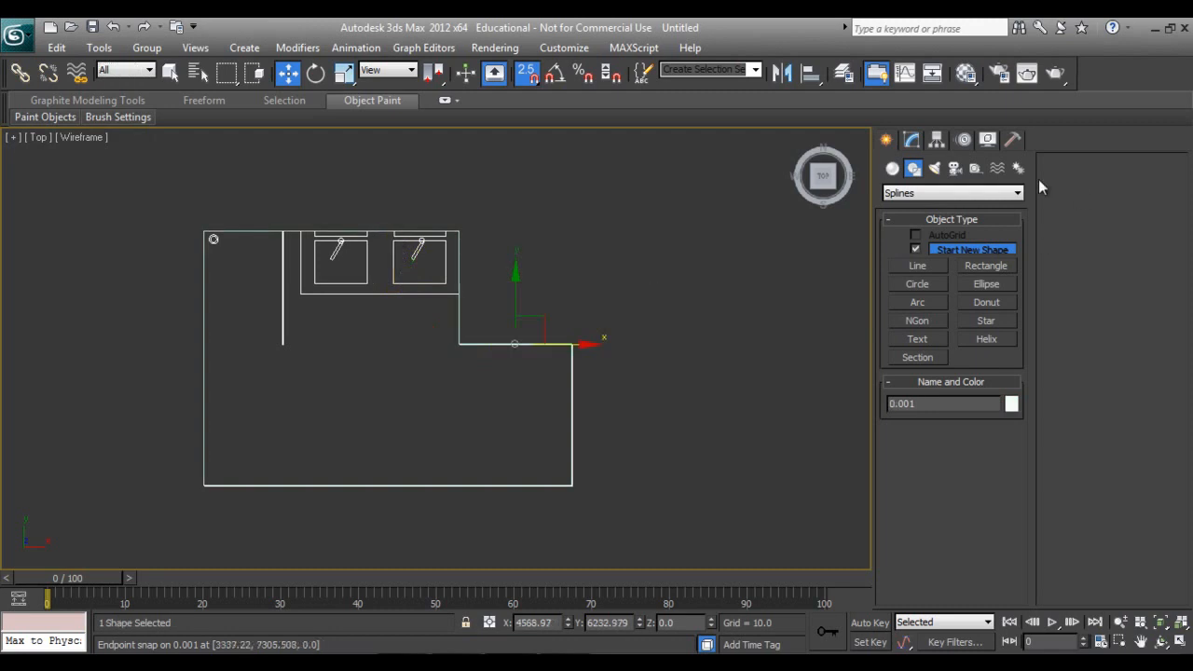
# Set frozen objects to show in gray, freeze the imported plan drawing and reselect Line001.
pyautogui.click(1012, 138)
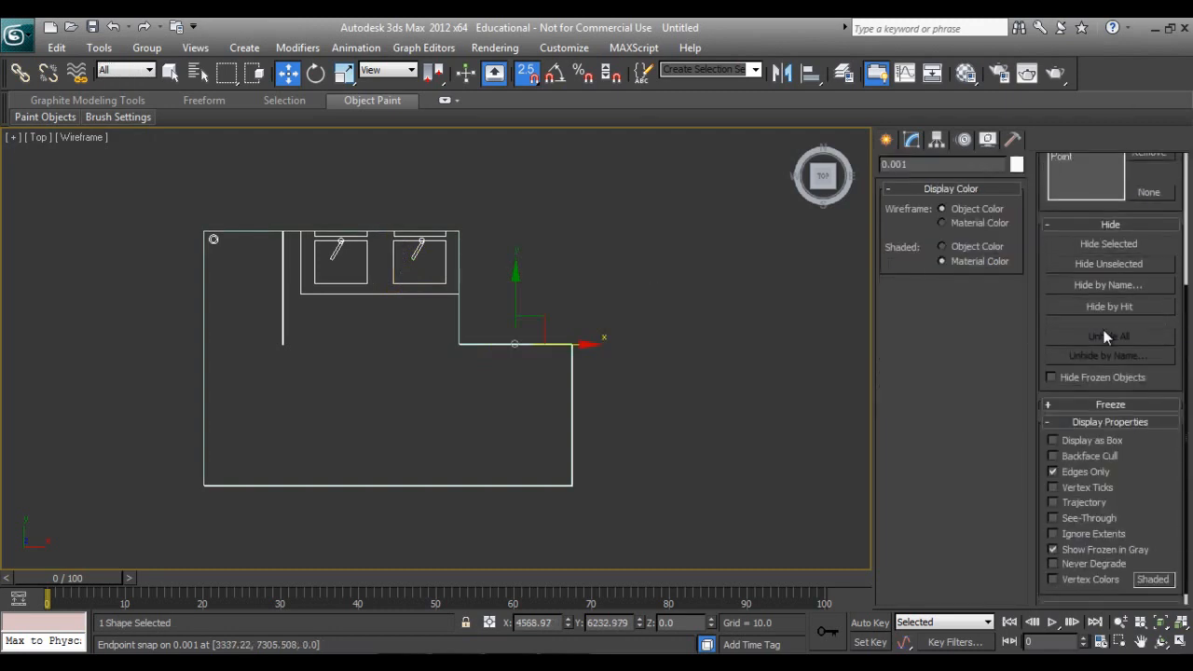
pyautogui.scroll(-3)
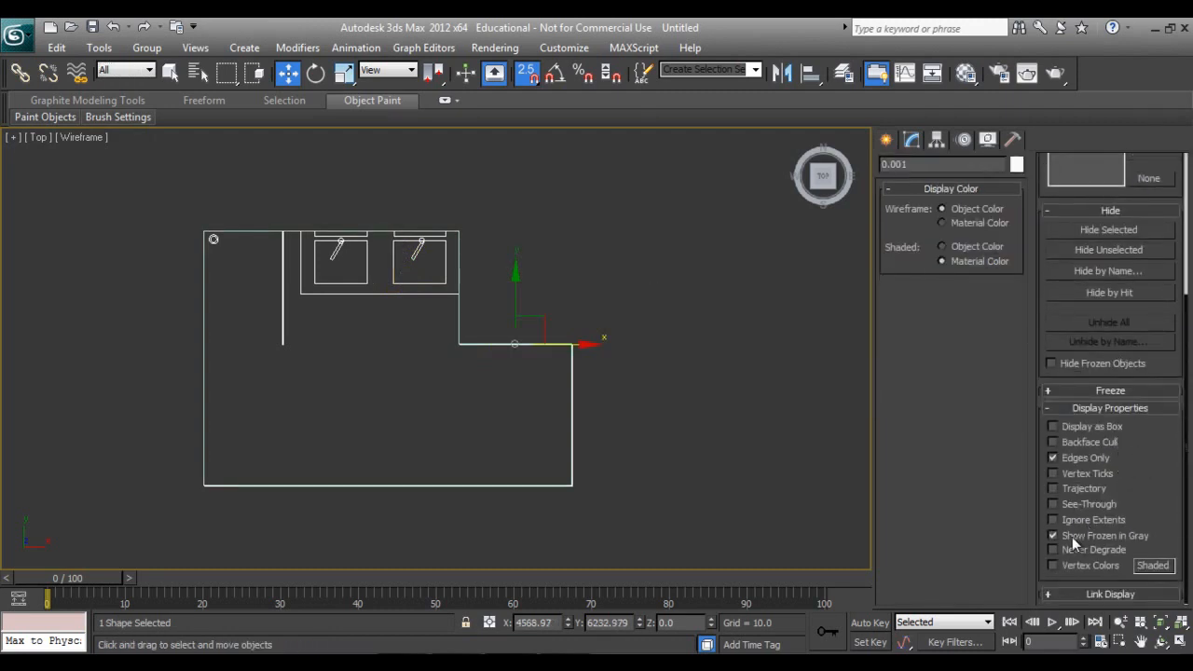
pyautogui.click(1053, 534)
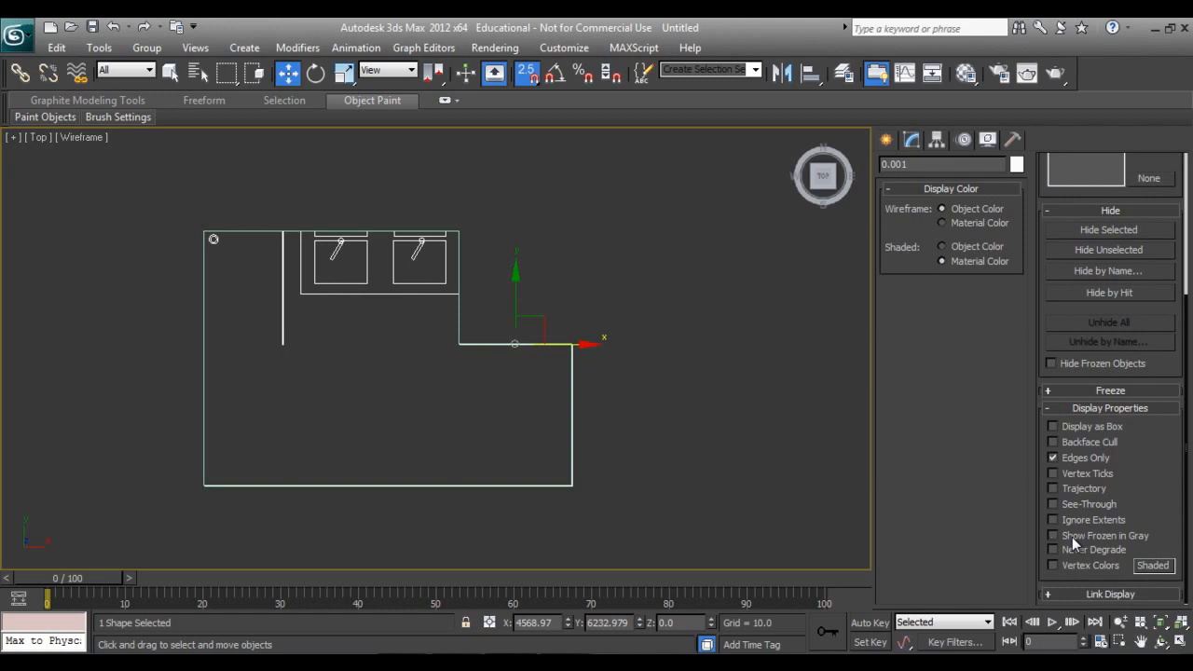
pyautogui.moveTo(1040, 287)
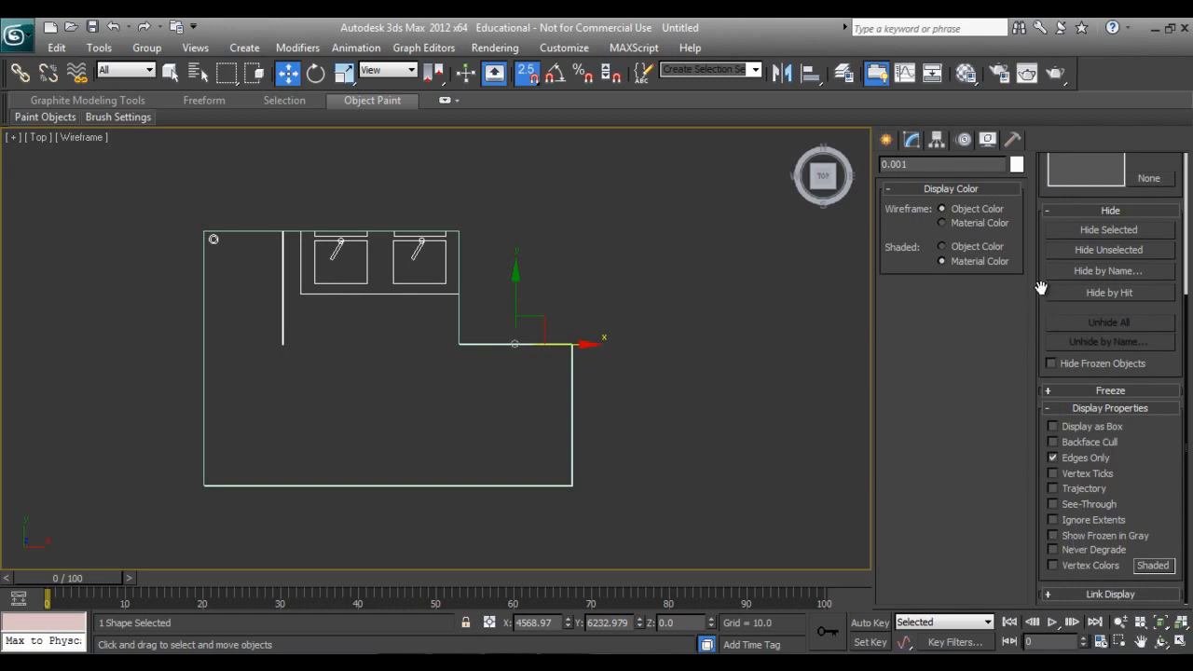
pyautogui.scroll(3)
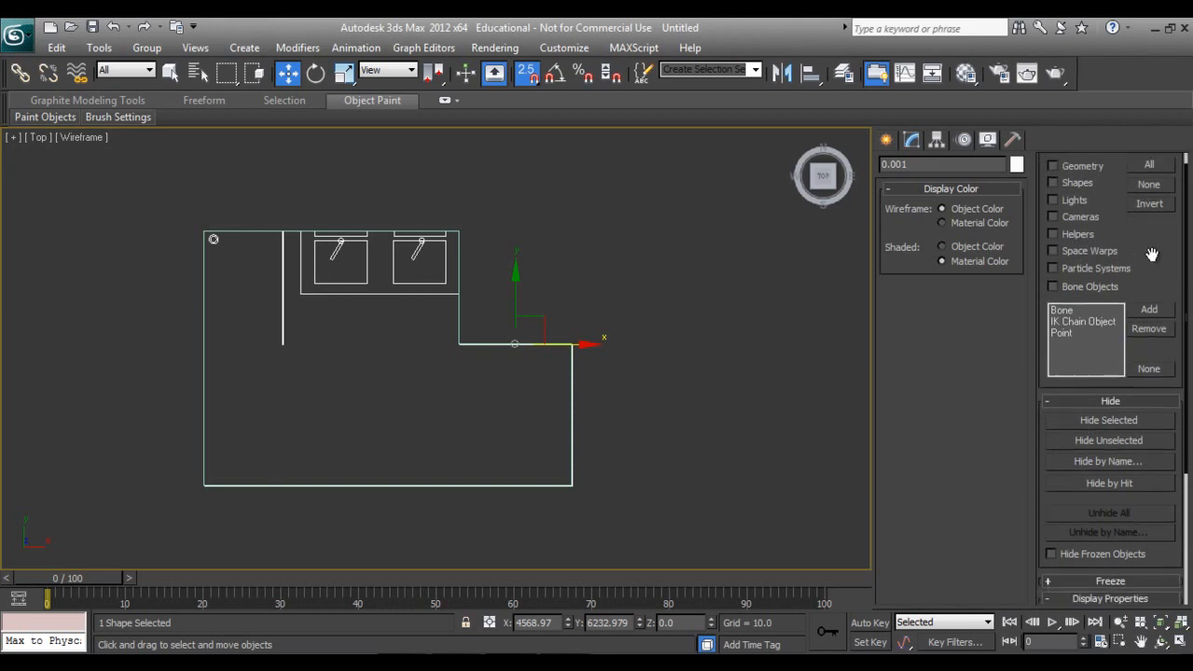
pyautogui.rightClick(456, 334)
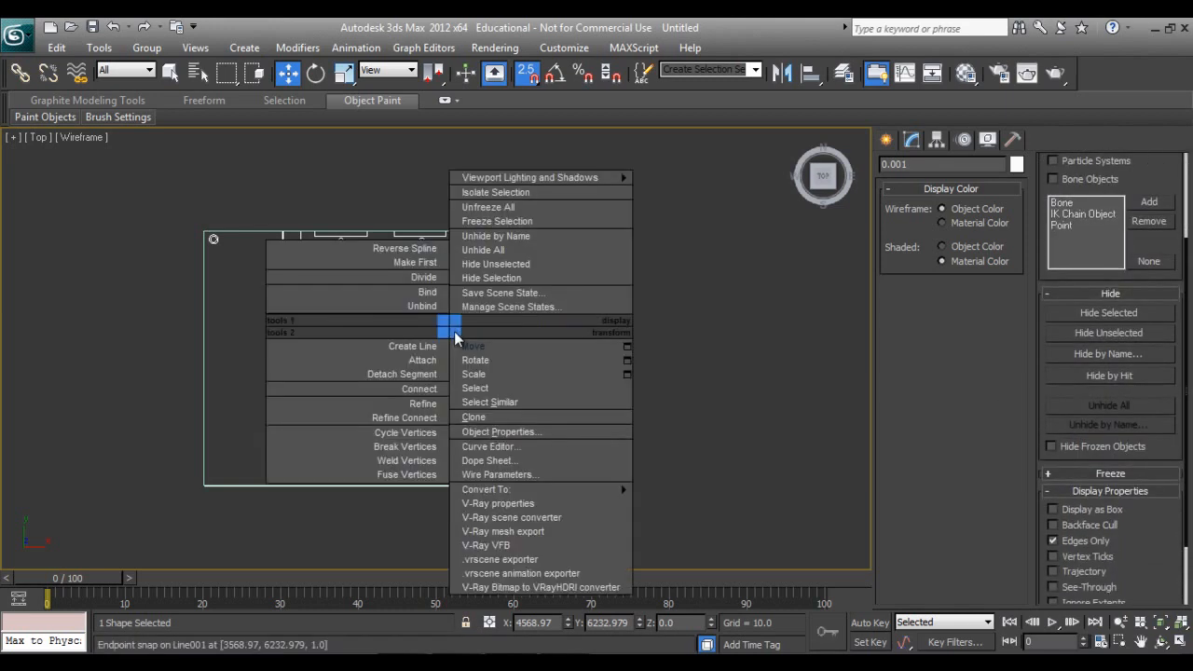
pyautogui.click(339, 331)
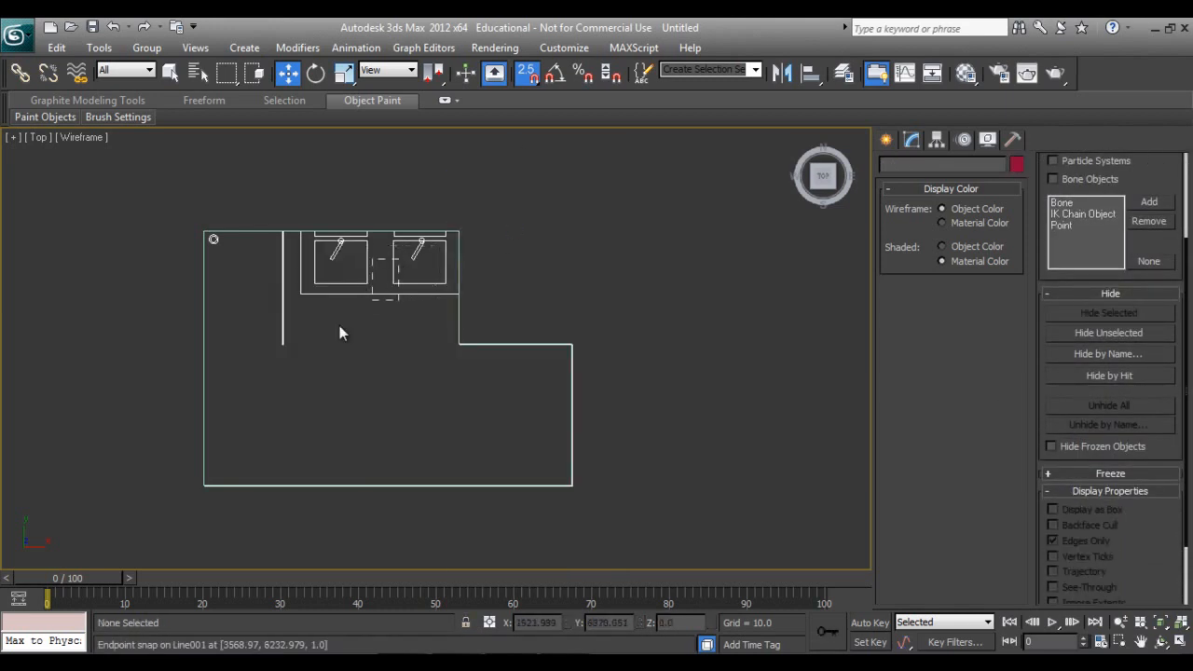
pyautogui.click(205, 231)
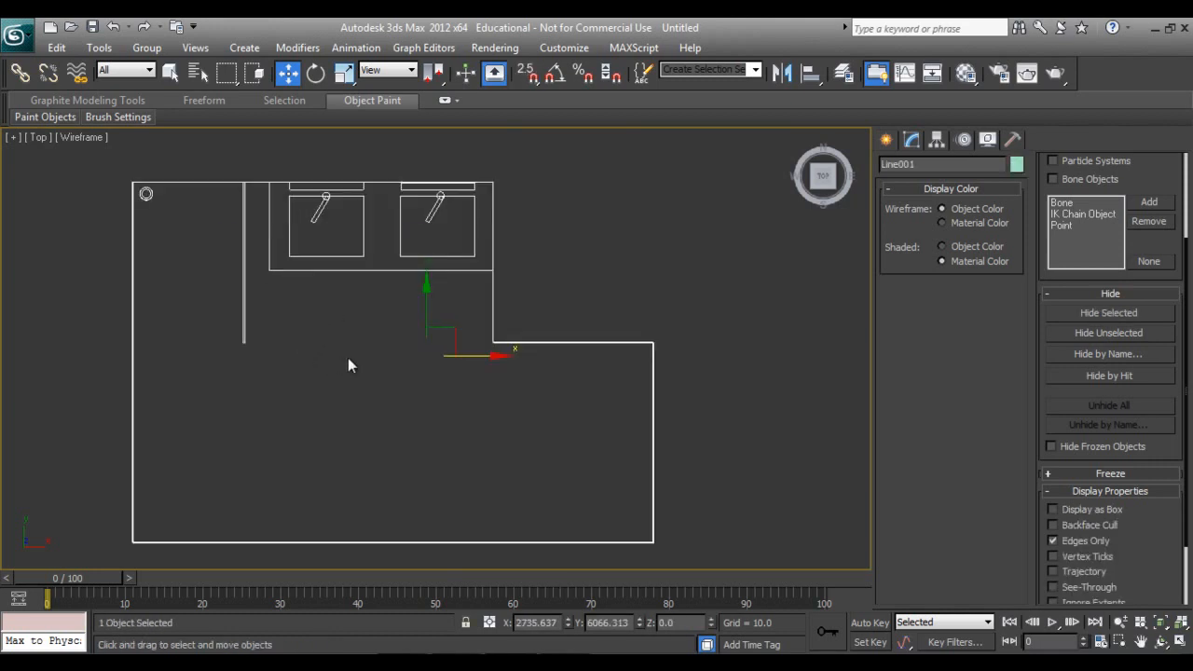
# At Spline sub-object level, detach the outer wall outline into its own shape.
pyautogui.click(911, 139)
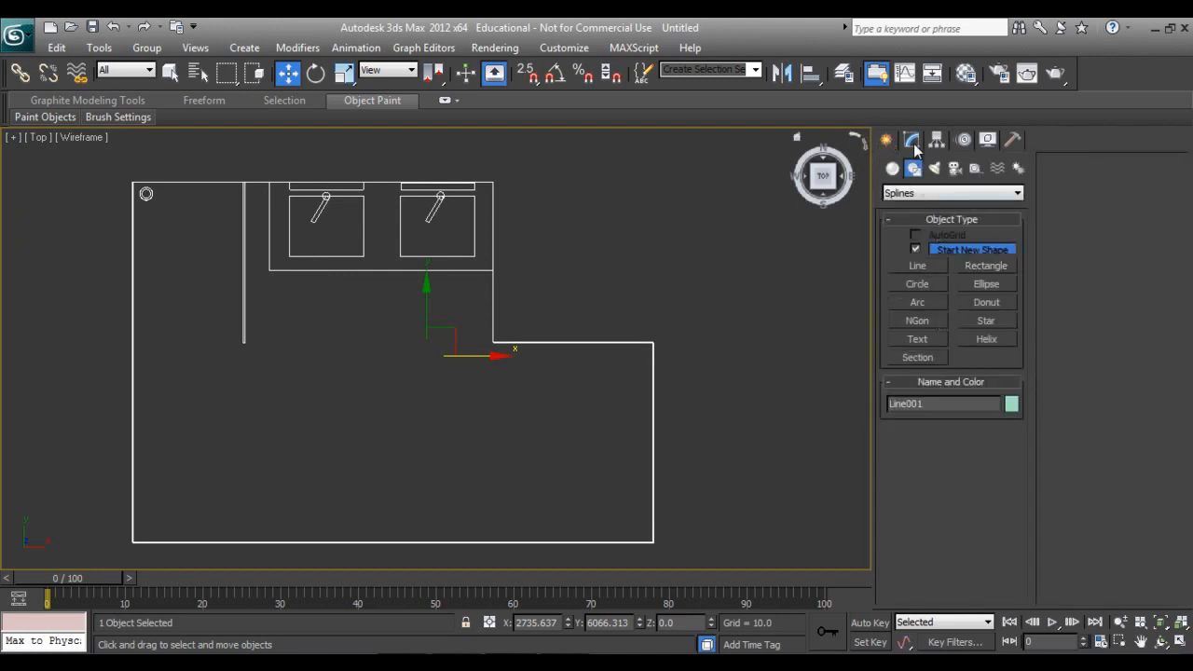
pyautogui.click(911, 138)
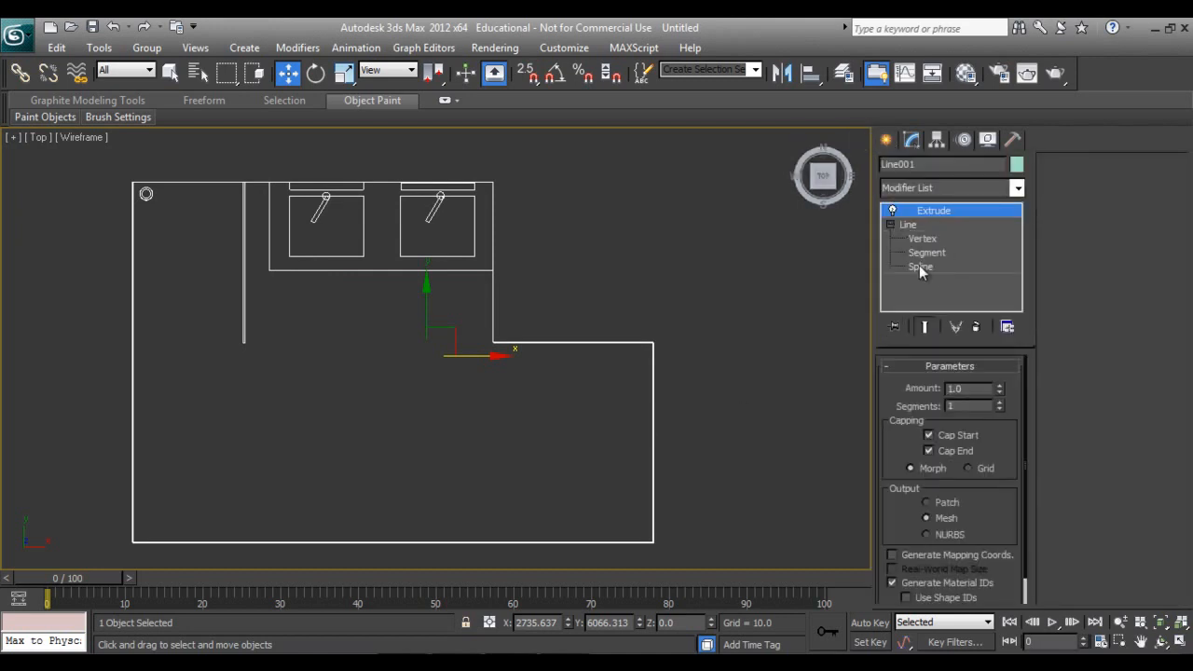
pyautogui.click(920, 267)
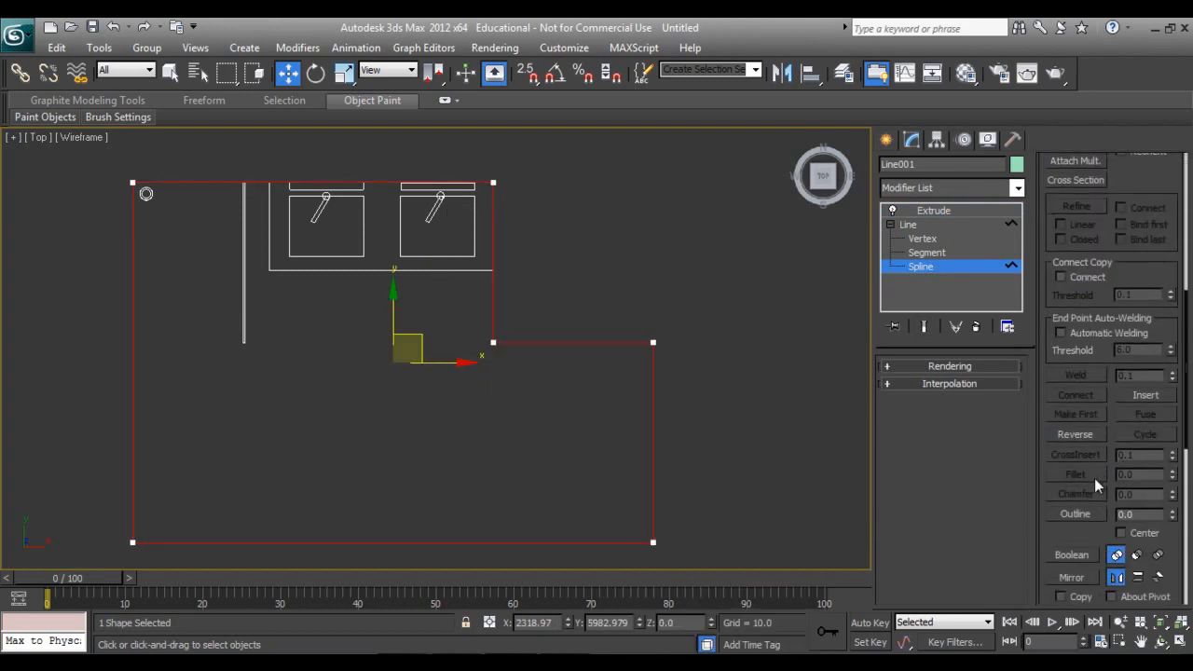
pyautogui.click(1075, 514)
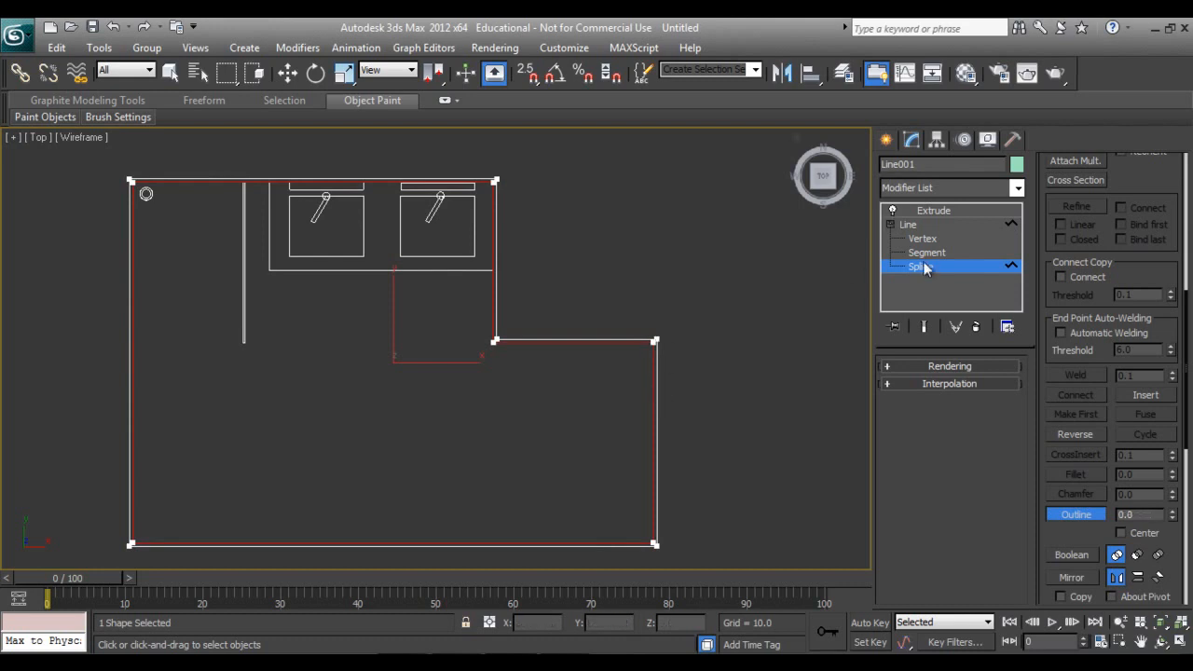
pyautogui.click(920, 267)
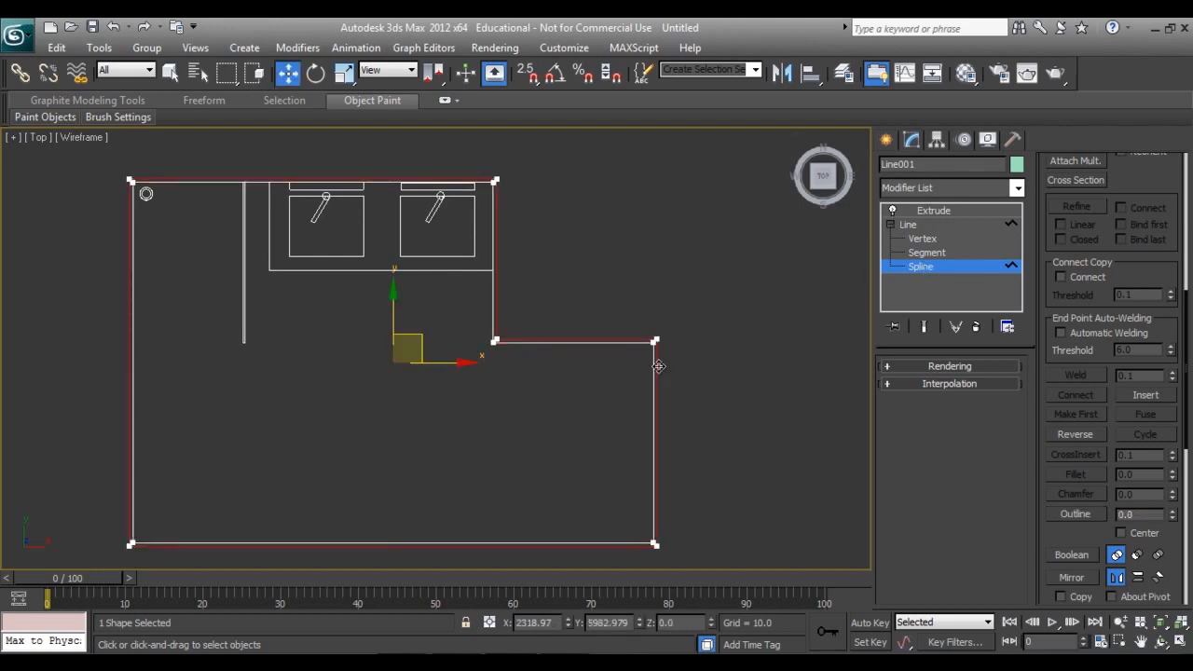
pyautogui.scroll(-3)
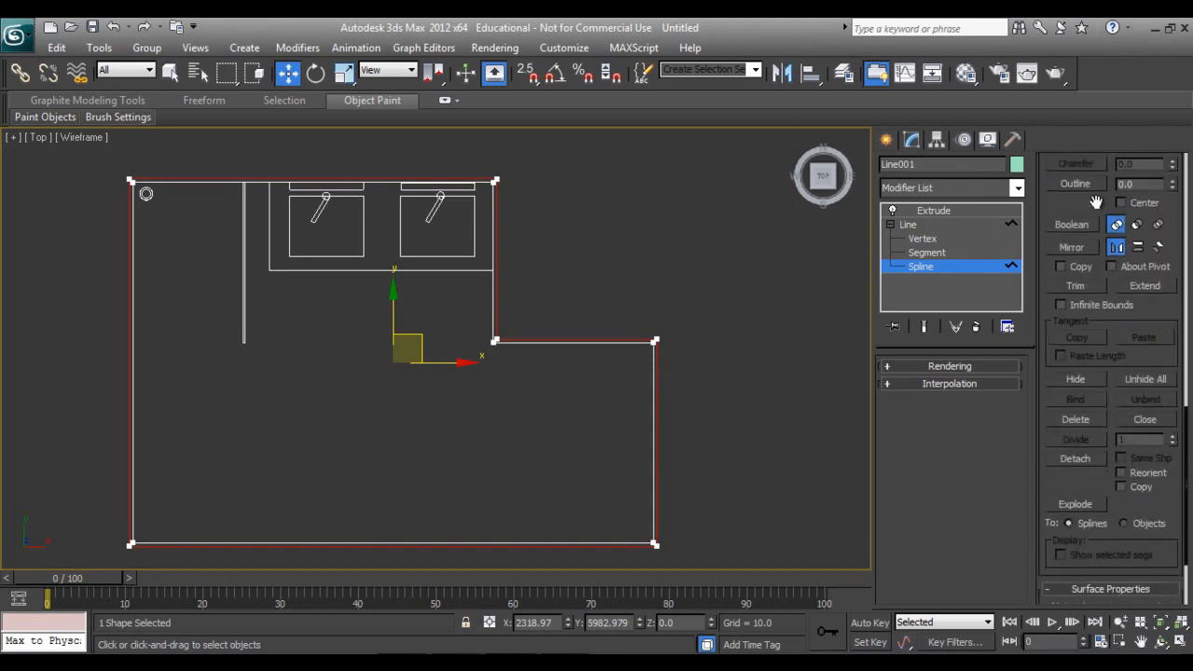
pyautogui.click(1073, 458)
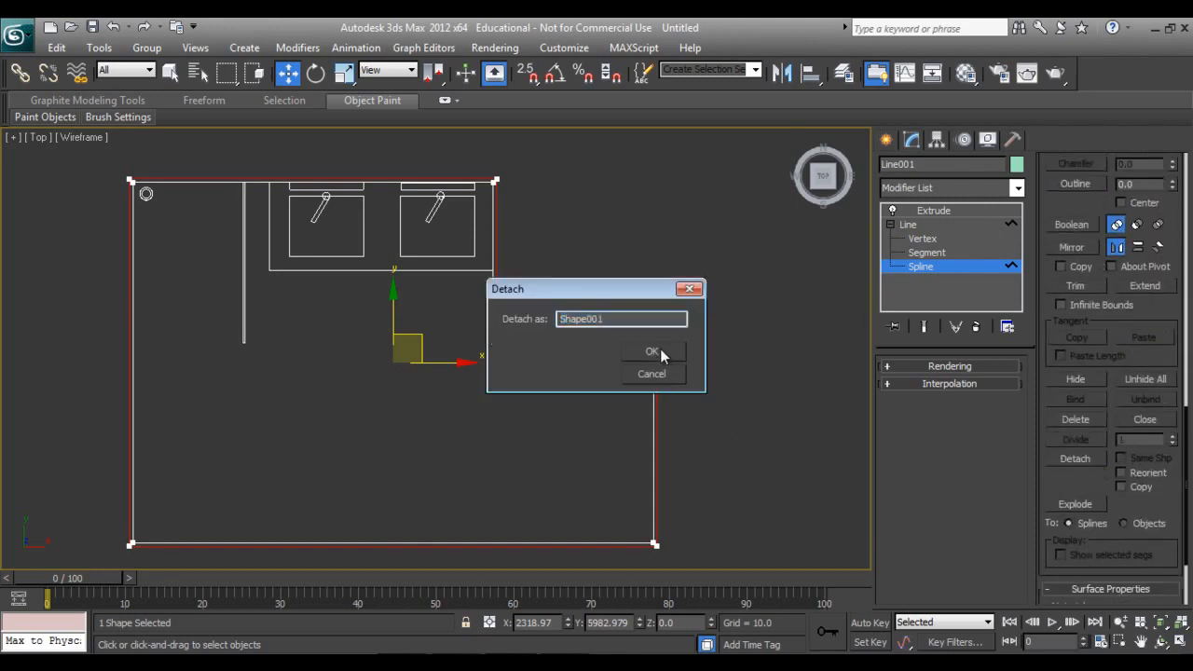
pyautogui.click(652, 351)
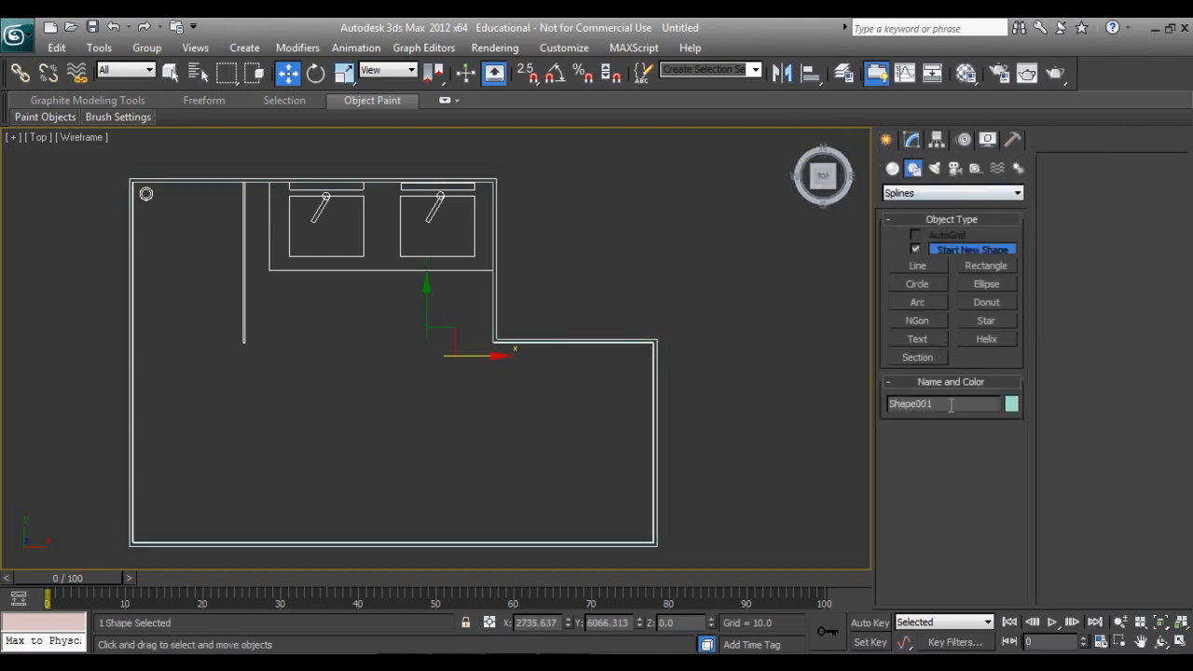
# Rename the detached Shape001 to Wall.
pyautogui.tripleClick(943, 402)
pyautogui.write('Wall')
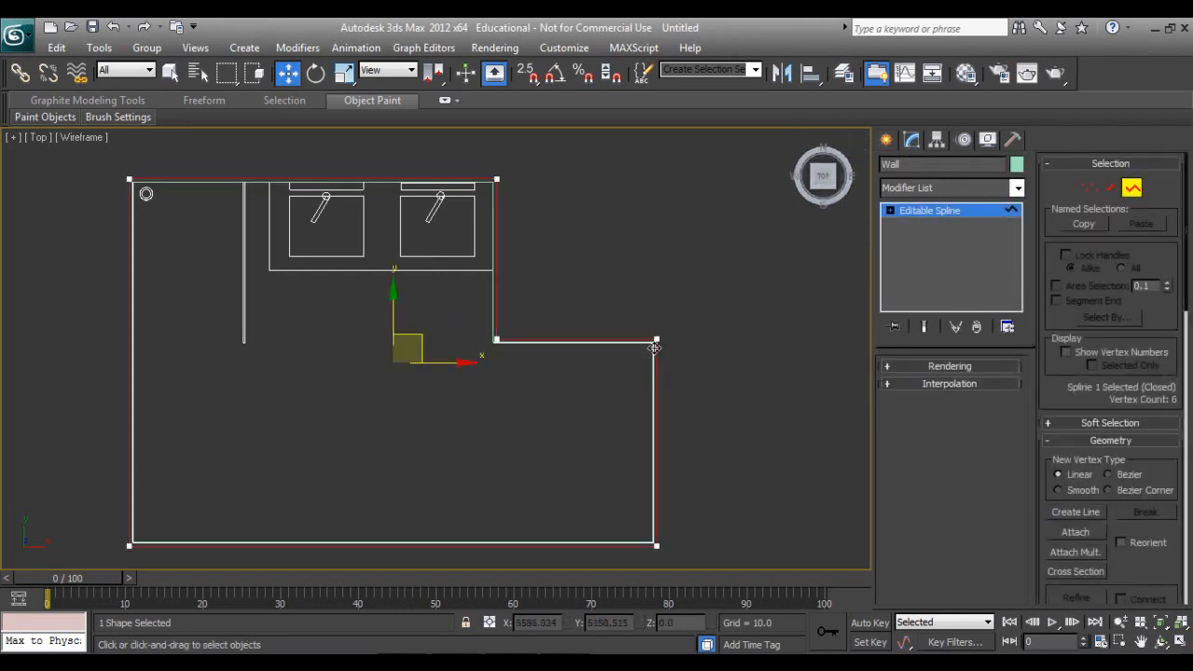
pyautogui.scroll(-3)
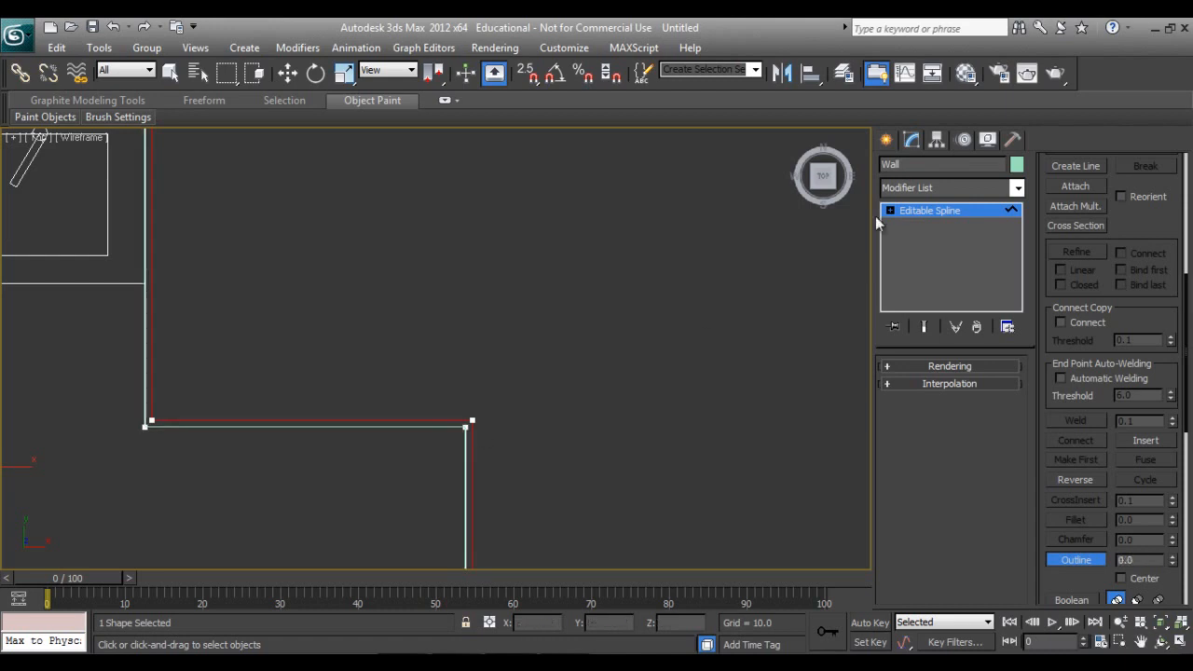
pyautogui.click(1017, 186)
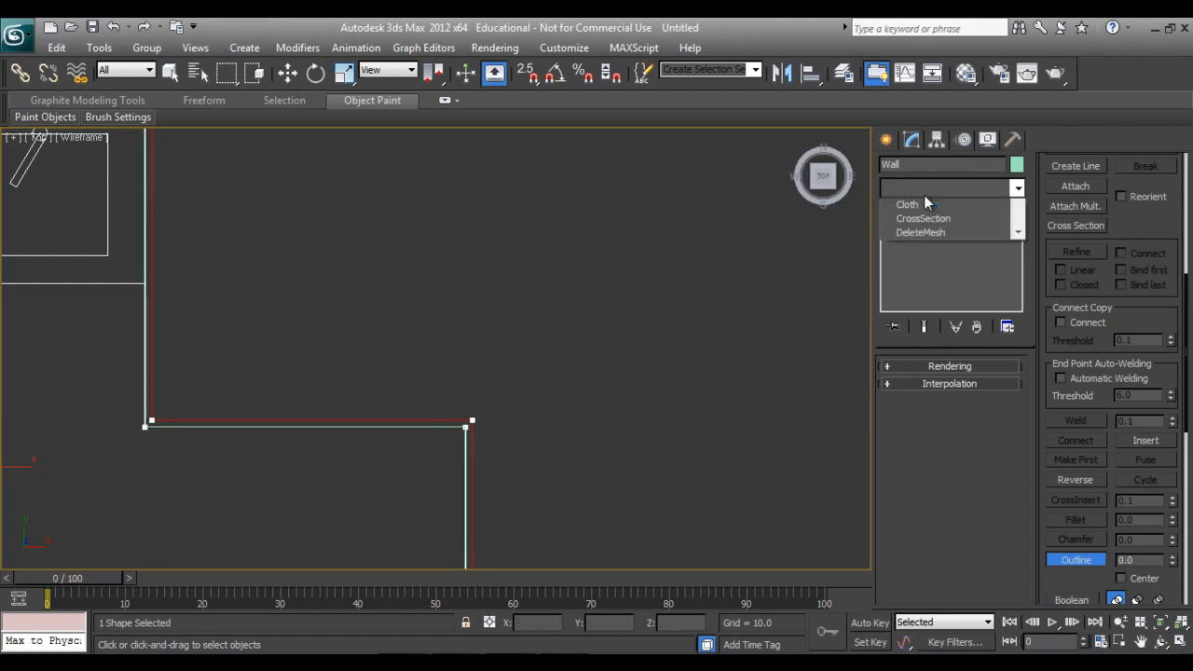
# Add Extrude and Edit Poly to Wall, then select wall faces in Polygon mode.
pyautogui.click(1017, 186)
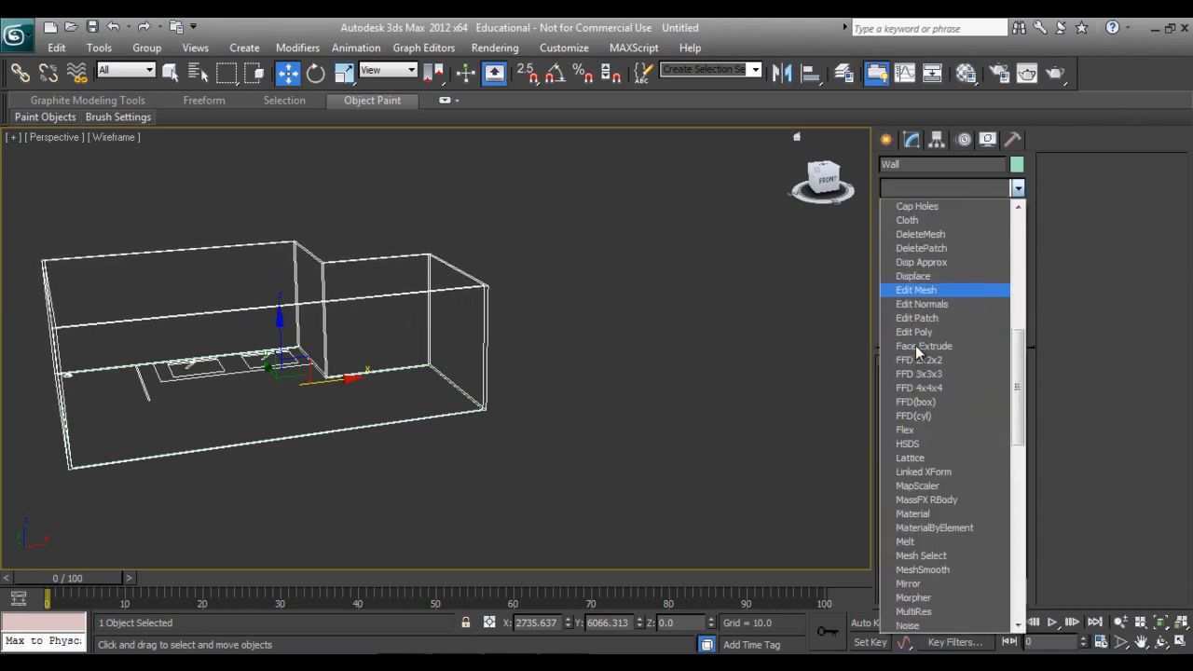
pyautogui.click(917, 317)
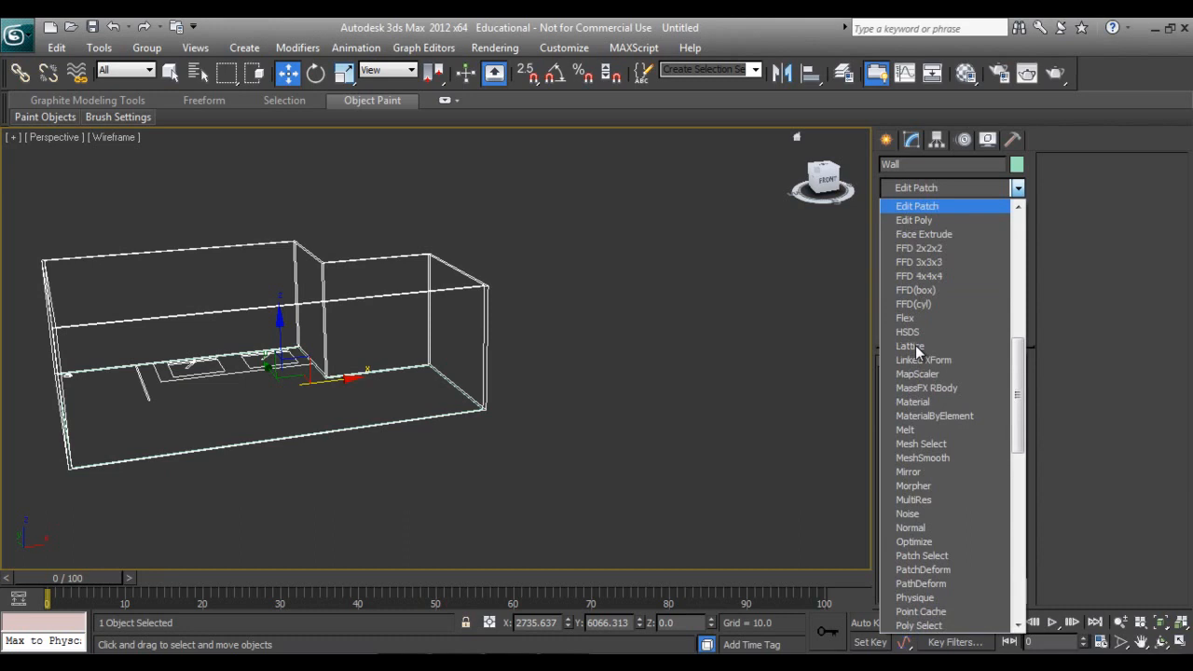
pyautogui.click(913, 220)
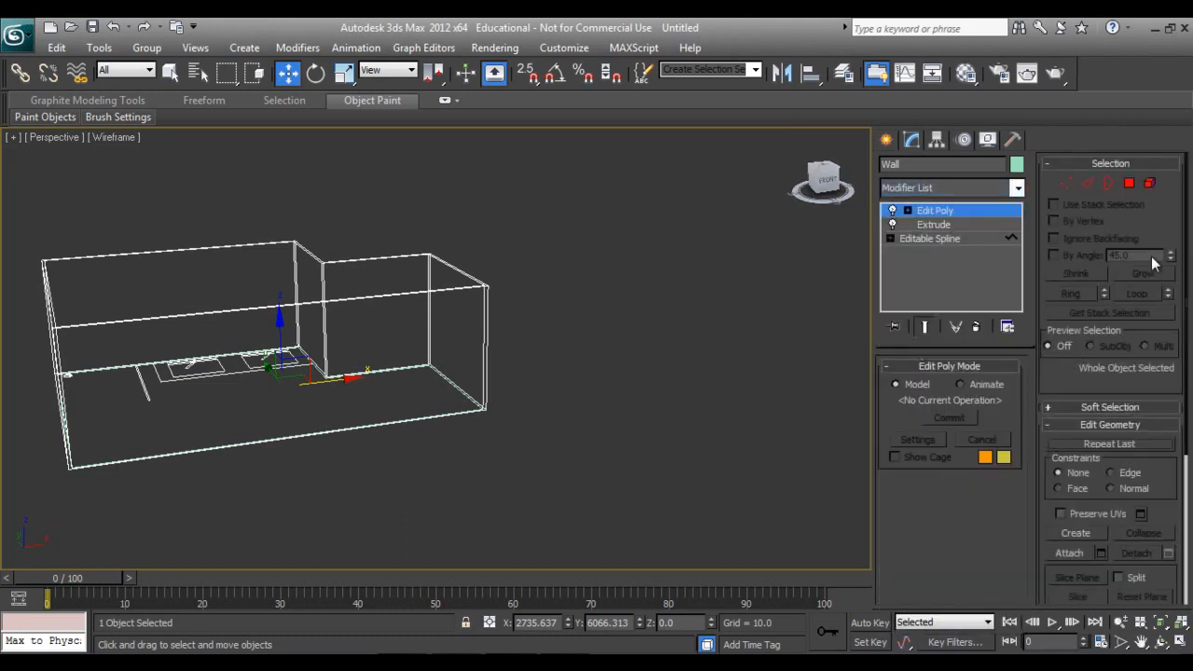
pyautogui.click(1130, 183)
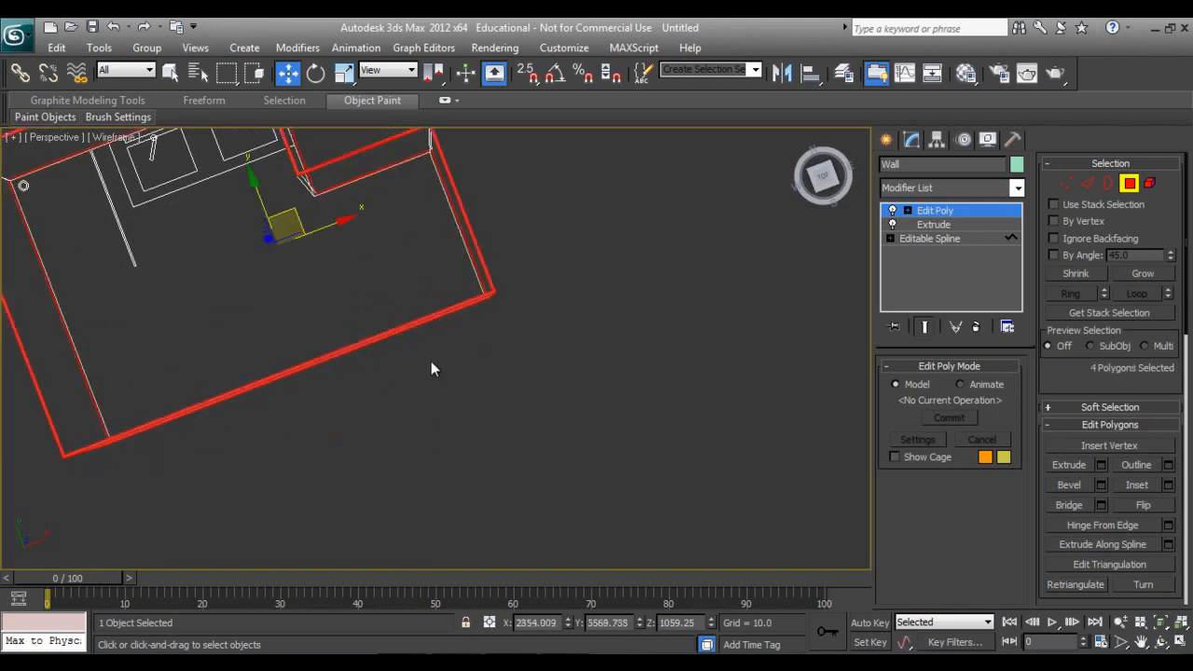
pyautogui.moveTo(432, 369); pyautogui.dragTo(223, 488)
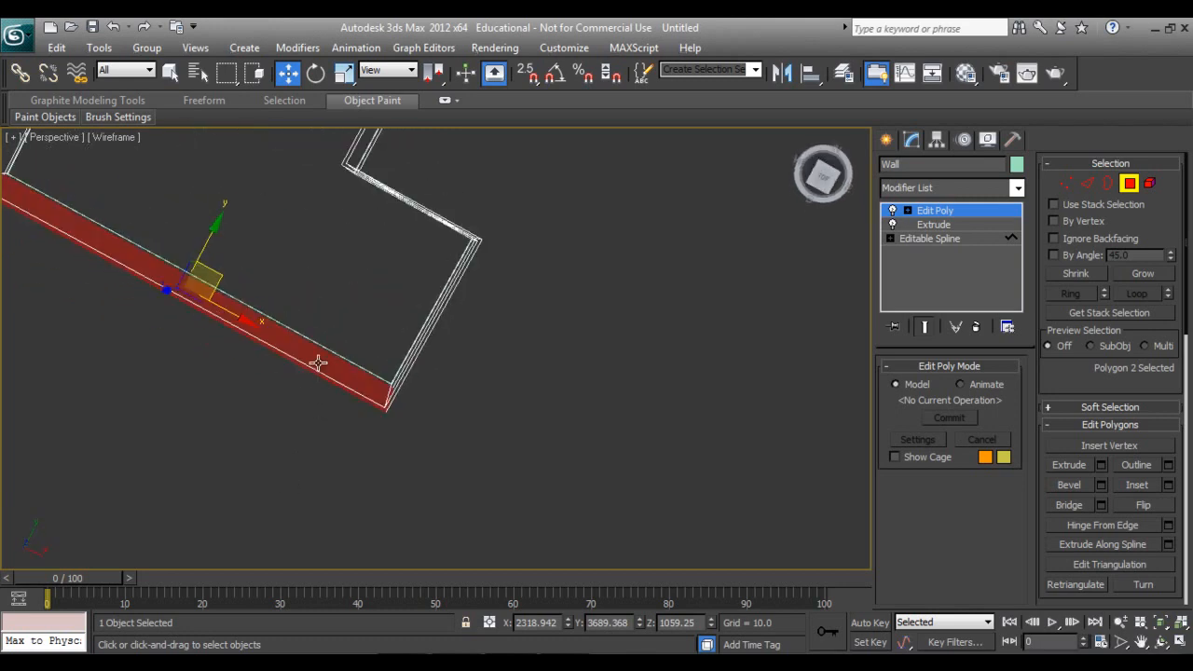
pyautogui.click(1017, 186)
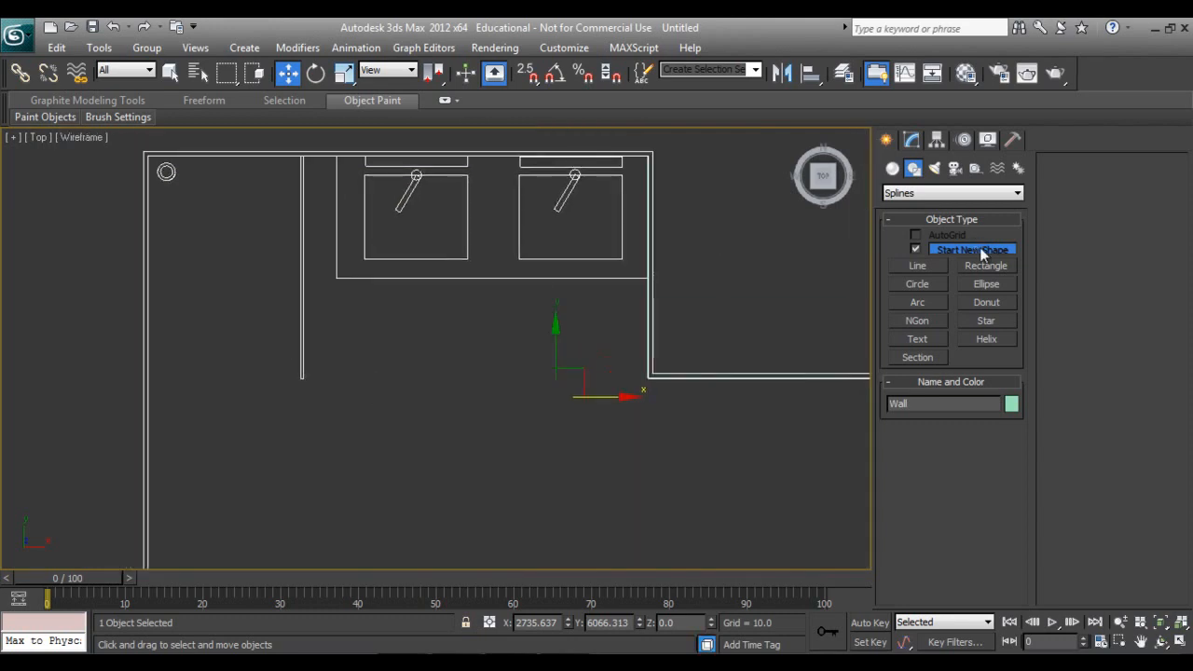
# Choose the Rectangle tool and enable Vertex snapping in Grid and Snap Settings.
pyautogui.click(986, 265)
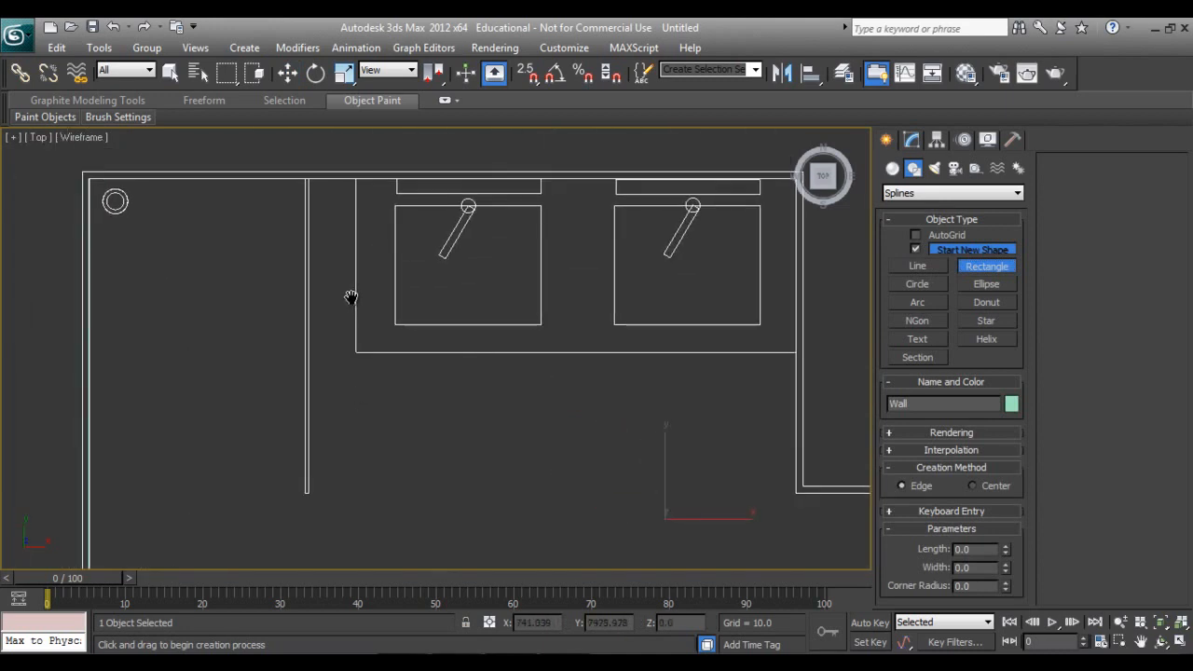
pyautogui.moveTo(313, 217)
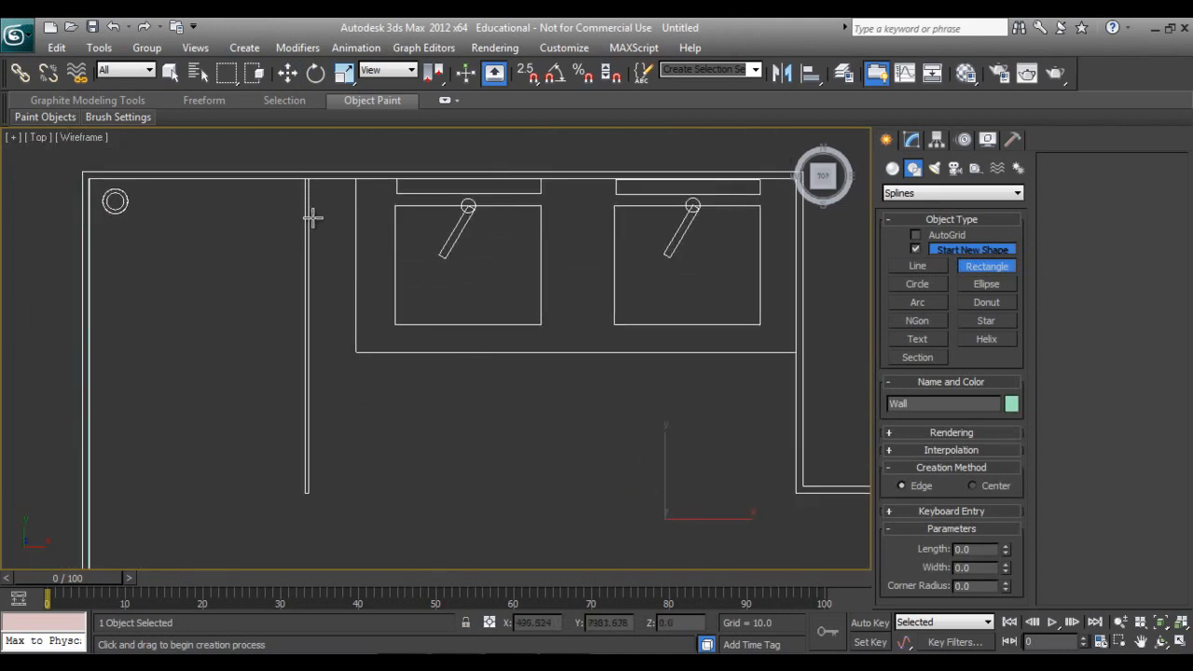
pyautogui.moveTo(313, 218)
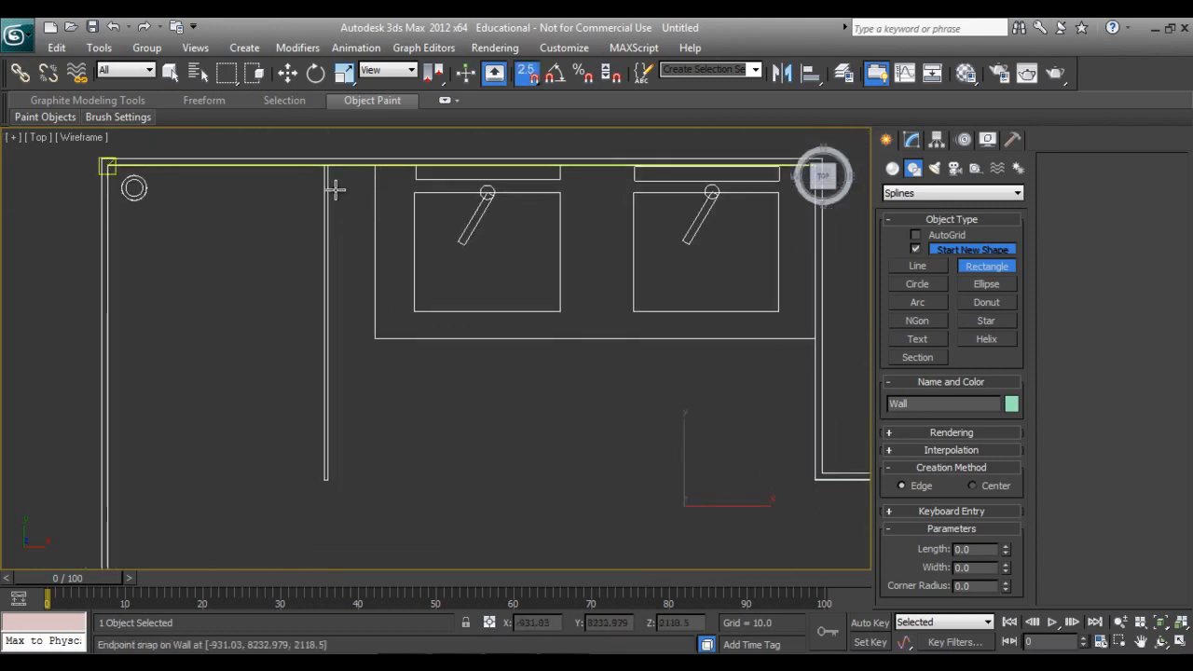
pyautogui.click(526, 73)
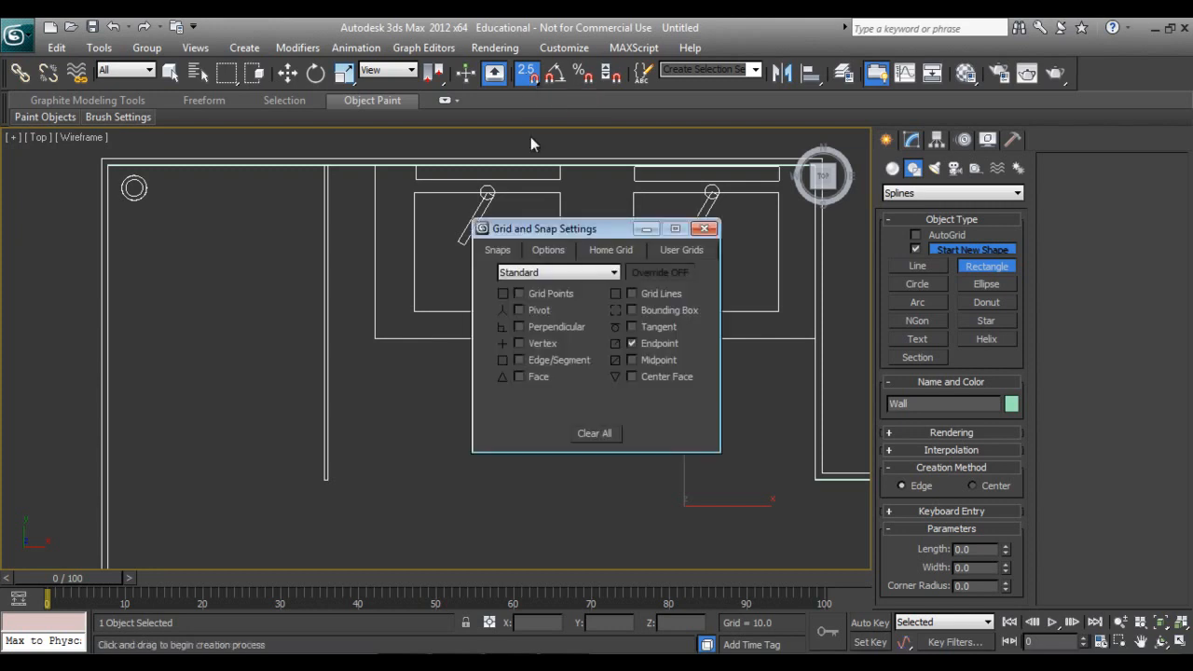
pyautogui.click(705, 227)
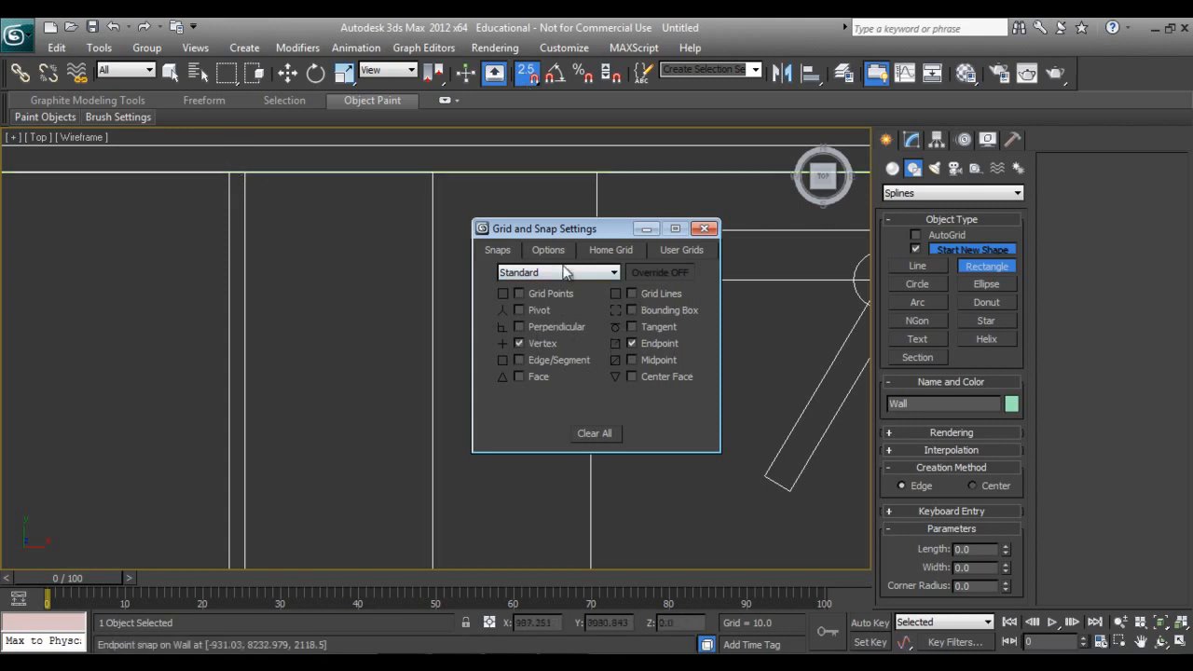
pyautogui.click(547, 250)
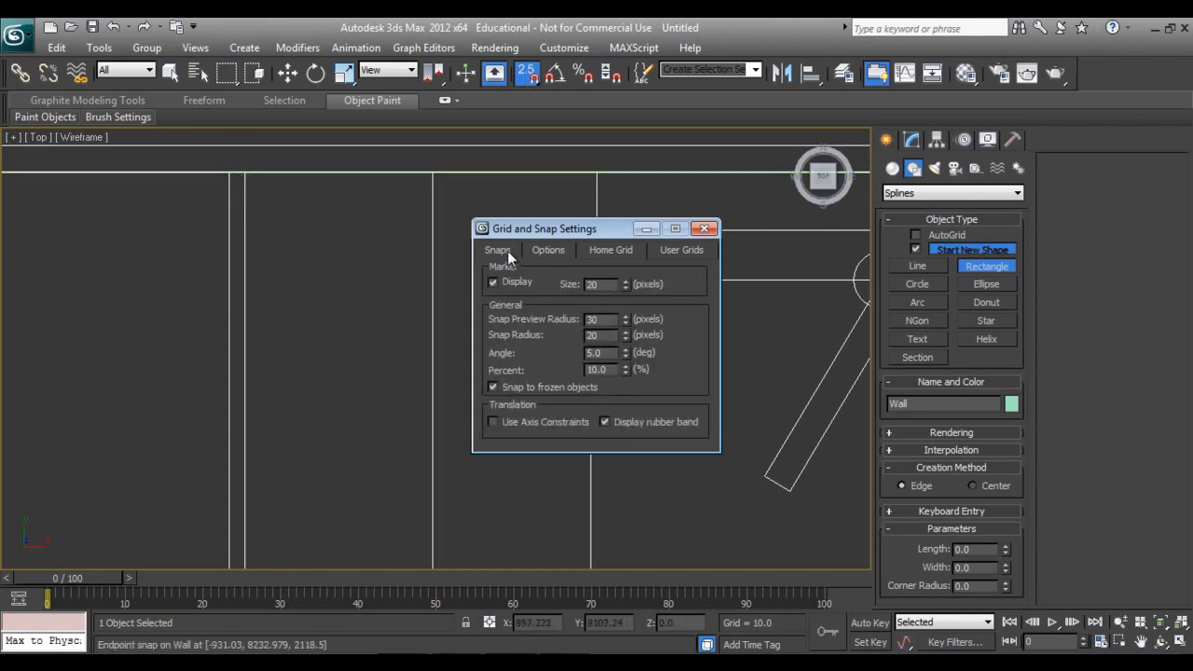
pyautogui.click(496, 250)
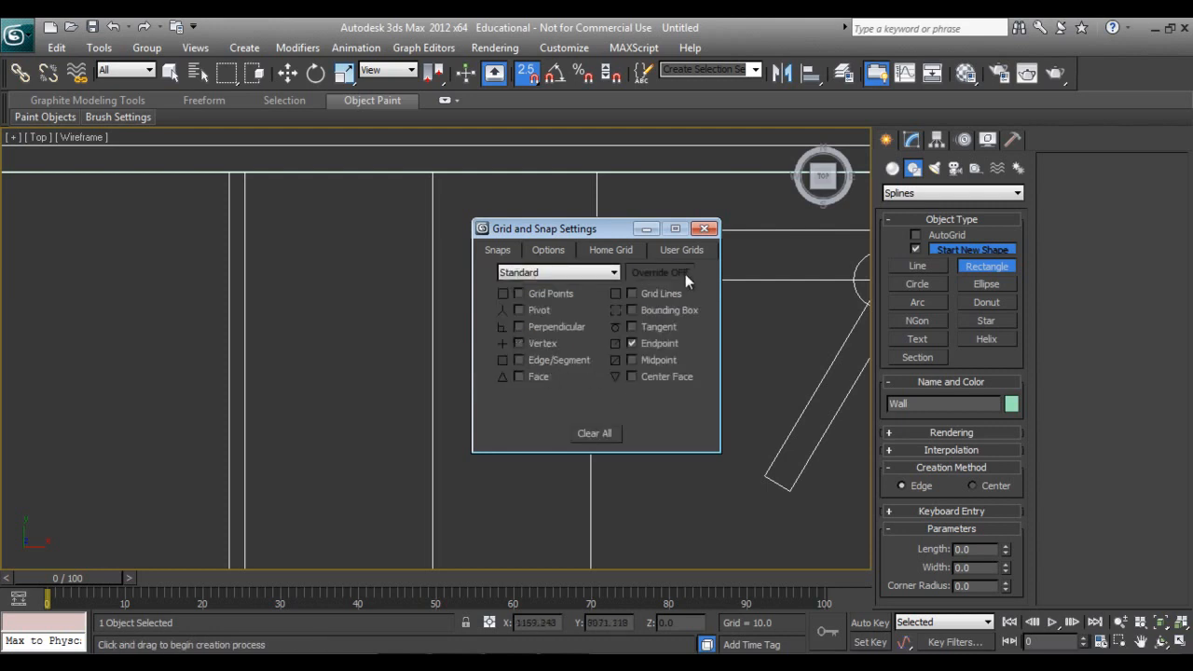
pyautogui.click(704, 227)
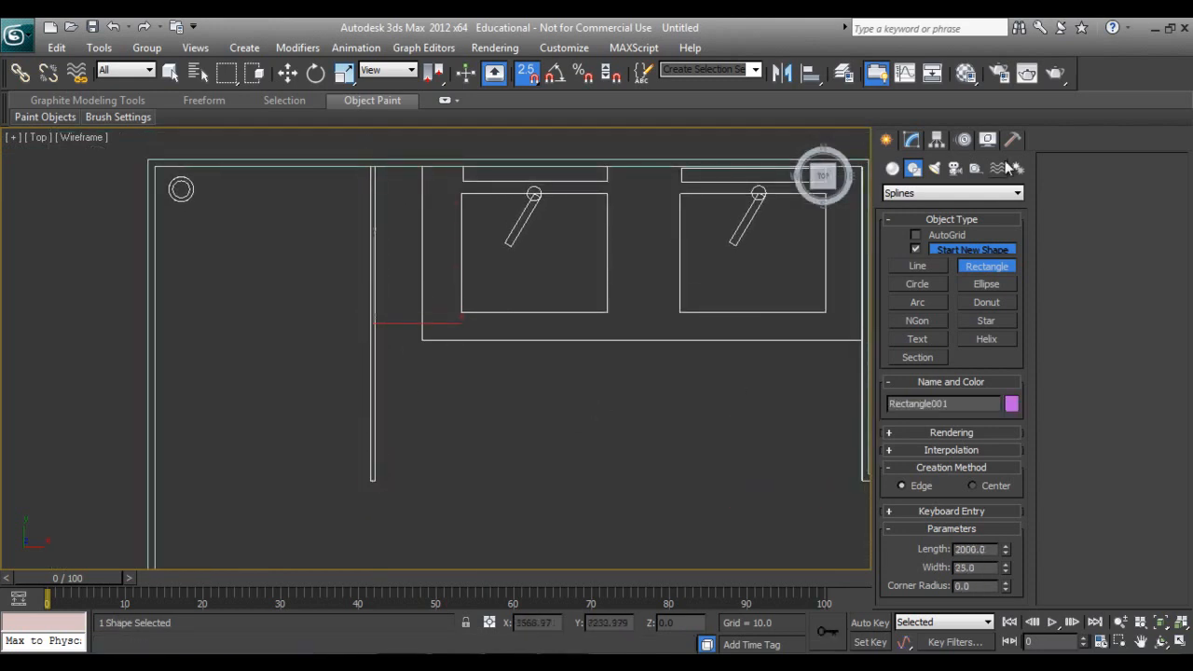
# Draw Rectangle002 around the basins and extrude it with Amount 800 into a counter block.
pyautogui.click(1017, 188)
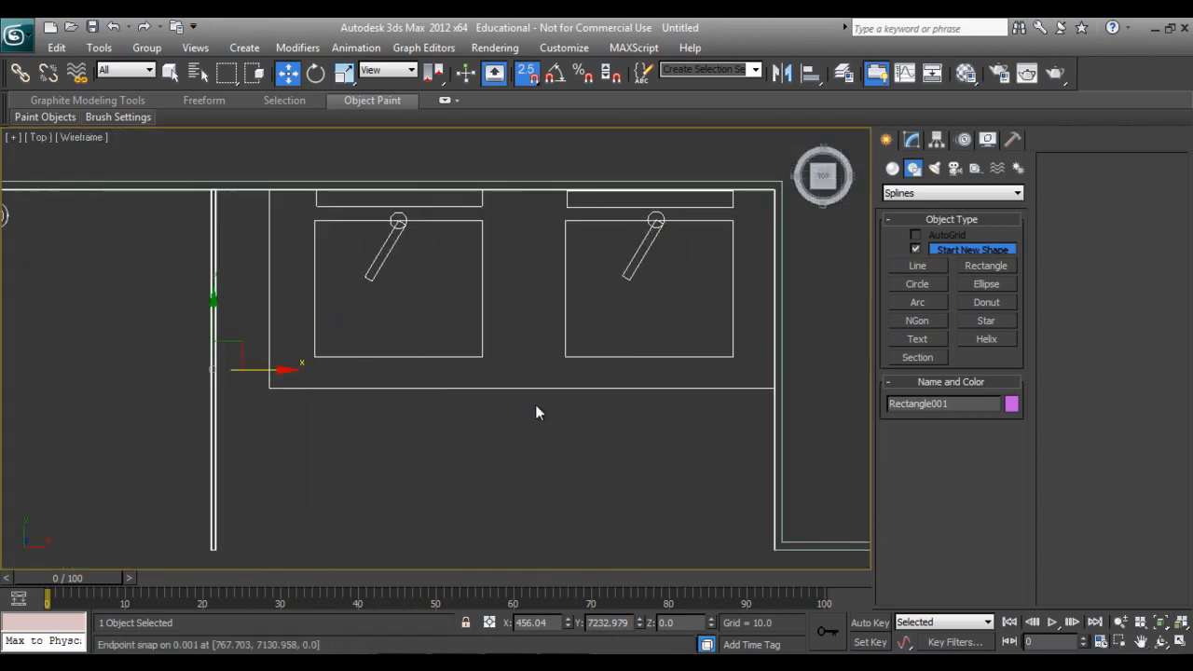
pyautogui.click(984, 264)
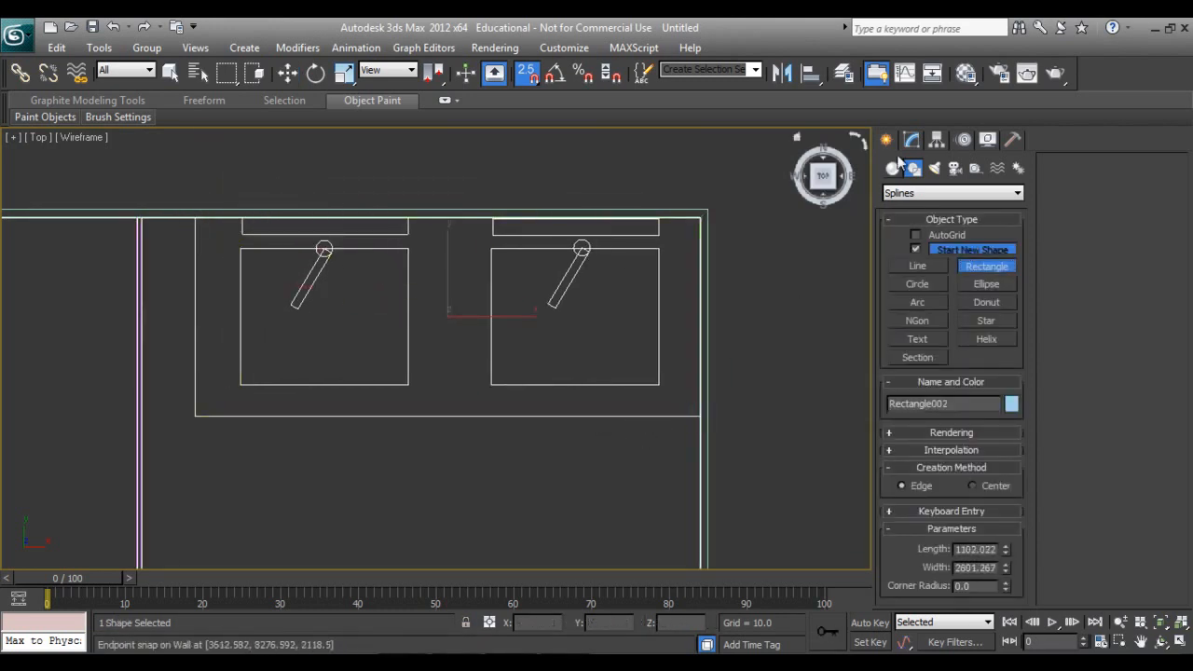
pyautogui.click(1018, 188)
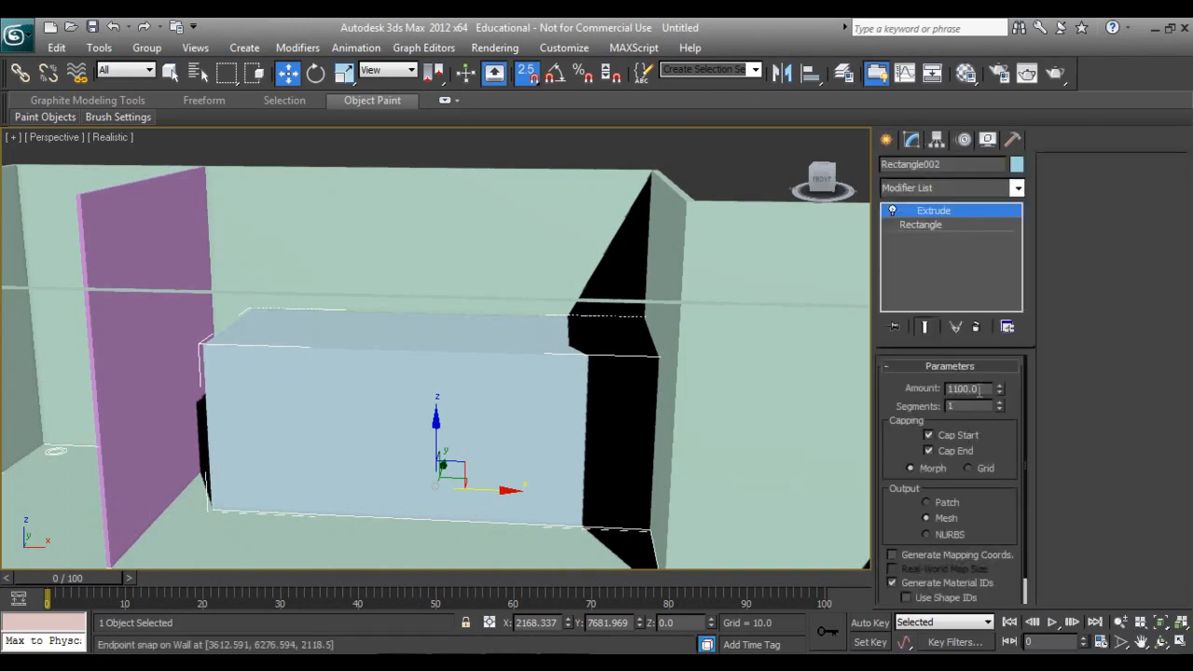
pyautogui.write('800')
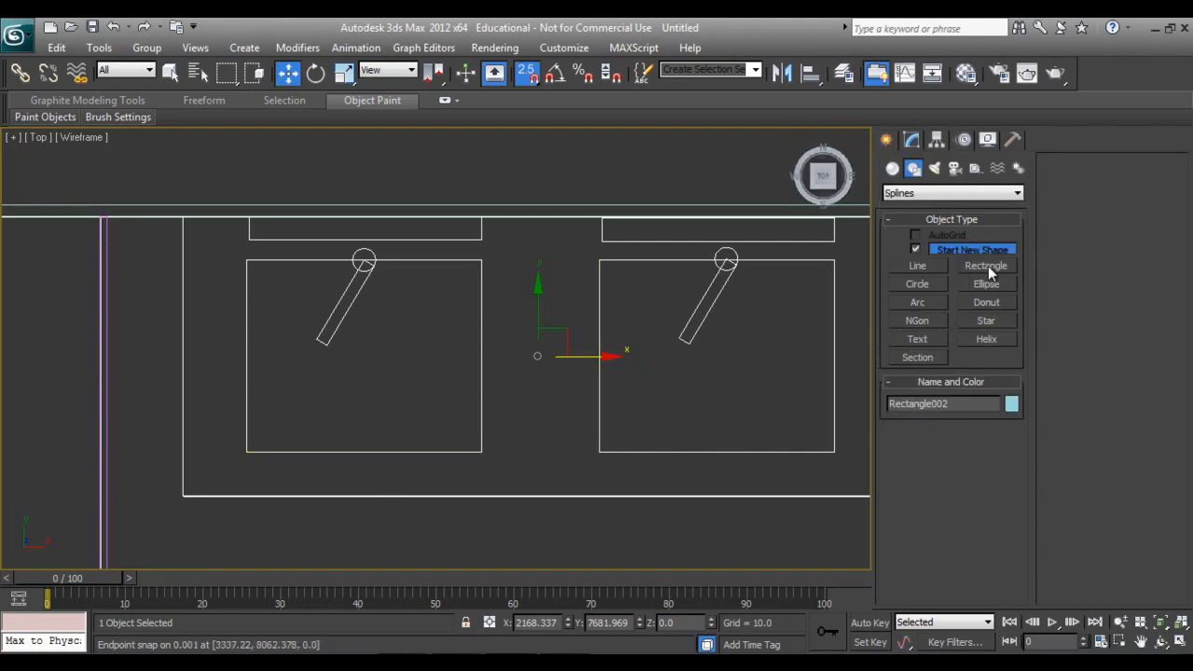
# Draw a rectangle over the left basin outline and create the washbasin box Box001.
pyautogui.click(984, 265)
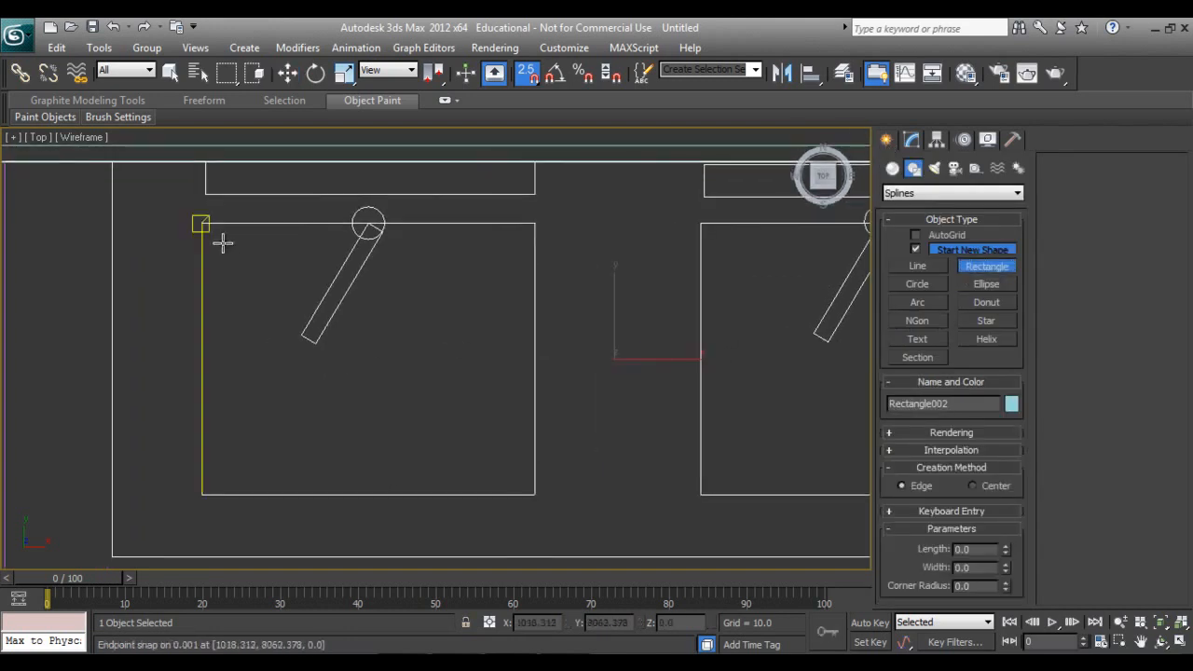
pyautogui.moveTo(202, 223); pyautogui.dragTo(531, 496)
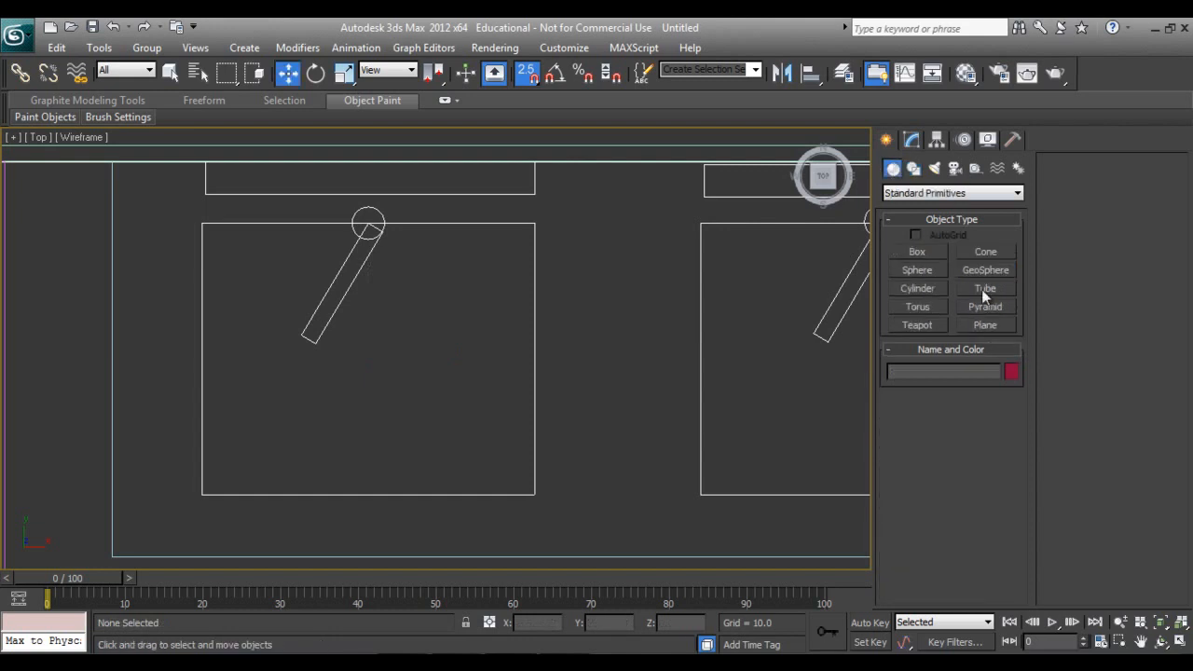
pyautogui.click(917, 251)
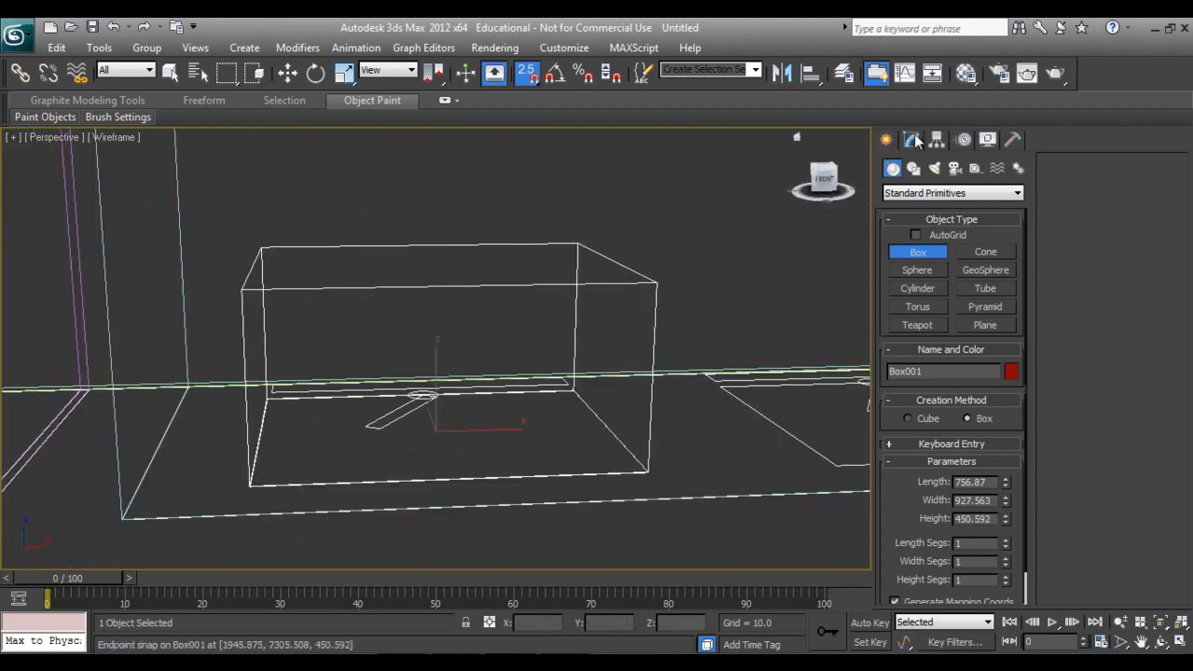
pyautogui.click(911, 138)
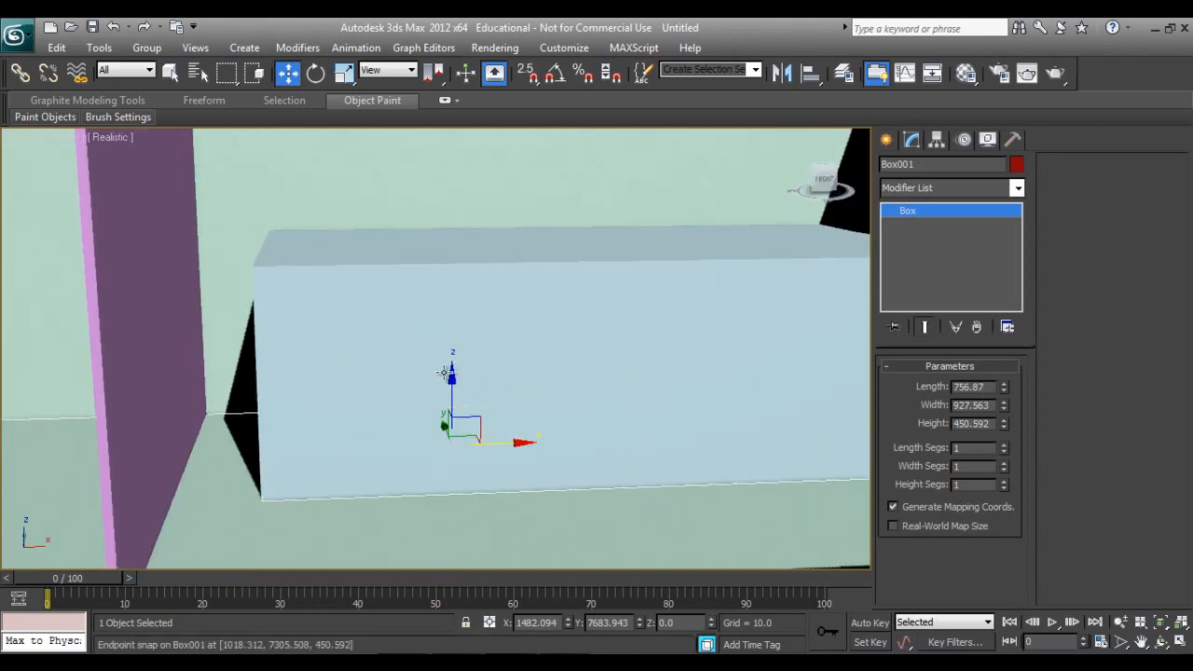
pyautogui.moveTo(307, 178)
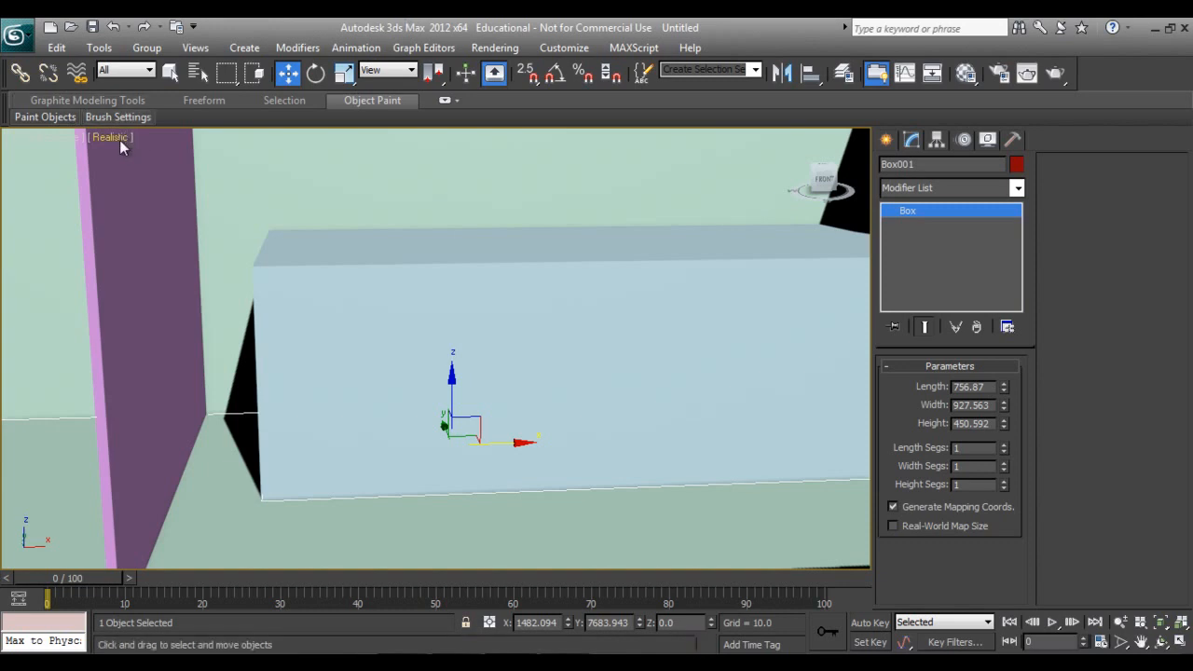
# Switch the viewport to Shaded display and isolate the washbasin box.
pyautogui.click(108, 138)
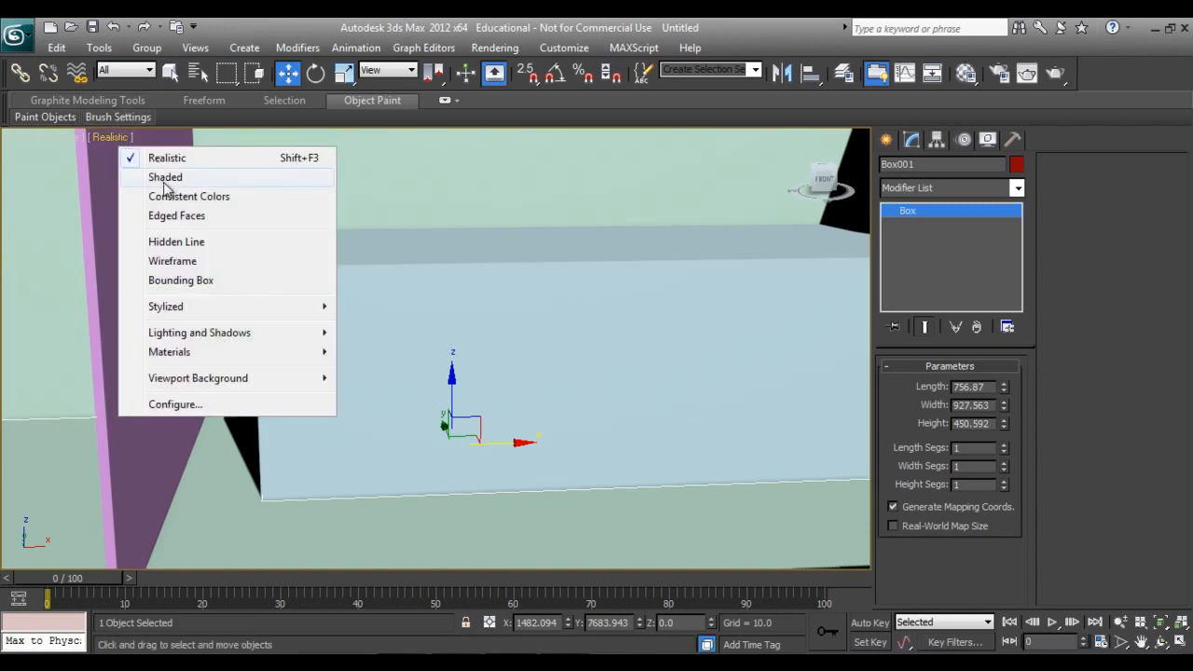
pyautogui.click(164, 177)
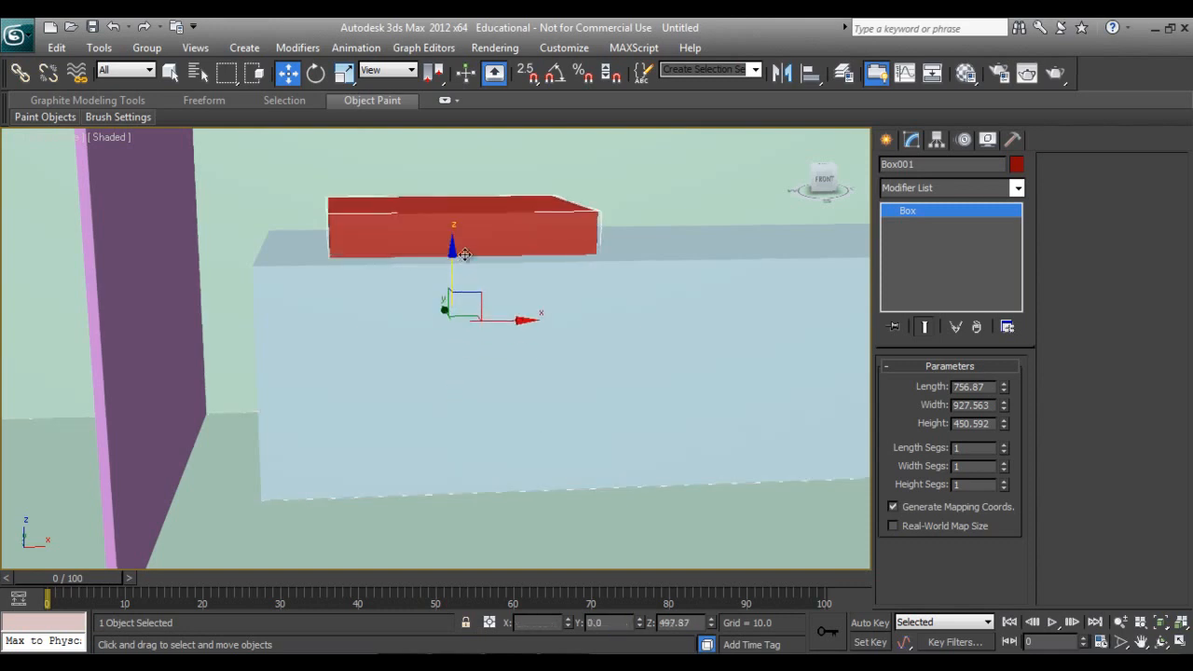
pyautogui.moveTo(466, 257); pyautogui.dragTo(466, 179)
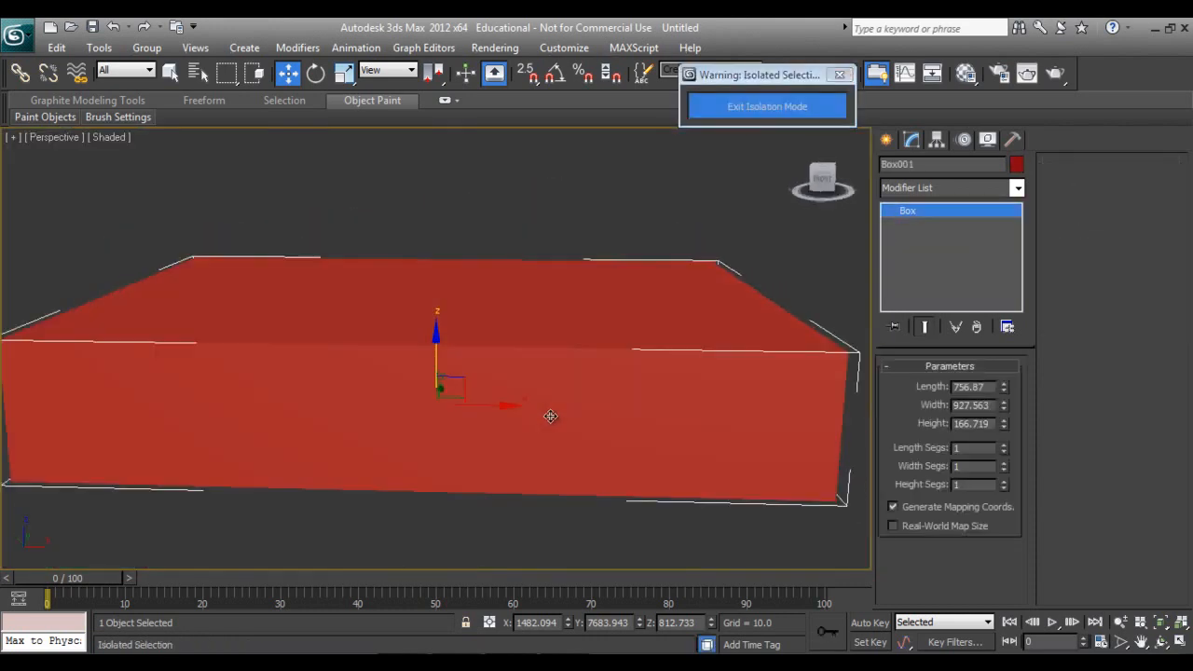
# Convert the box to Editable Poly and inset its top face by about 17 units.
pyautogui.rightClick(550, 415)
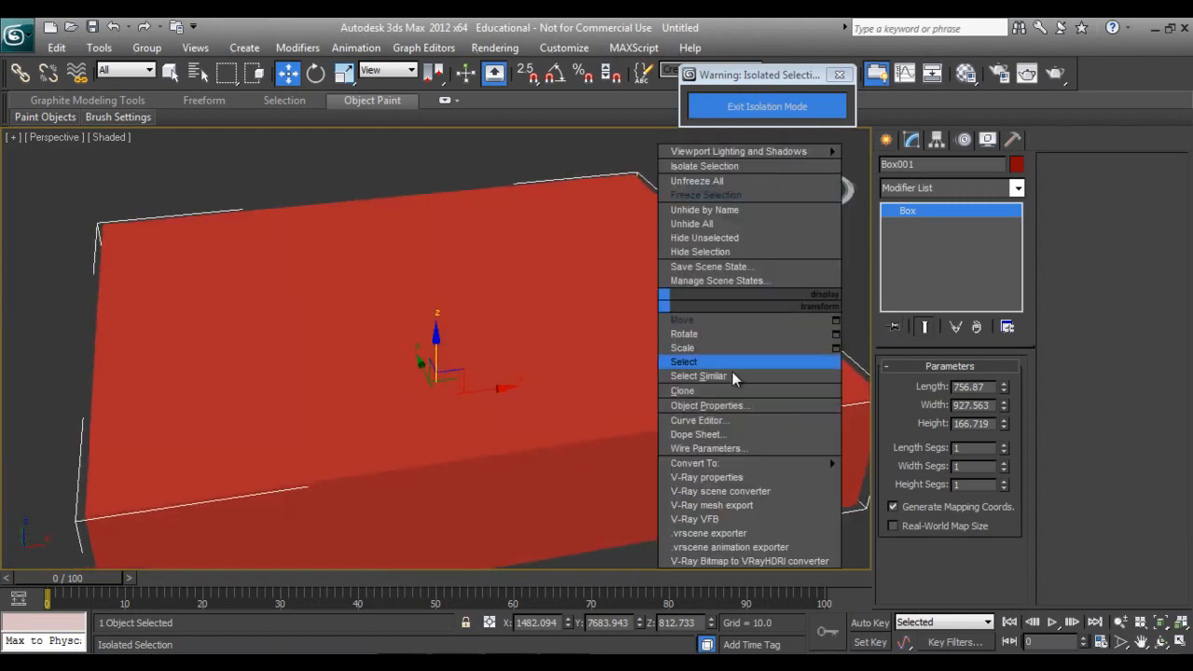
pyautogui.click(693, 462)
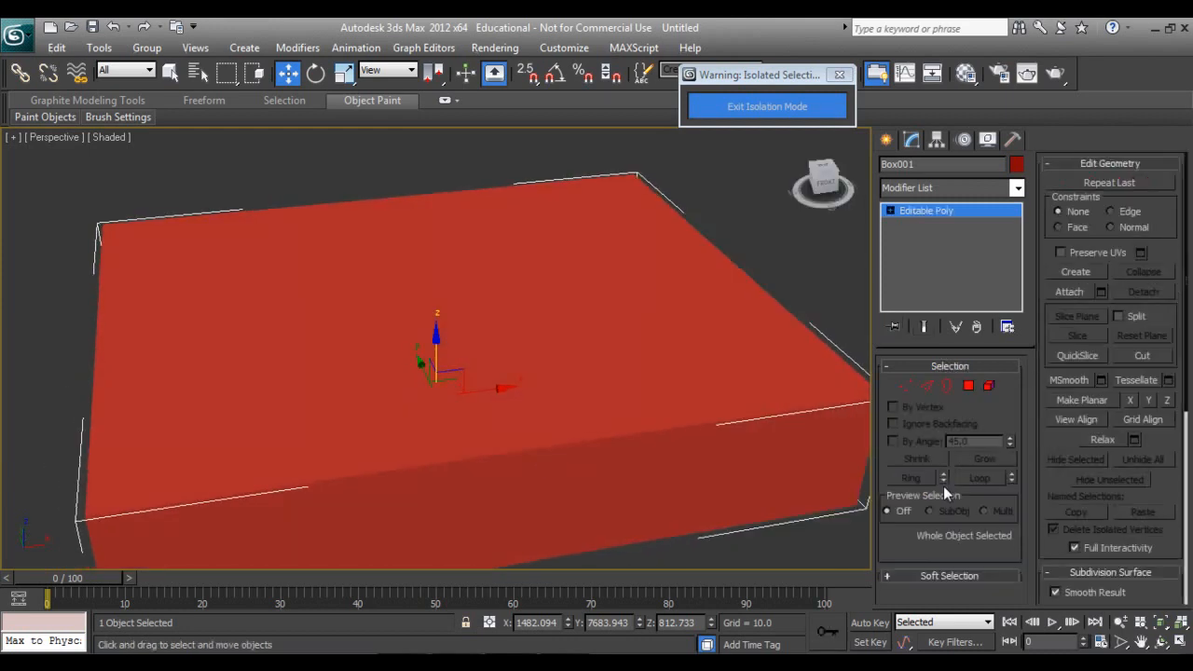
pyautogui.click(967, 384)
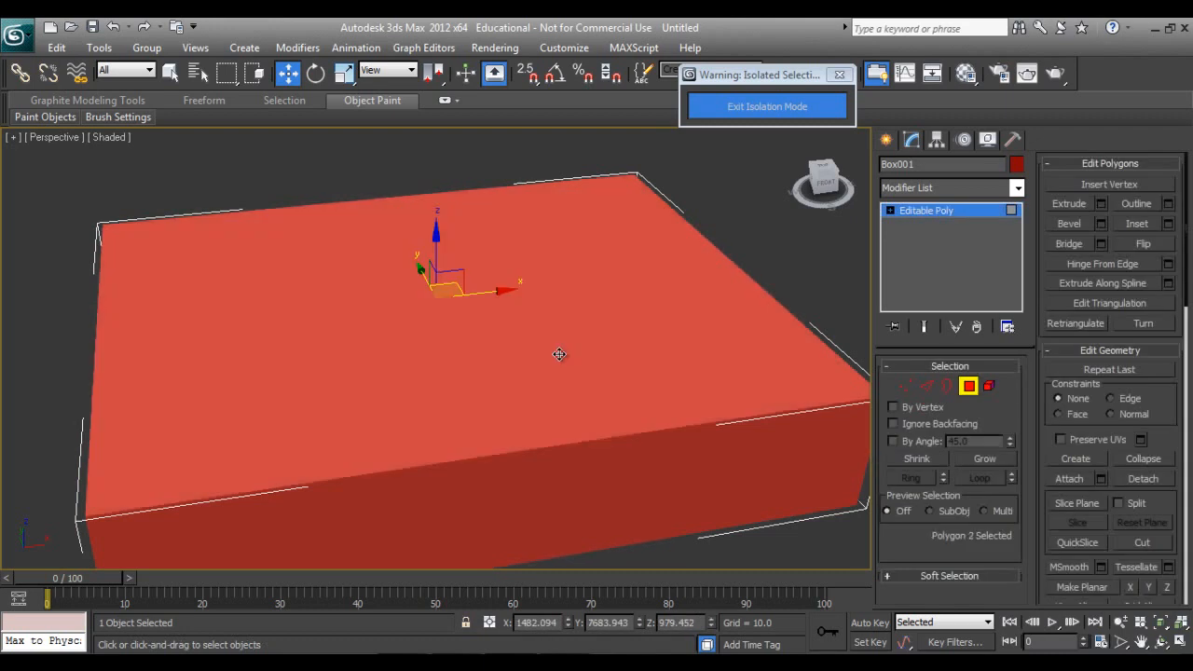
pyautogui.rightClick(559, 354)
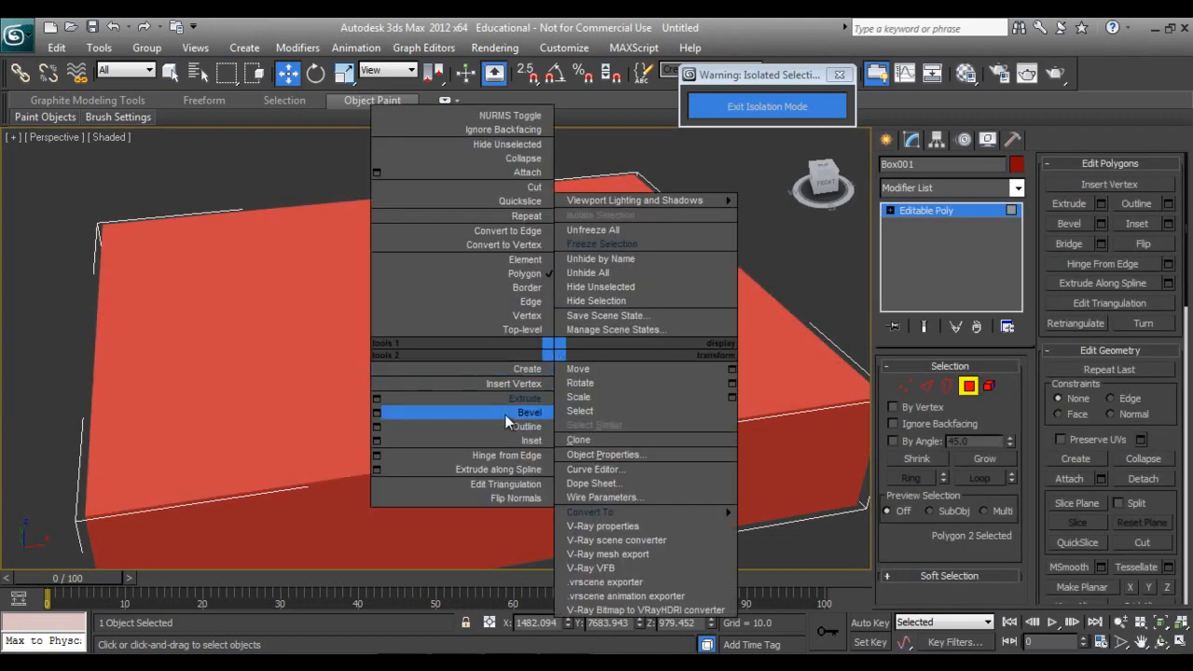
pyautogui.click(531, 440)
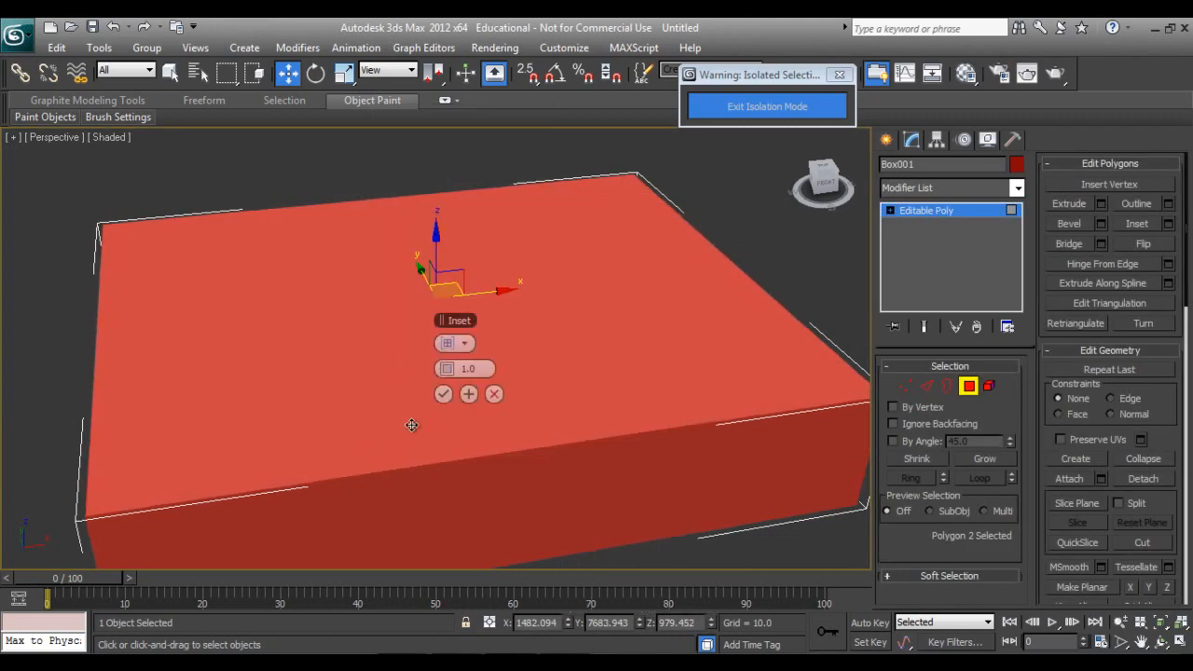
pyautogui.click(464, 369)
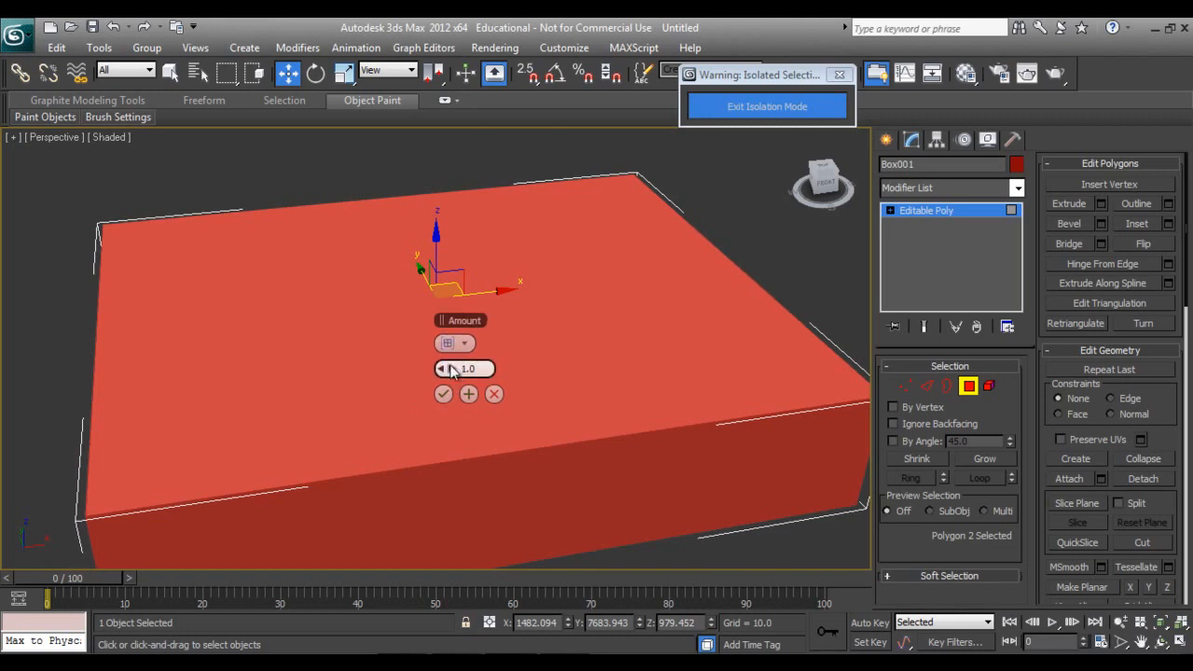
pyautogui.moveTo(465, 369); pyautogui.dragTo(550, 376)
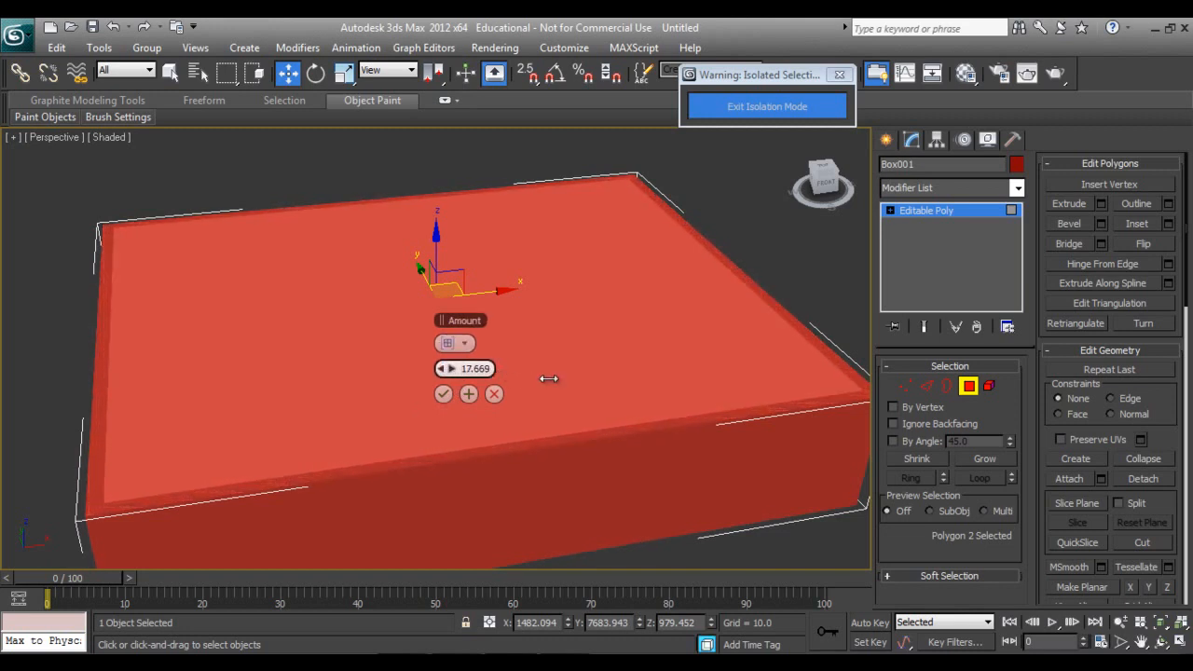
pyautogui.click(469, 393)
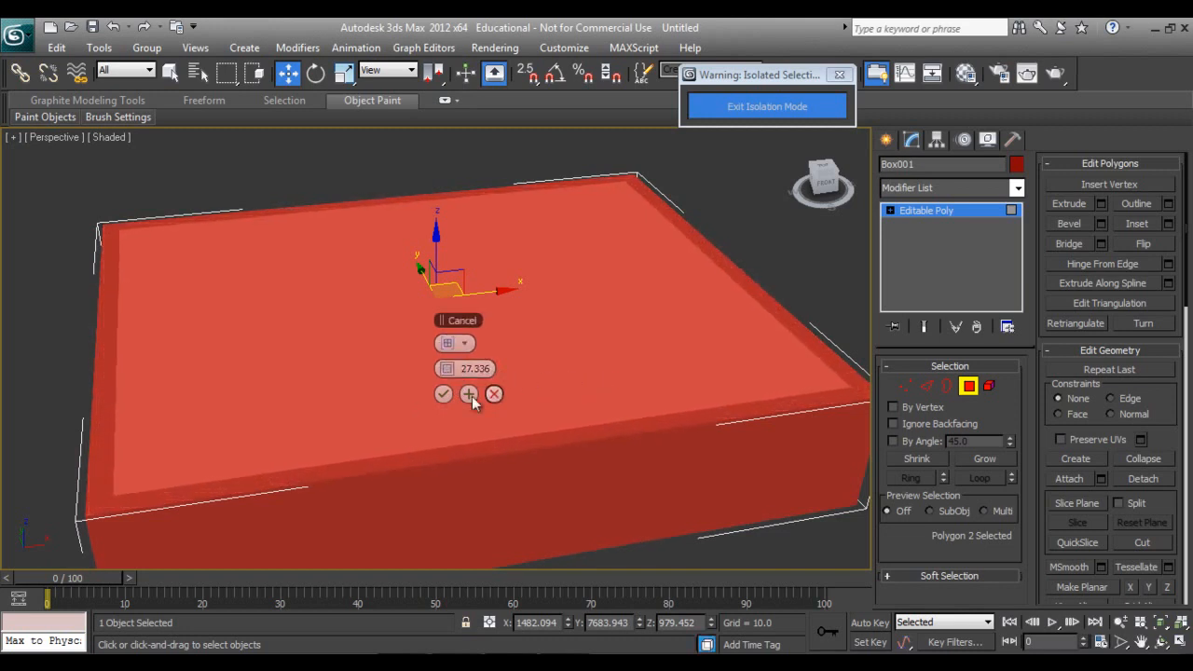
# Extrude the inset face downward and deepen the basin cavity by about 68 units.
pyautogui.rightClick(447, 400)
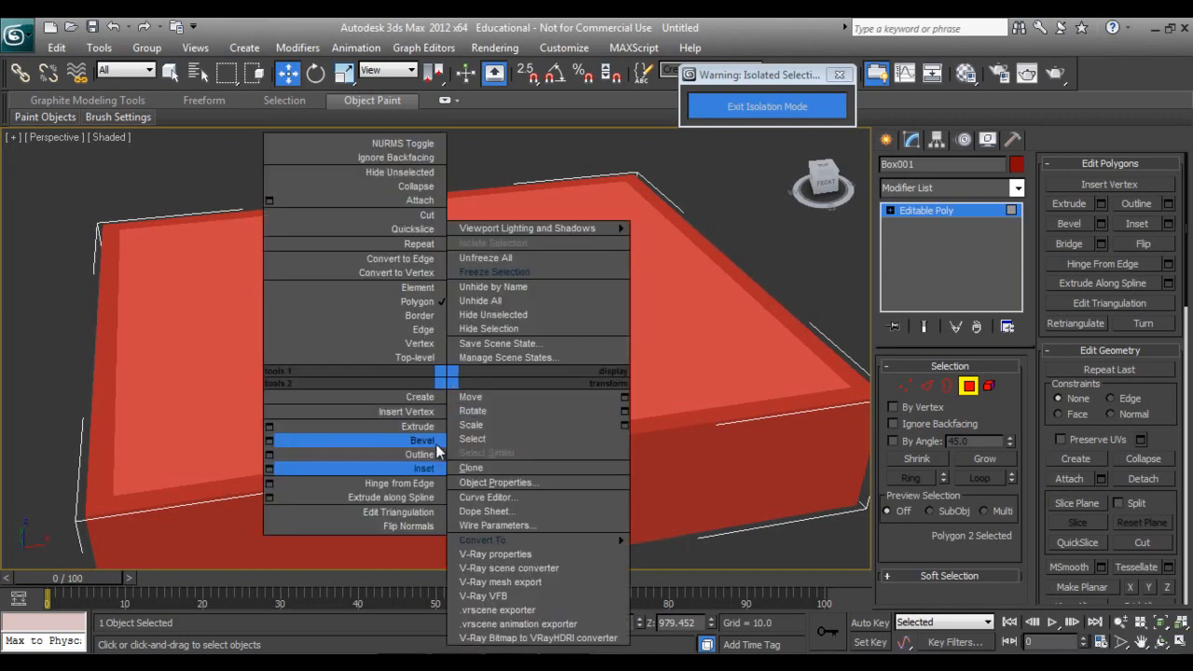
pyautogui.moveTo(425, 468)
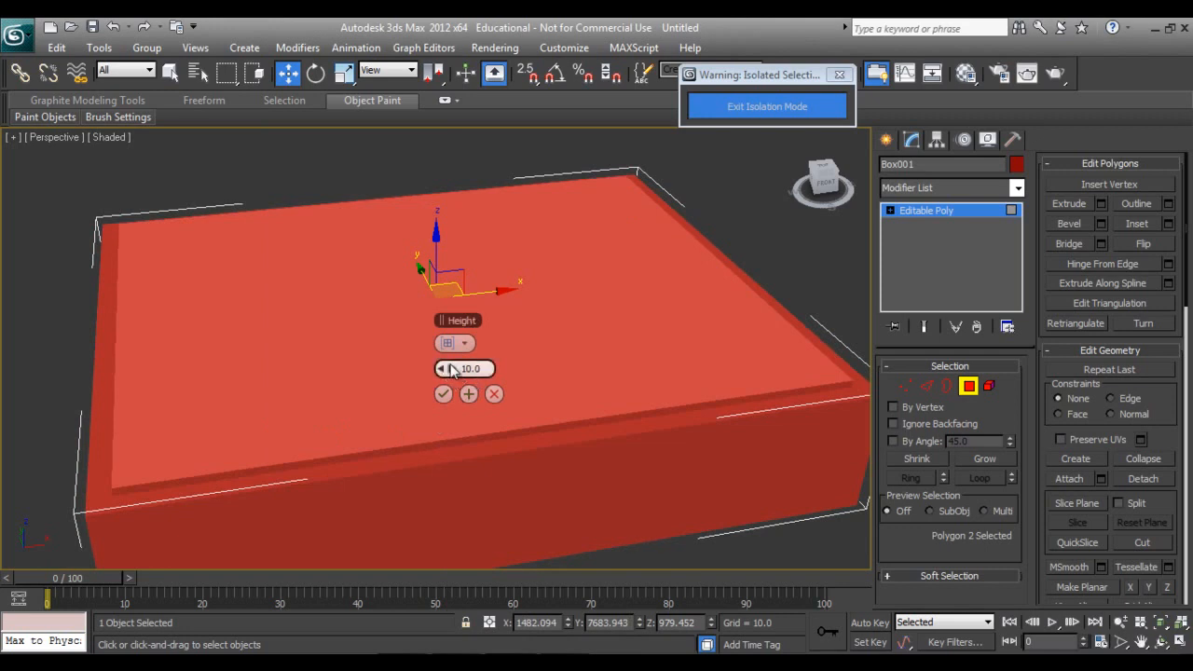
pyautogui.moveTo(464, 369); pyautogui.dragTo(457, 382)
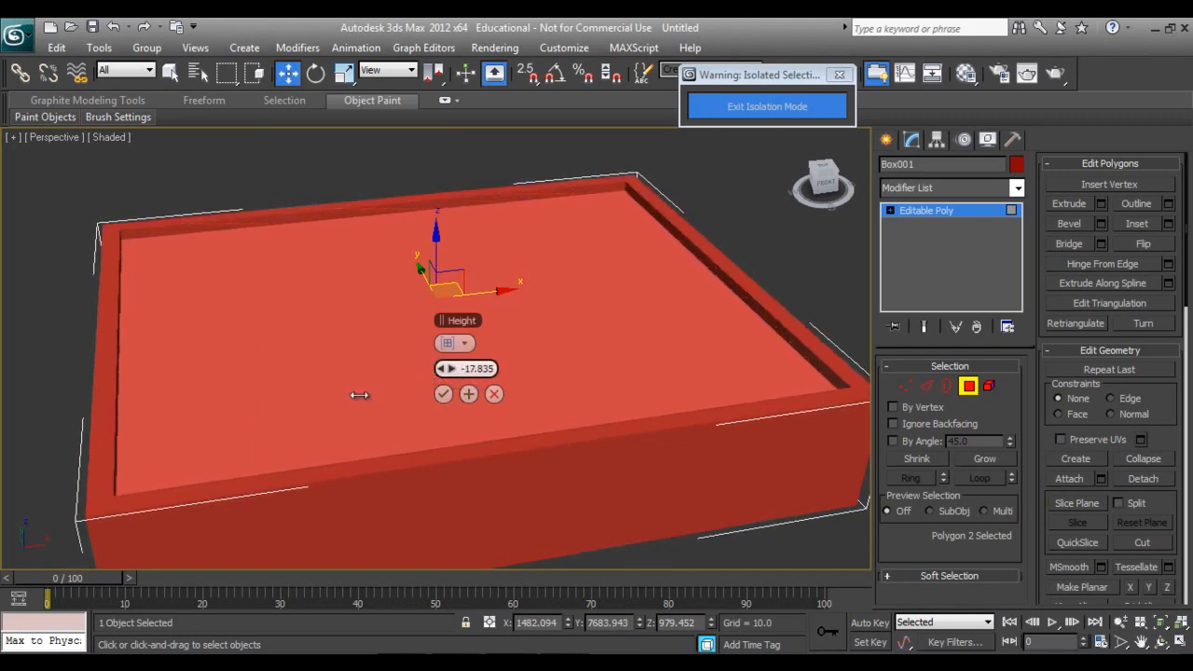
pyautogui.click(443, 393)
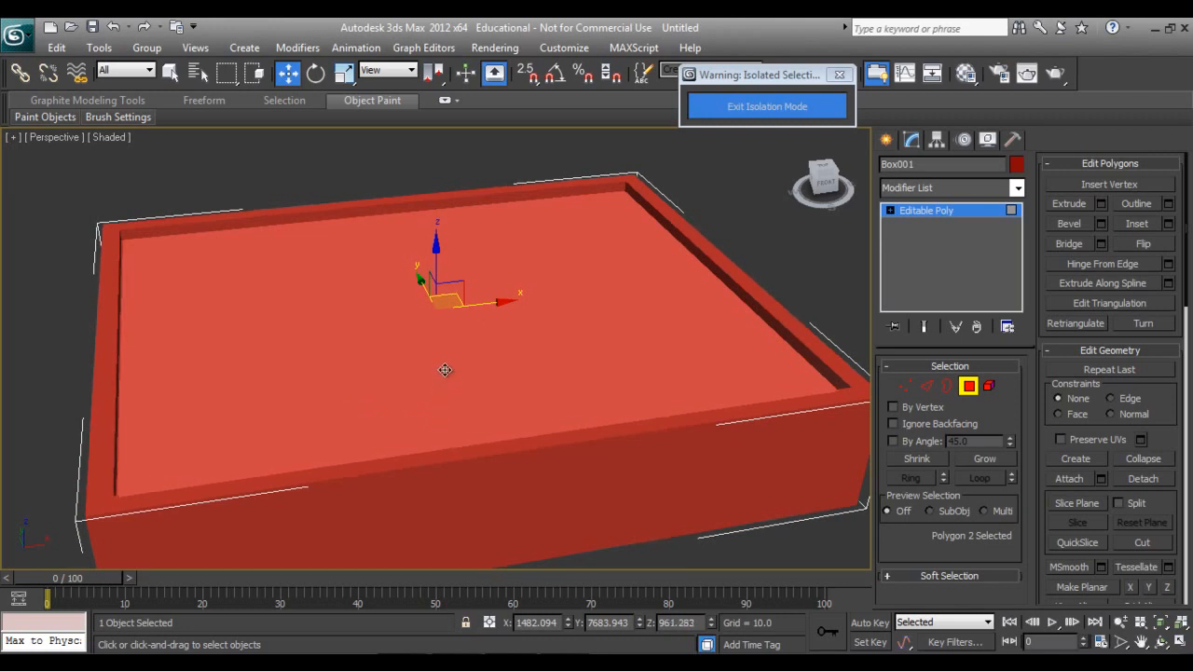
pyautogui.rightClick(443, 369)
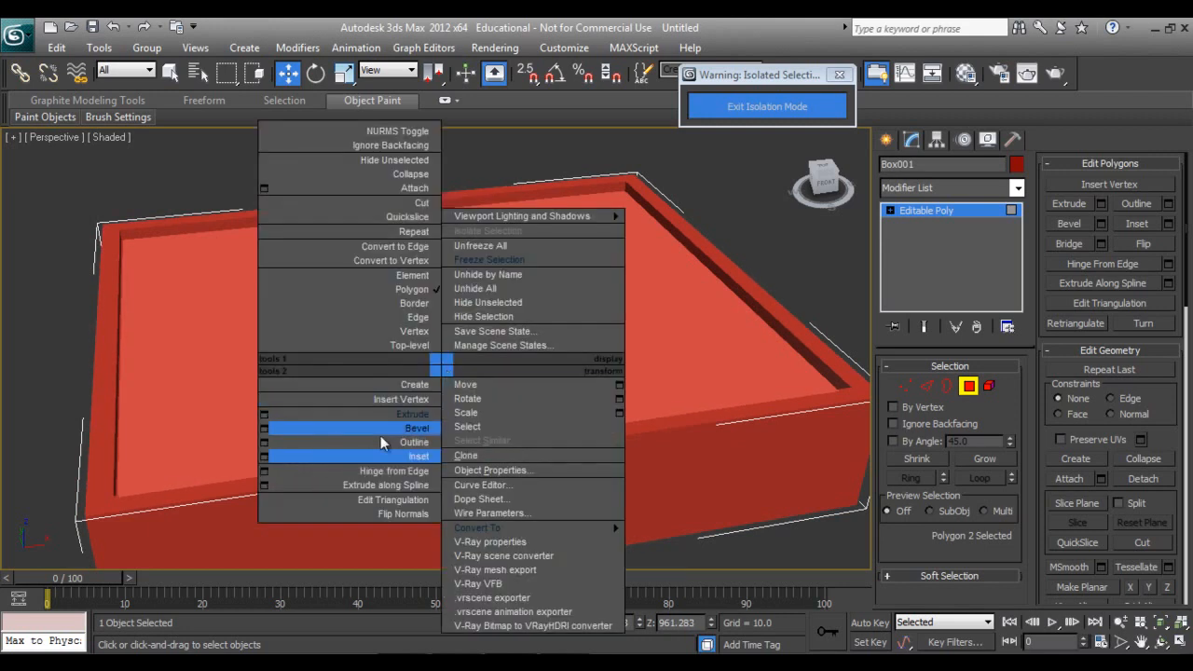
pyautogui.click(417, 426)
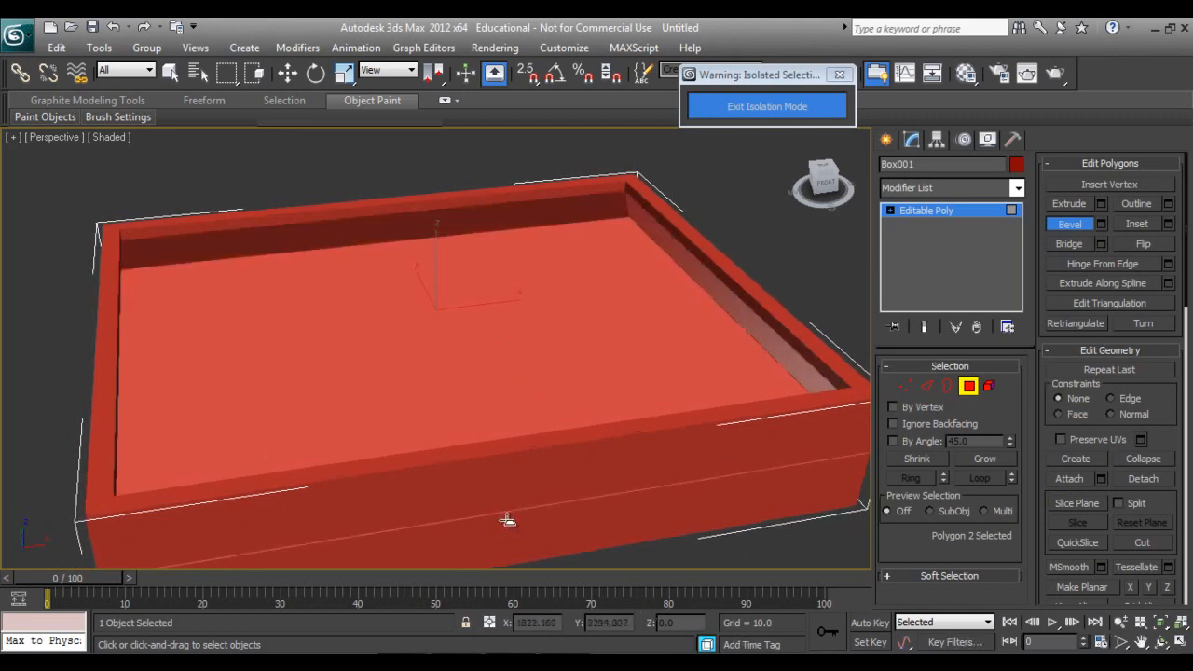
pyautogui.moveTo(507, 518); pyautogui.dragTo(497, 477)
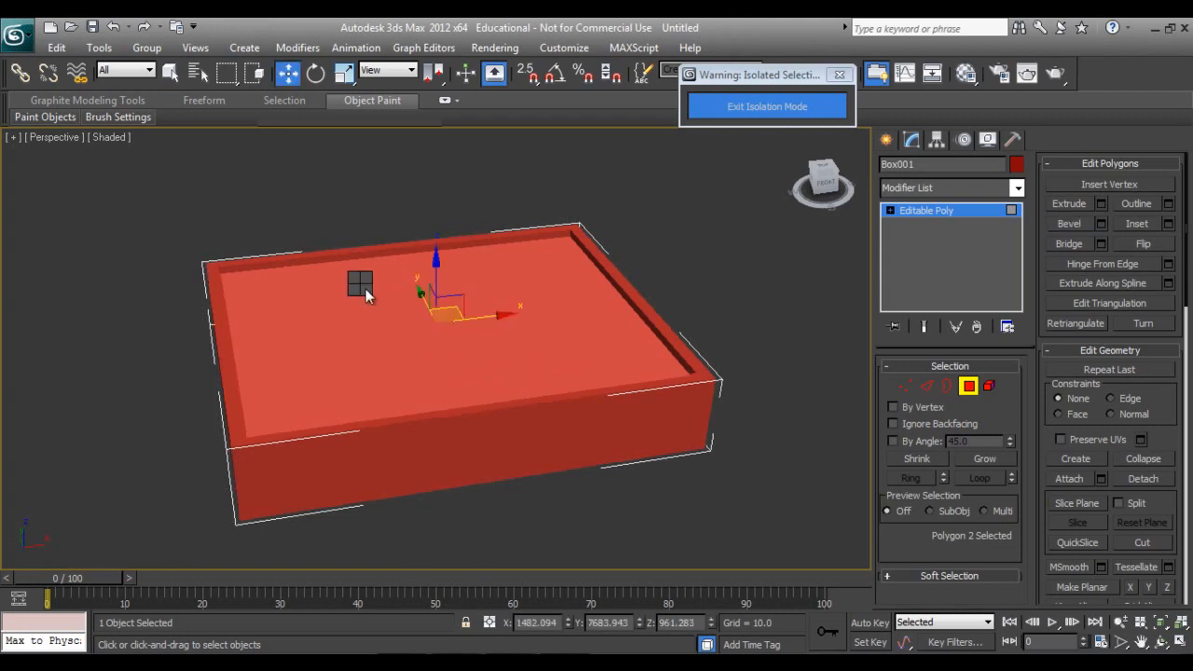
pyautogui.rightClick(363, 284)
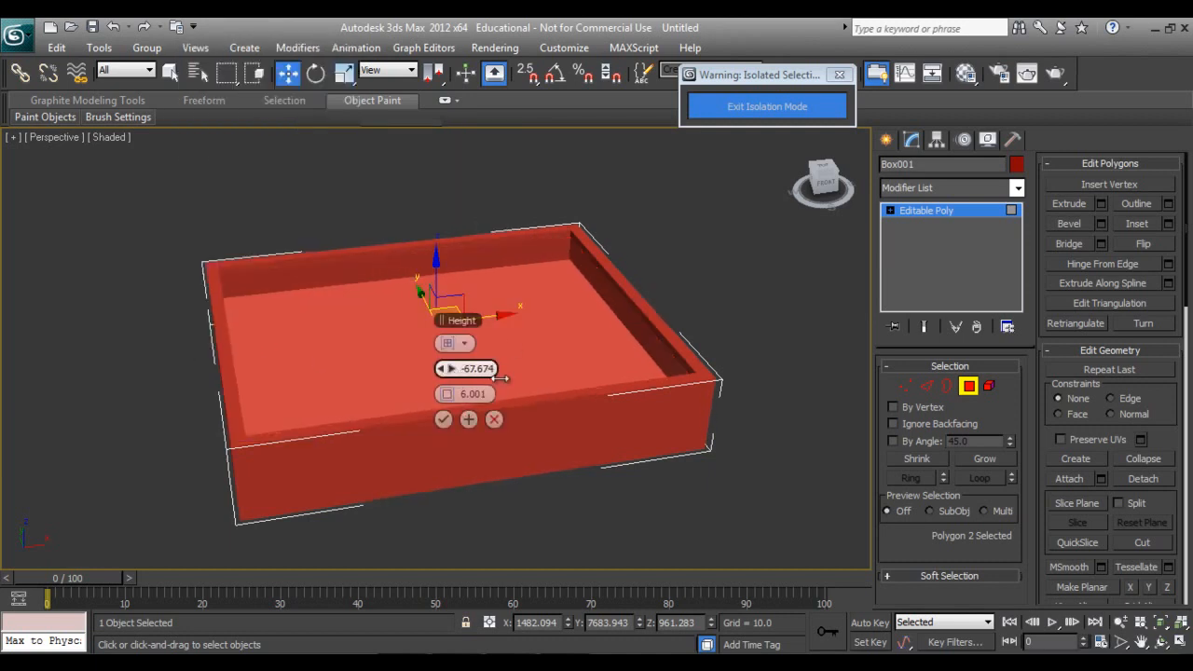
pyautogui.moveTo(480, 369); pyautogui.dragTo(251, 401)
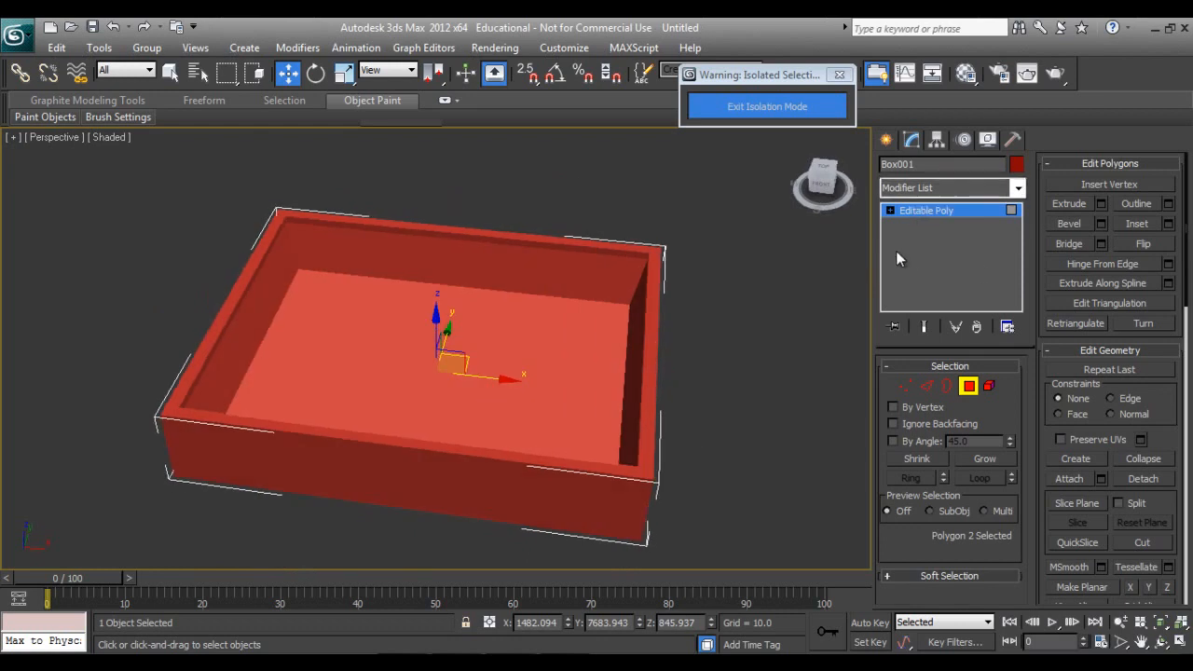
# In wireframe, select the basin wall edges and Connect them with adjusted edge-loop spacing.
pyautogui.press('F3')
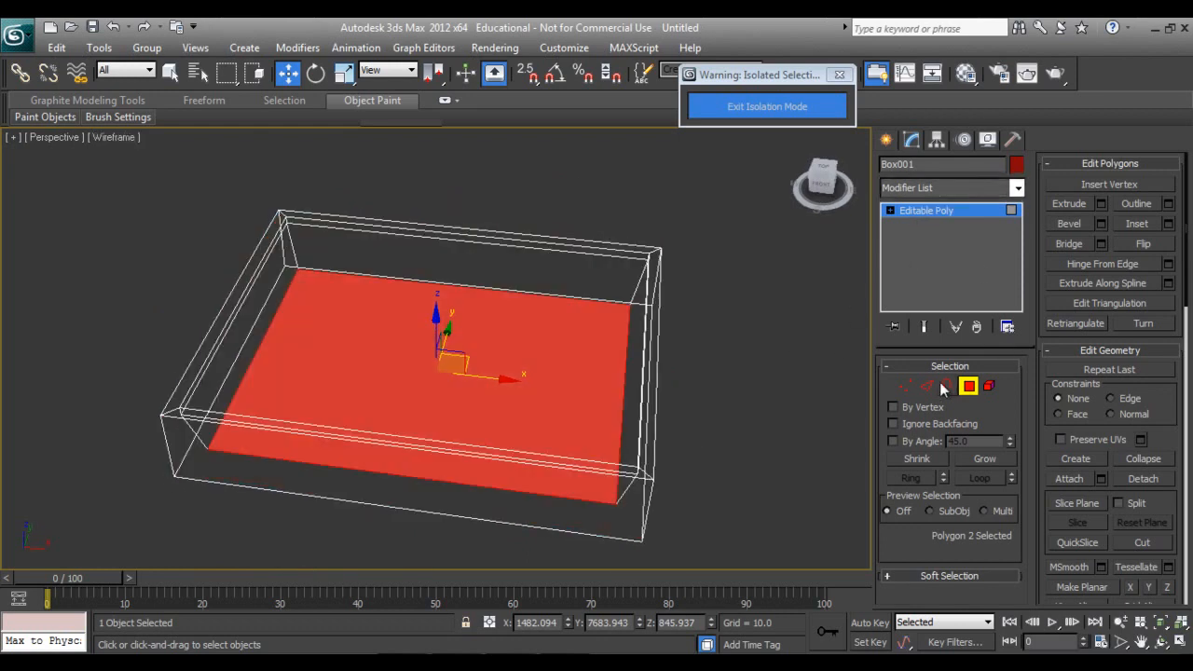
pyautogui.click(928, 386)
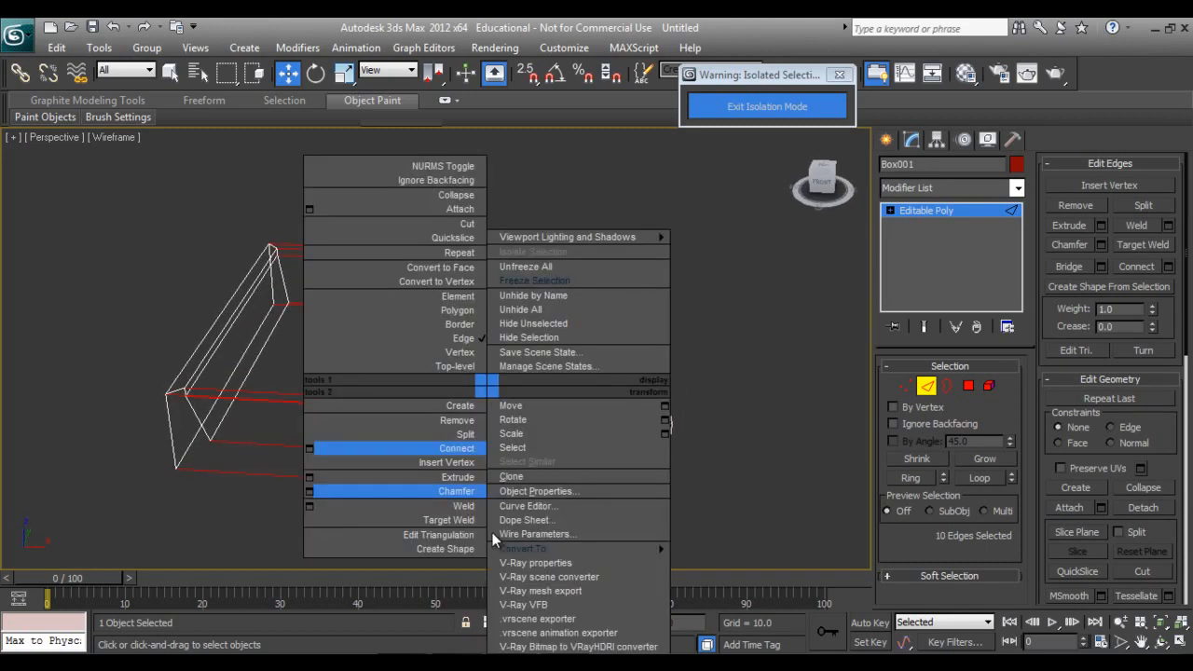
pyautogui.click(457, 447)
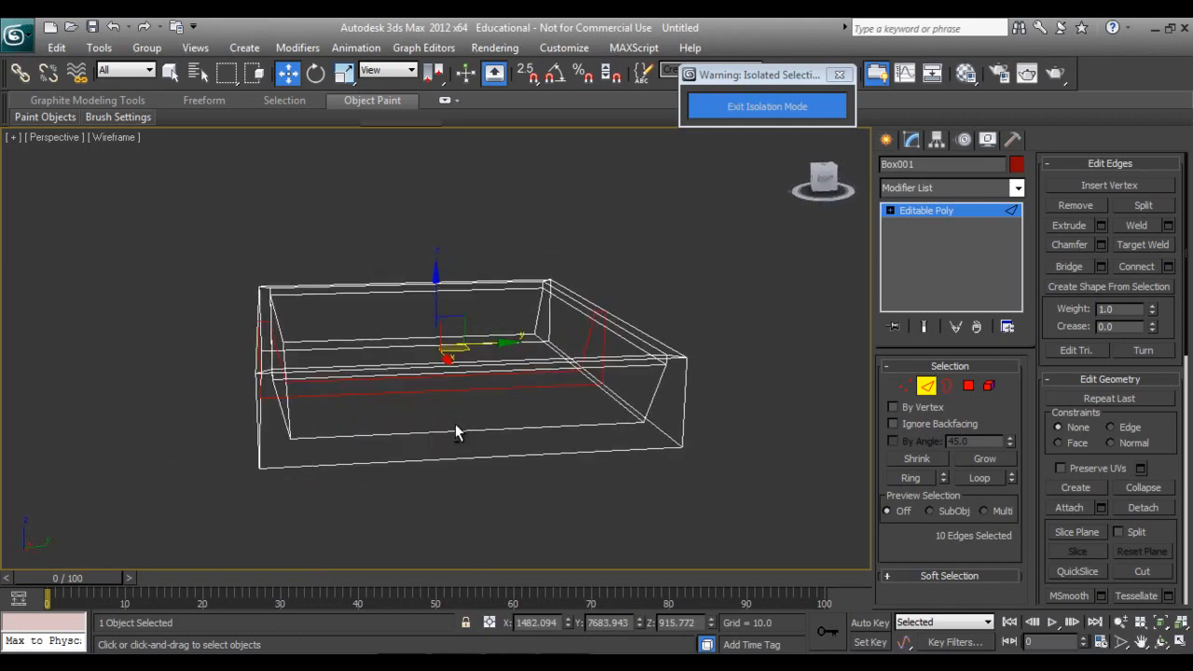
pyautogui.rightClick(456, 430)
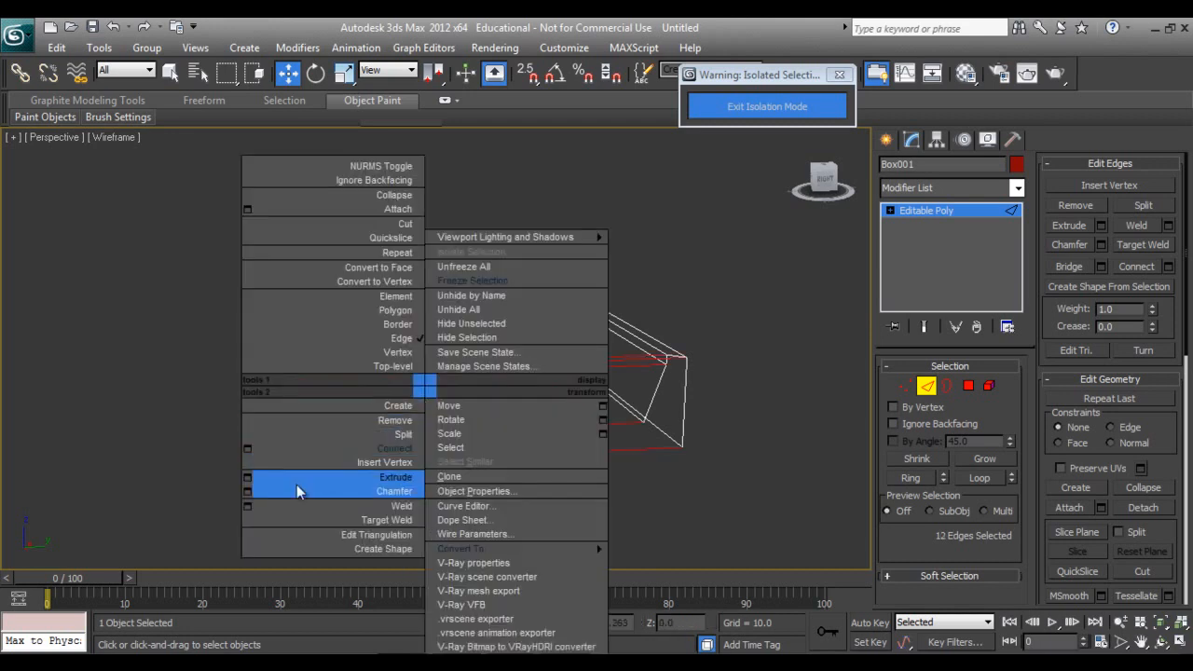
pyautogui.click(395, 477)
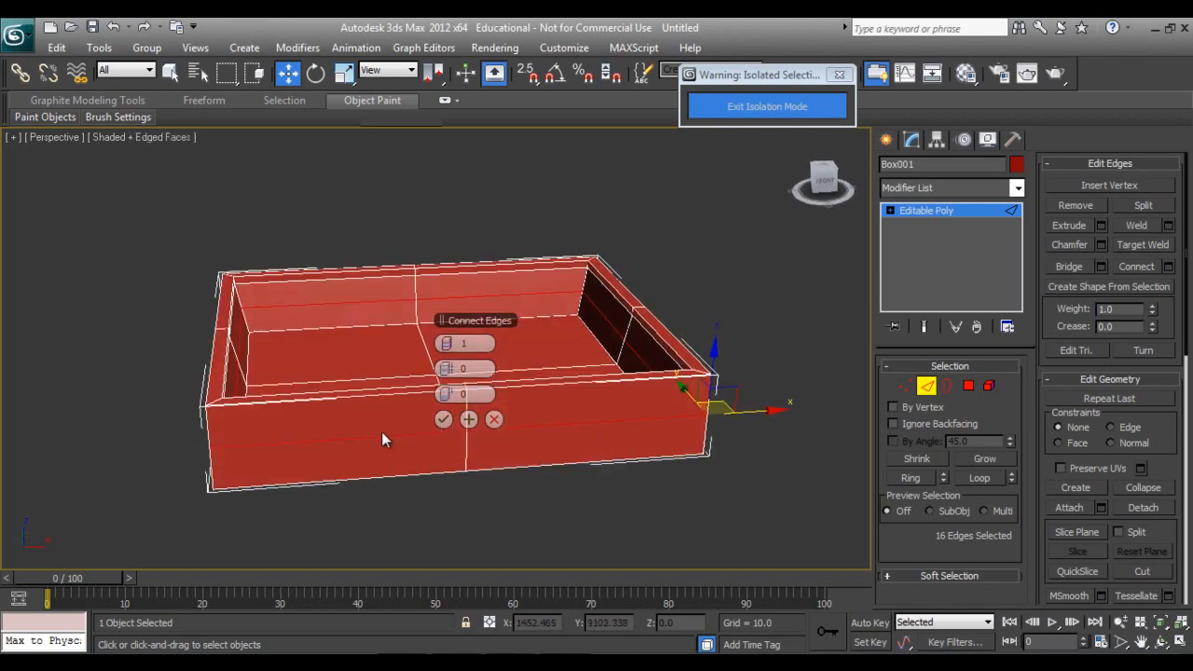
pyautogui.click(477, 339)
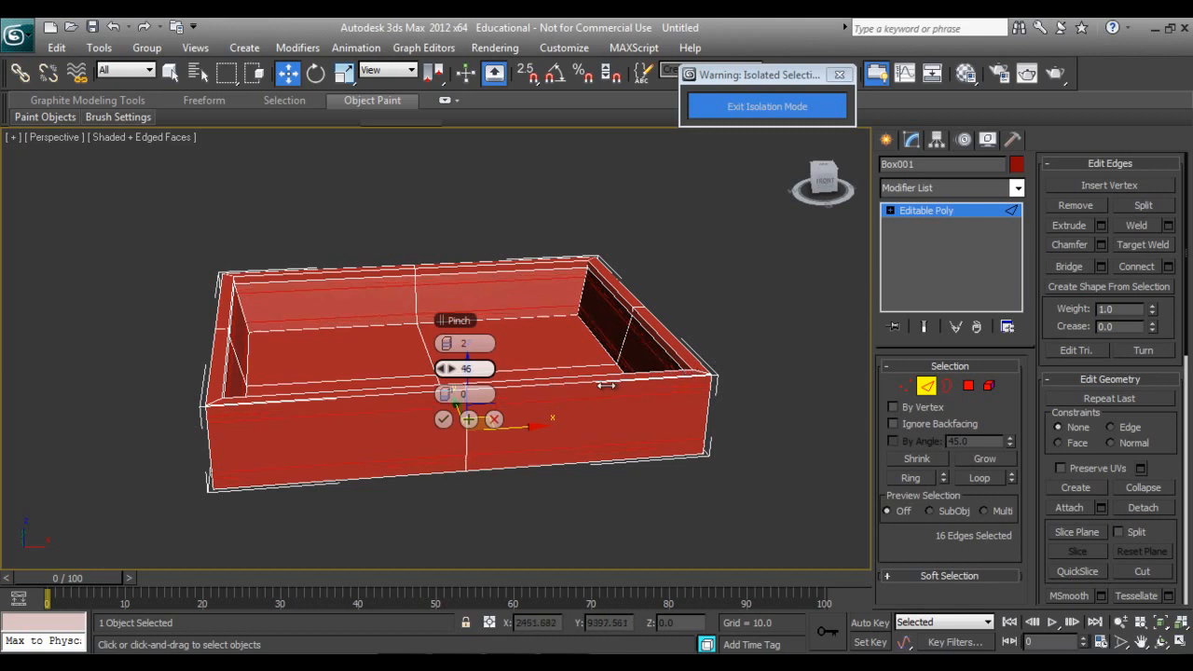
pyautogui.moveTo(466, 369); pyautogui.dragTo(504, 369)
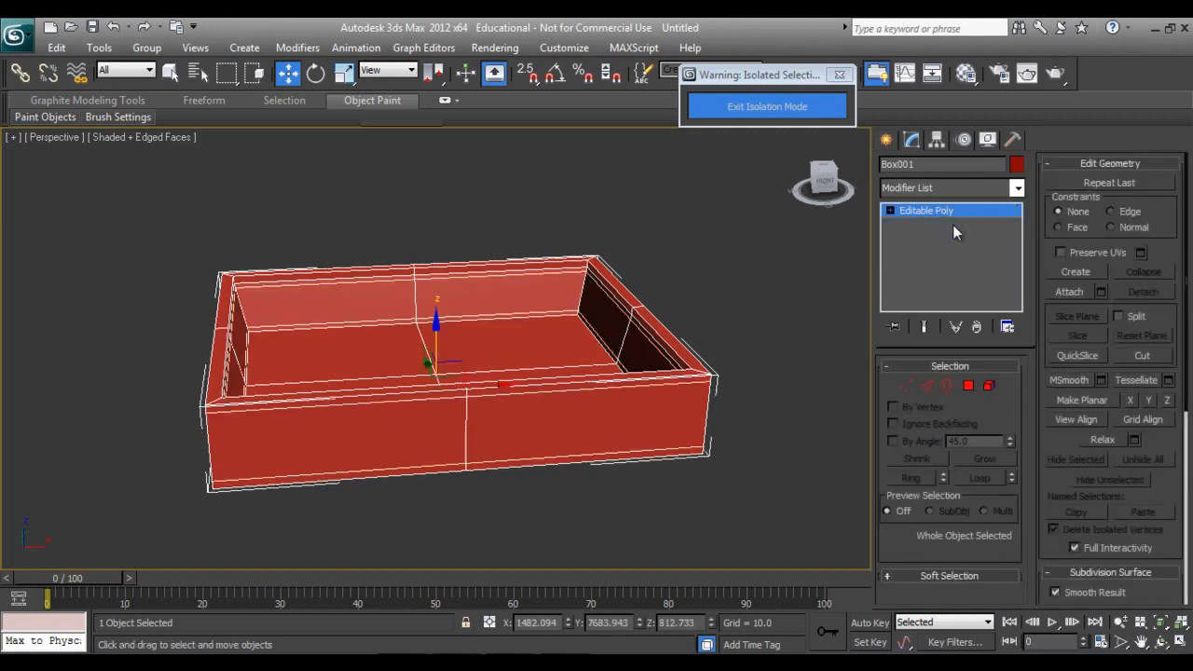
# Add a TurboSmooth modifier to the basin and select its side edges for dividing.
pyautogui.click(1018, 186)
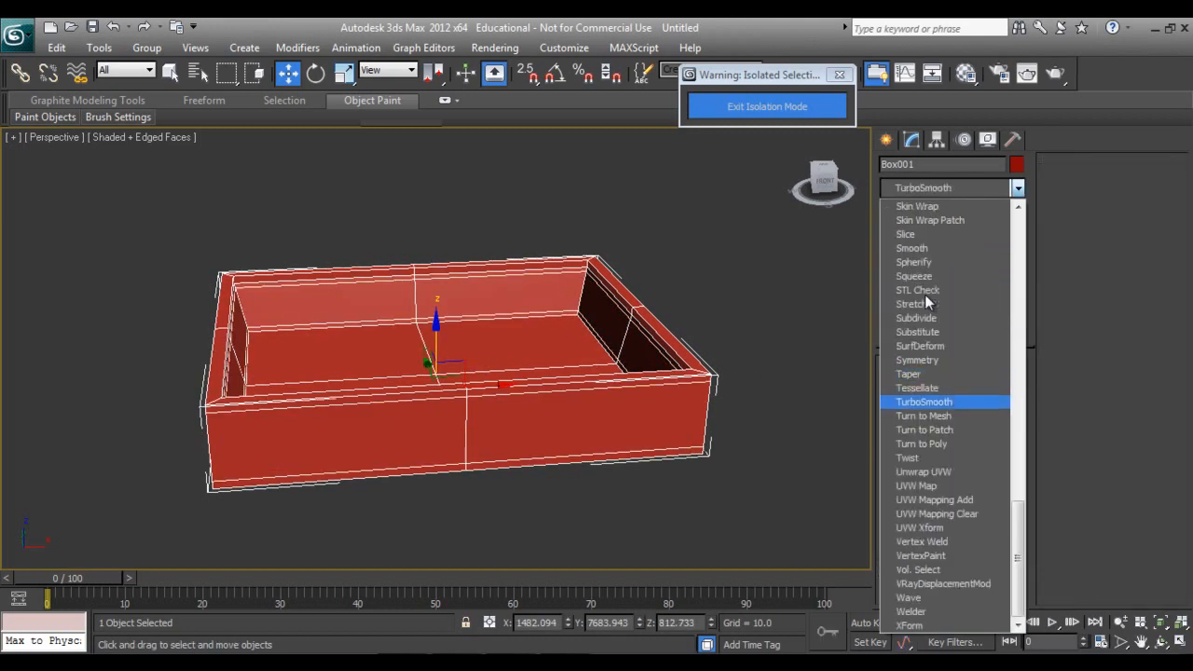
pyautogui.click(924, 402)
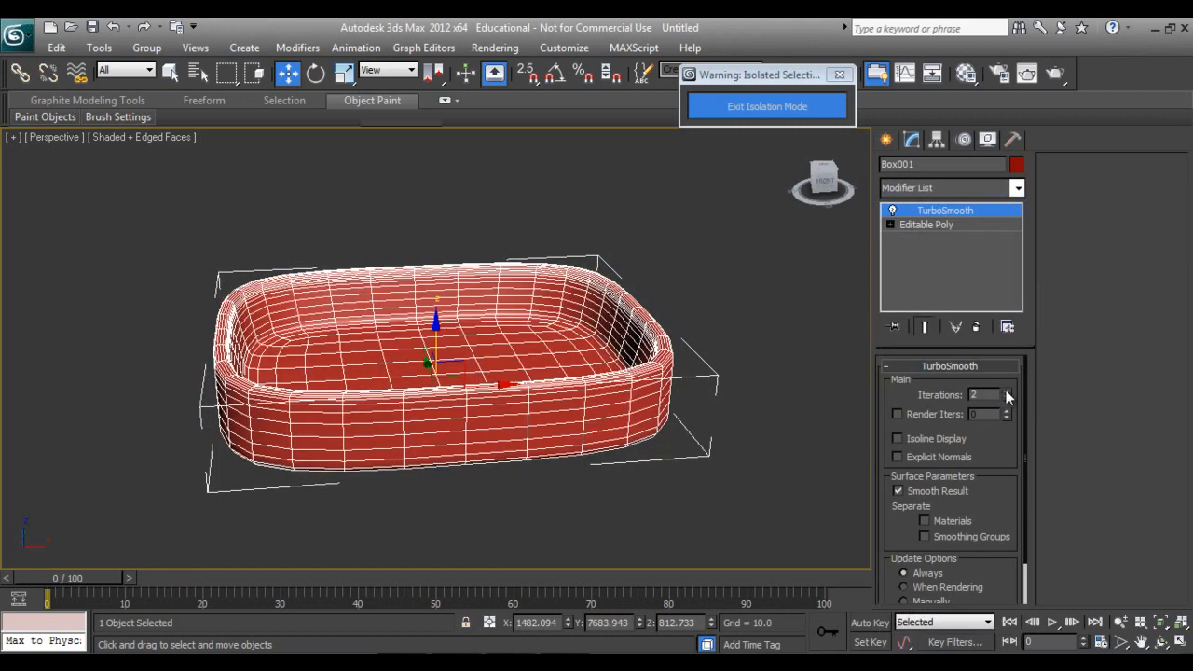
pyautogui.moveTo(678, 352)
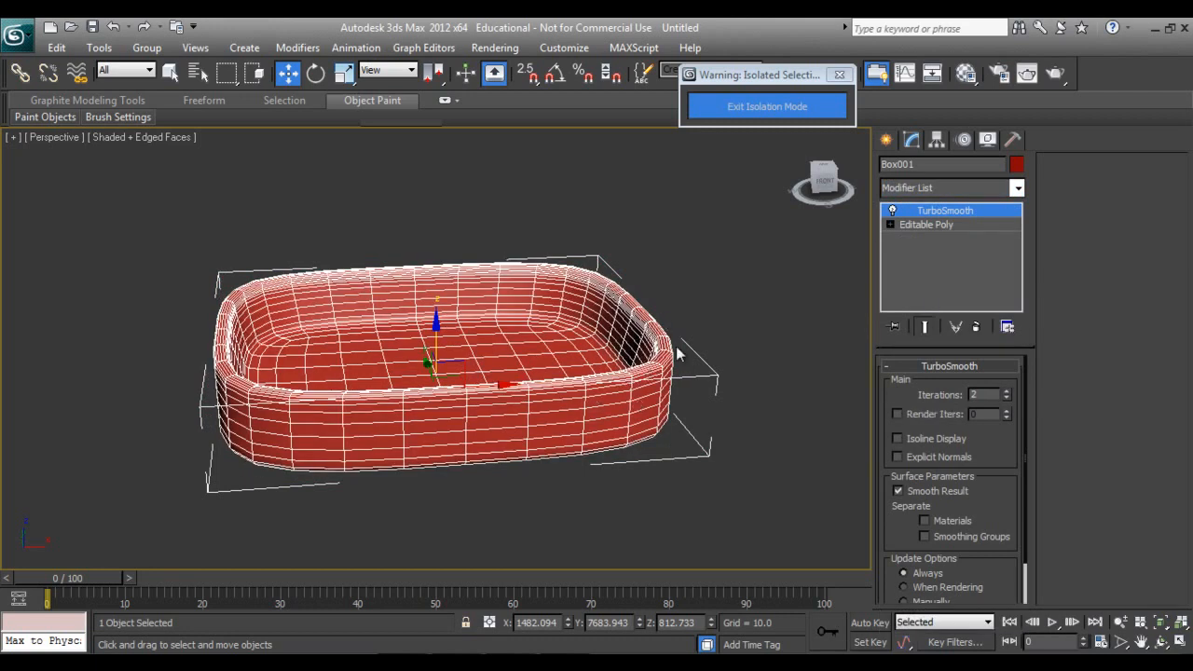
pyautogui.click(891, 209)
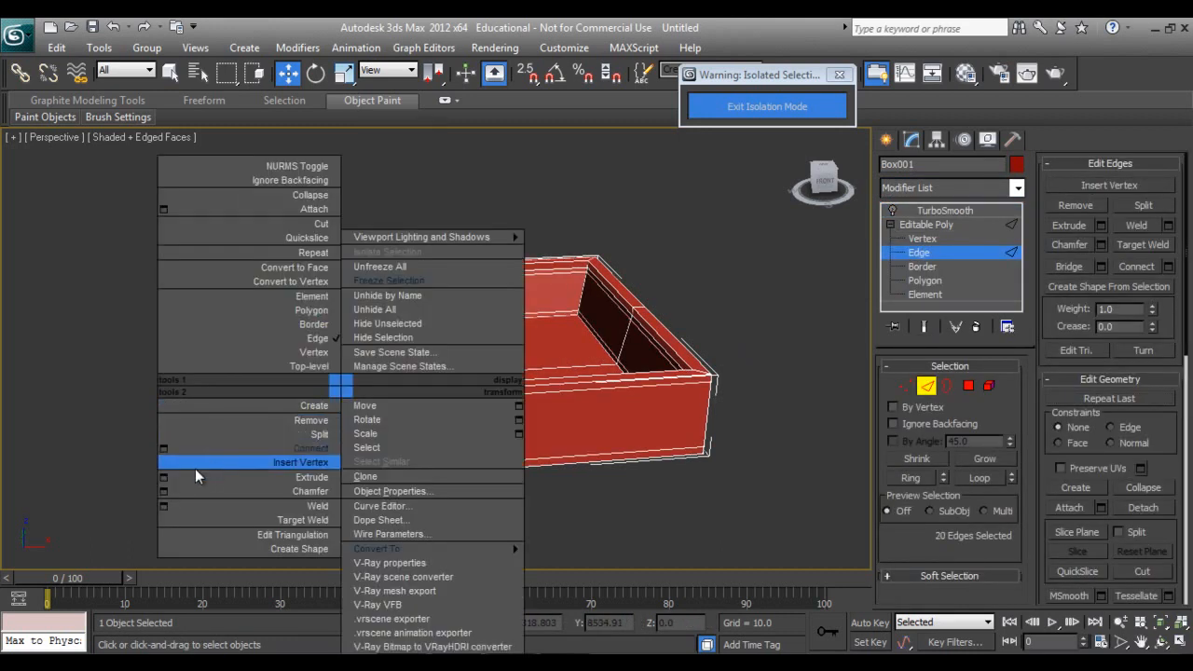
pyautogui.click(309, 492)
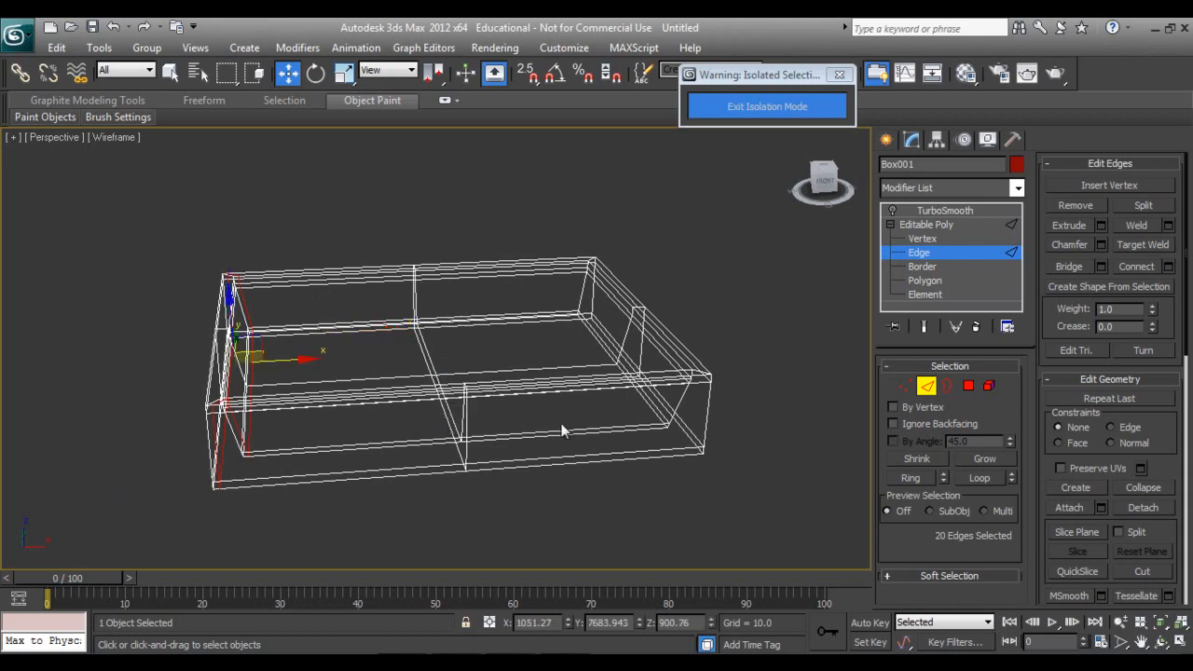
# Connect the selected edges across the basin and add an FFD(box) 4x4x4 lattice.
pyautogui.rightClick(559, 429)
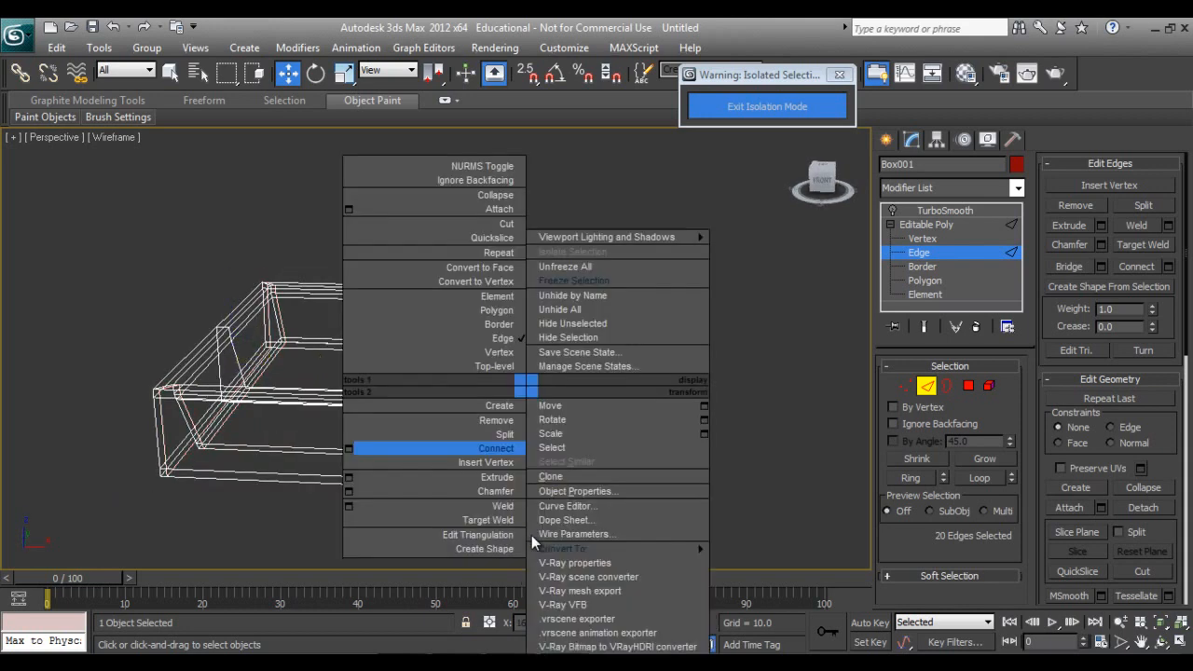
pyautogui.click(495, 447)
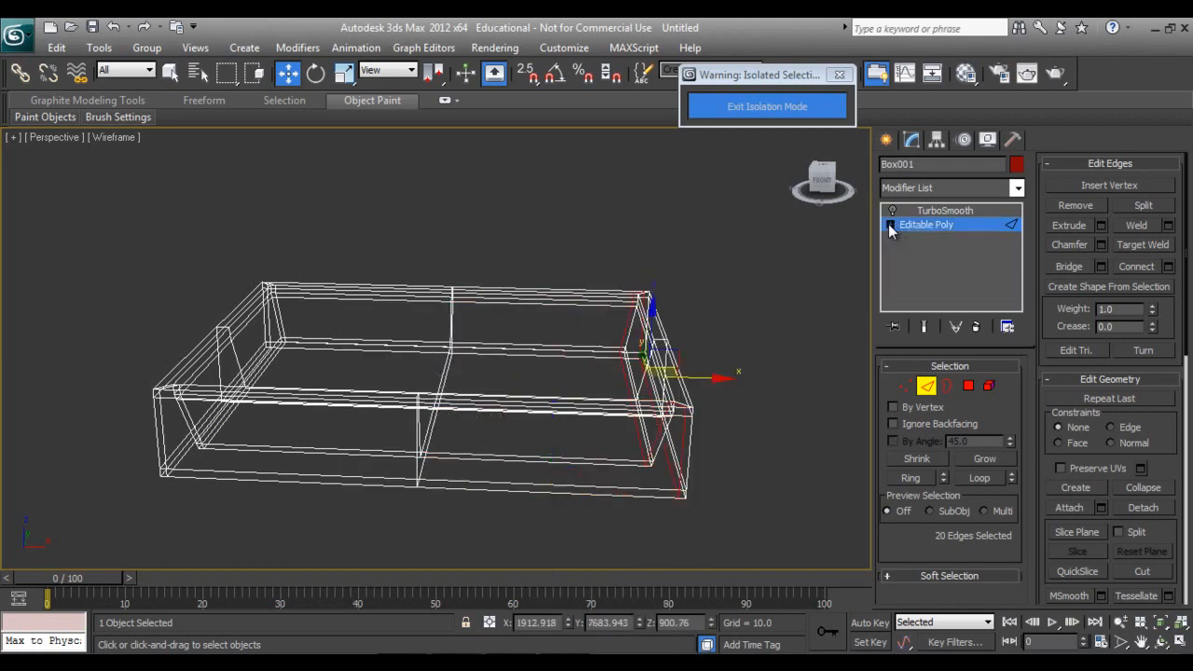
pyautogui.click(945, 209)
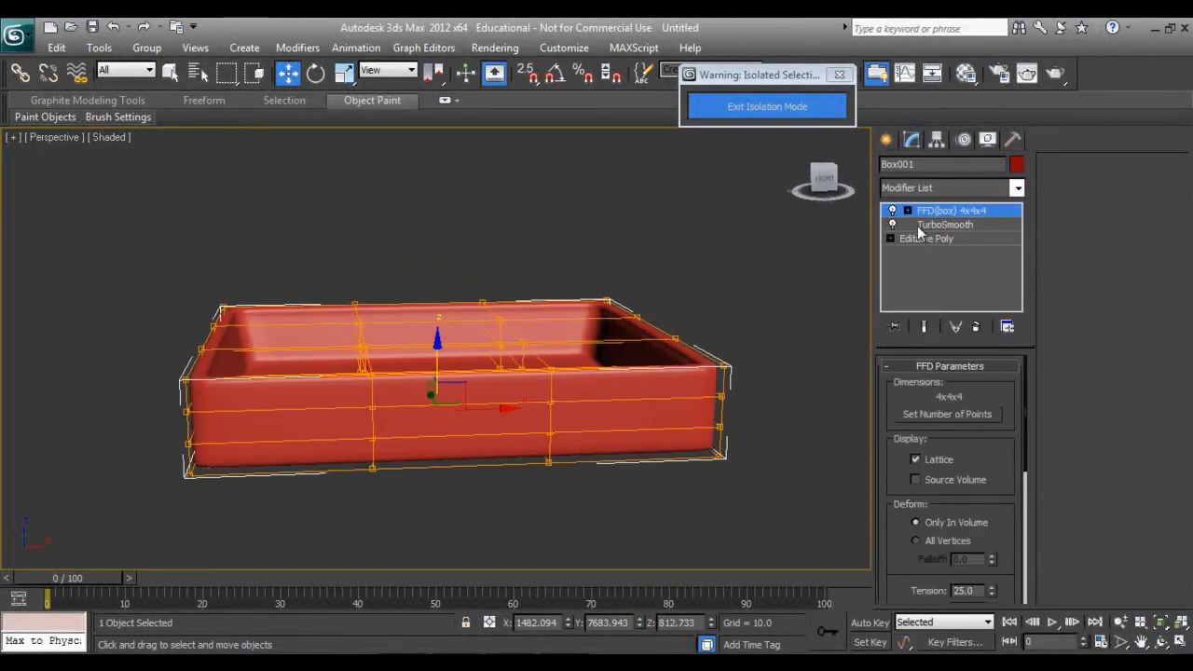
pyautogui.click(891, 209)
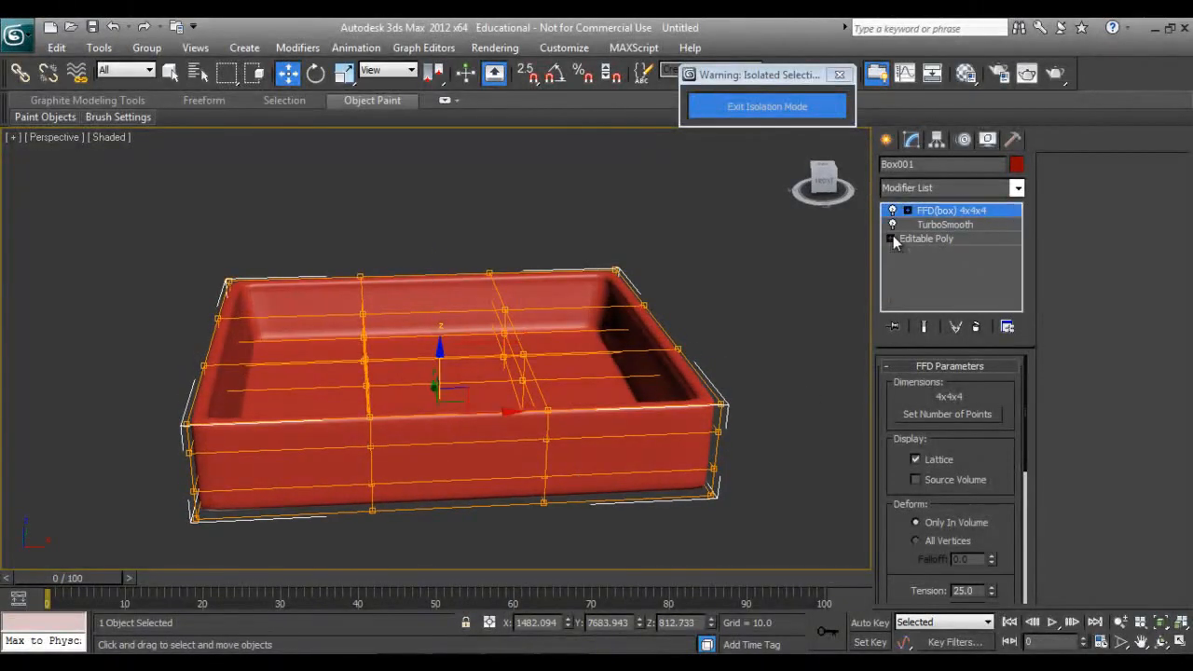
# Connect the centre vertices of the basin floor with new edges, edges shown on the shaded mesh.
pyautogui.click(926, 238)
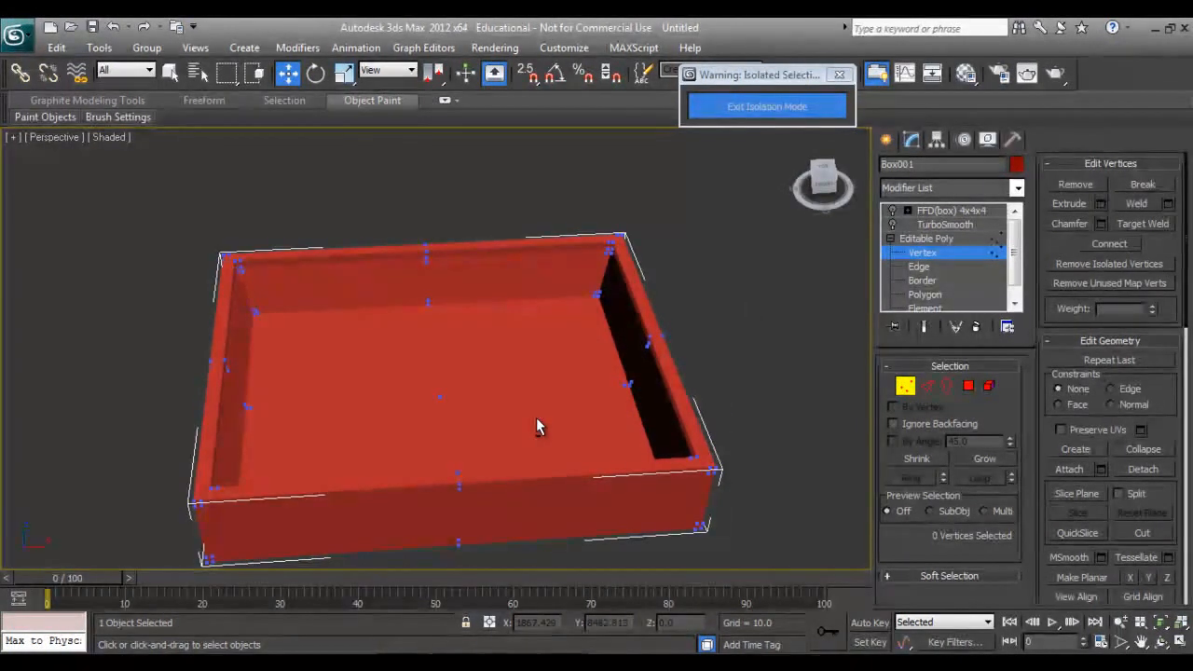
pyautogui.press('F4')
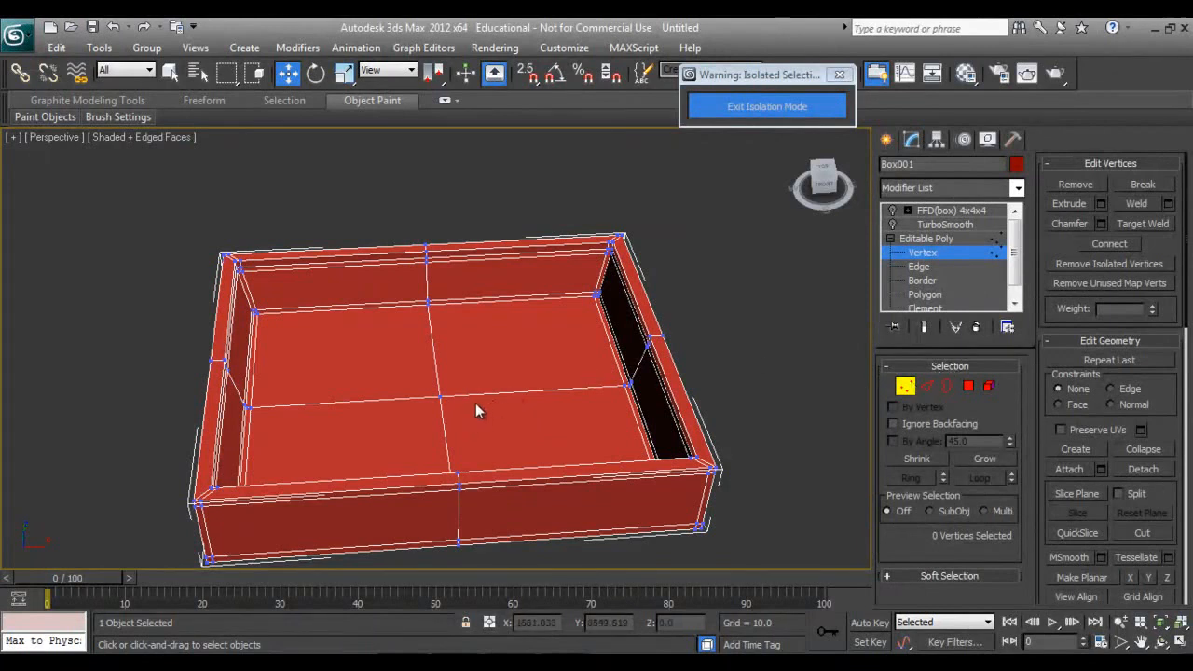
pyautogui.click(438, 395)
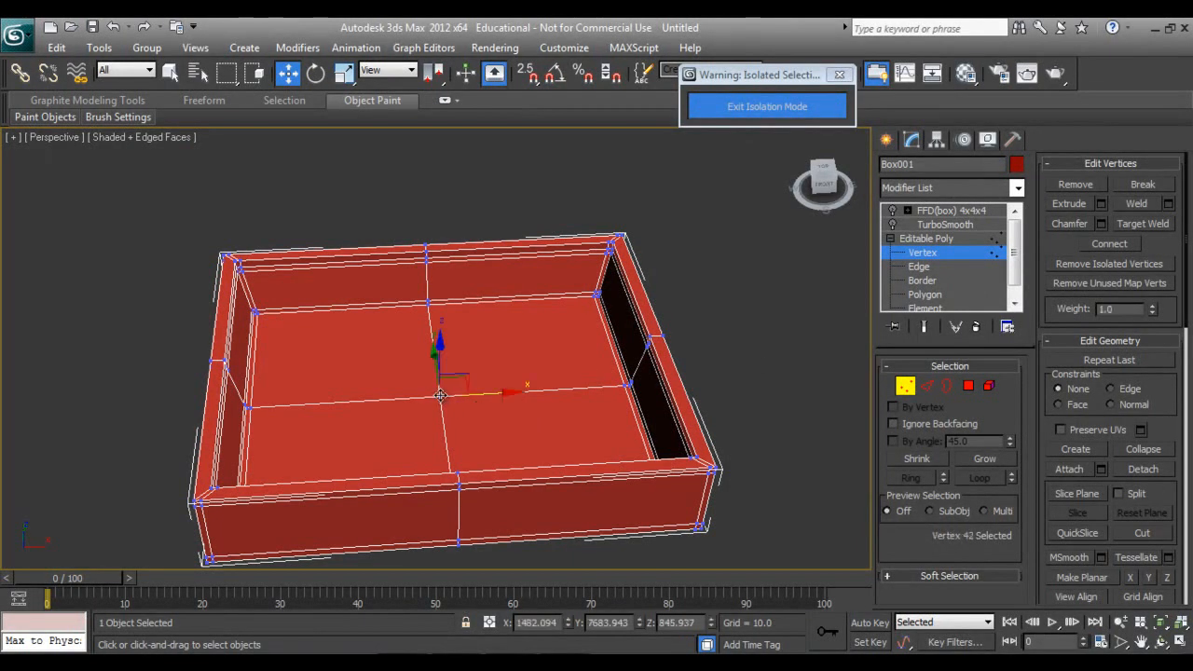
pyautogui.rightClick(438, 392)
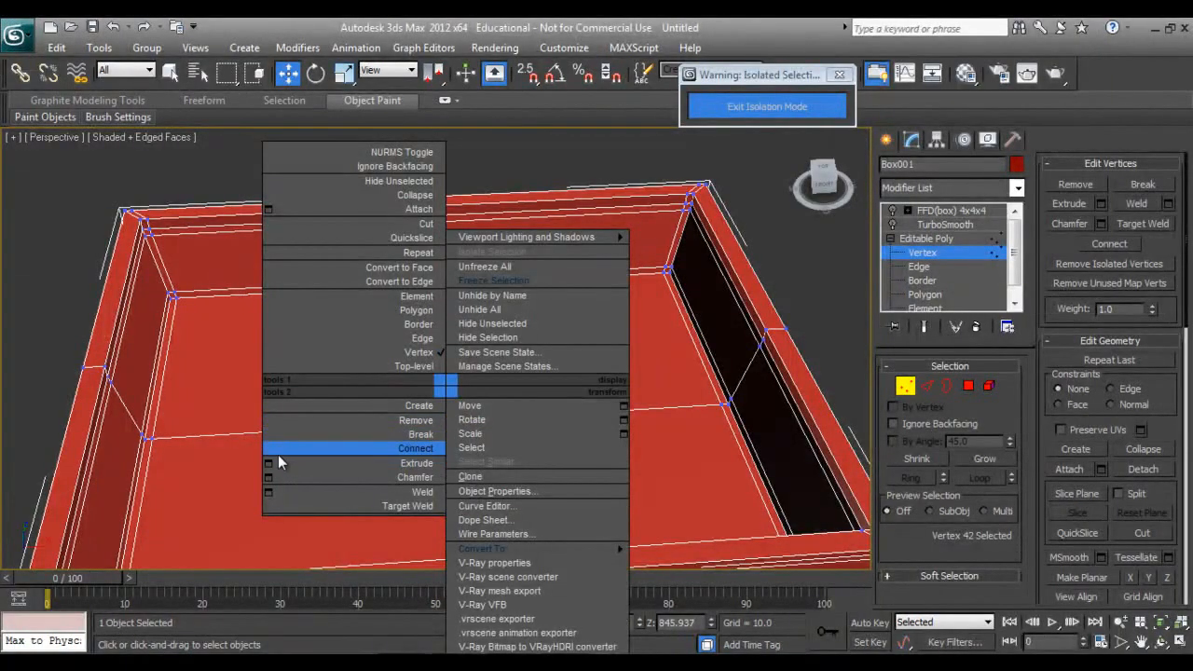
pyautogui.click(416, 477)
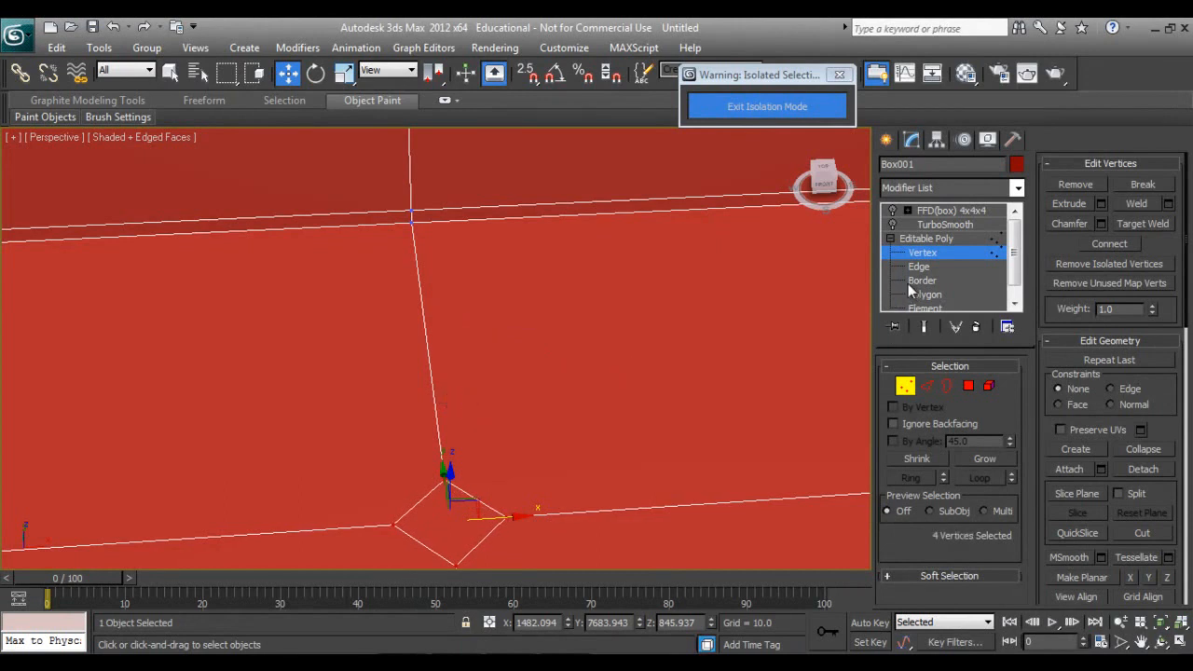
pyautogui.click(921, 280)
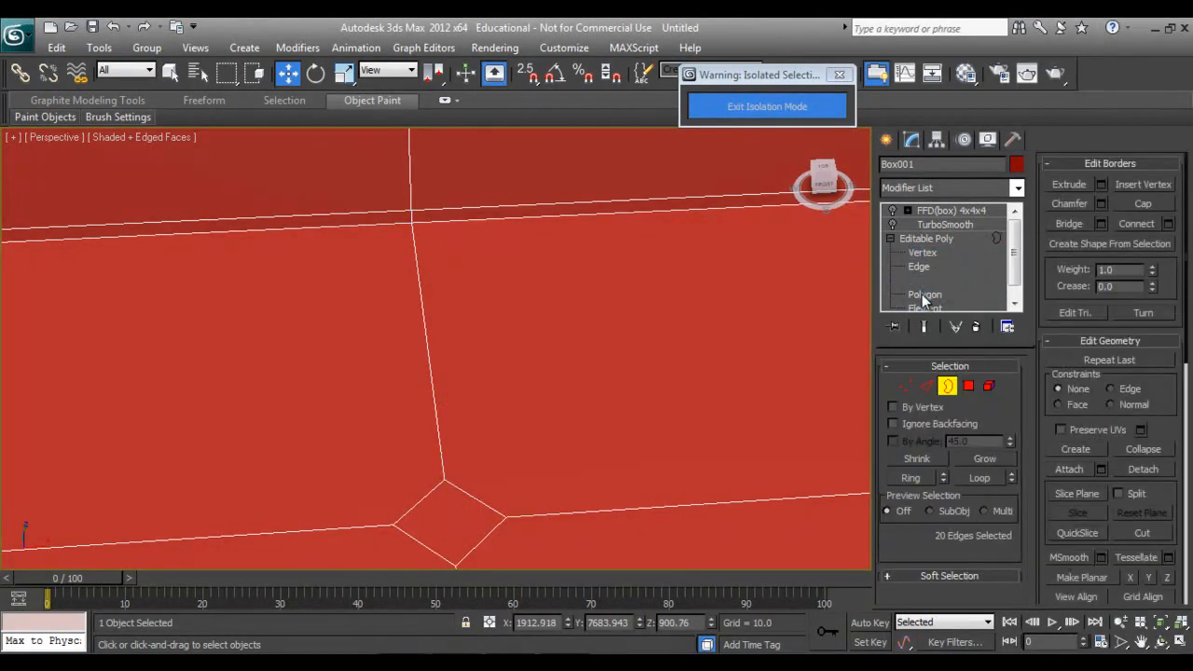
# Inset the centre floor polygon into a small square drain opening and leave sub-object editing.
pyautogui.click(924, 295)
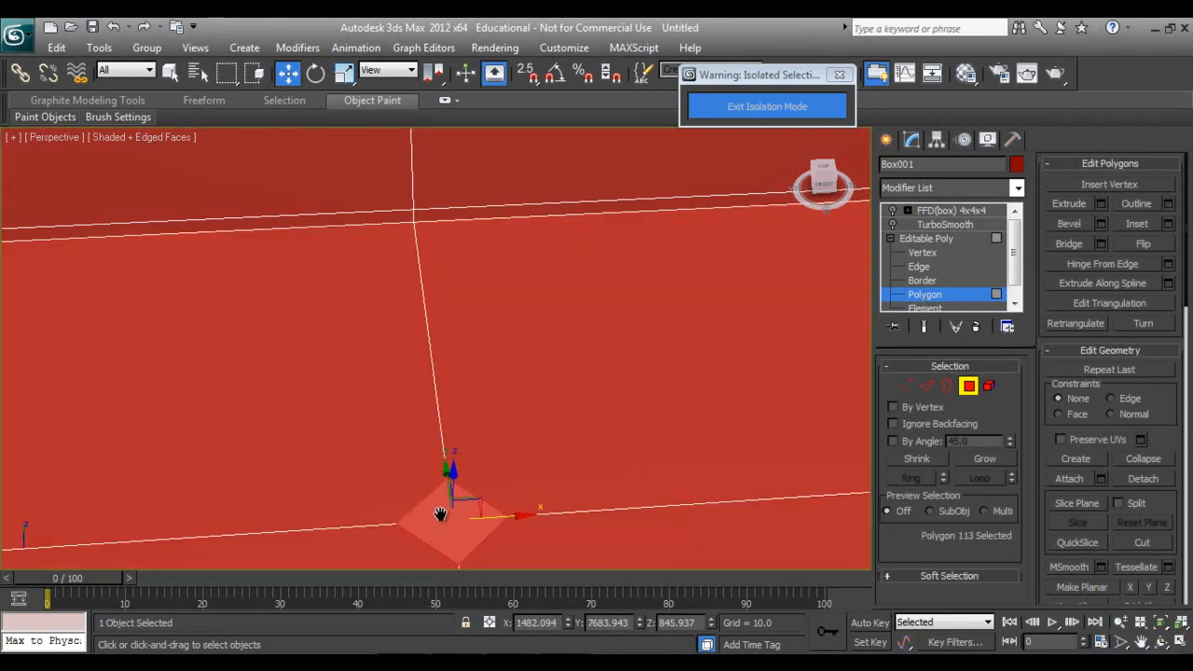
pyautogui.rightClick(440, 514)
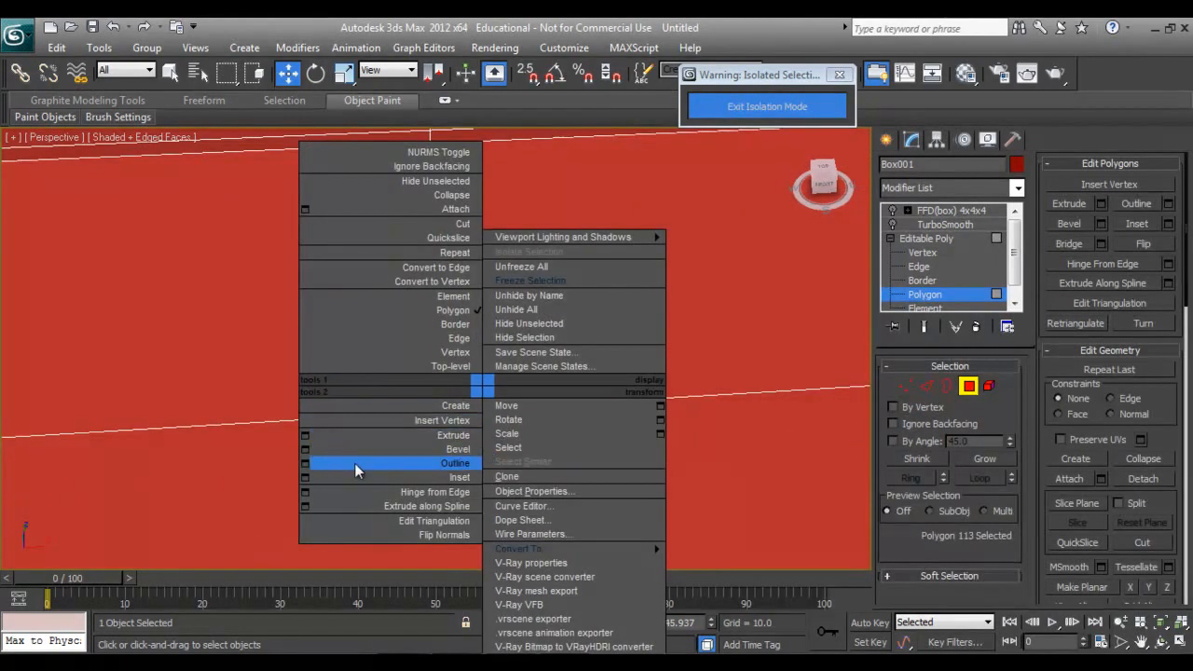
pyautogui.click(455, 462)
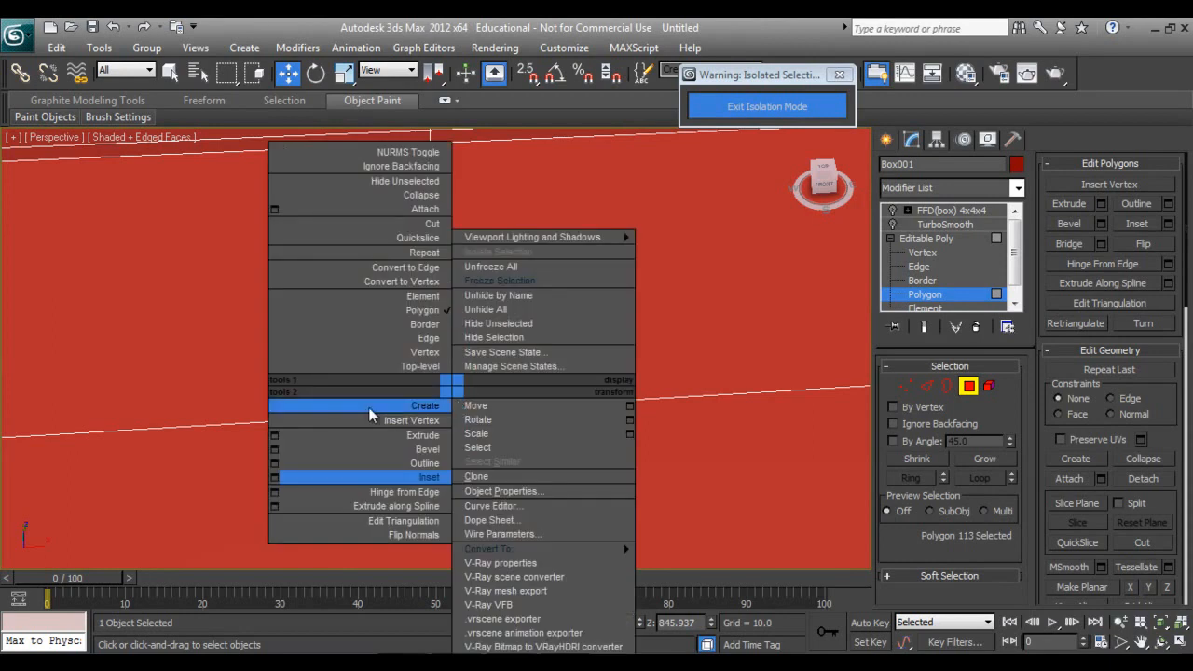
pyautogui.click(421, 436)
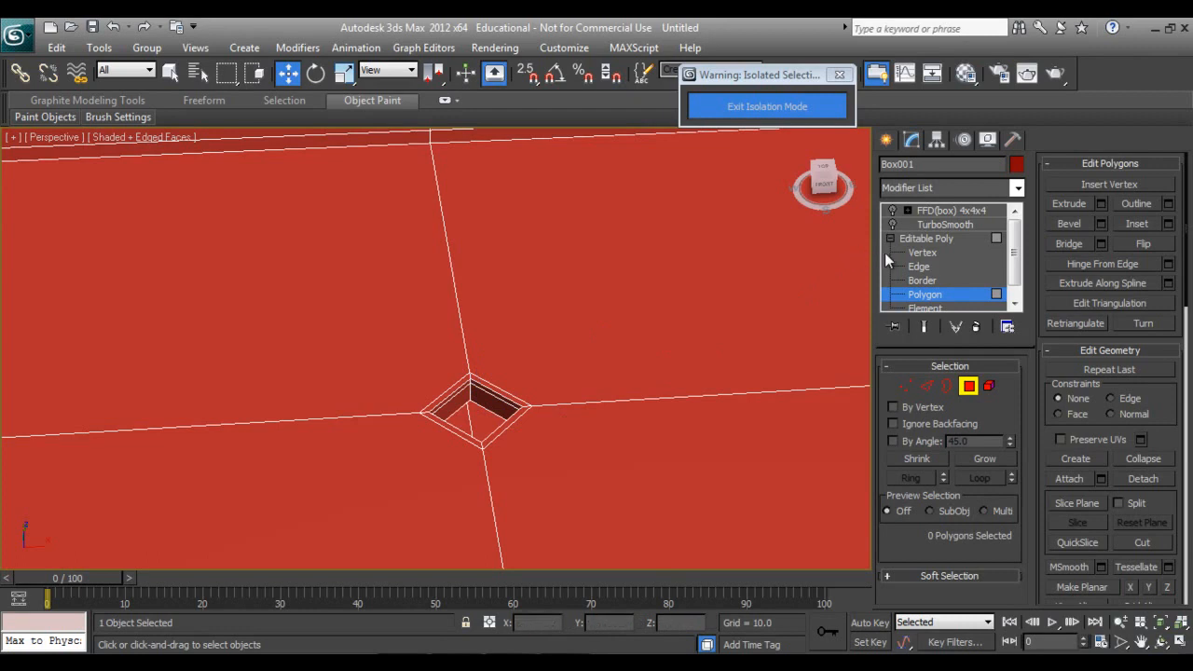
pyautogui.click(924, 239)
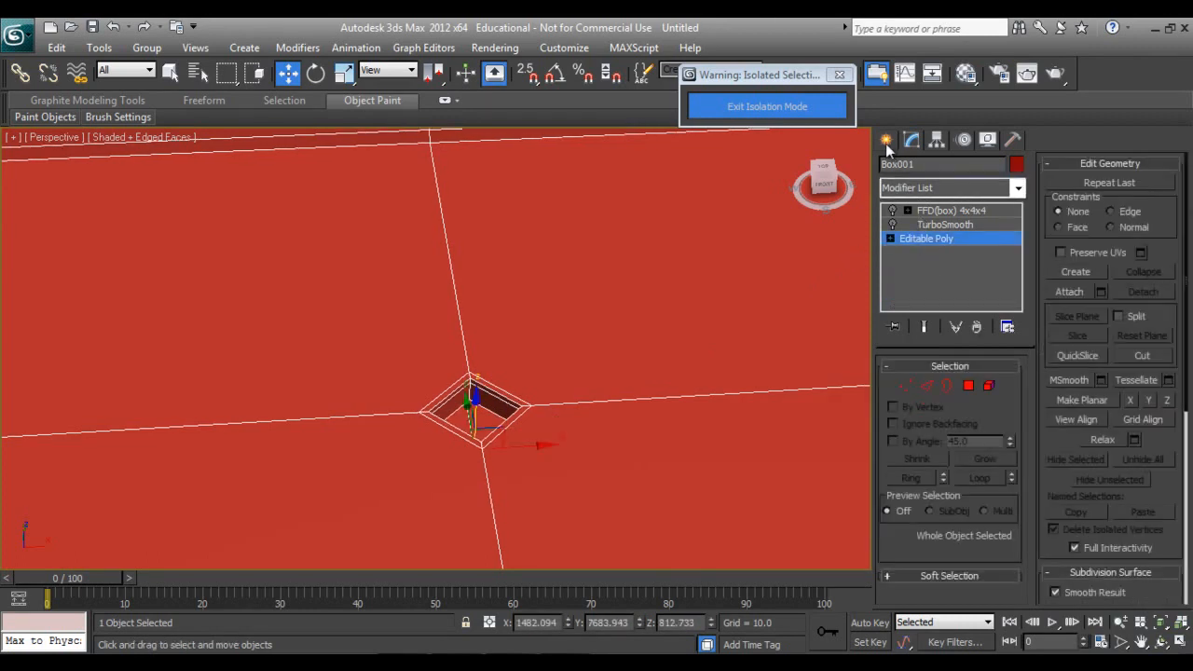
pyautogui.click(912, 140)
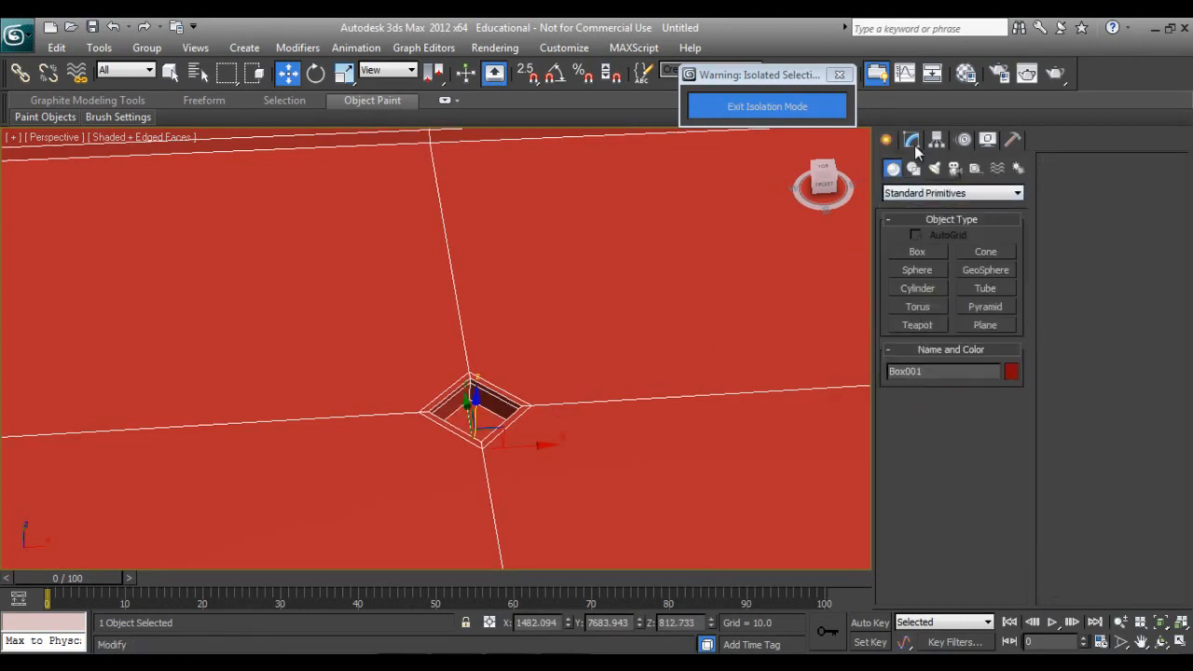
pyautogui.moveTo(954, 168)
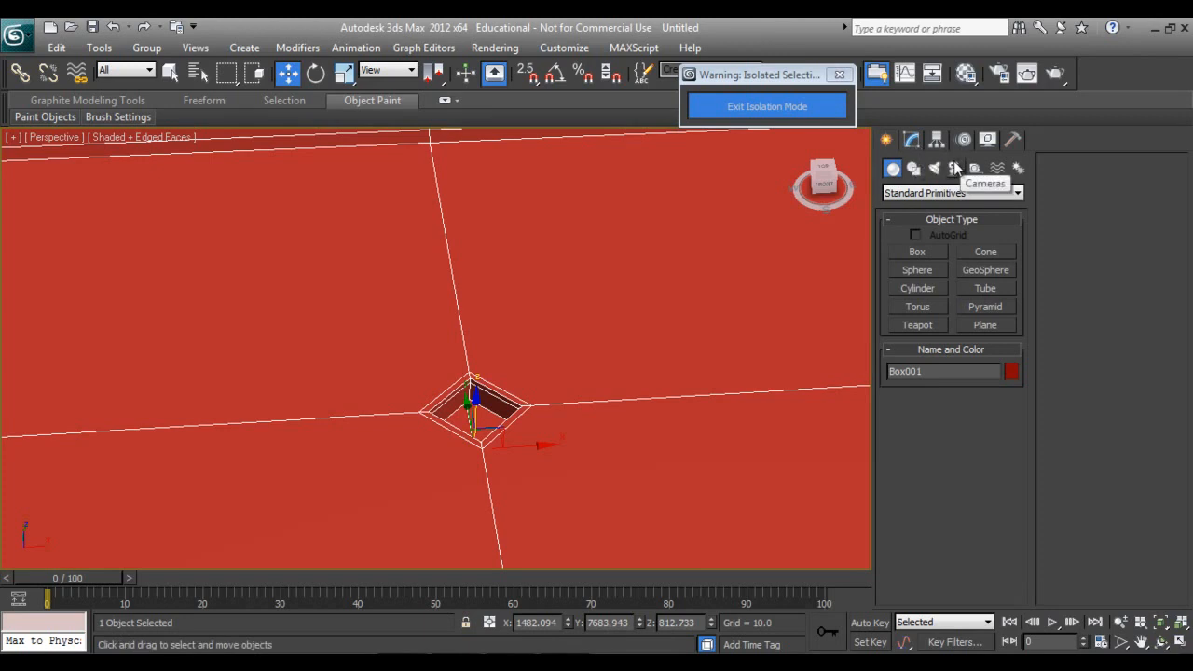
pyautogui.moveTo(911, 138)
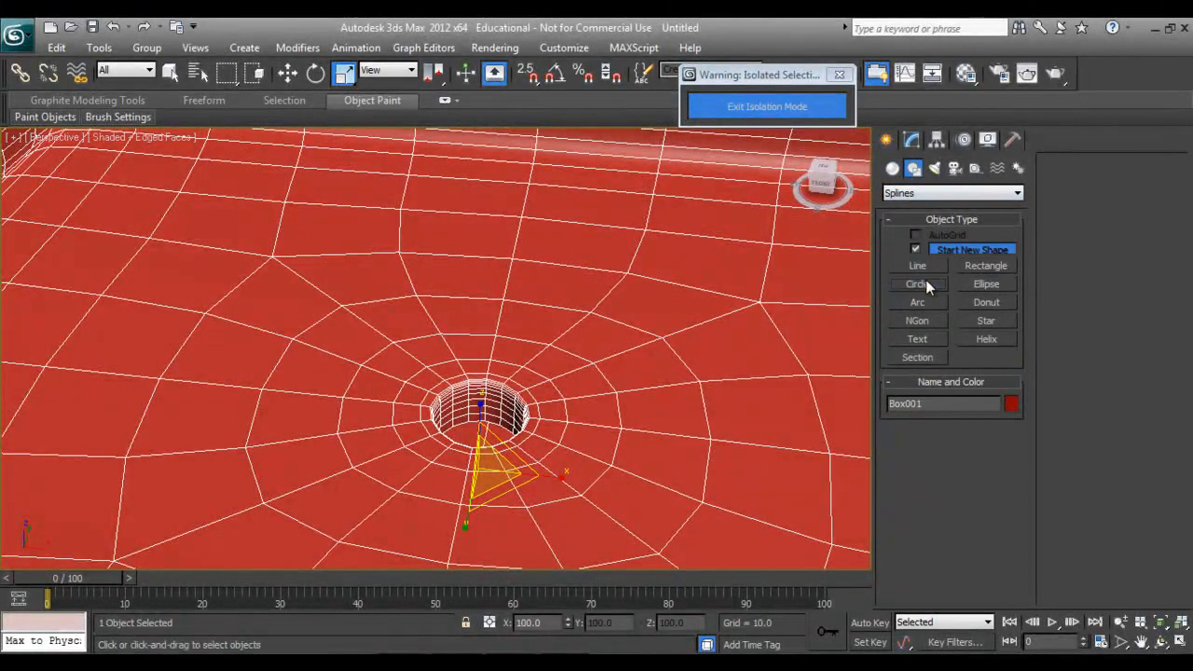
# Draw a circle spline around the drain opening and convert it to an editable spline.
pyautogui.click(916, 283)
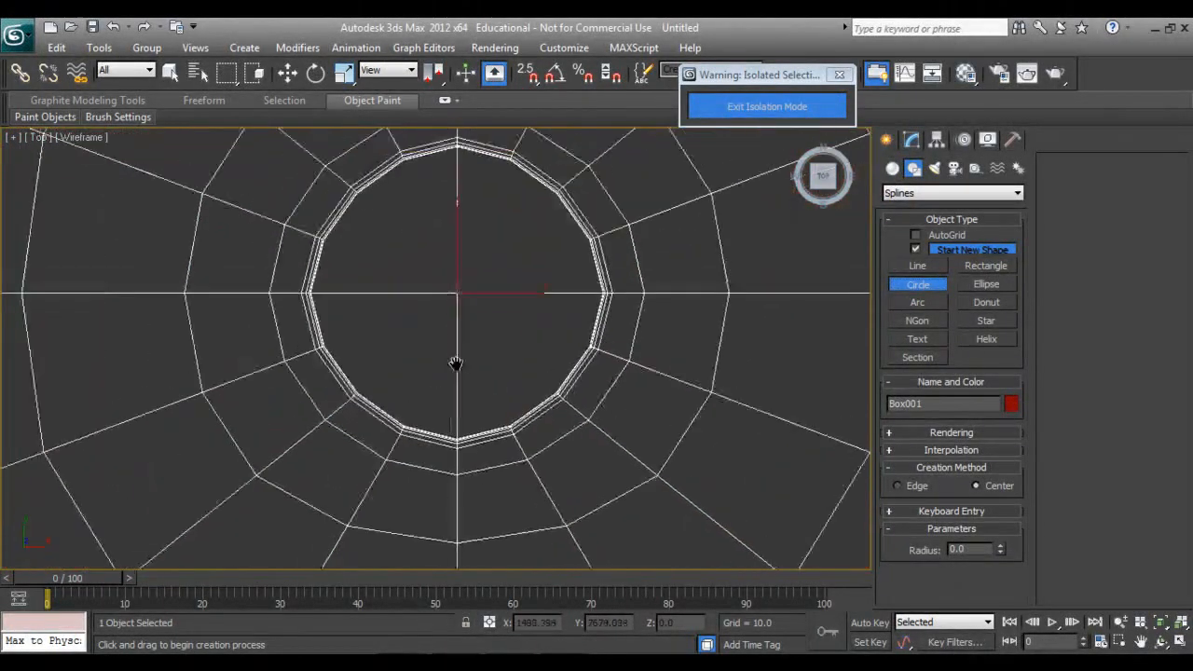
pyautogui.moveTo(451, 320); pyautogui.dragTo(537, 440)
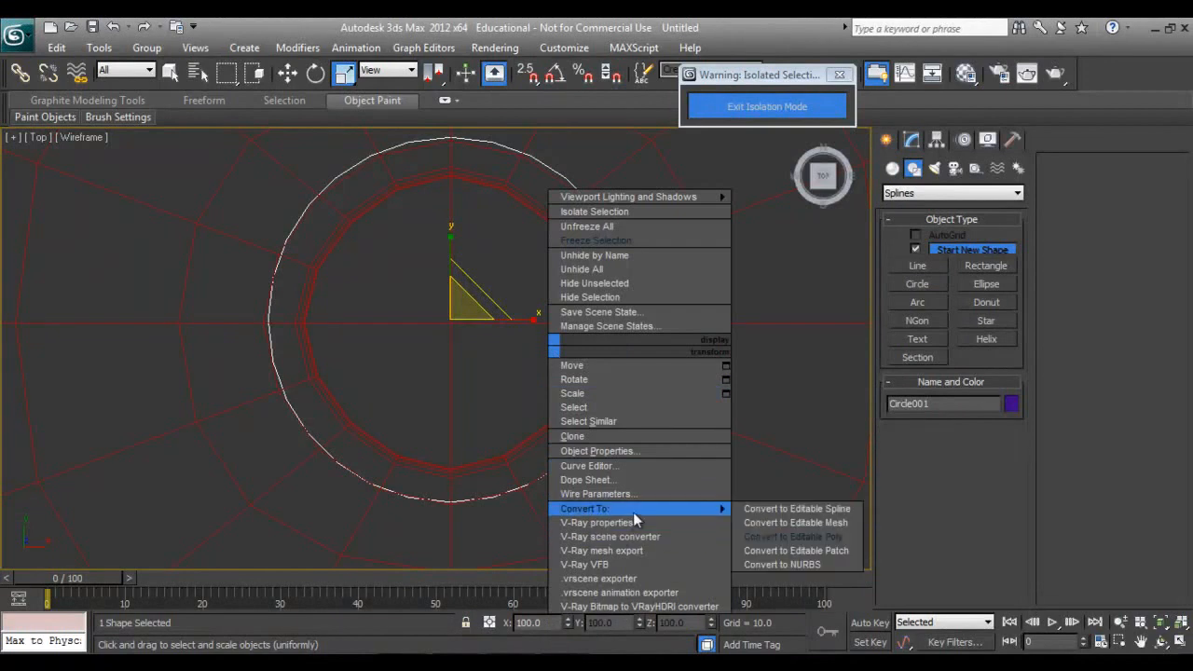
pyautogui.click(798, 506)
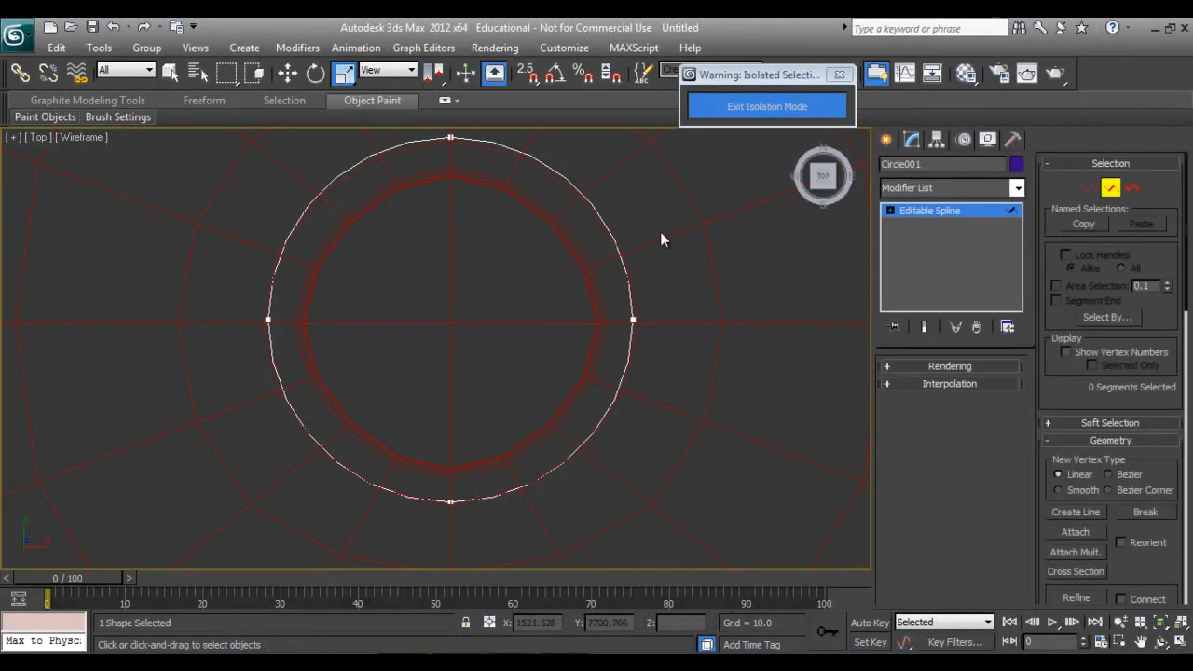
pyautogui.rightClick(661, 241)
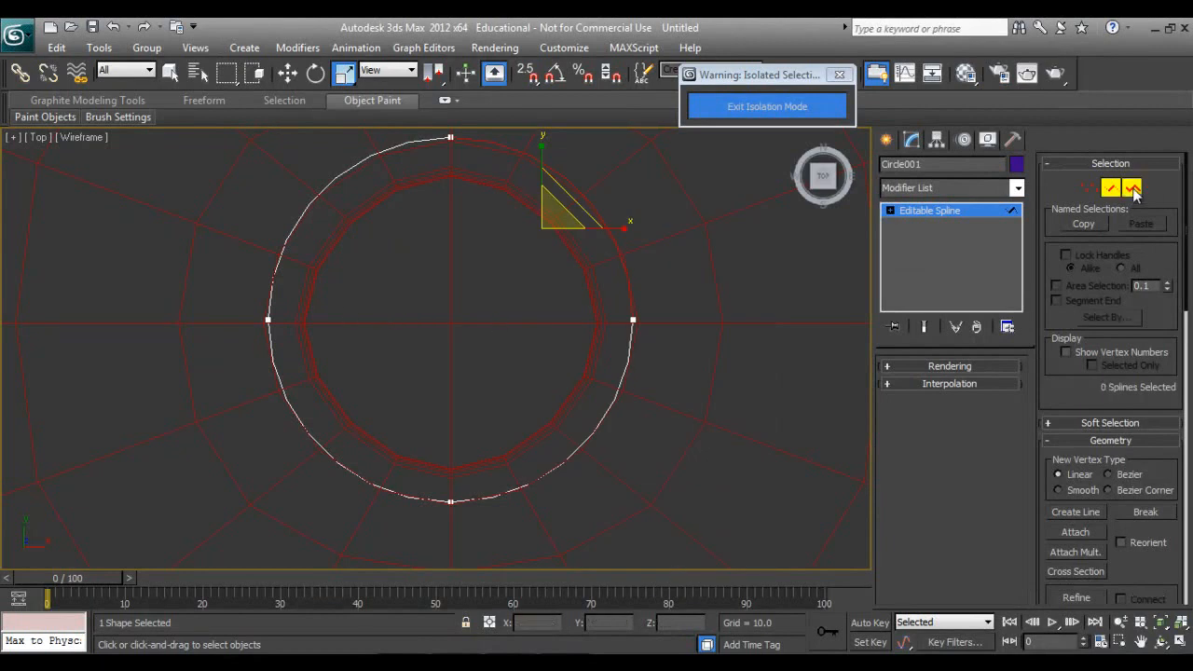
pyautogui.rightClick(451, 321)
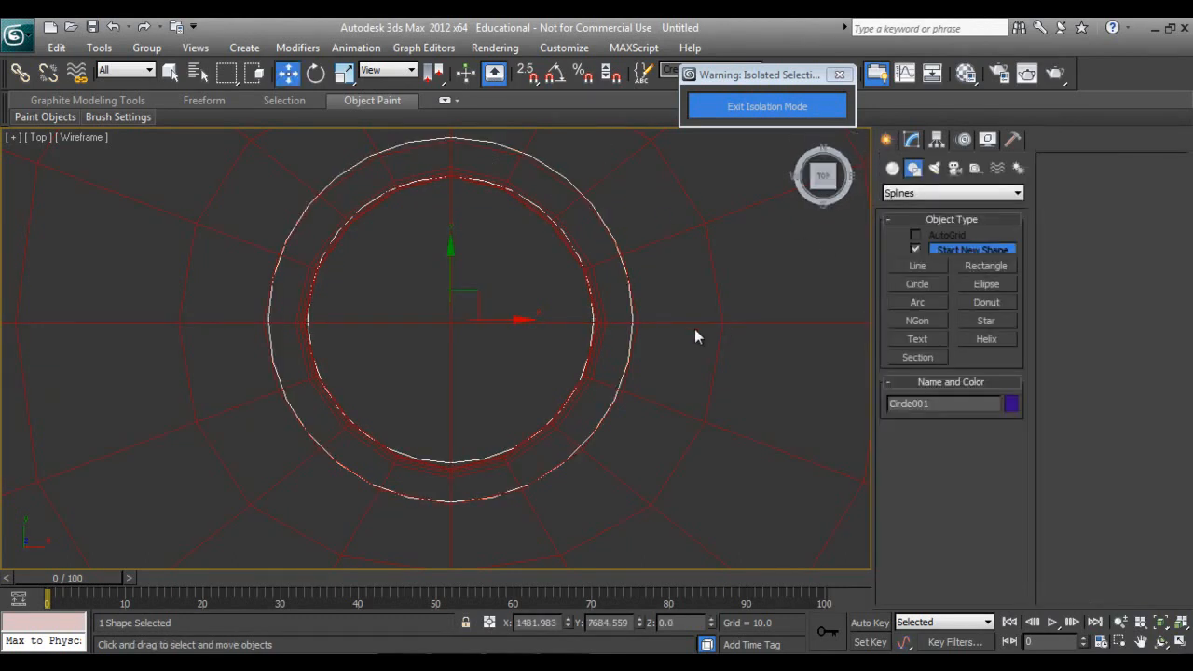
# Extrude the circle into a raised ring and rotate it slightly into place around the drain.
pyautogui.click(1017, 188)
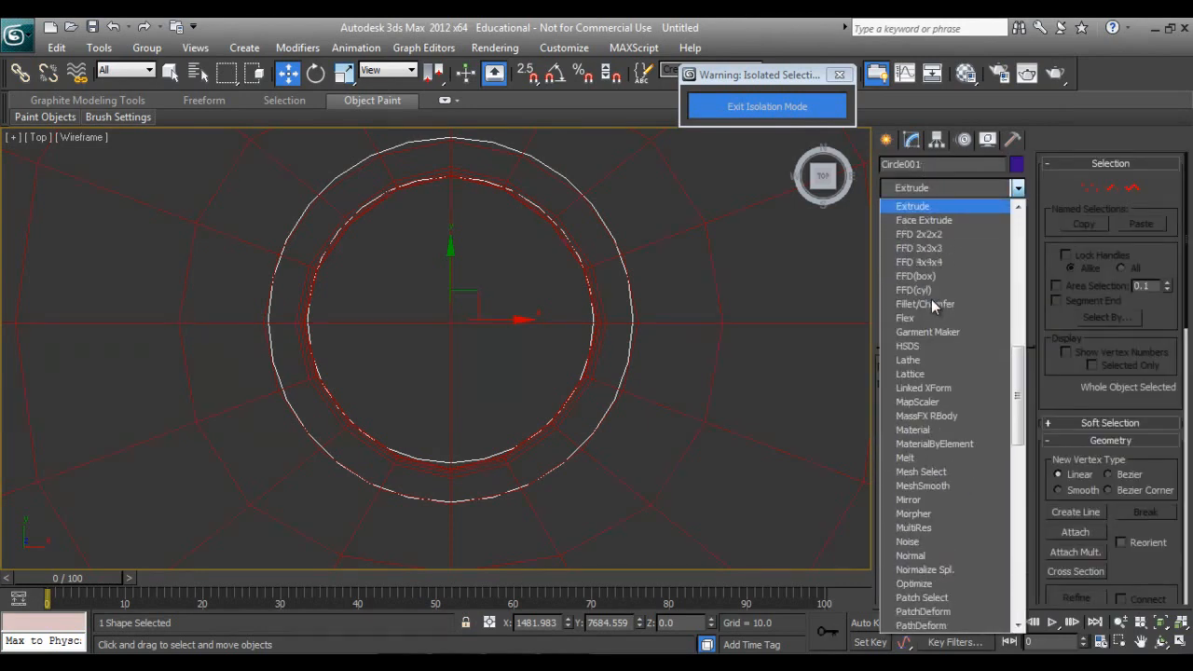
pyautogui.click(913, 204)
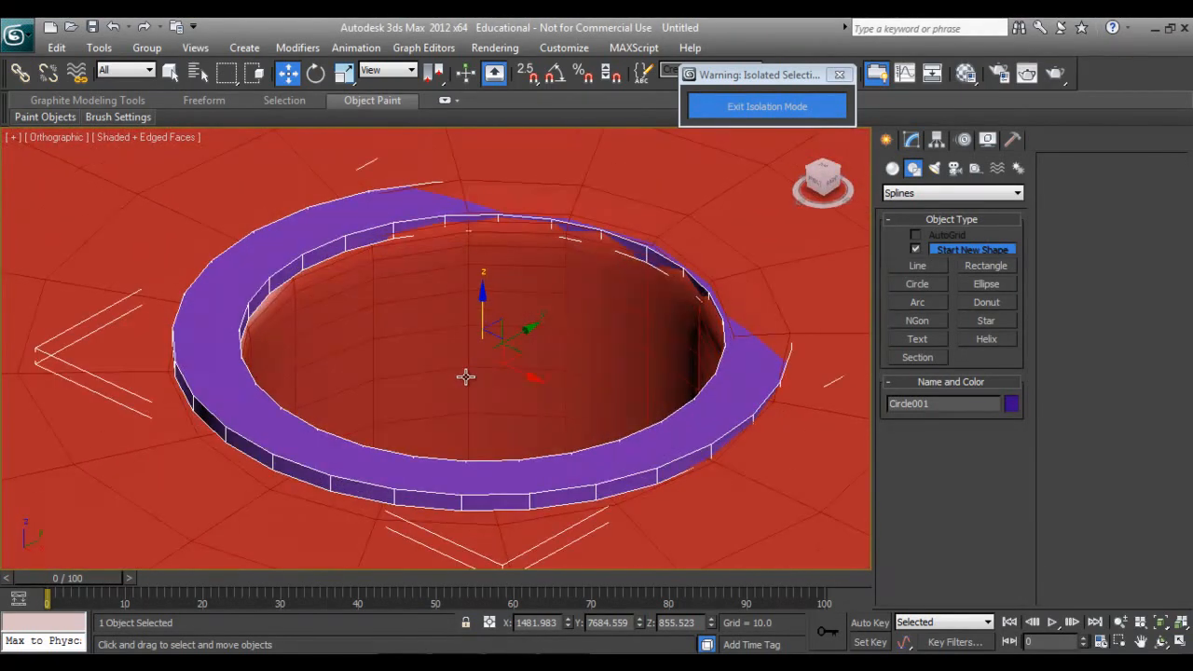
pyautogui.click(317, 72)
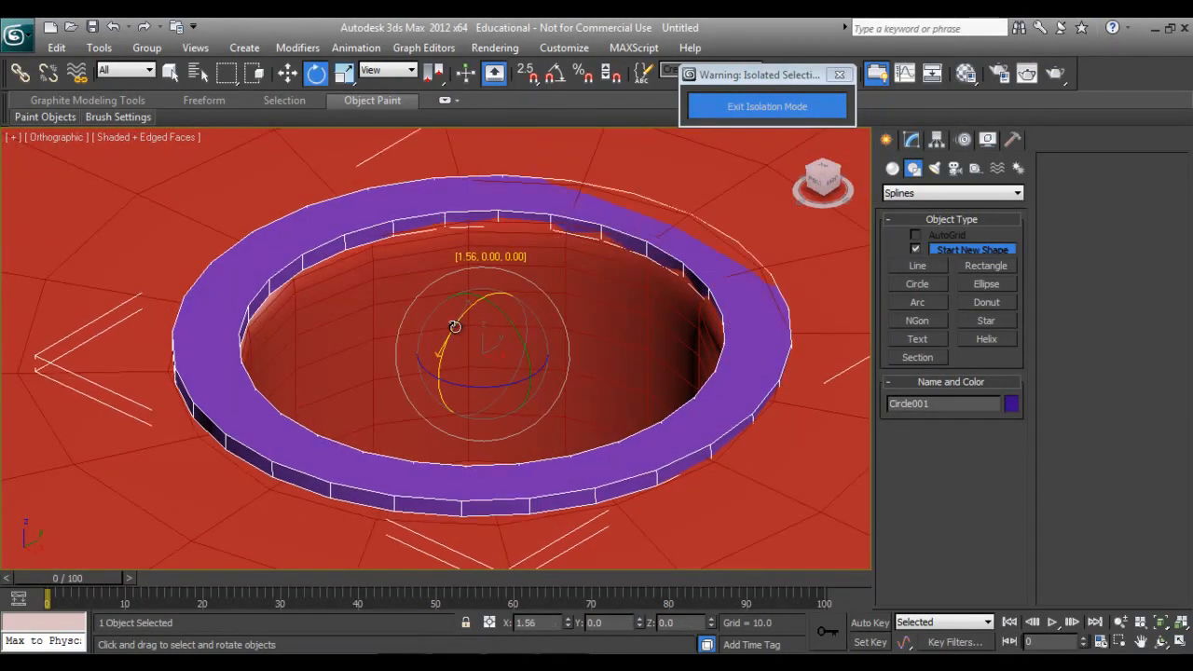
pyautogui.moveTo(454, 326); pyautogui.dragTo(629, 413)
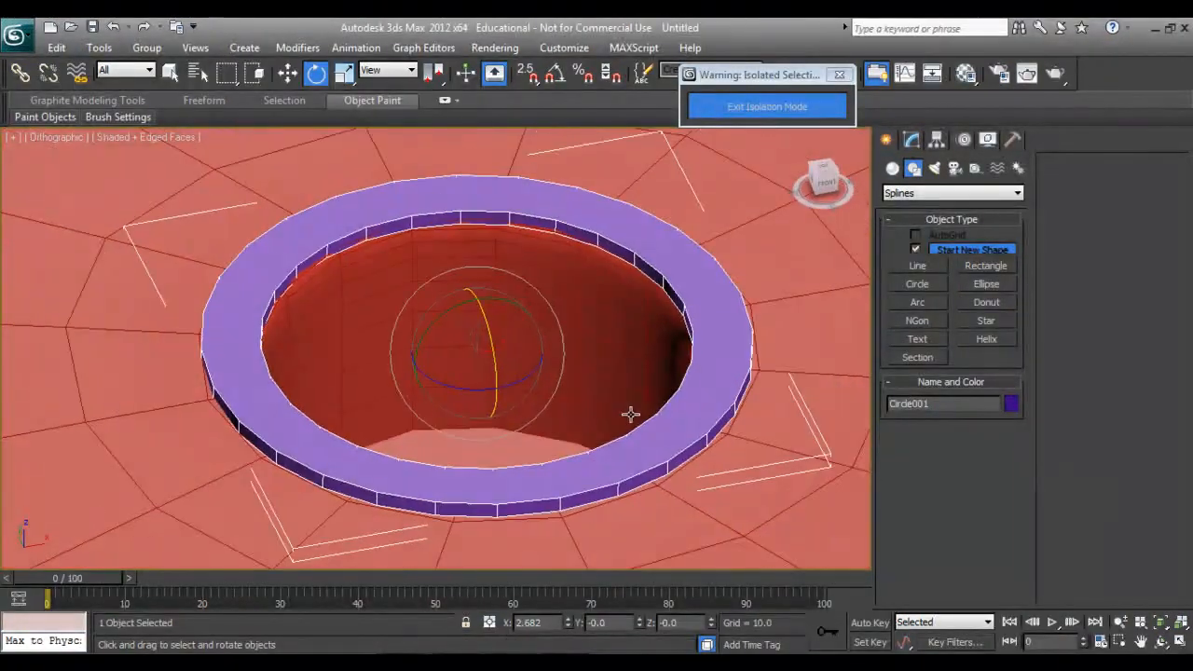
pyautogui.click(950, 192)
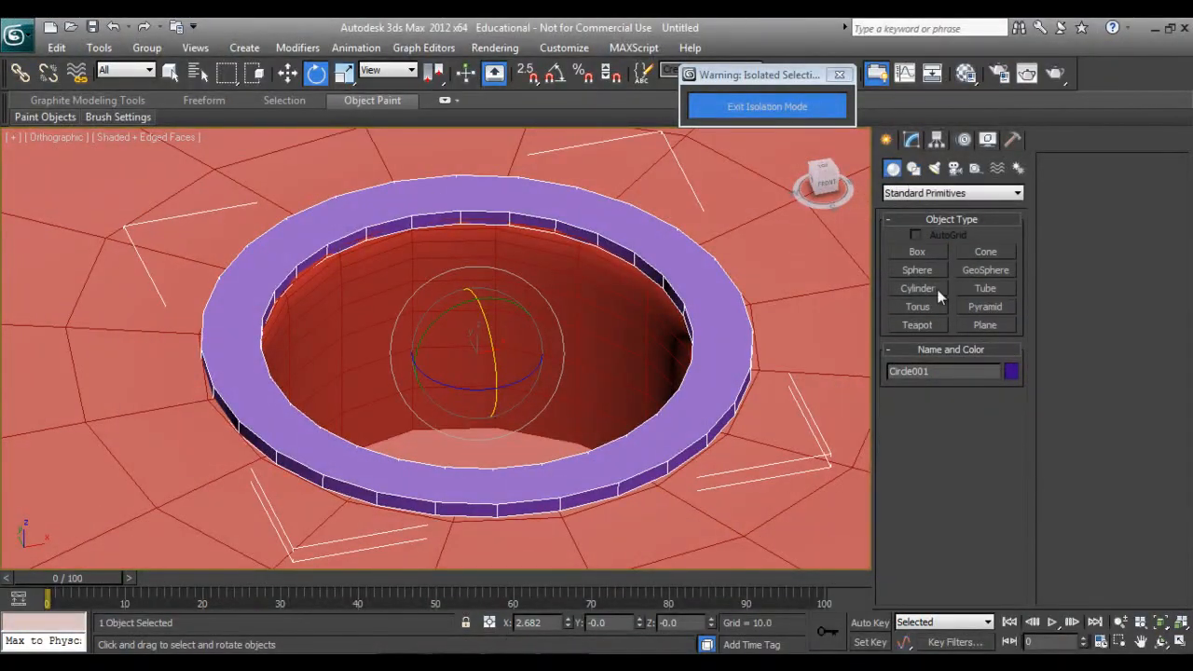
# Create a small cylinder at the basin centre and position it on the floor inside the drain ring.
pyautogui.click(917, 287)
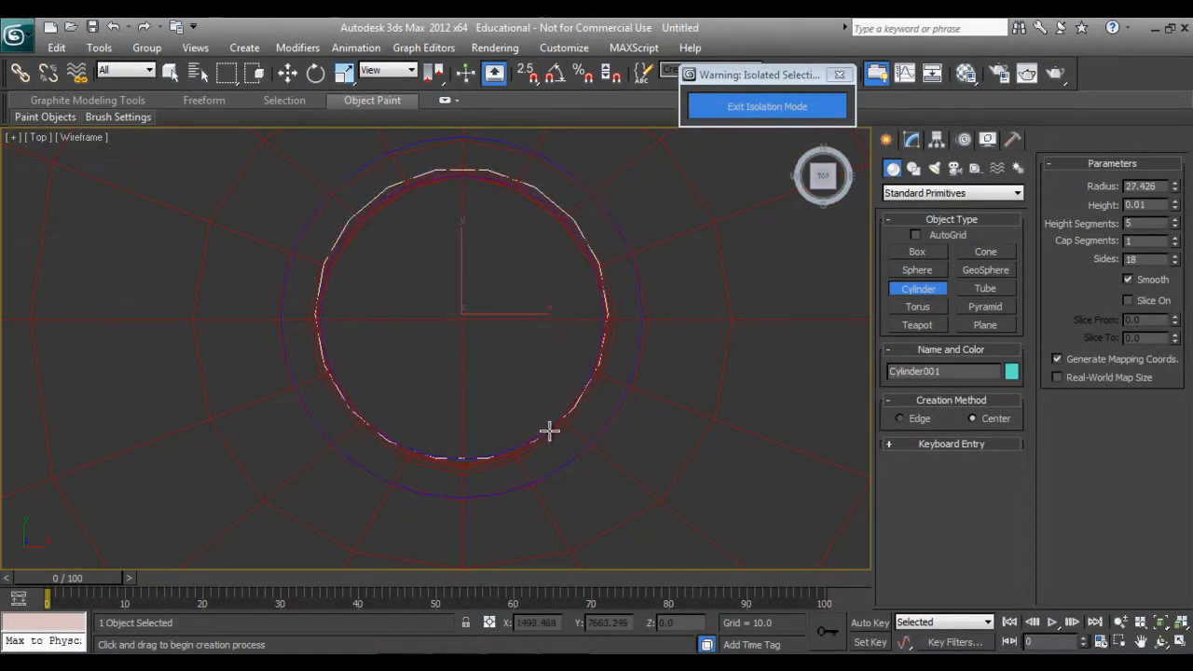
pyautogui.moveTo(549, 431); pyautogui.dragTo(550, 390)
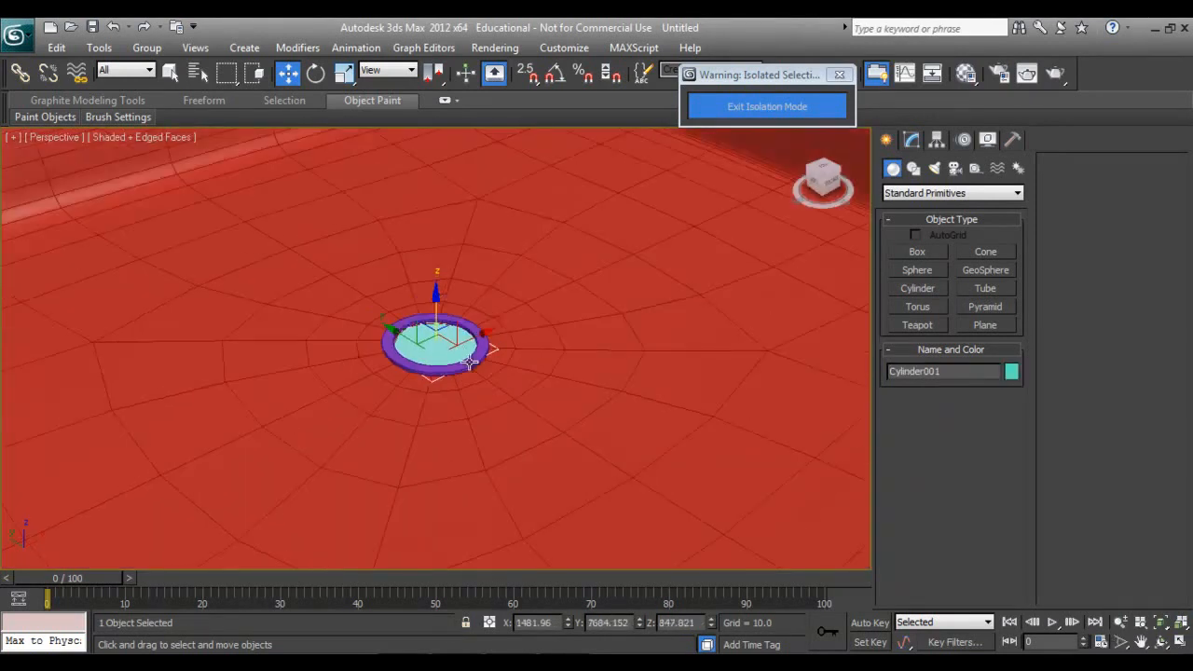
pyautogui.moveTo(466, 372); pyautogui.dragTo(481, 395)
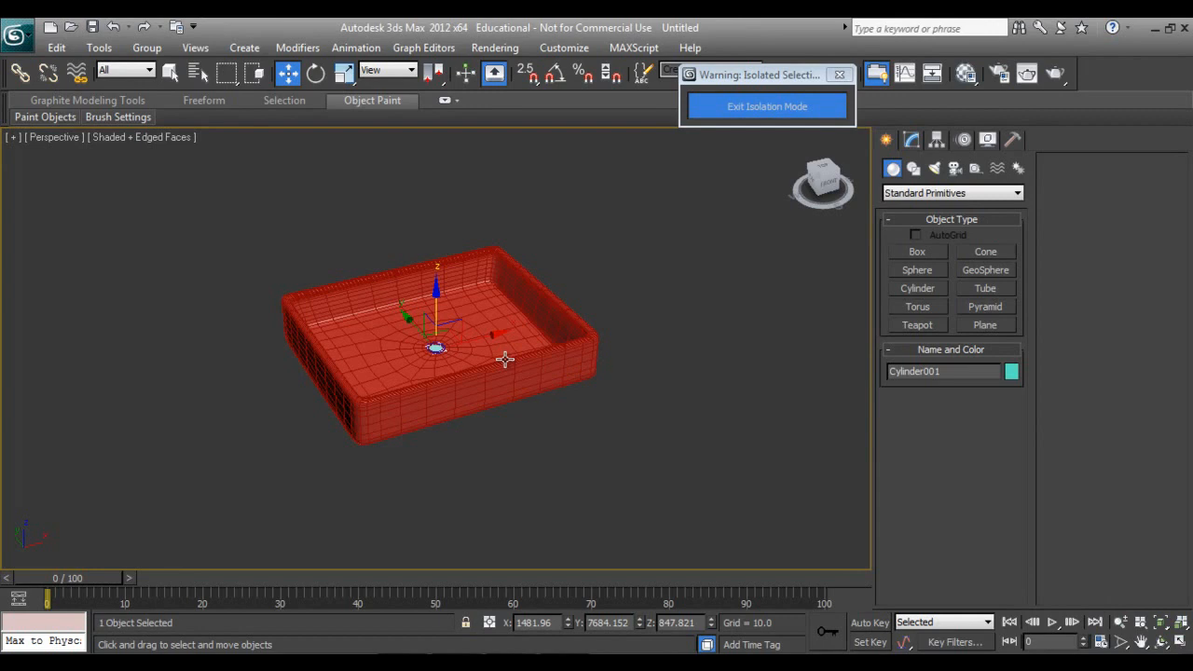
pyautogui.scroll(3)
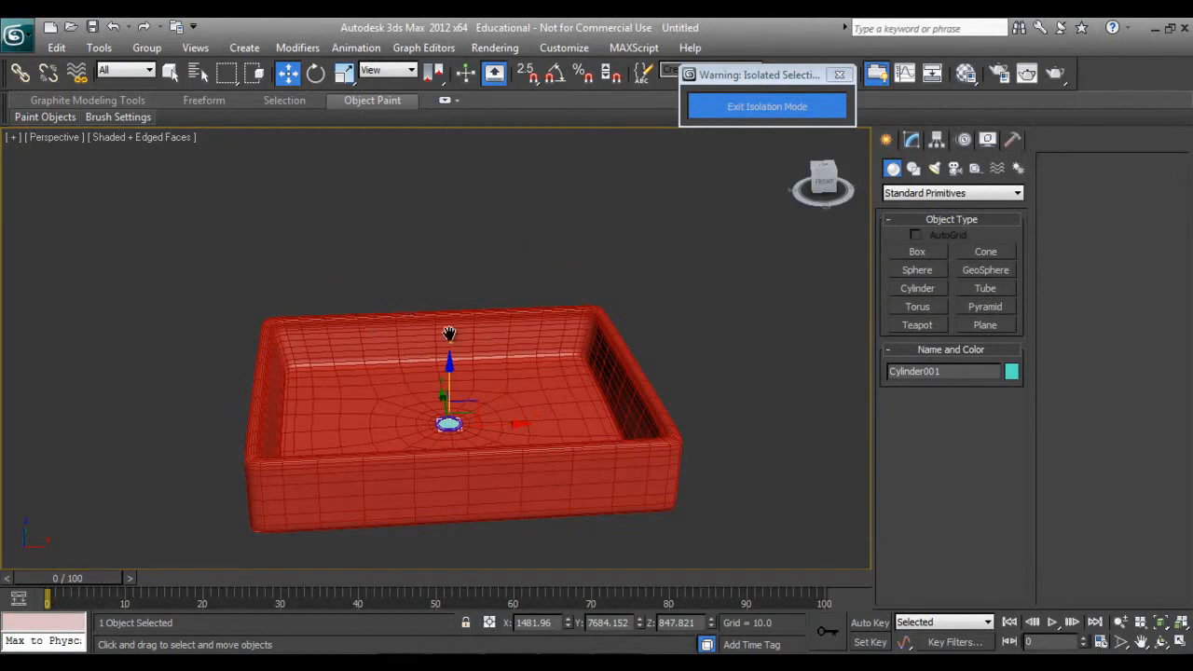
# Group the basin, ring and cylinder as 'washbasin' and end isolation to show the bathroom.
pyautogui.click(252, 238)
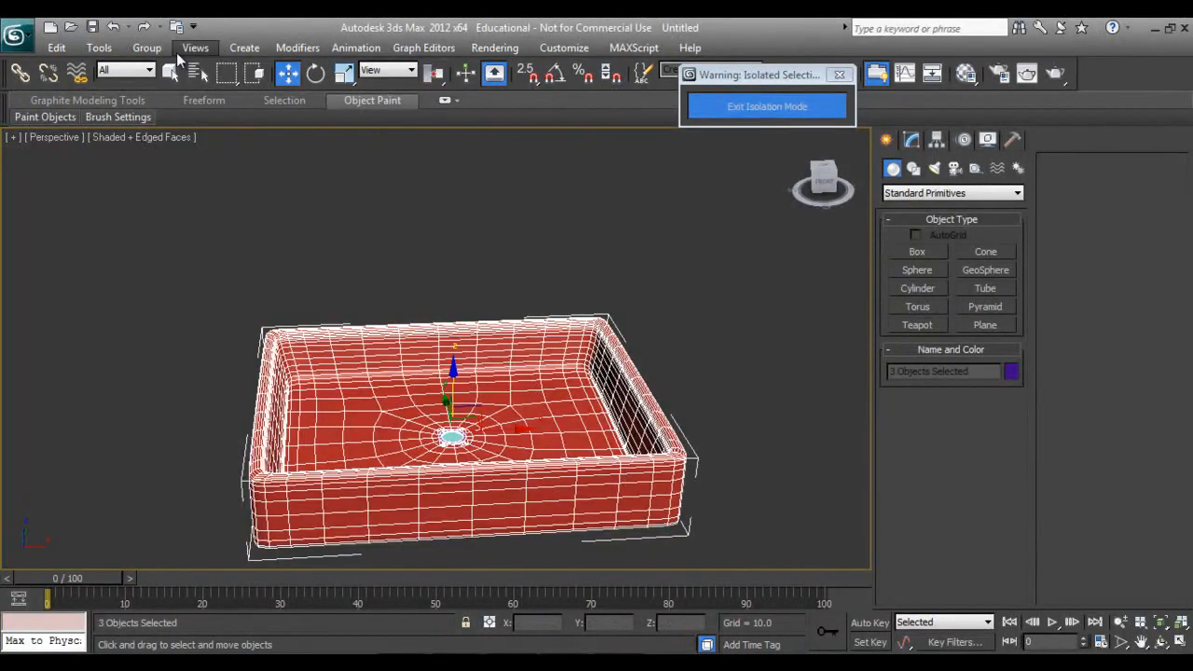
pyautogui.click(145, 48)
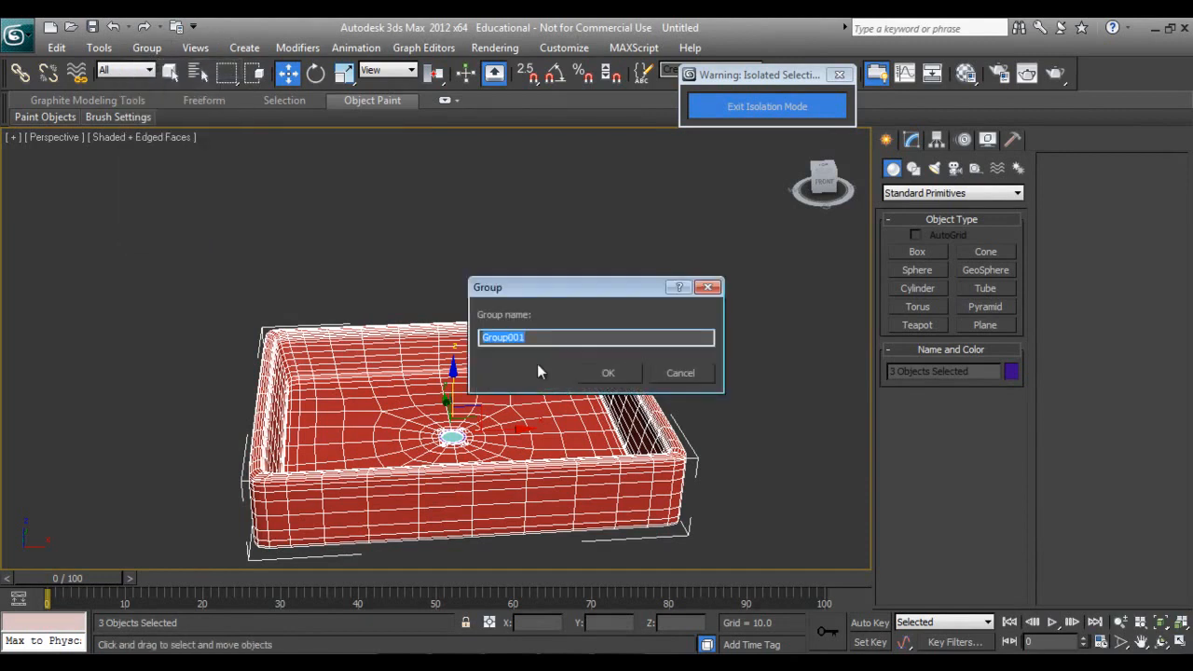
pyautogui.write('was')
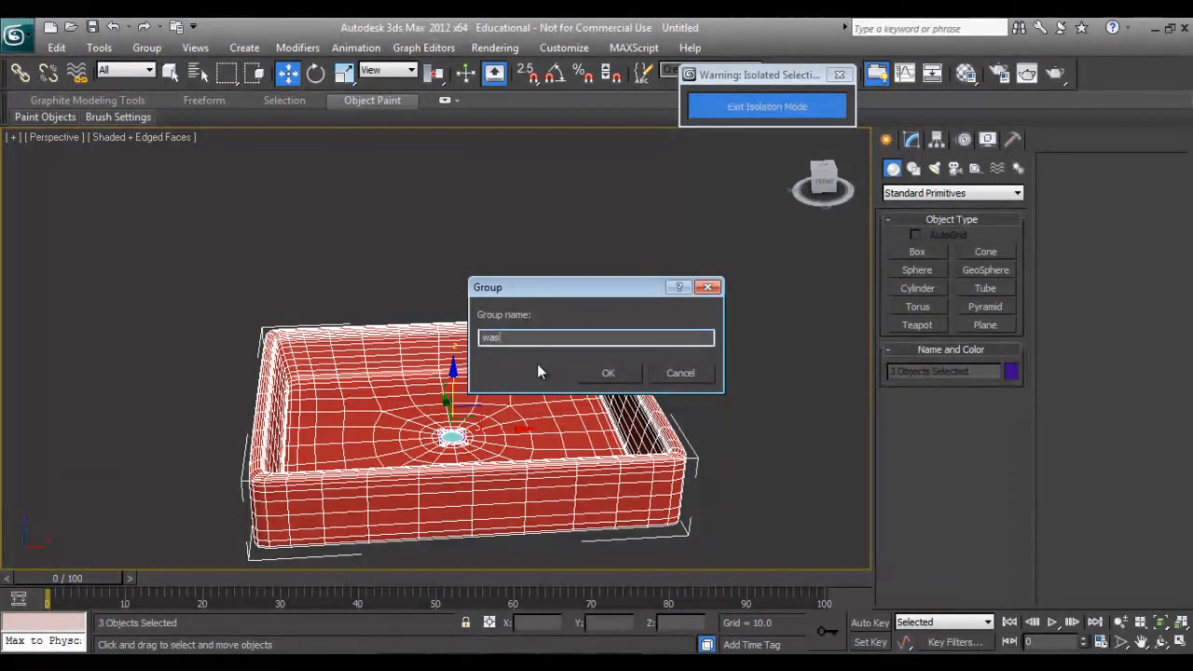
pyautogui.write('hbasi')
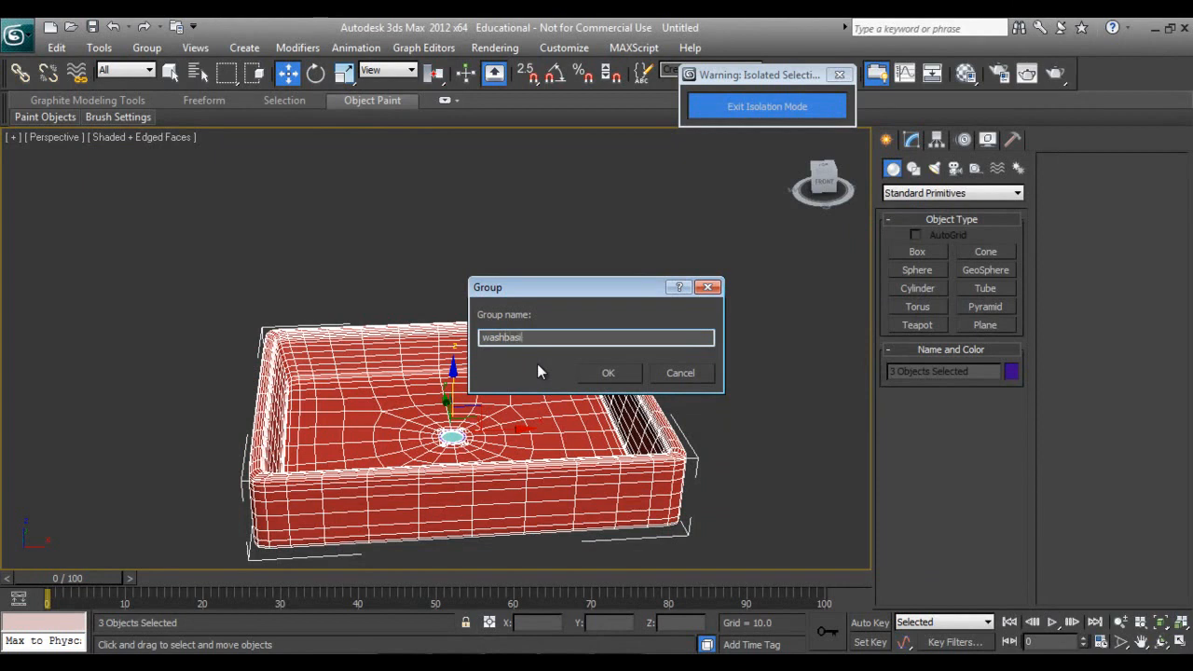
pyautogui.click(608, 372)
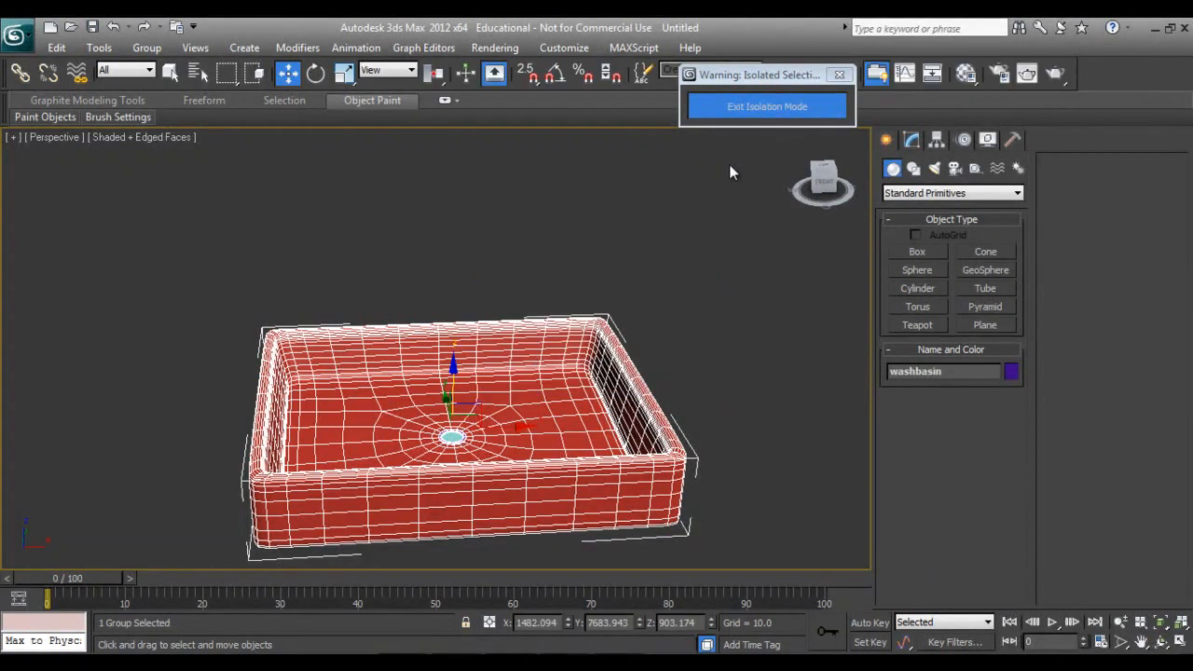
pyautogui.click(766, 106)
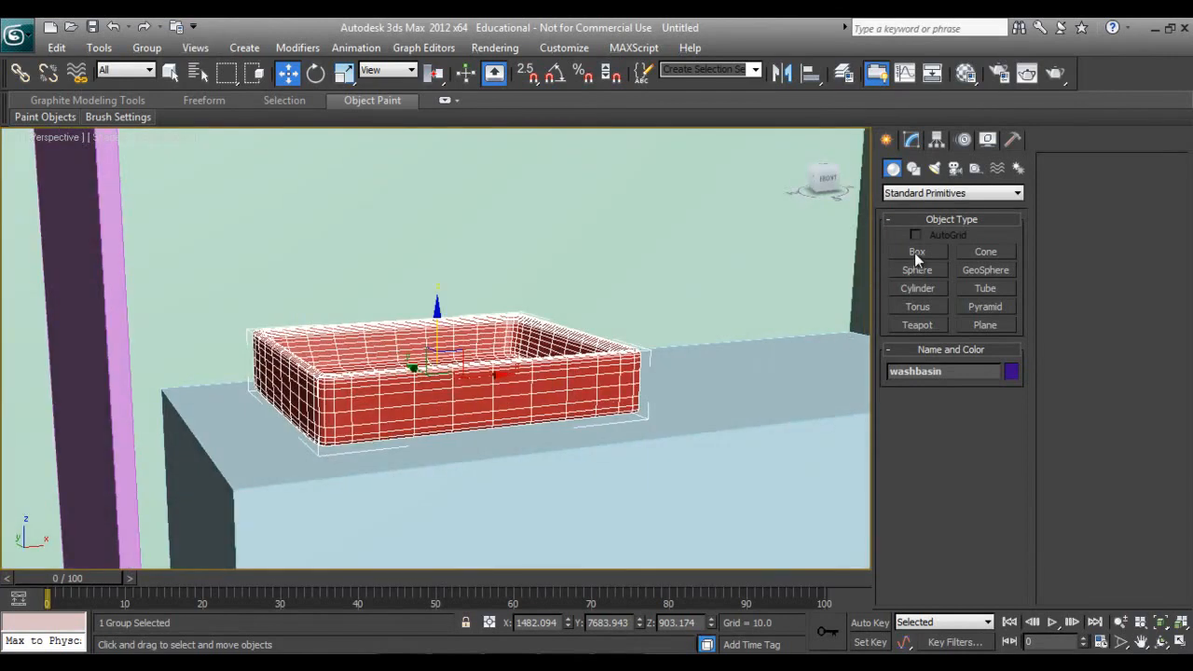
# Draw a flat box above the basin and centre-align it to the washbasin with Align.
pyautogui.click(917, 252)
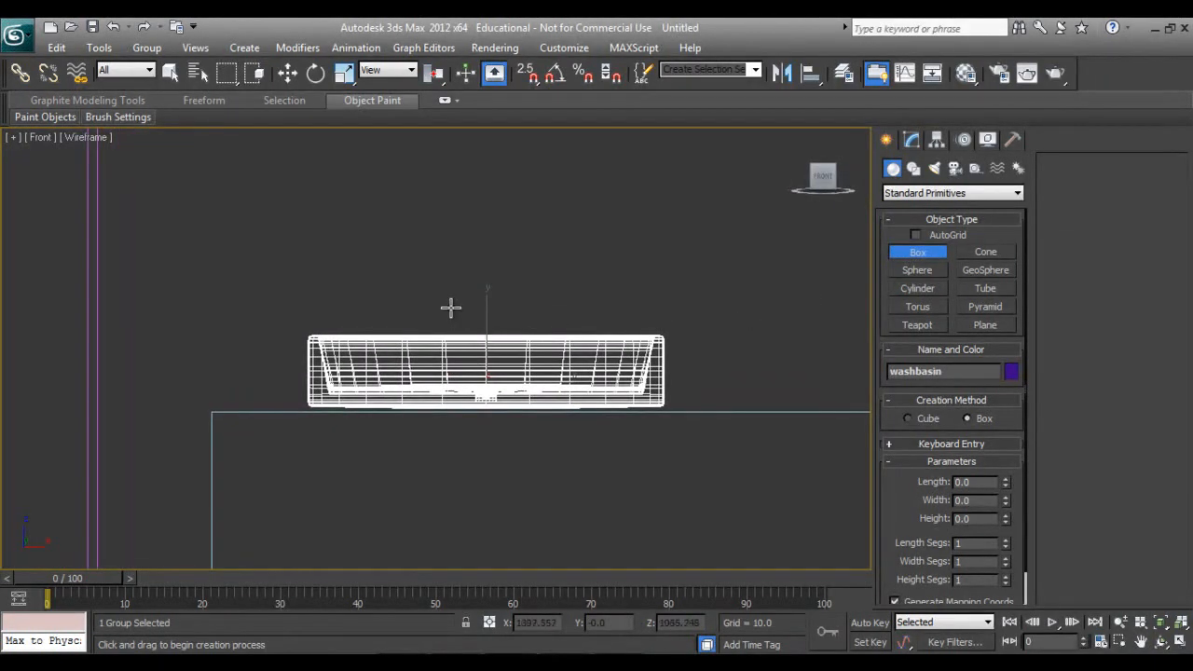
pyautogui.moveTo(440, 300); pyautogui.dragTo(525, 361)
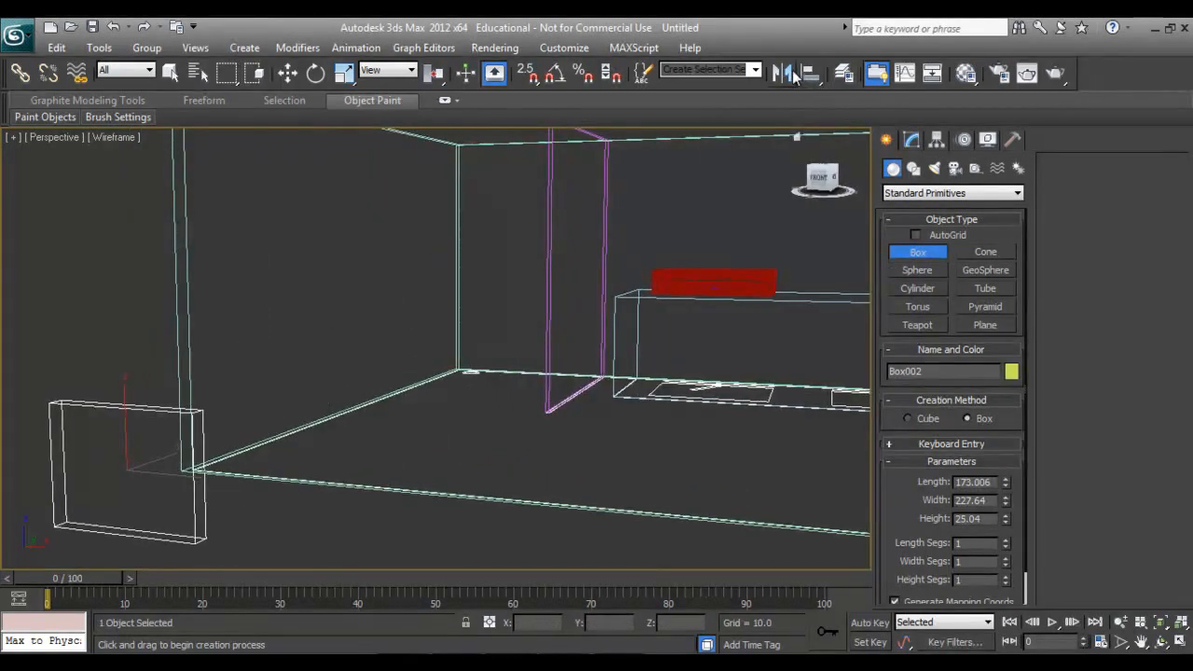
pyautogui.click(809, 72)
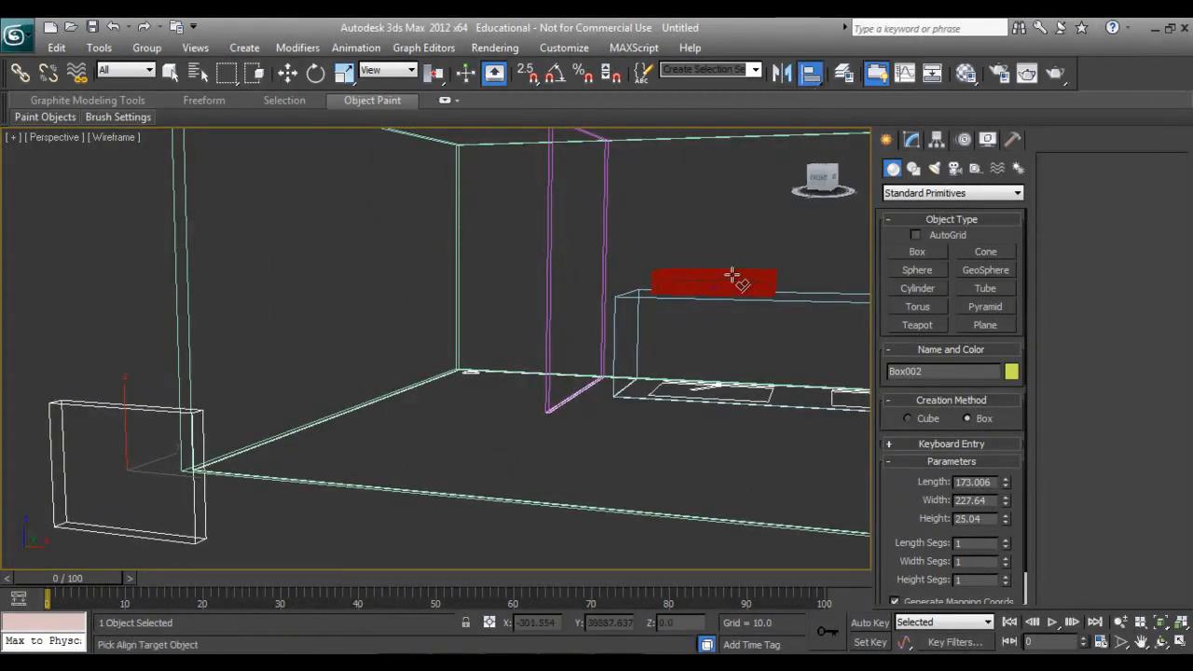
pyautogui.click(731, 279)
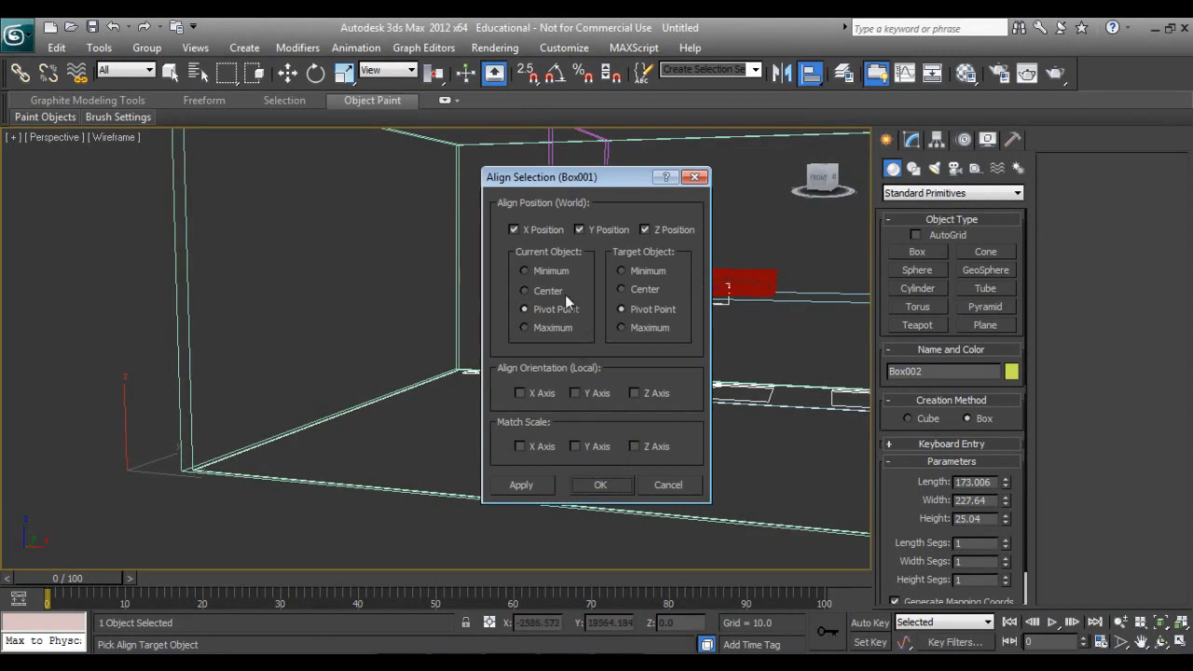
pyautogui.click(600, 485)
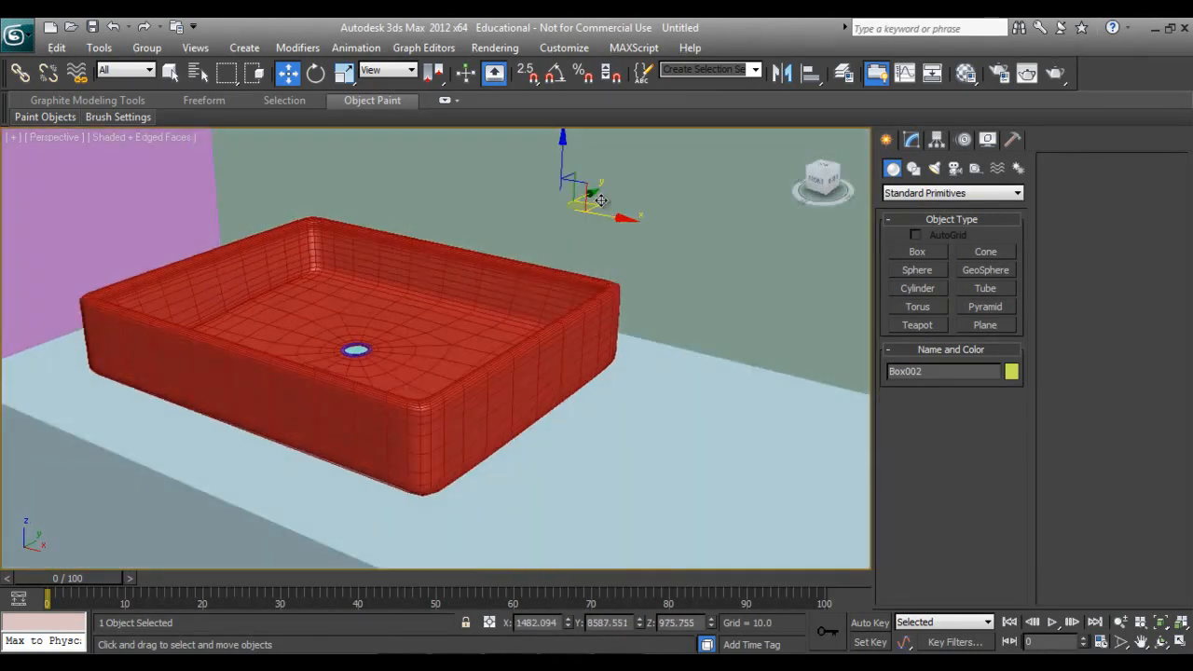
# Move the plate onto the wall behind the basin and raise it a little higher.
pyautogui.moveTo(600, 201); pyautogui.dragTo(563, 214)
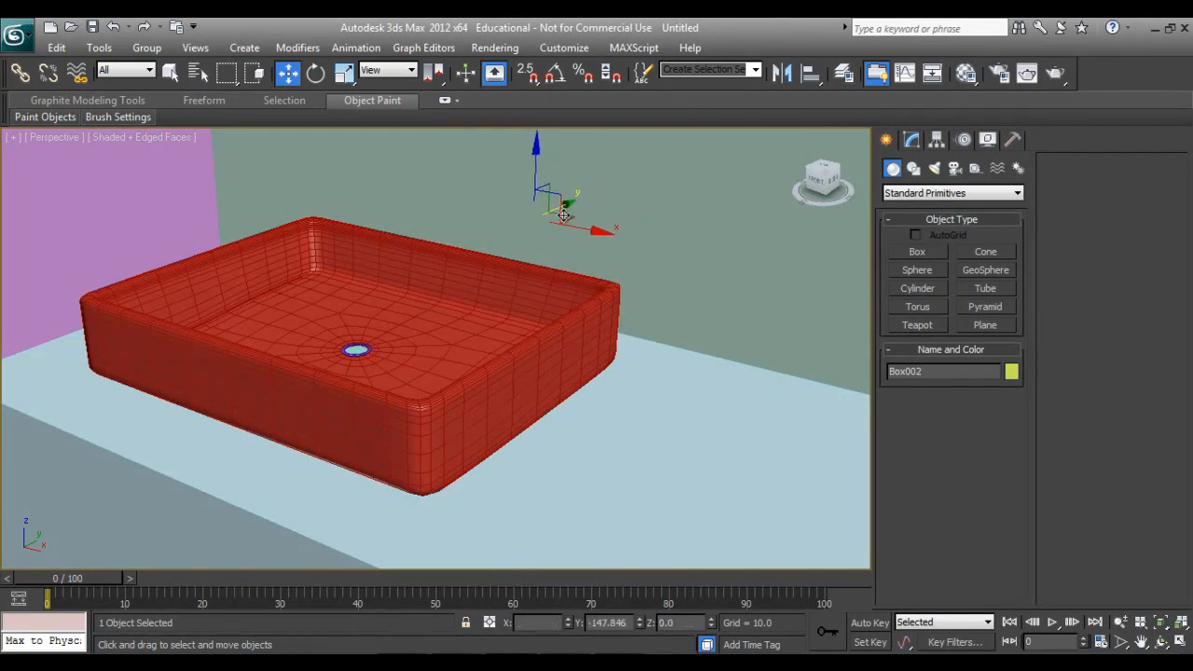
pyautogui.moveTo(562, 214); pyautogui.dragTo(525, 244)
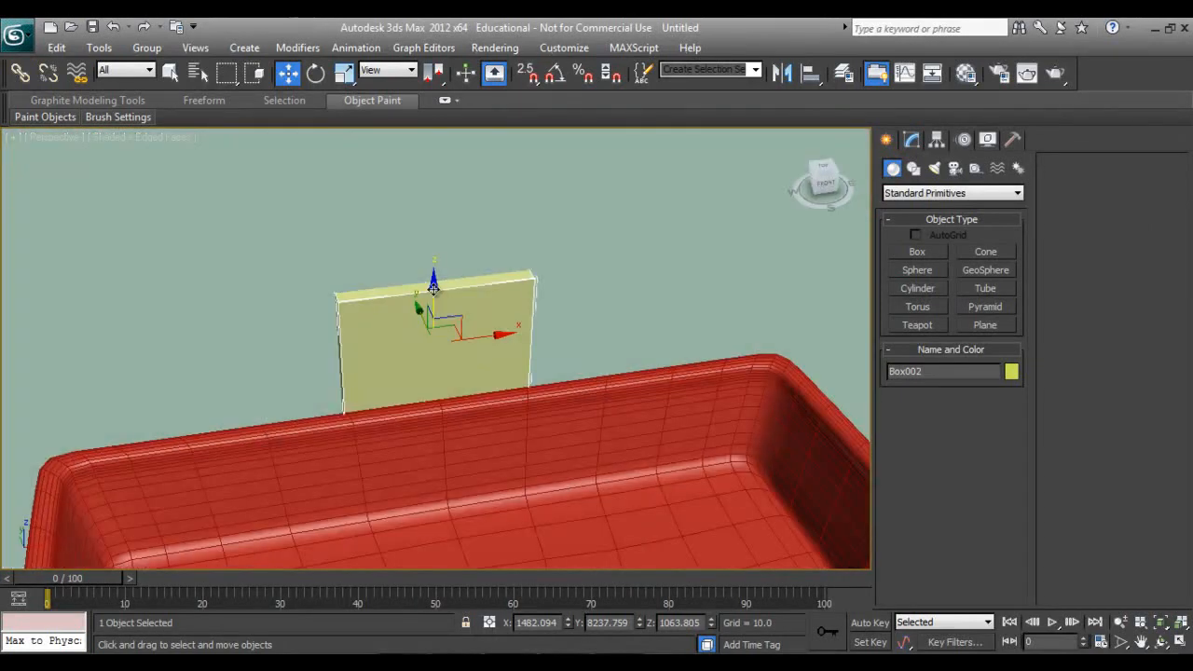
pyautogui.moveTo(432, 279); pyautogui.dragTo(432, 251)
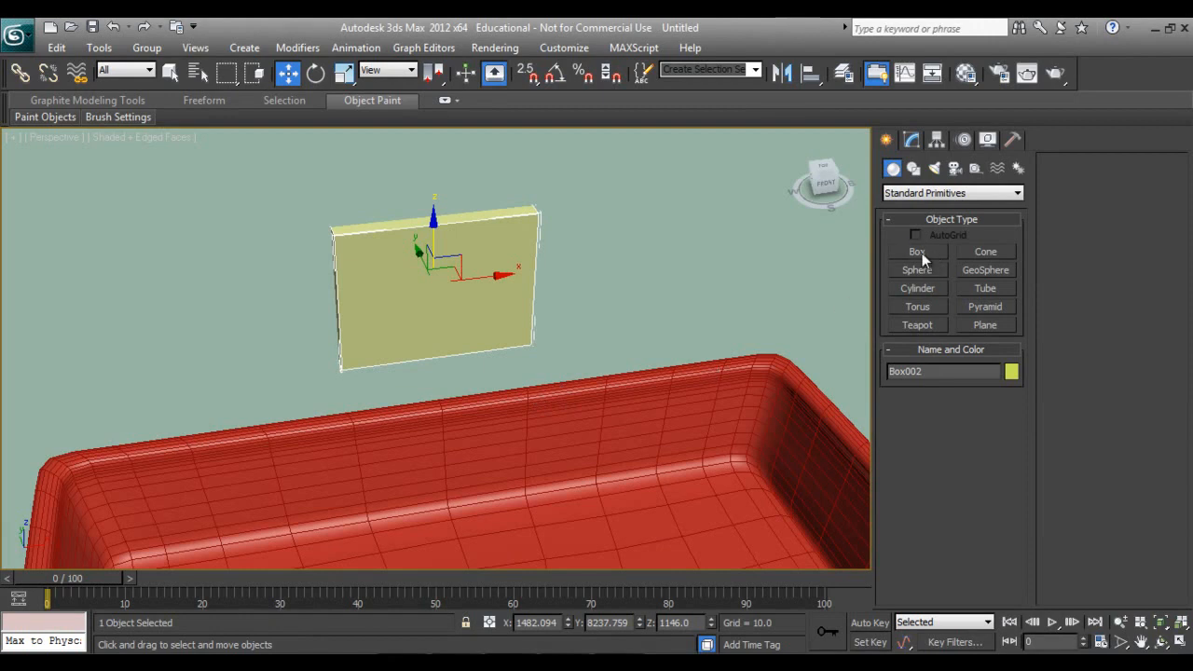
# Create a box on the plate with AutoGrid jutting out as the spout and convert it to editable poly.
pyautogui.click(917, 252)
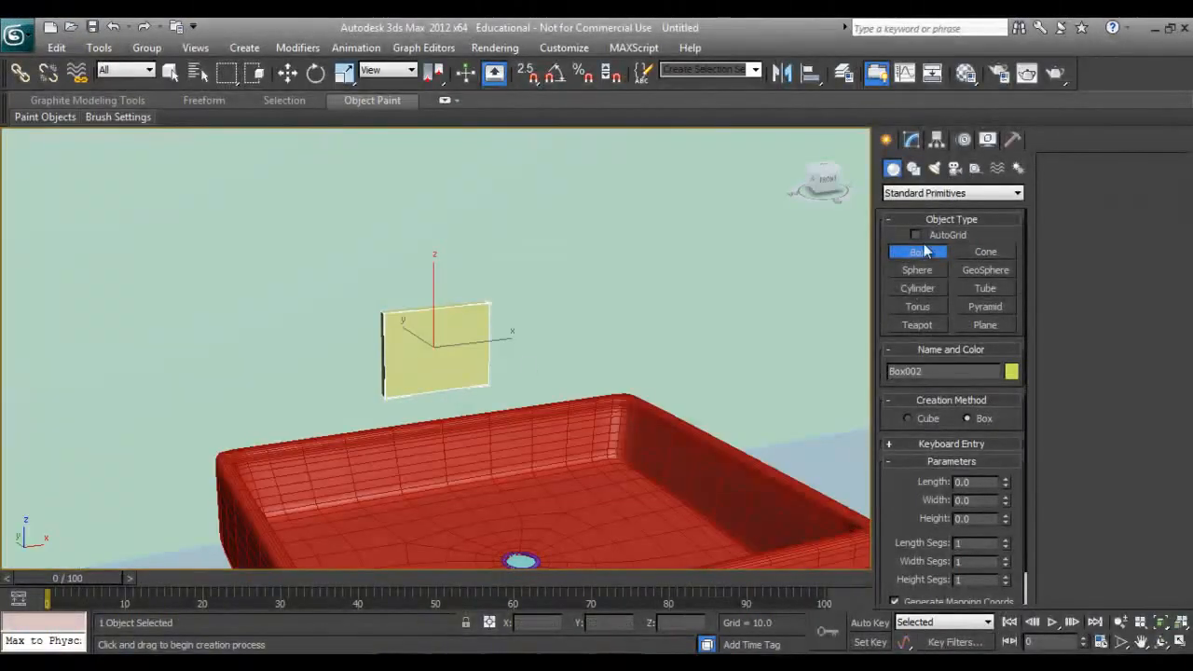
pyautogui.click(915, 235)
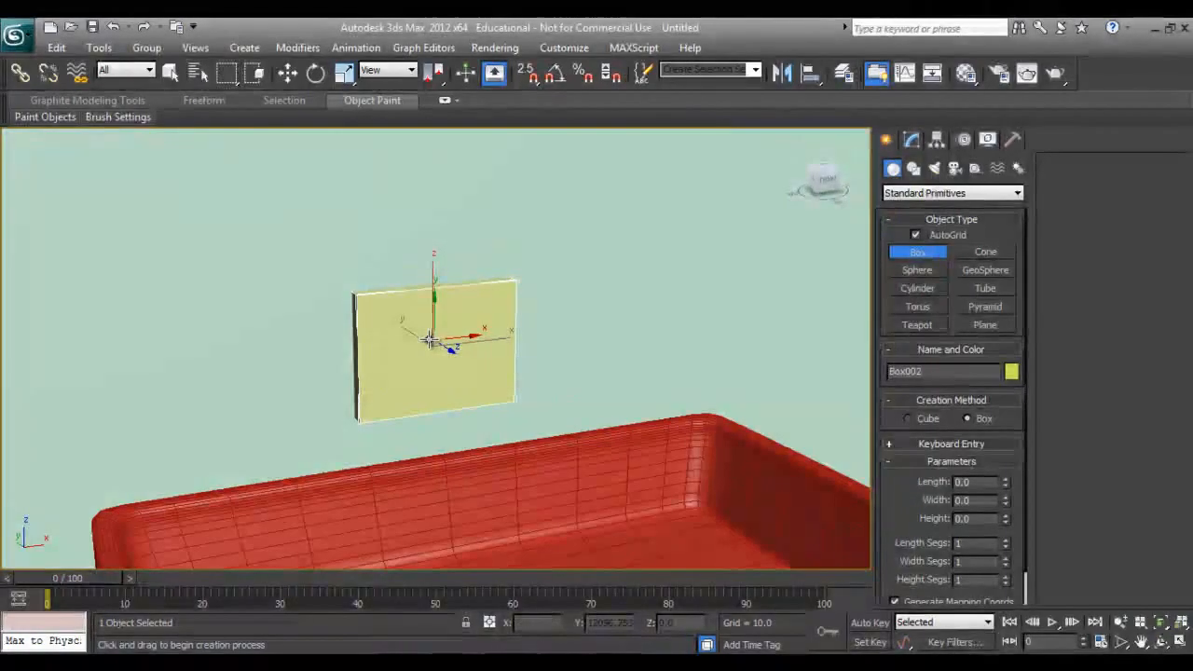
pyautogui.moveTo(429, 339); pyautogui.dragTo(475, 357)
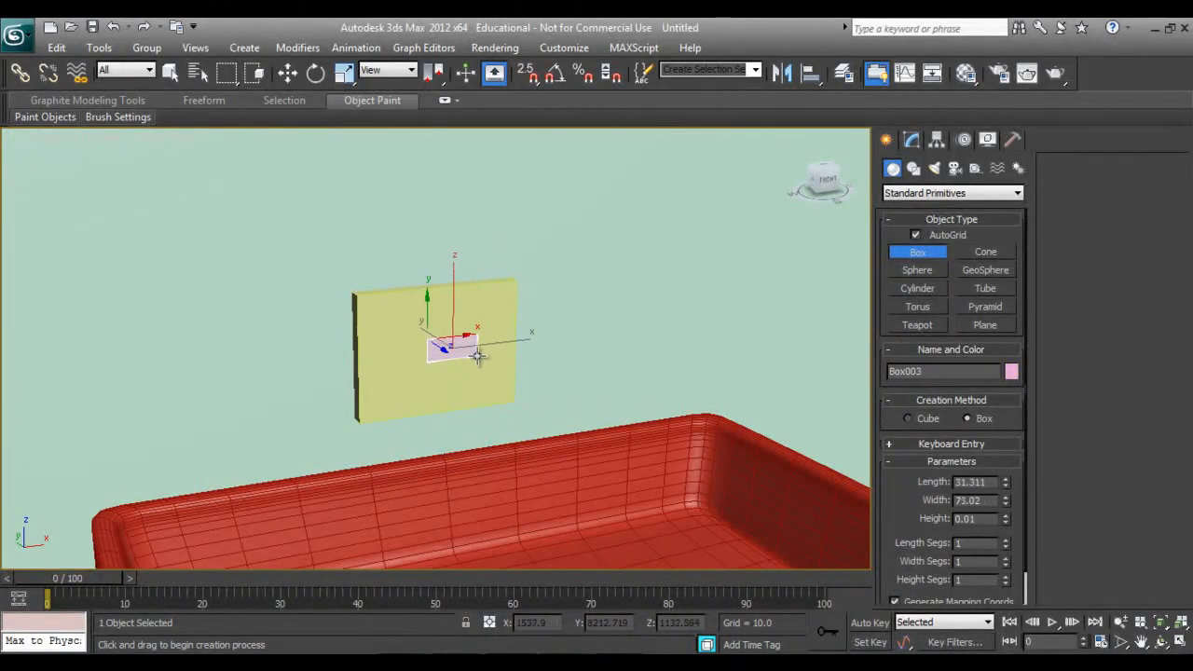
pyautogui.moveTo(481, 358); pyautogui.dragTo(537, 456)
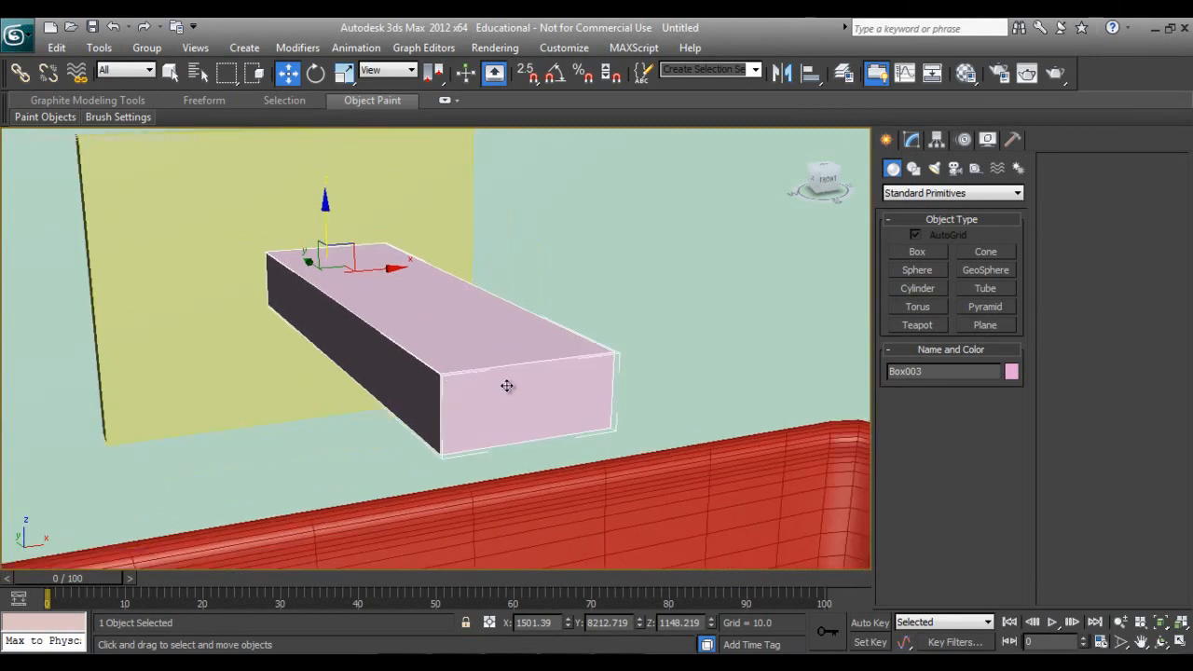
pyautogui.rightClick(507, 386)
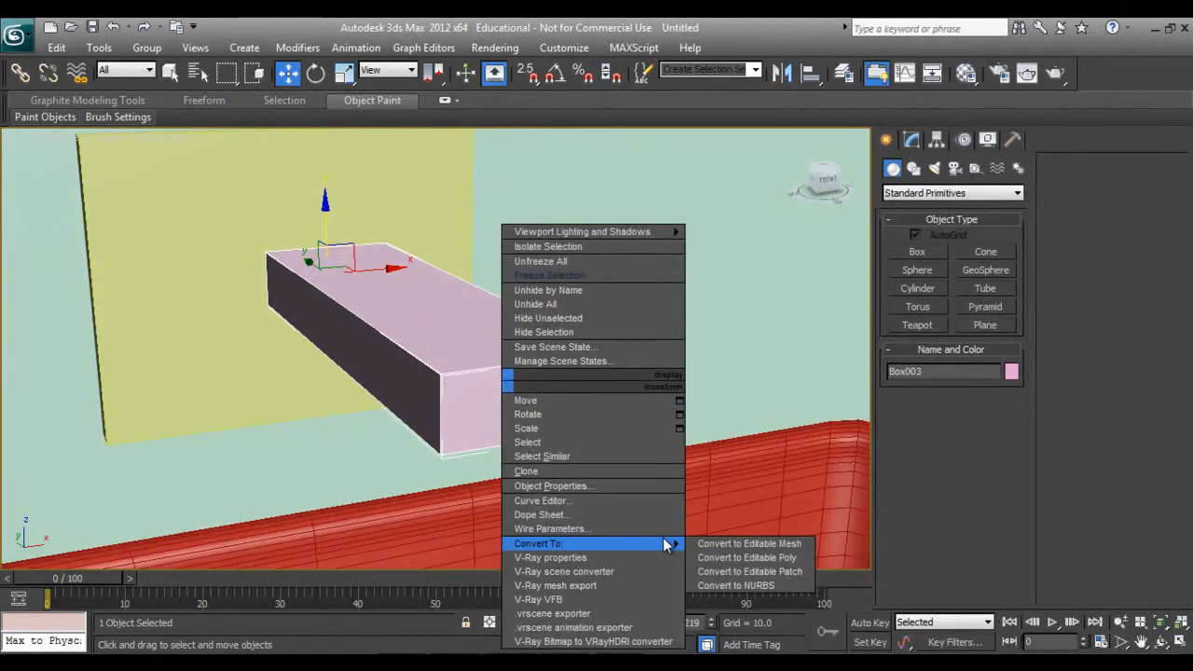
pyautogui.click(745, 557)
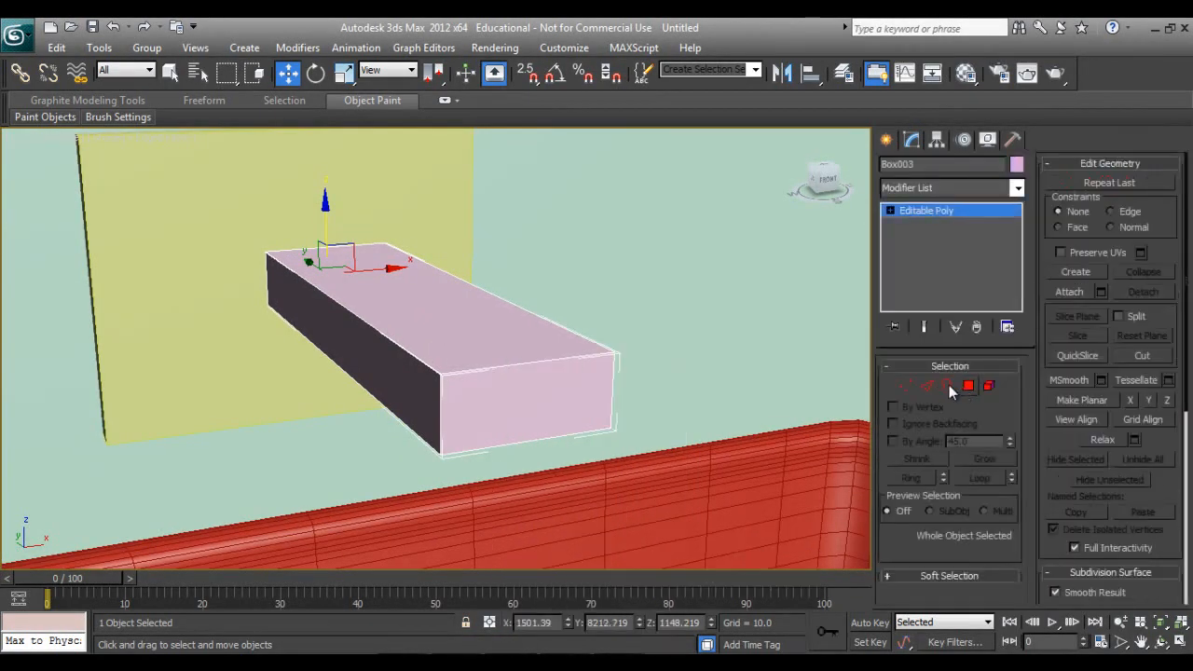
# Chamfer all the spout box's edges by about 0.687 with 2 segments.
pyautogui.click(926, 386)
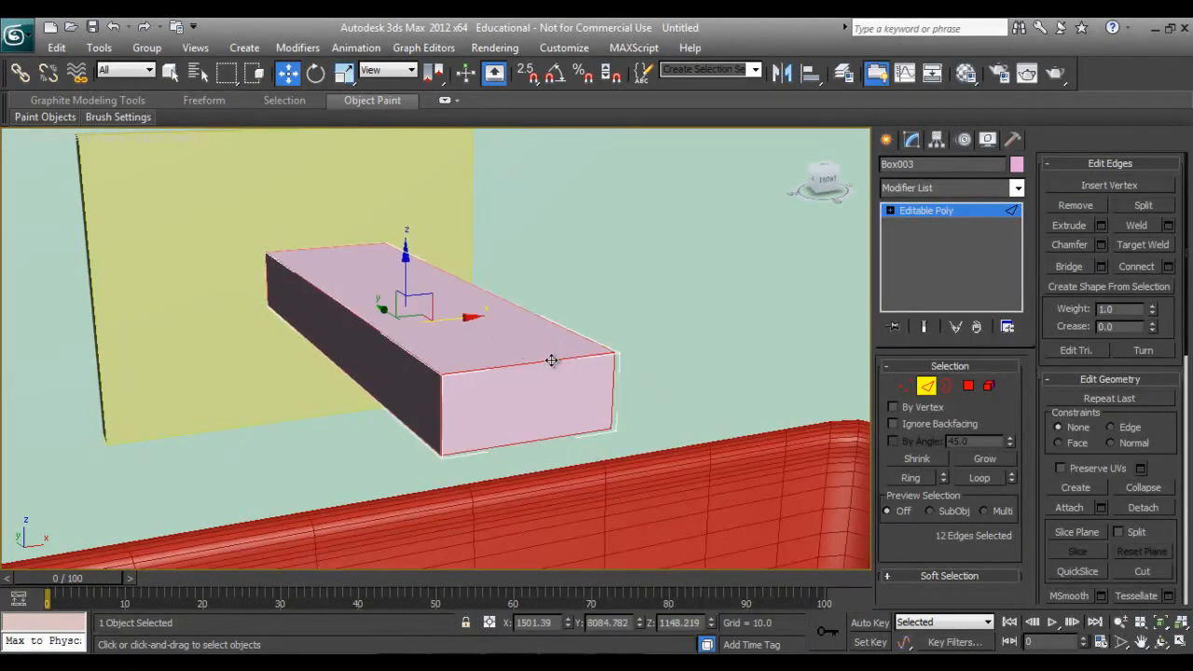
pyautogui.rightClick(551, 362)
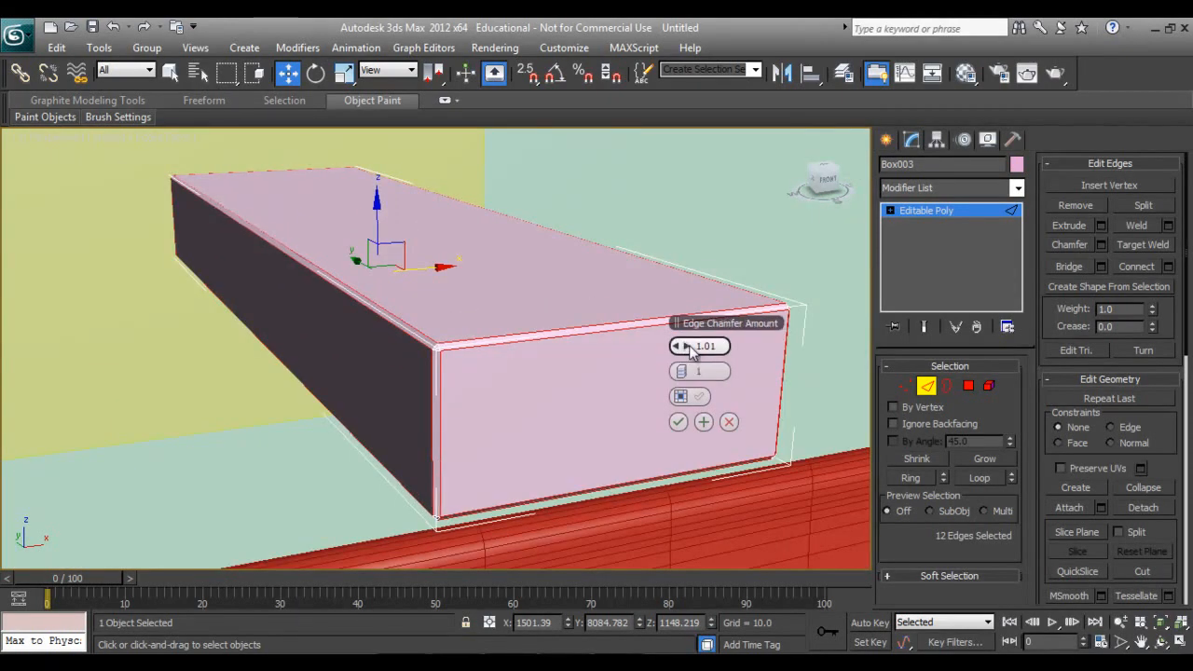
pyautogui.moveTo(699, 344); pyautogui.dragTo(693, 358)
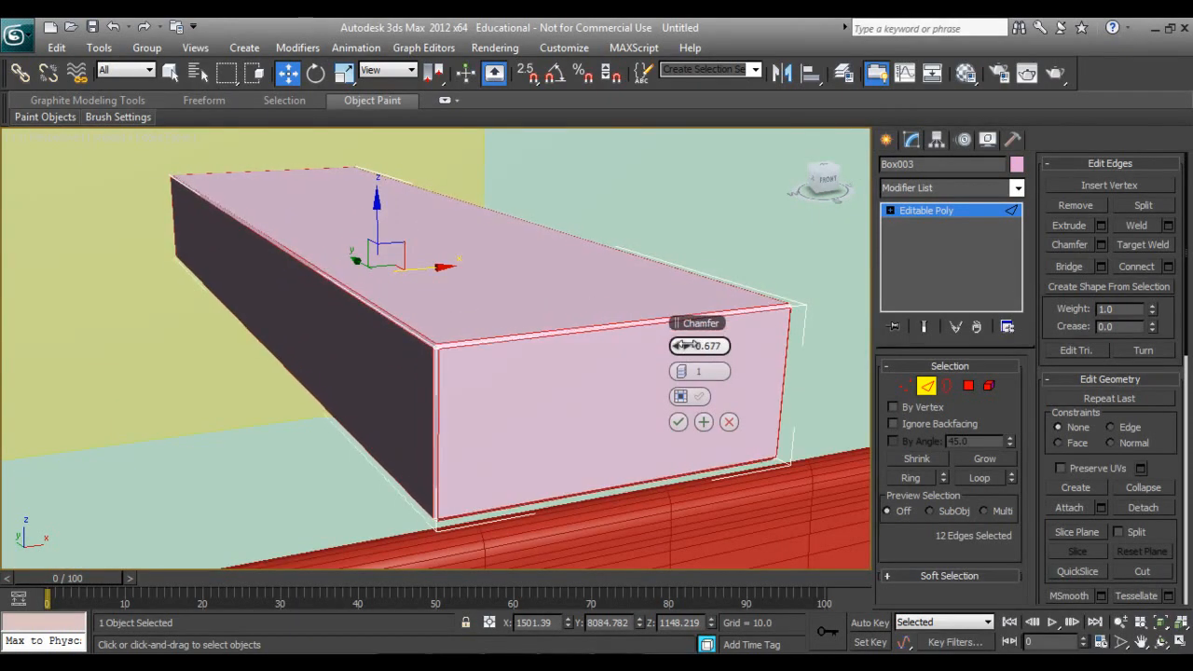
pyautogui.click(691, 366)
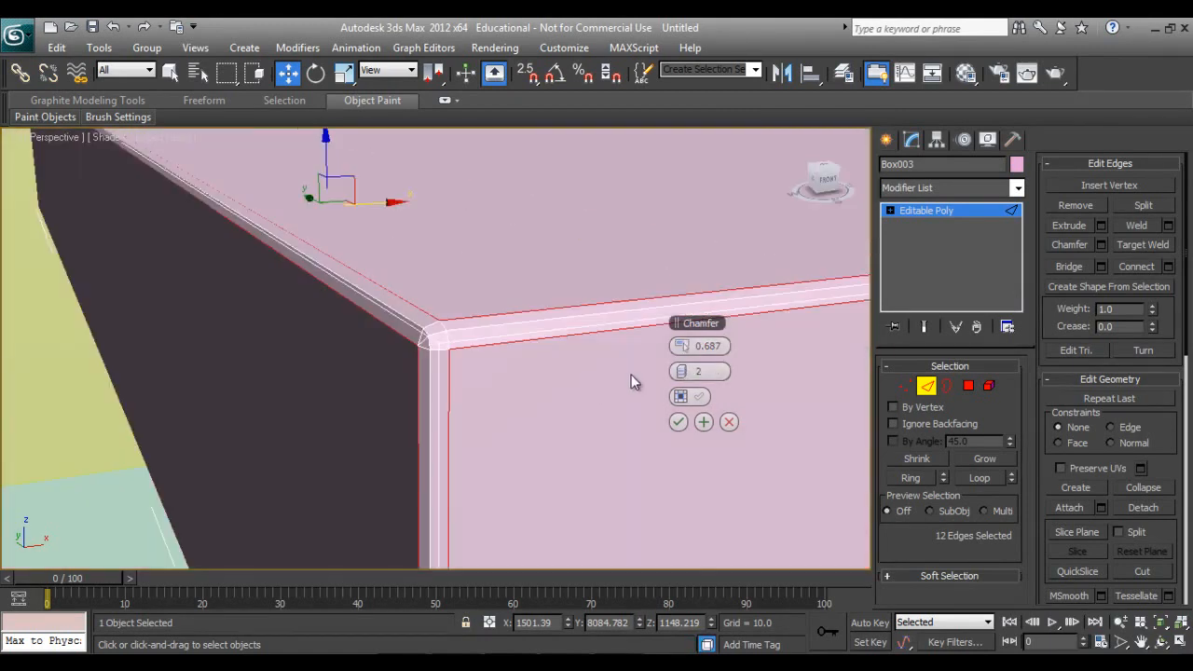
pyautogui.click(685, 371)
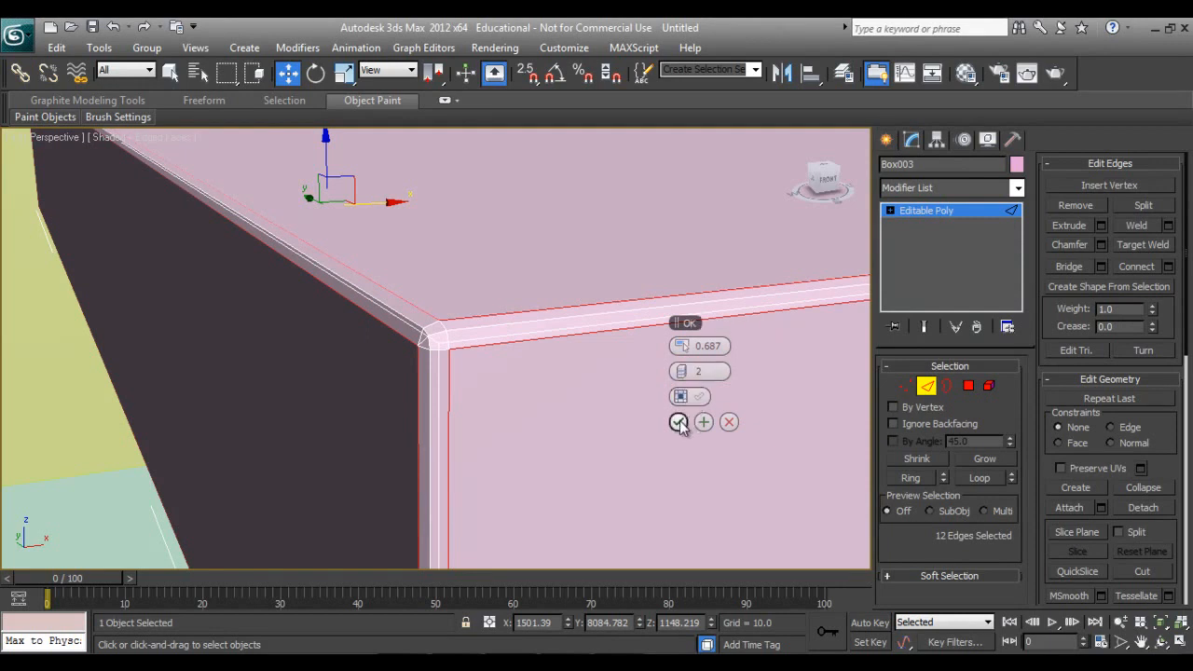
pyautogui.click(678, 421)
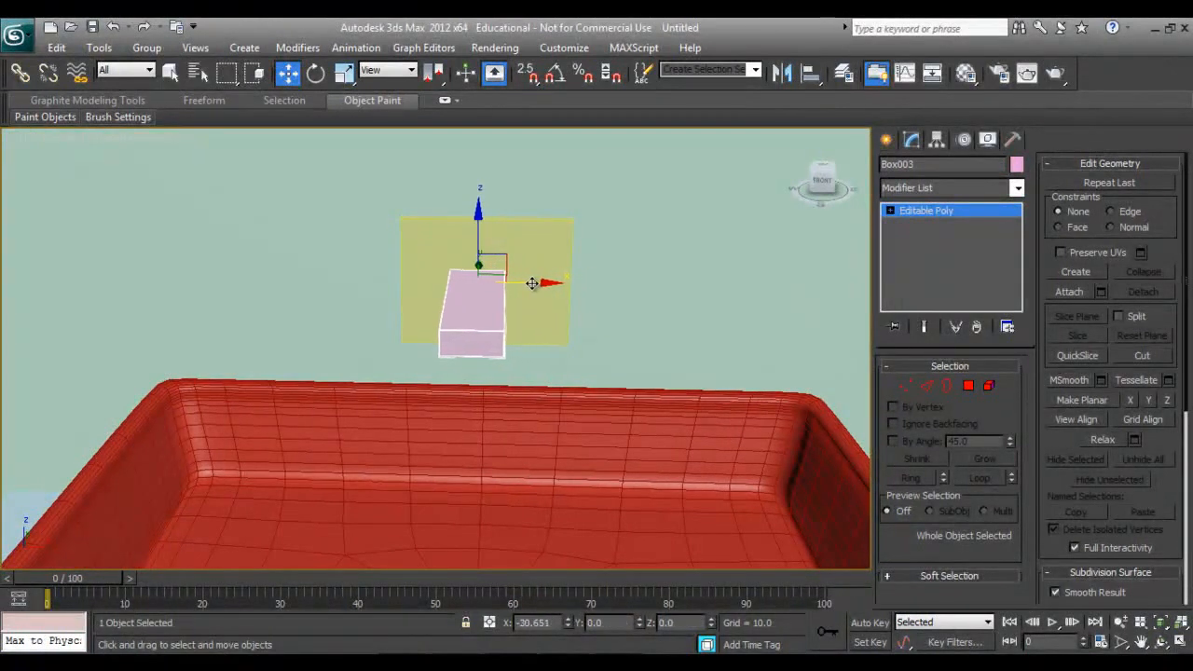
# Clone the yellow wall plate, scale the copy down to a small square and place it beside the original.
pyautogui.moveTo(531, 283); pyautogui.dragTo(555, 283)
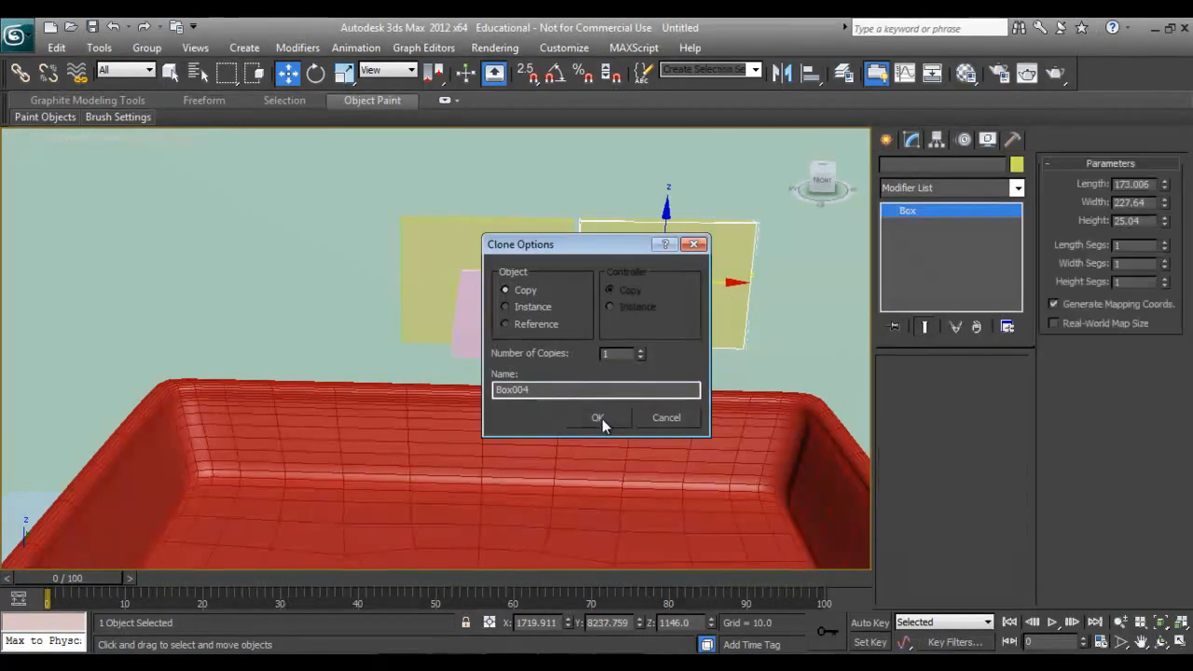
pyautogui.click(596, 417)
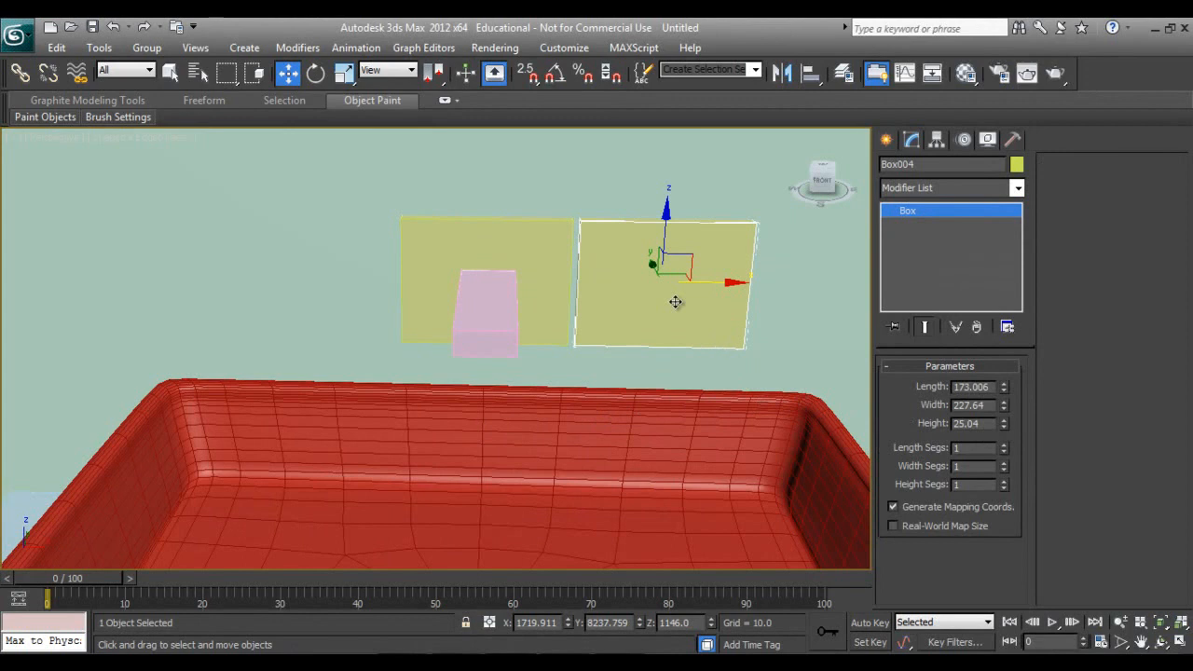
pyautogui.click(317, 72)
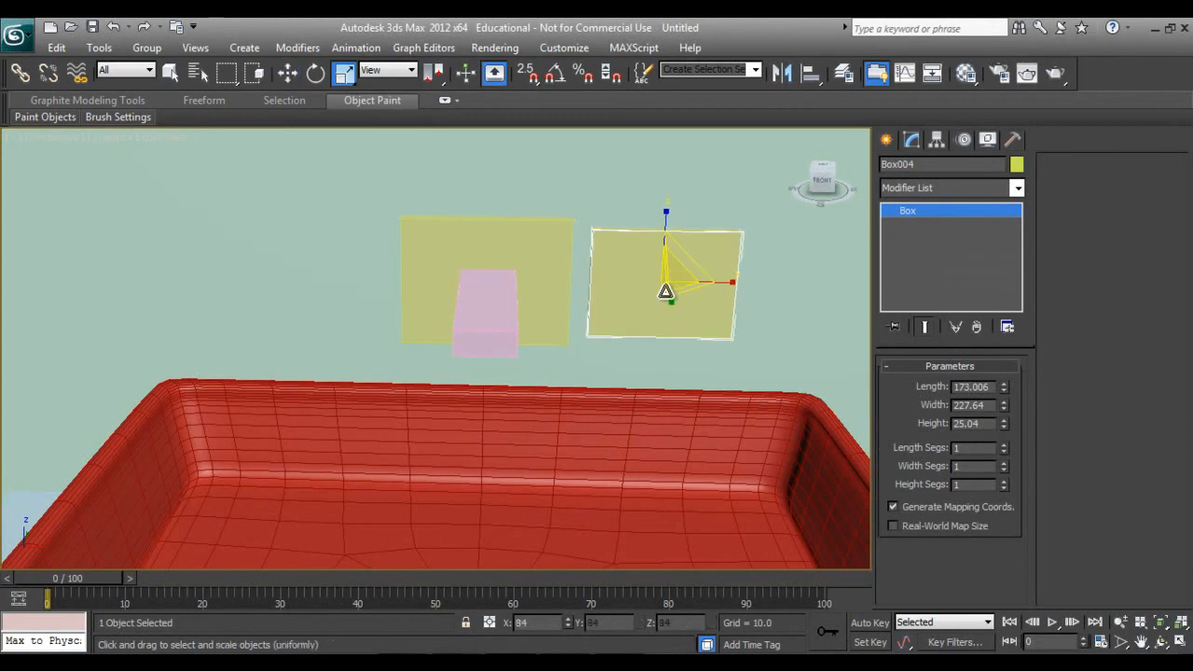
pyautogui.moveTo(667, 289); pyautogui.dragTo(736, 283)
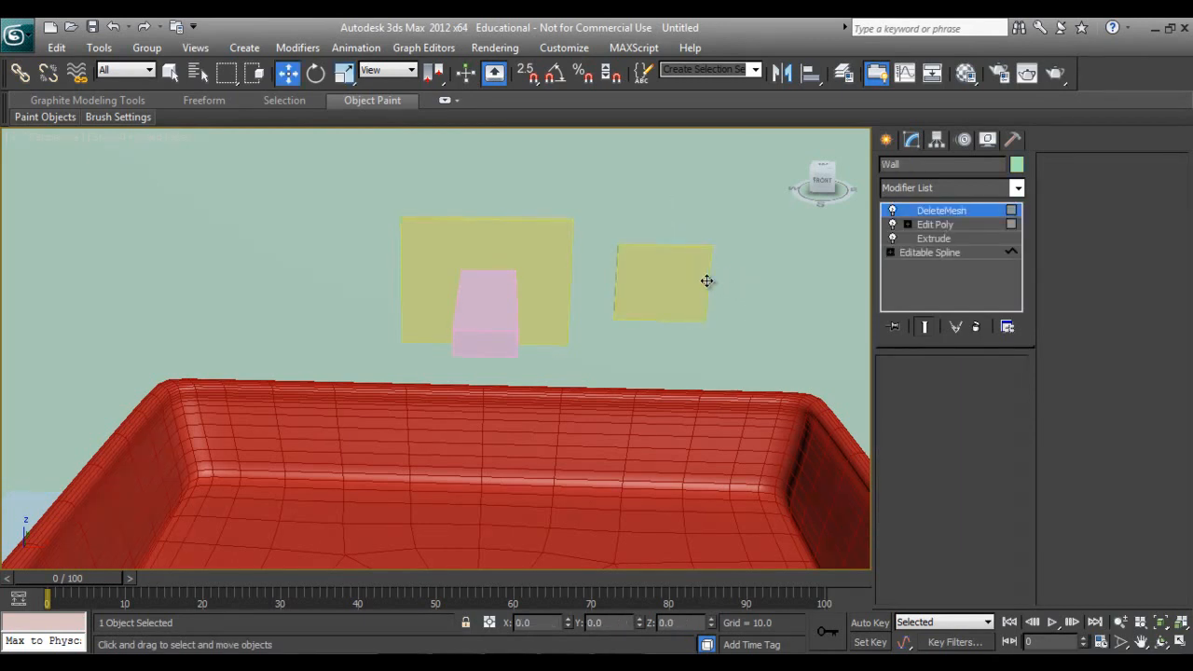
pyautogui.click(662, 282)
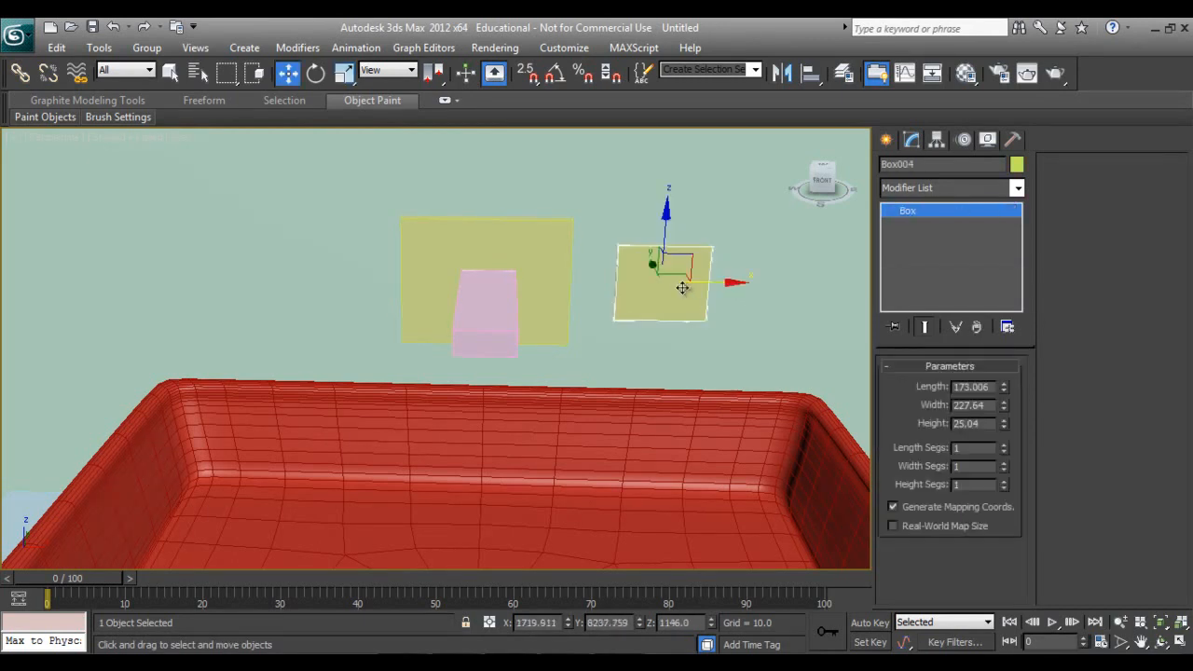
pyautogui.moveTo(680, 287); pyautogui.dragTo(711, 287)
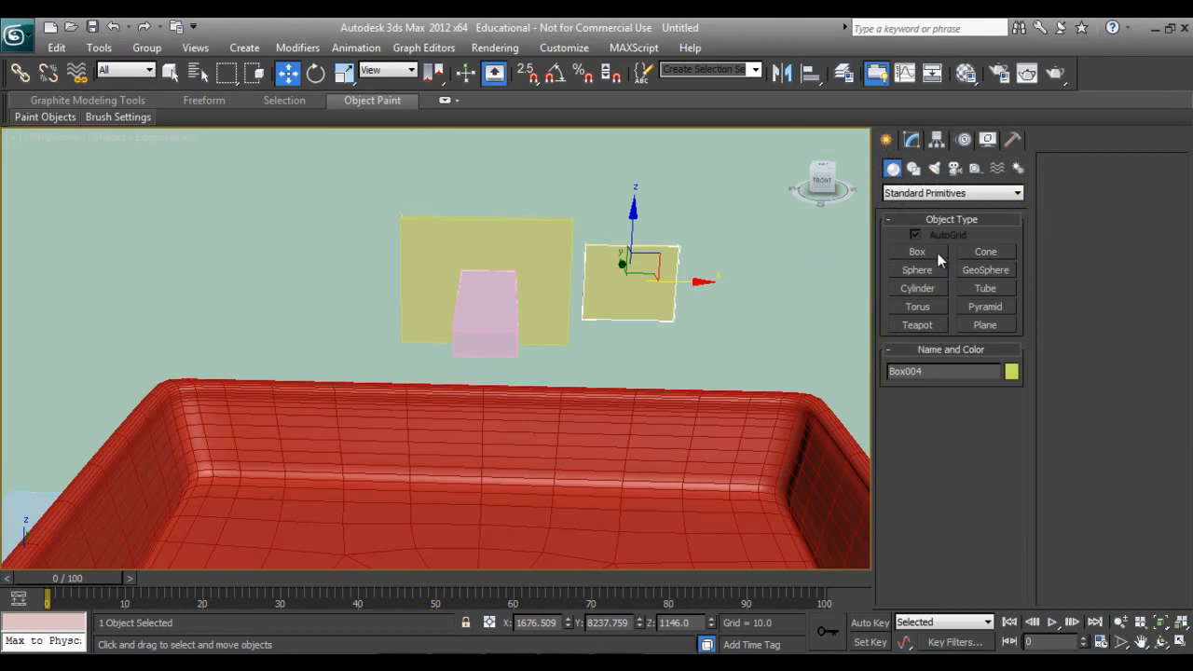
# Create a pink box on the small plate and position it as the tap control block.
pyautogui.click(917, 251)
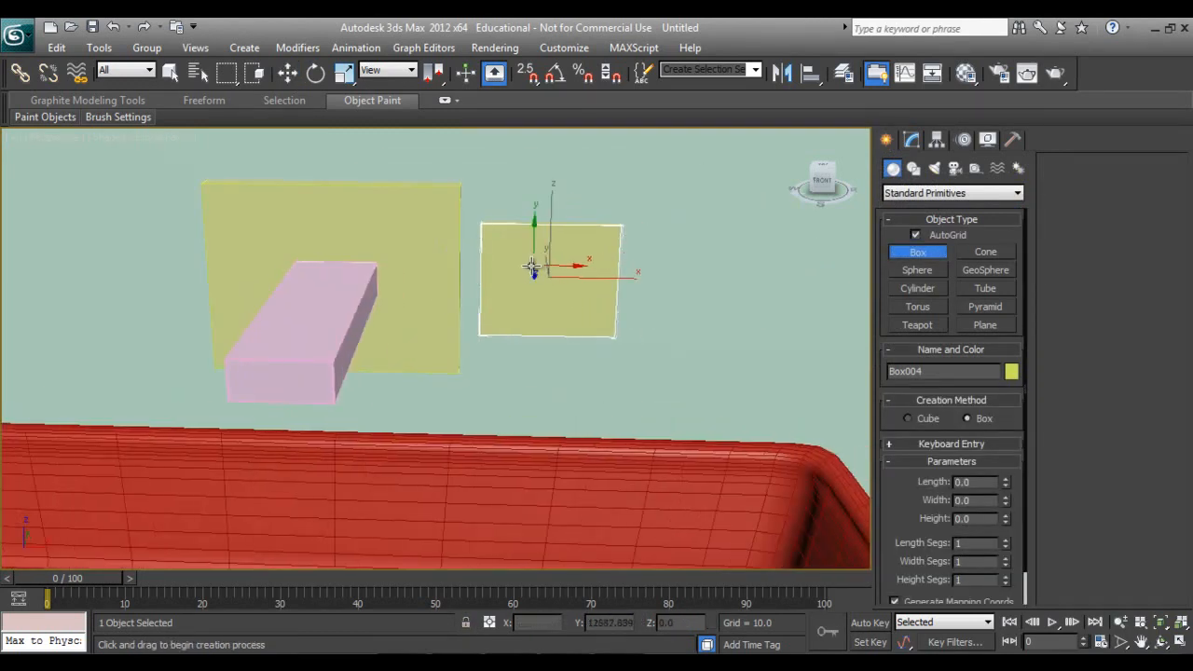
pyautogui.moveTo(531, 265); pyautogui.dragTo(577, 302)
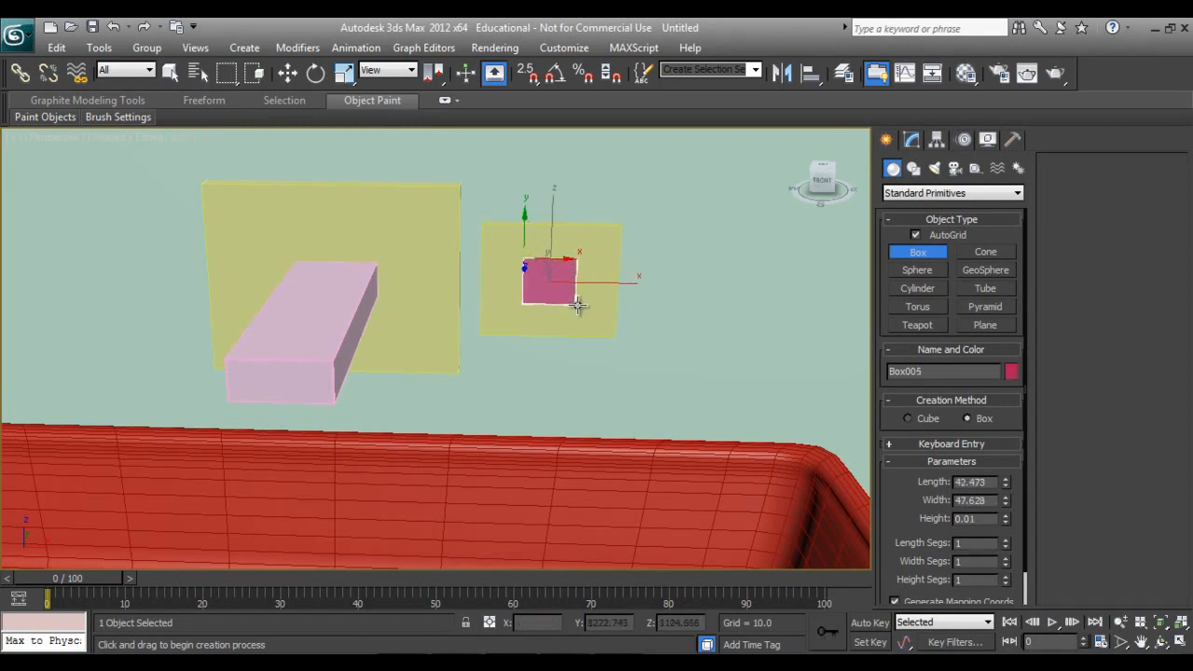
pyautogui.moveTo(577, 306); pyautogui.dragTo(593, 315)
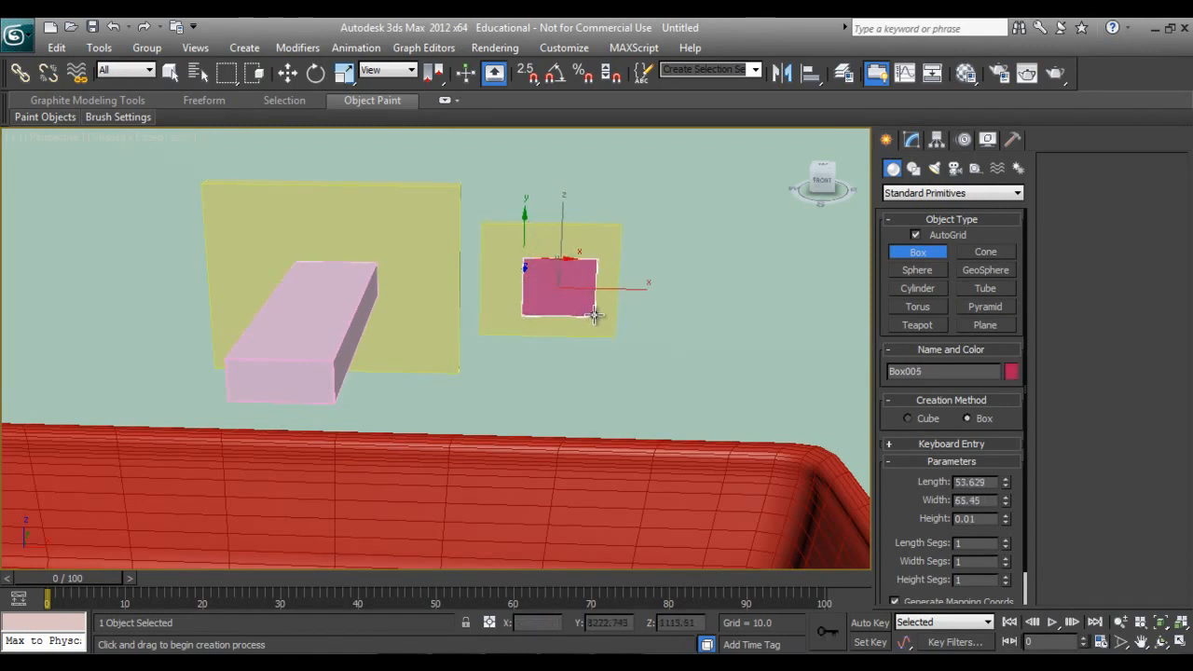
pyautogui.moveTo(592, 313); pyautogui.dragTo(615, 307)
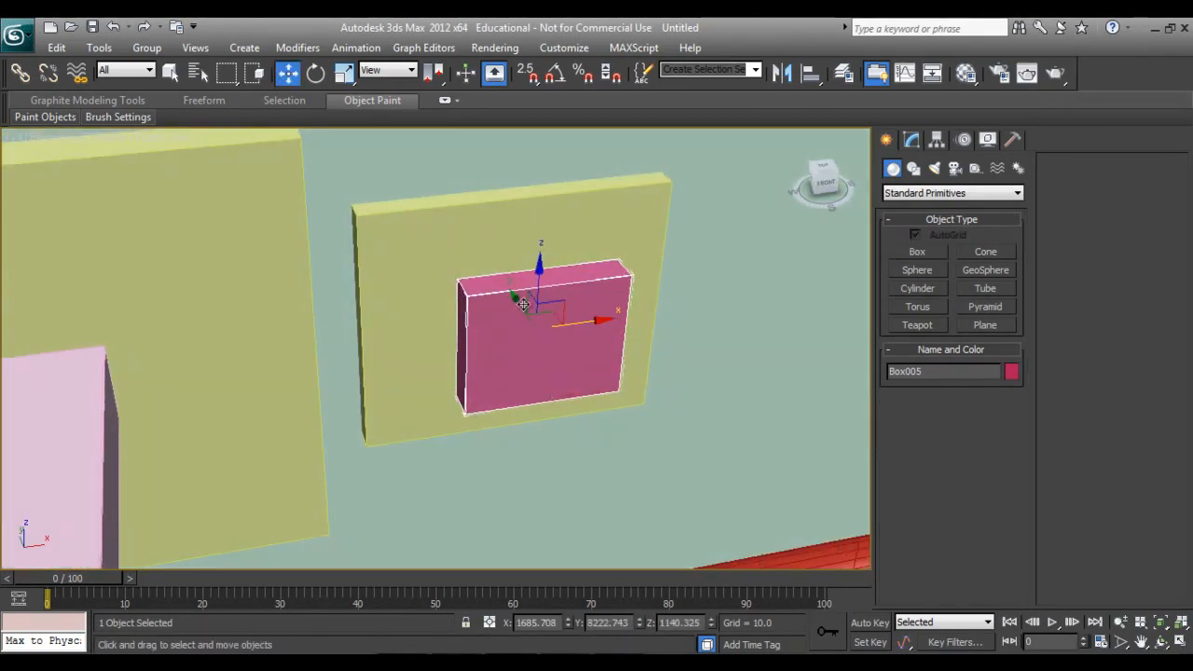
pyautogui.moveTo(521, 301); pyautogui.dragTo(549, 294)
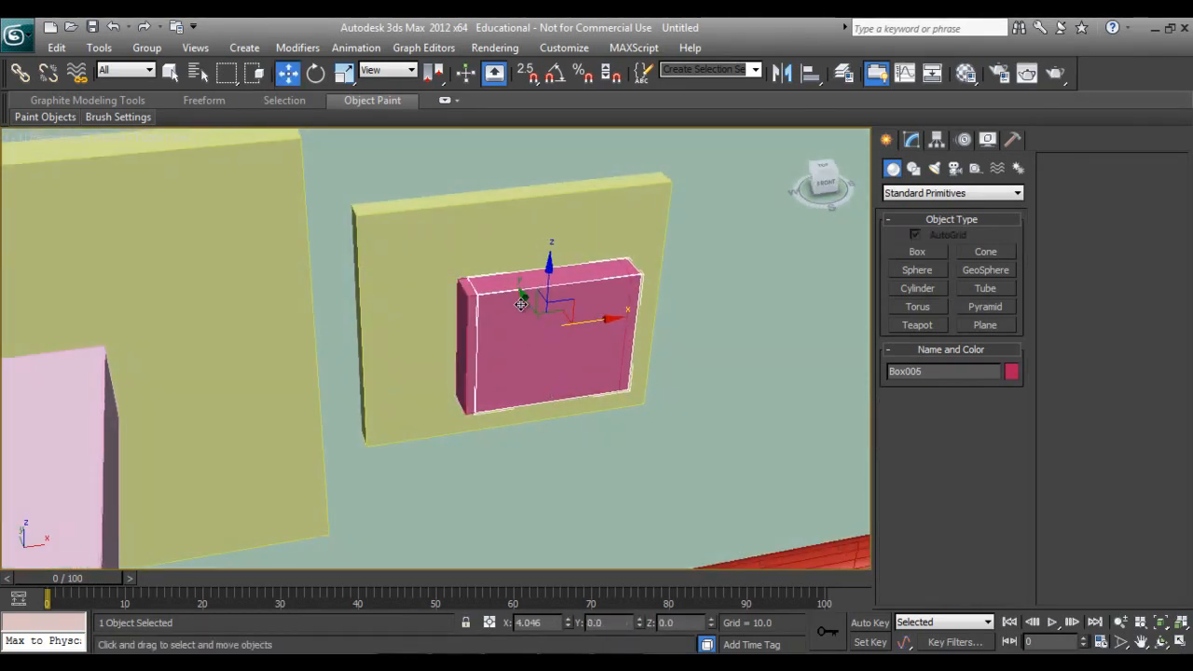
# Clone the pink block, flatten the copy into a thin bar, tilt it and slide it outward as the lever.
pyautogui.moveTo(520, 302); pyautogui.dragTo(523, 350)
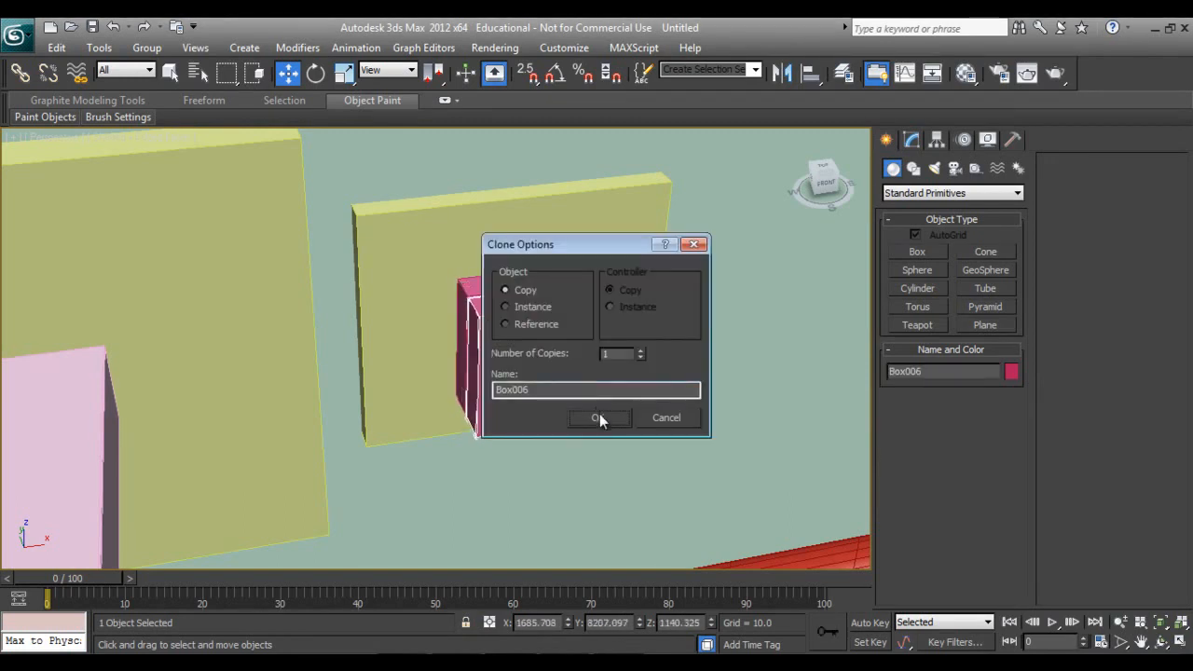
pyautogui.click(600, 418)
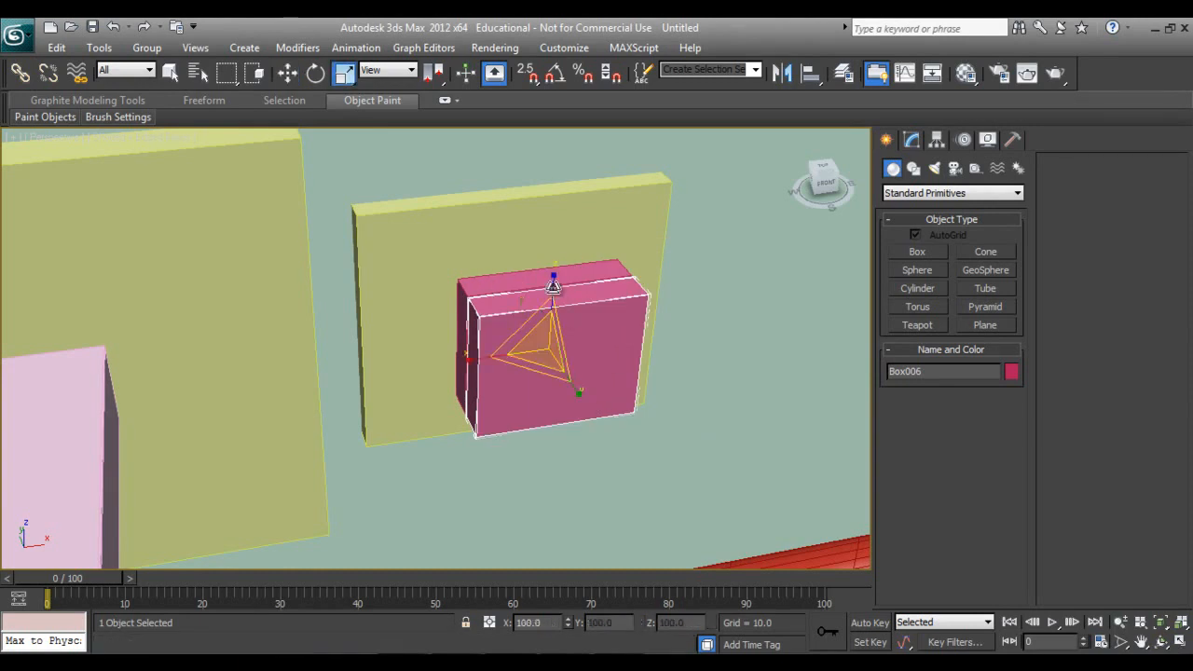
pyautogui.moveTo(551, 289); pyautogui.dragTo(552, 363)
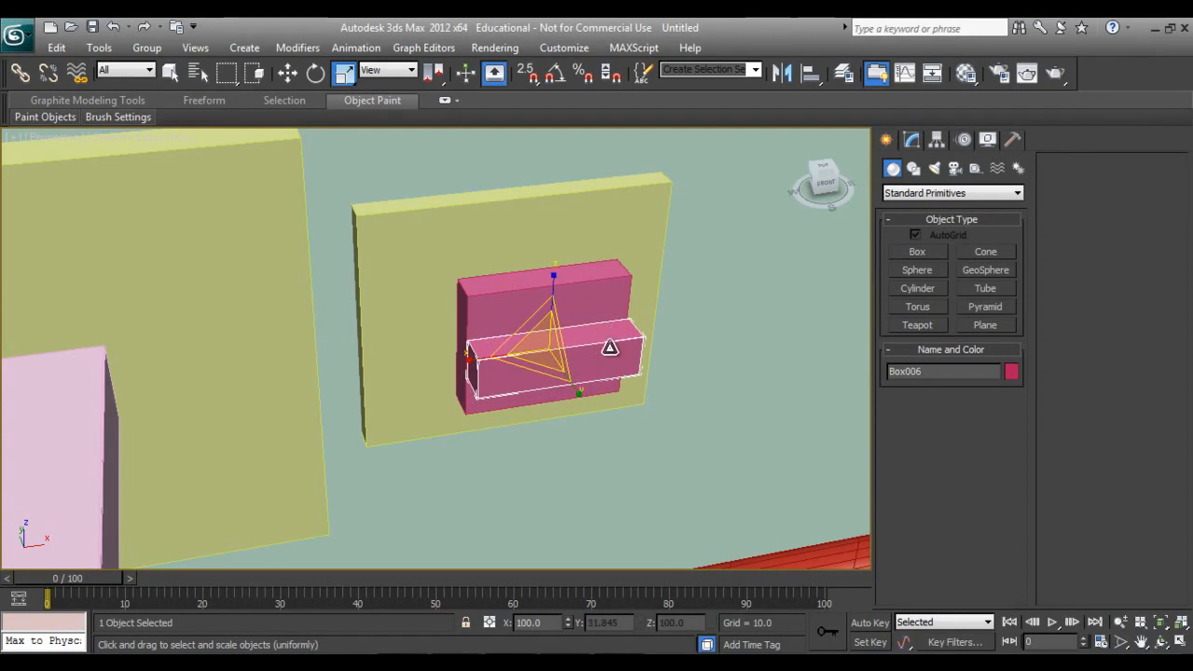
pyautogui.click(315, 73)
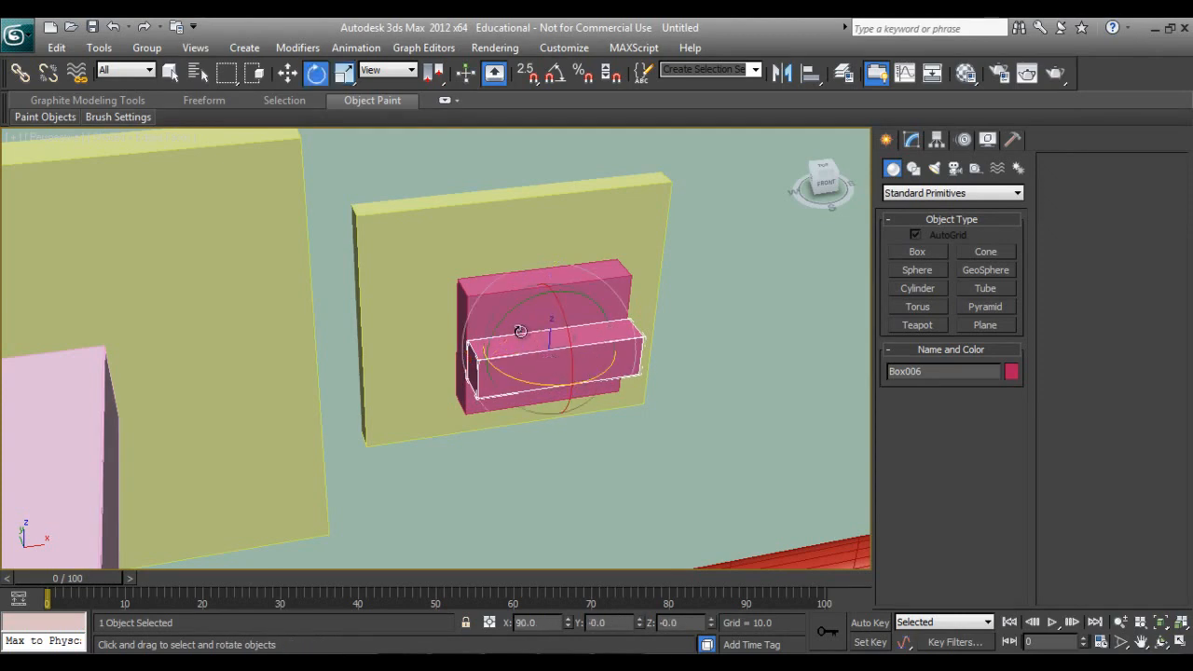
pyautogui.moveTo(520, 331); pyautogui.dragTo(551, 289)
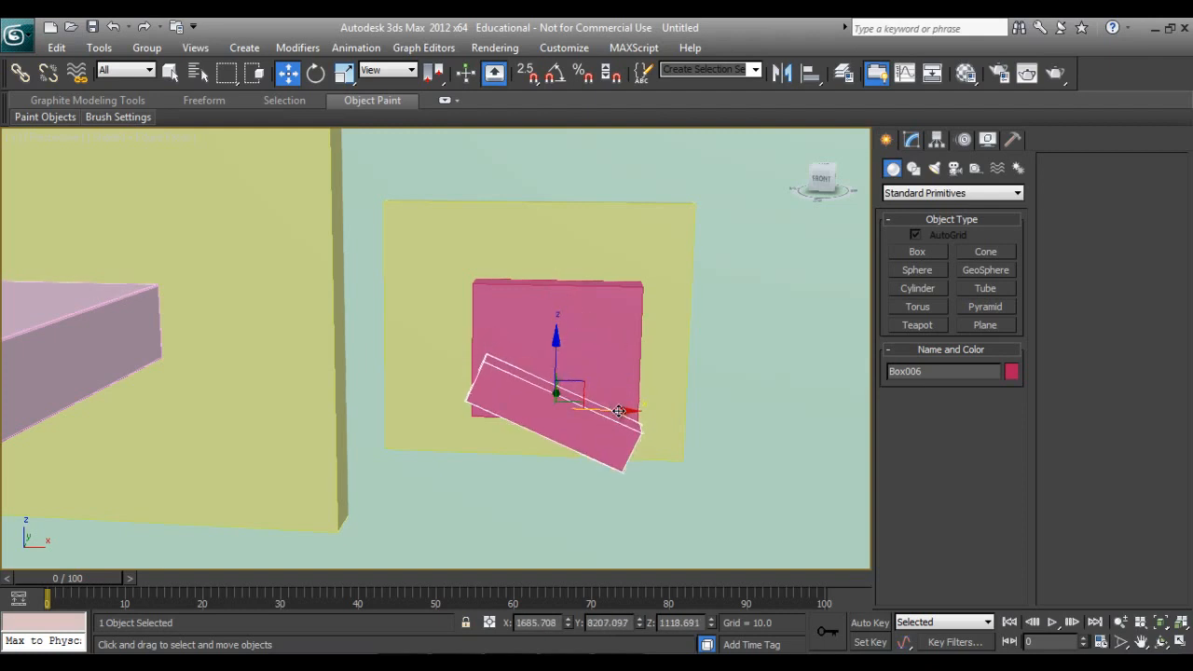
pyautogui.moveTo(615, 412); pyautogui.dragTo(689, 414)
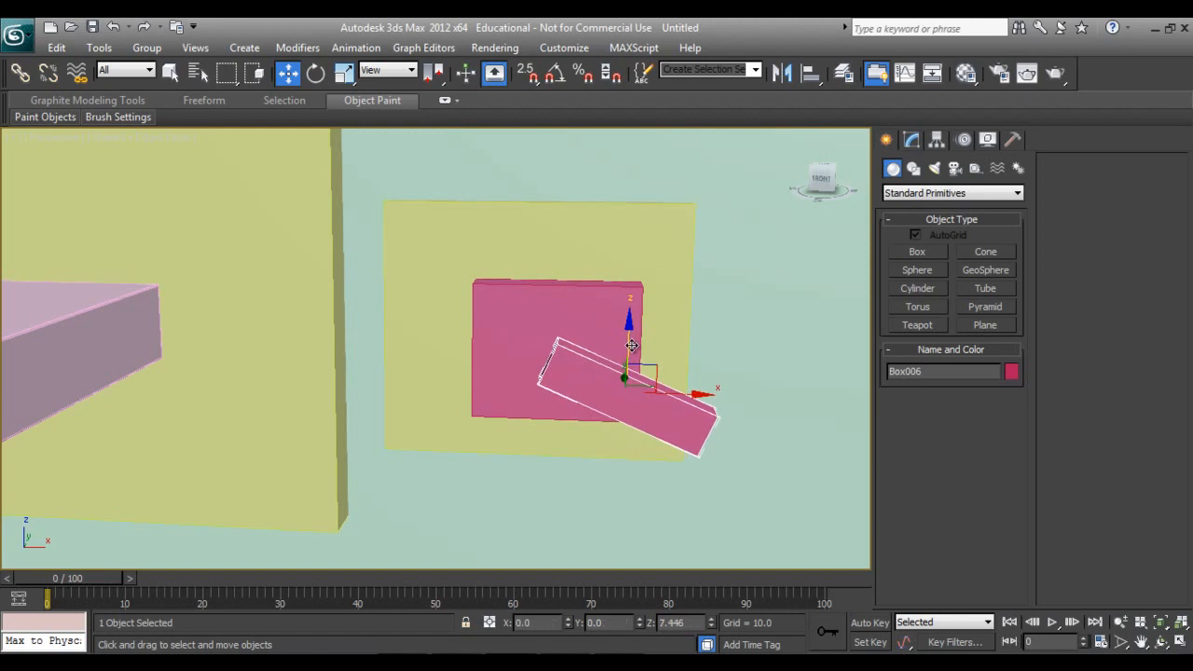
# Create a cylinder disc on the pink block and seat it between the block and the lever.
pyautogui.click(917, 268)
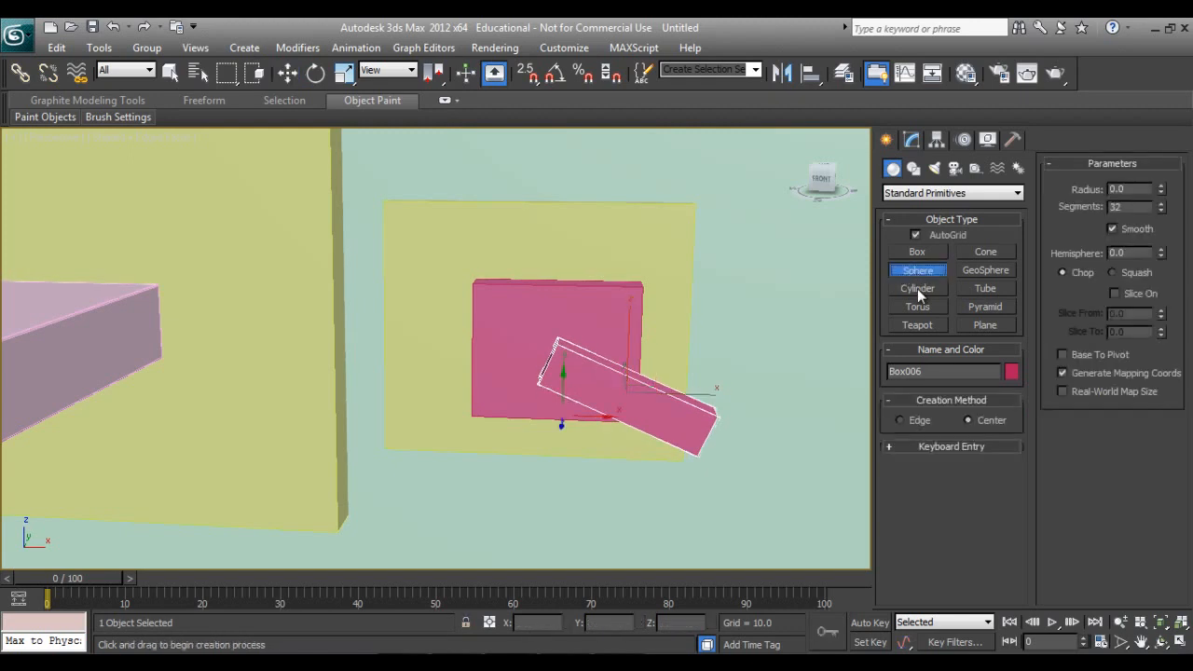
pyautogui.click(917, 287)
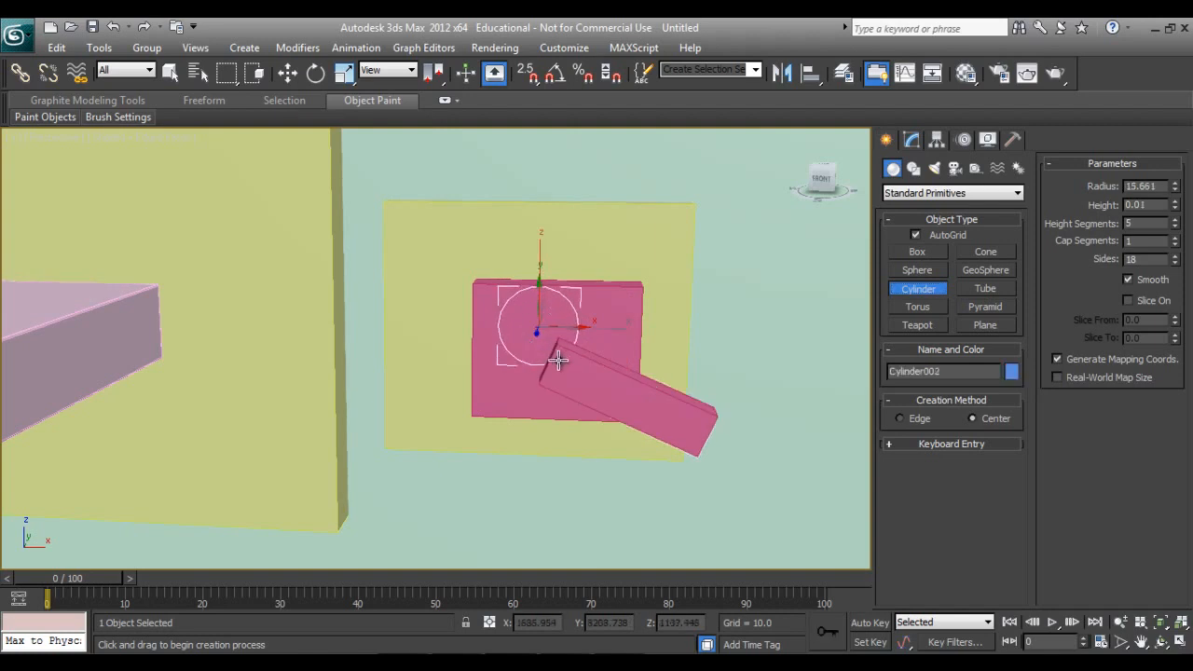
pyautogui.moveTo(556, 361); pyautogui.dragTo(555, 344)
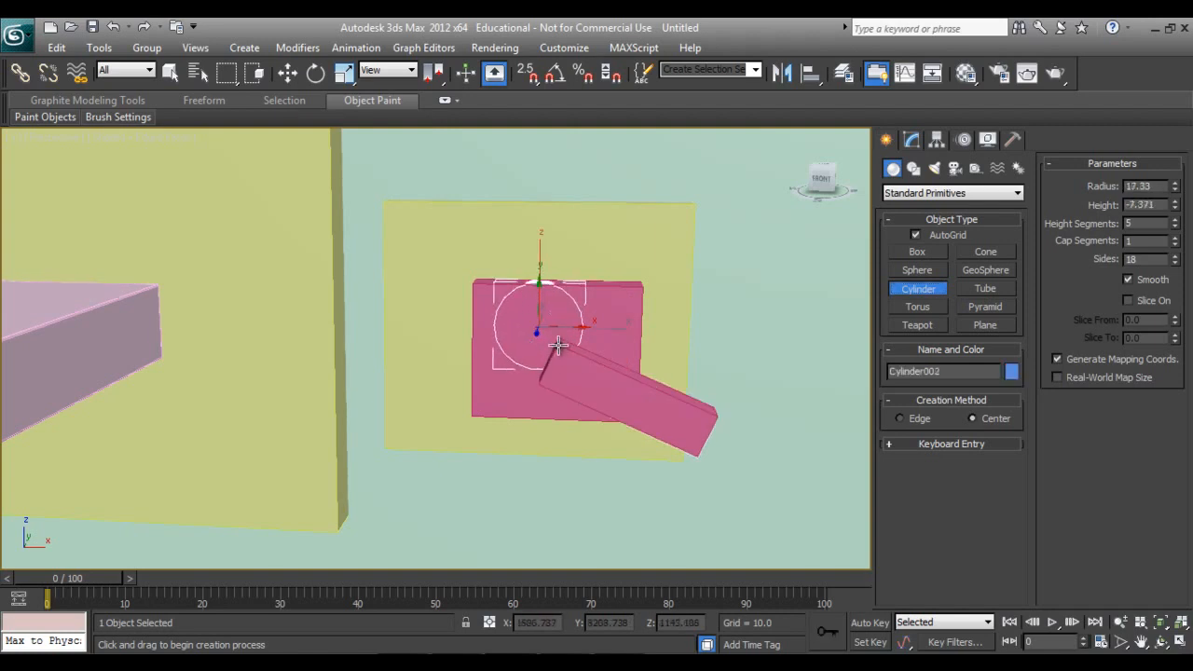
pyautogui.moveTo(557, 345); pyautogui.dragTo(562, 382)
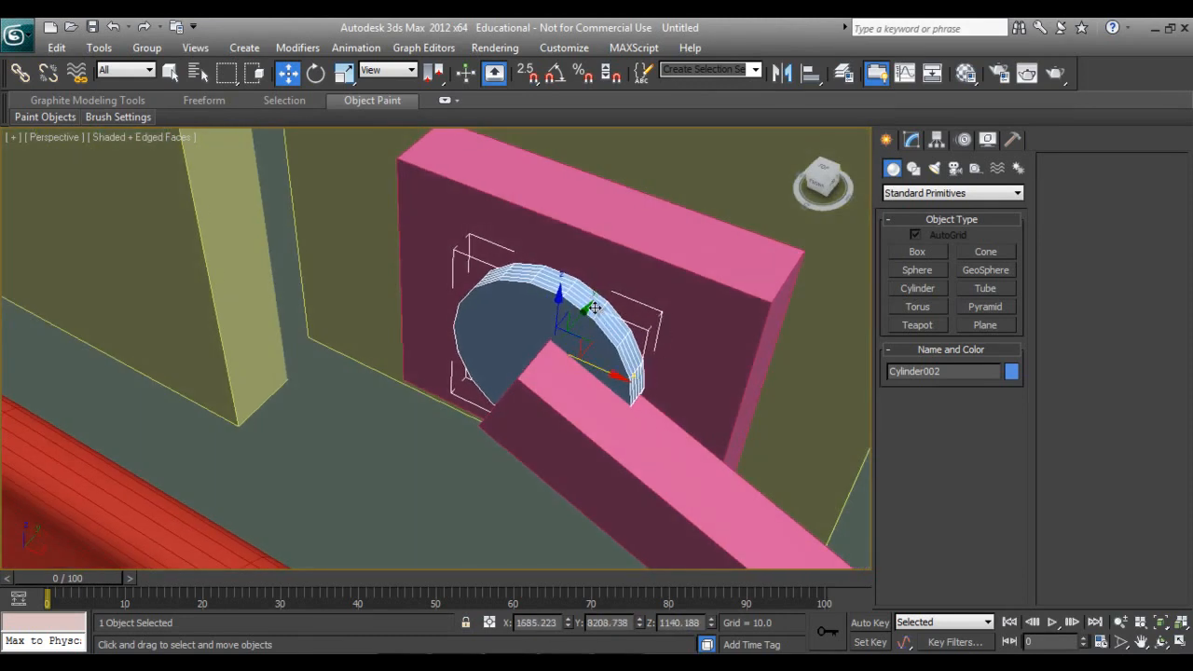
pyautogui.moveTo(592, 307); pyautogui.dragTo(600, 284)
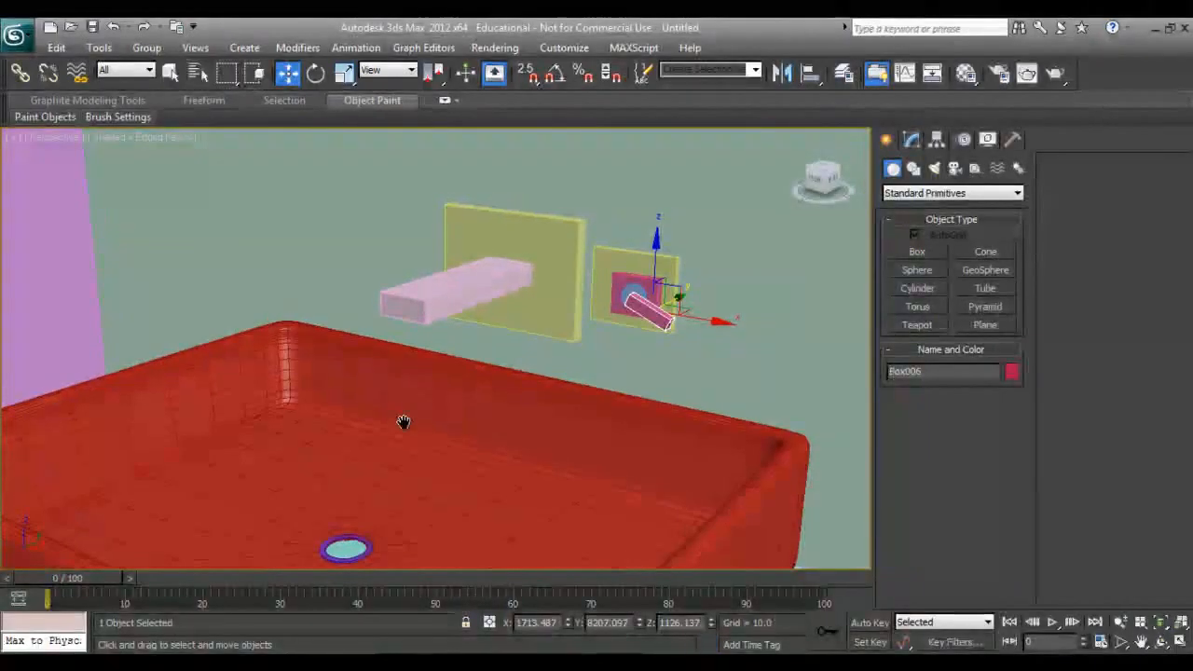
# Group the washbasin, wall plates and tap parts as Group001.
pyautogui.moveTo(402, 421); pyautogui.dragTo(455, 408)
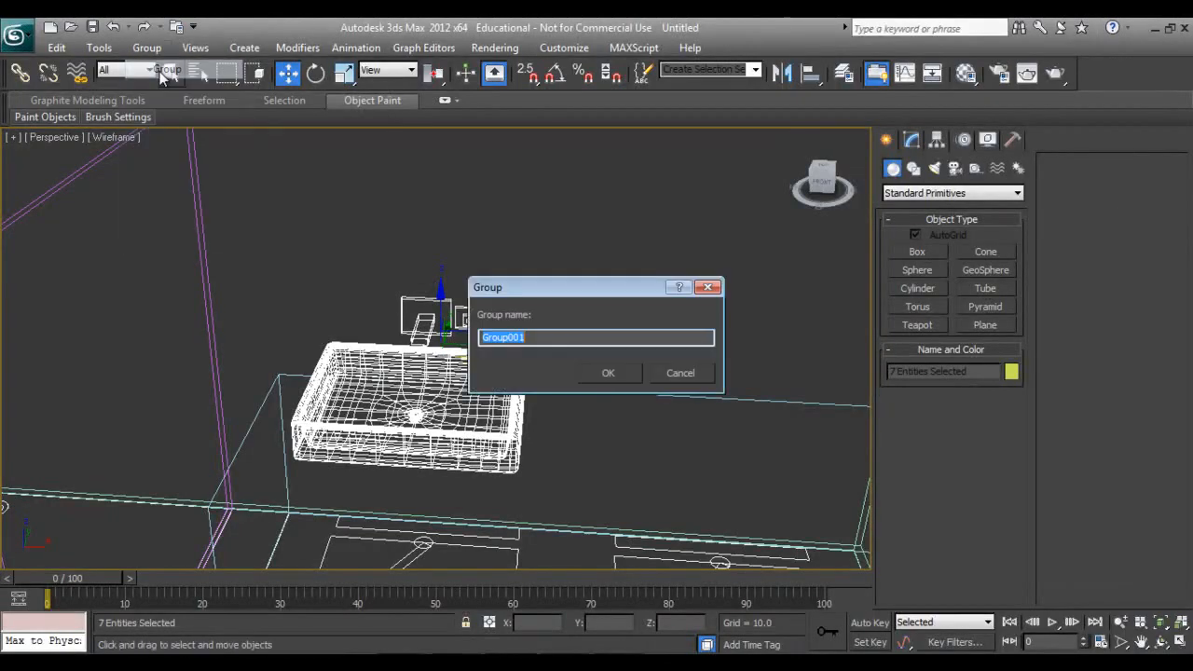
pyautogui.click(608, 373)
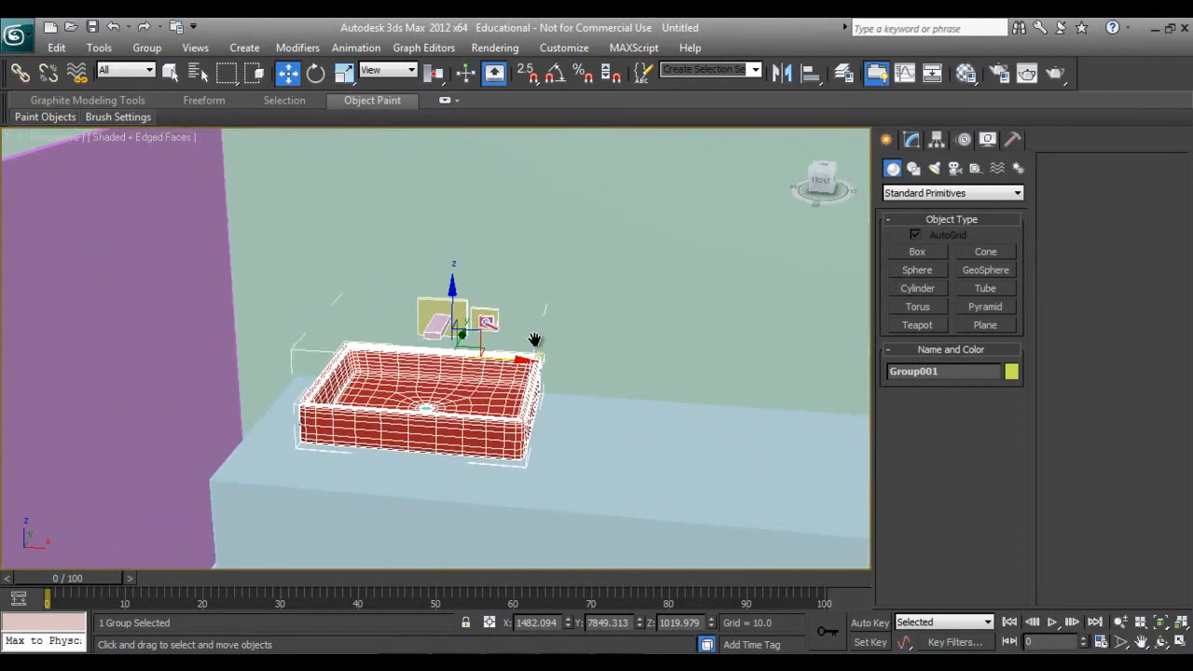
pyautogui.moveTo(567, 340)
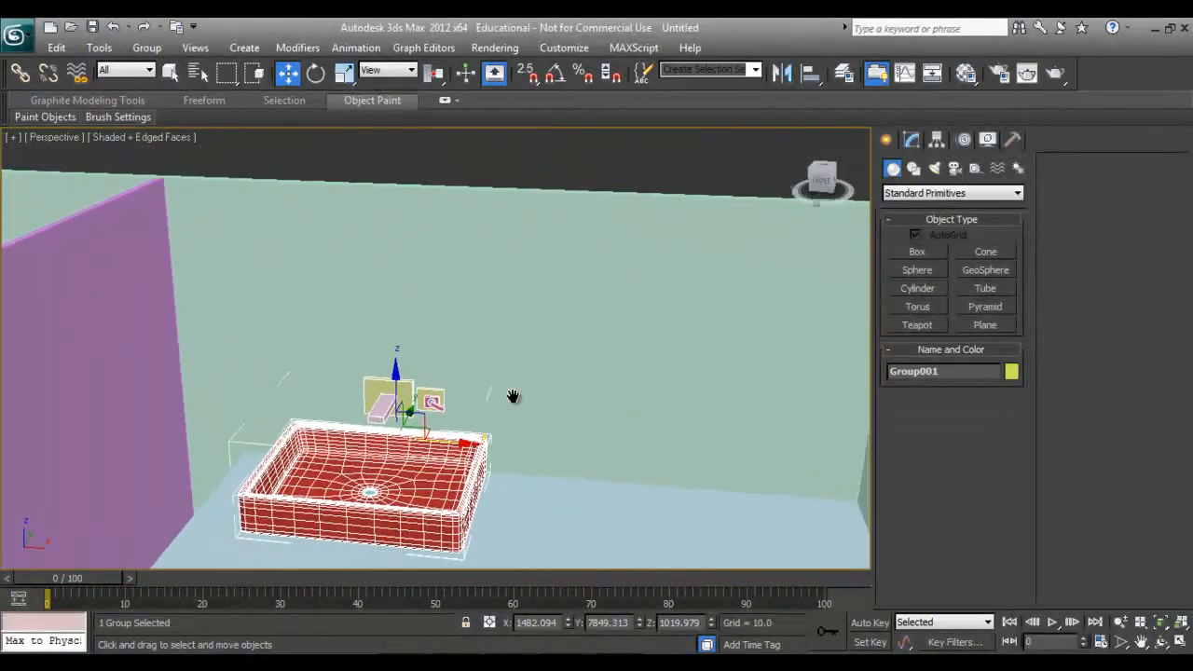
pyautogui.moveTo(512, 395); pyautogui.dragTo(477, 361)
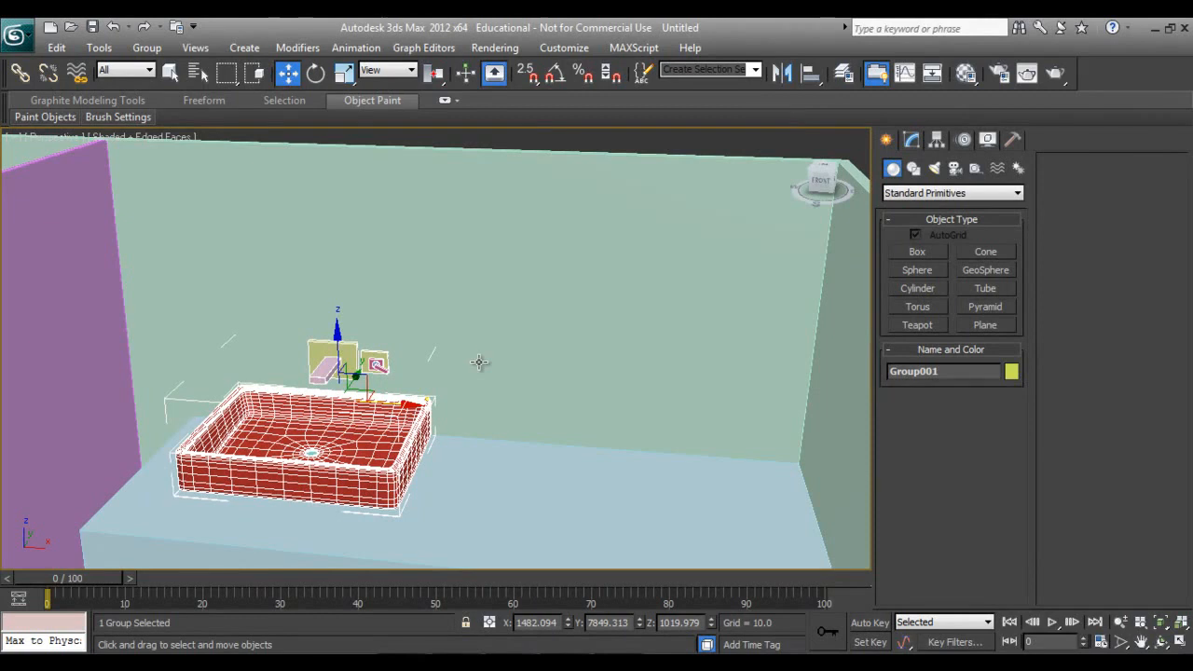